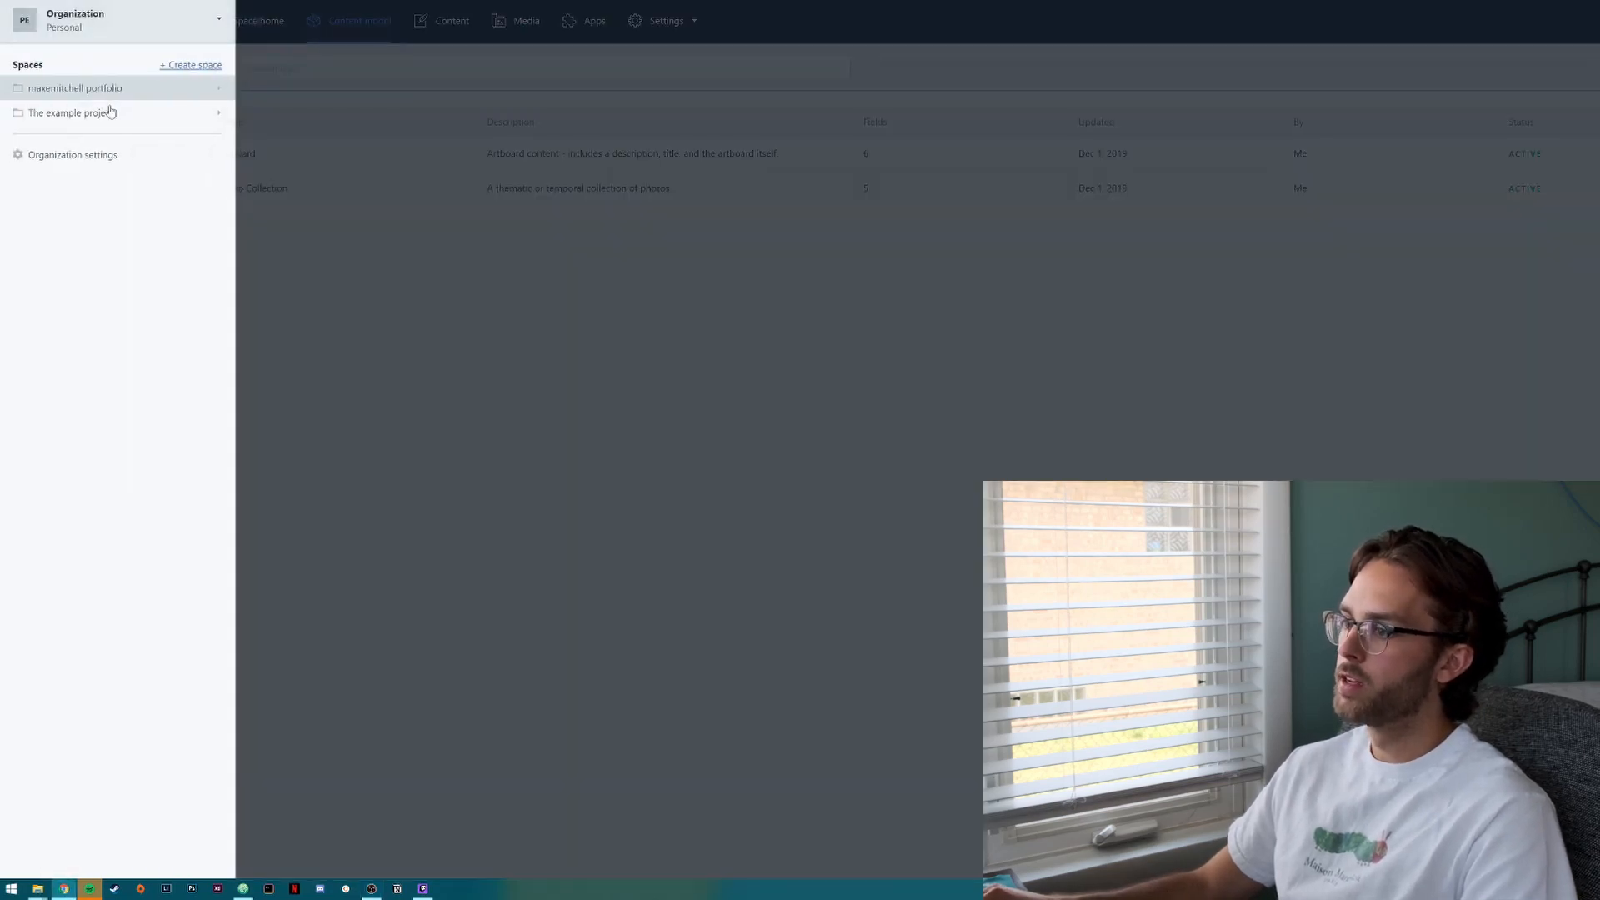
Enter the maxemitchell portfolio space and inspect the Artboard and Photo Collection content types.
{"action": "left_click", "coordinate": [74, 87]}
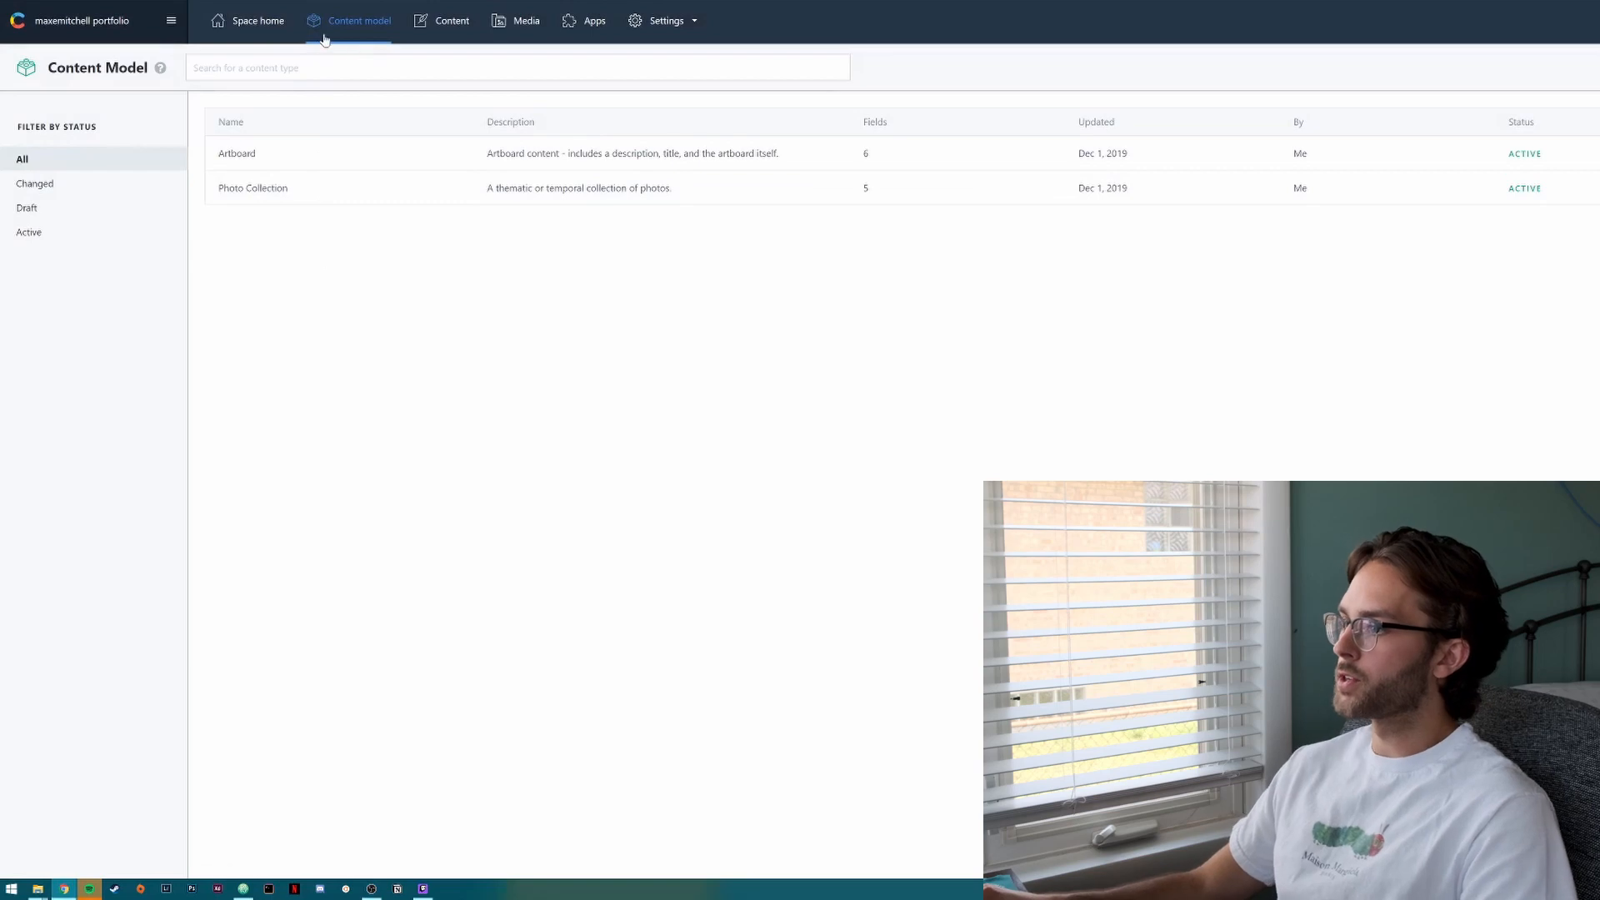
{"action": "mouse_move", "coordinate": [270, 151]}
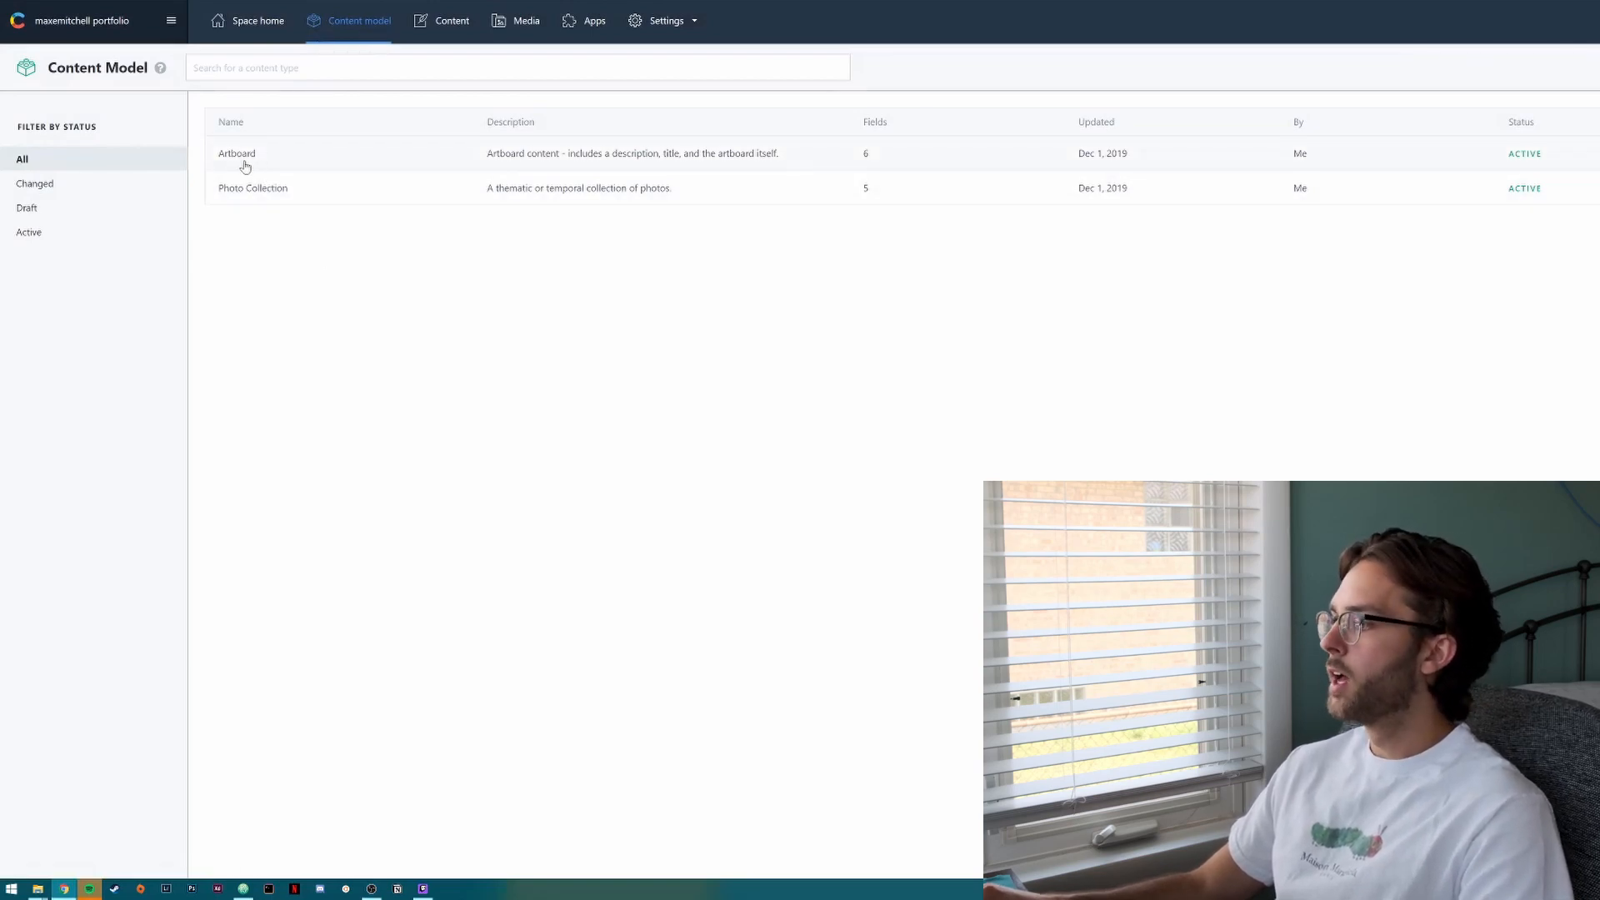
{"action": "mouse_move", "coordinate": [630, 160]}
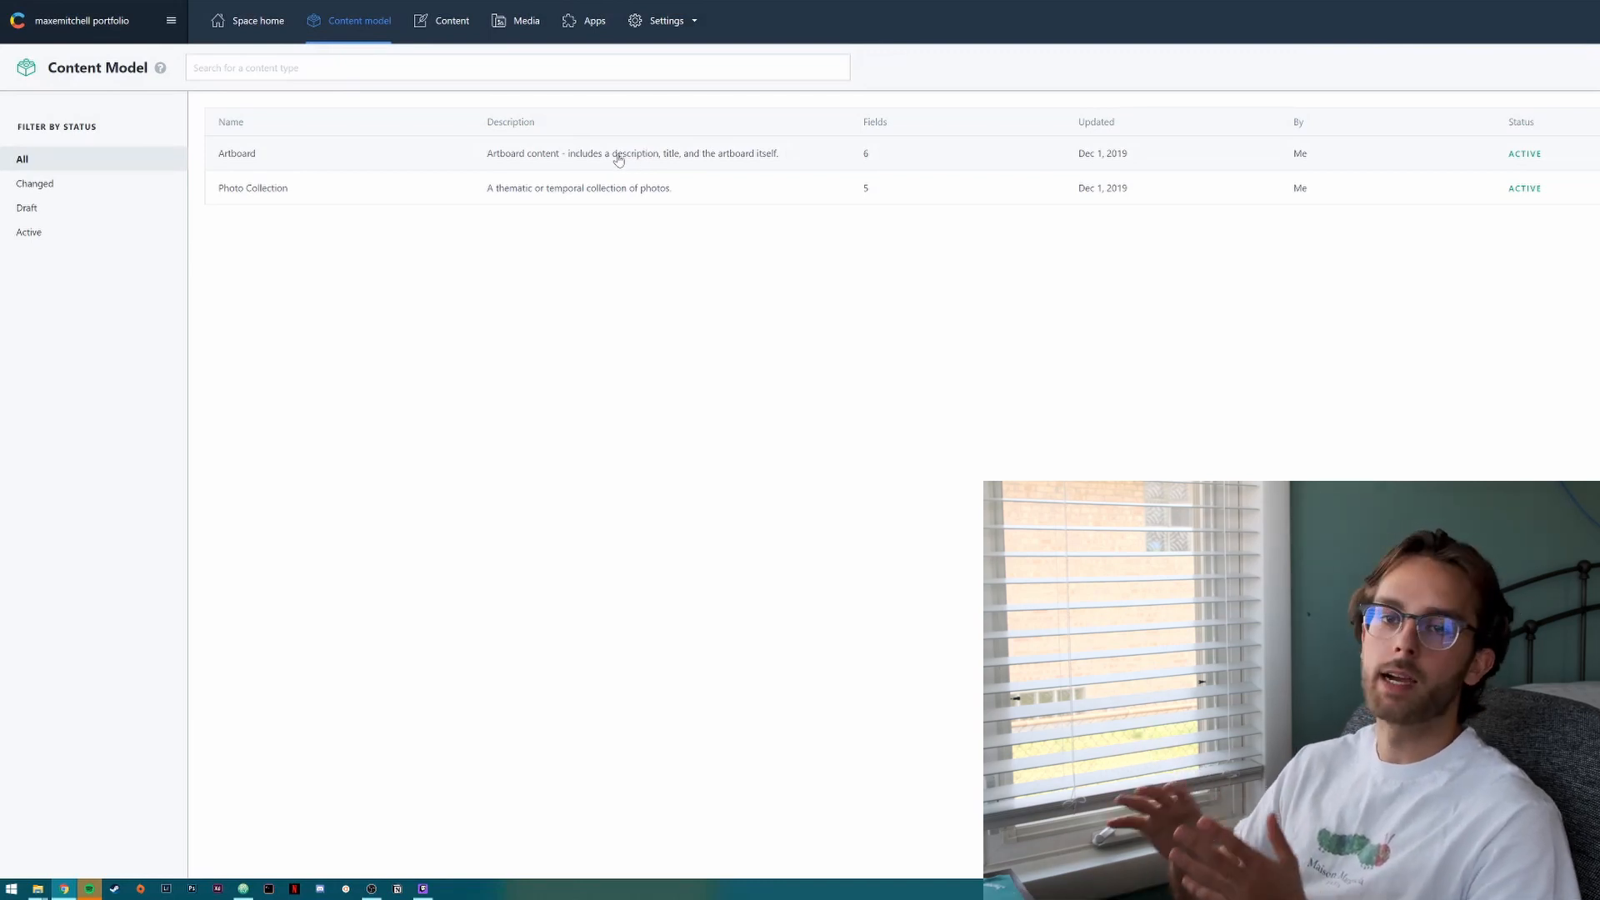
{"action": "left_click", "coordinate": [236, 153]}
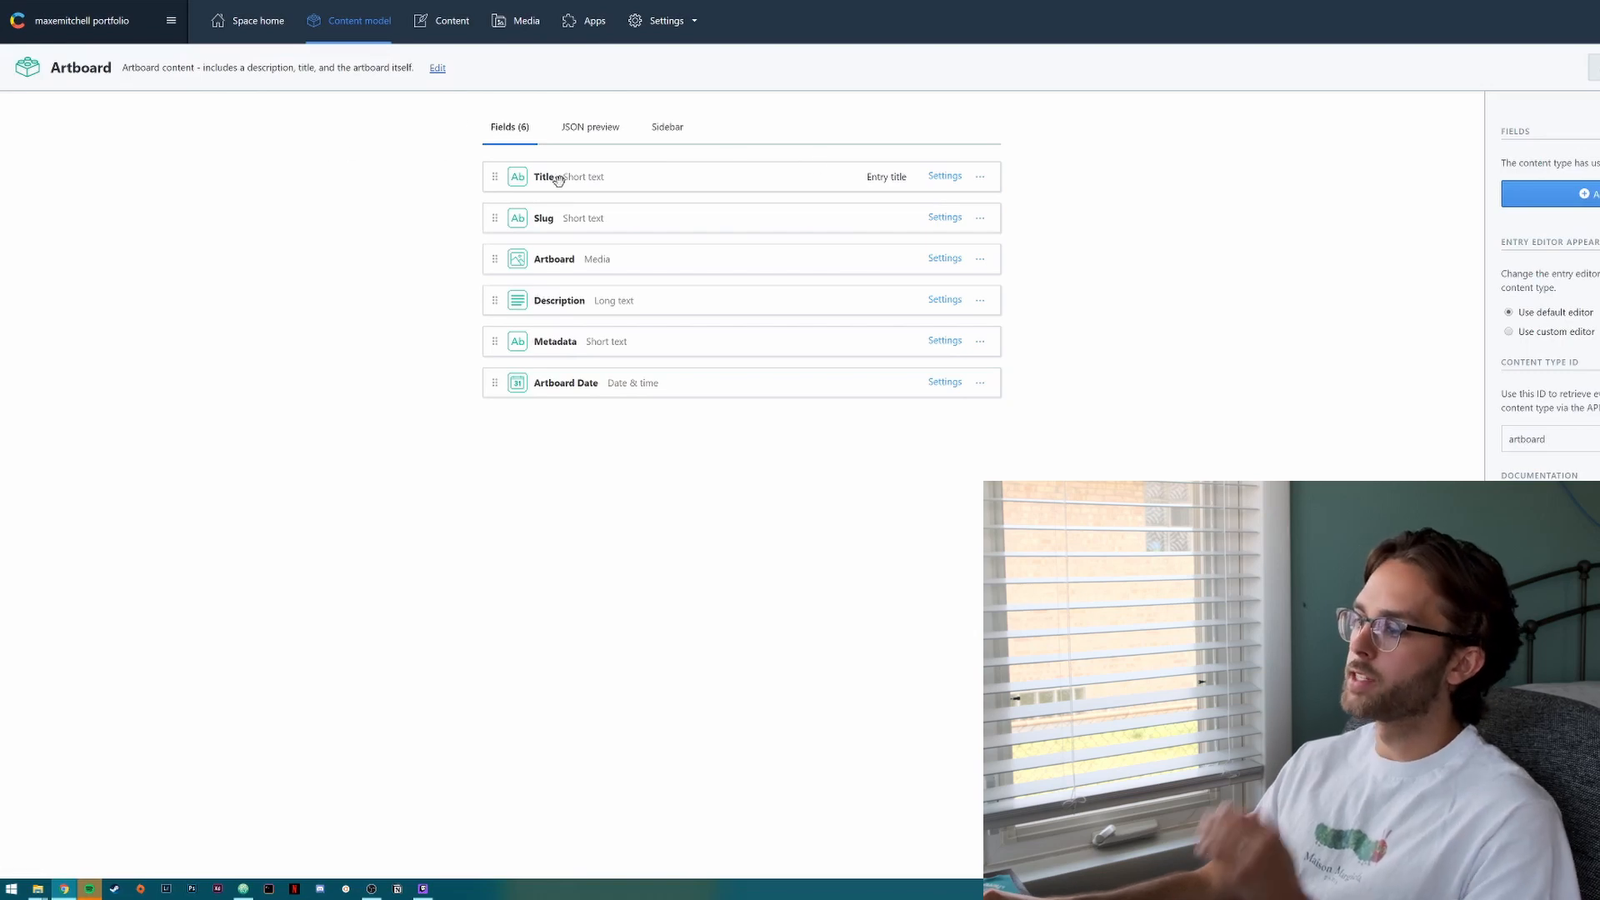
{"action": "mouse_move", "coordinate": [558, 223]}
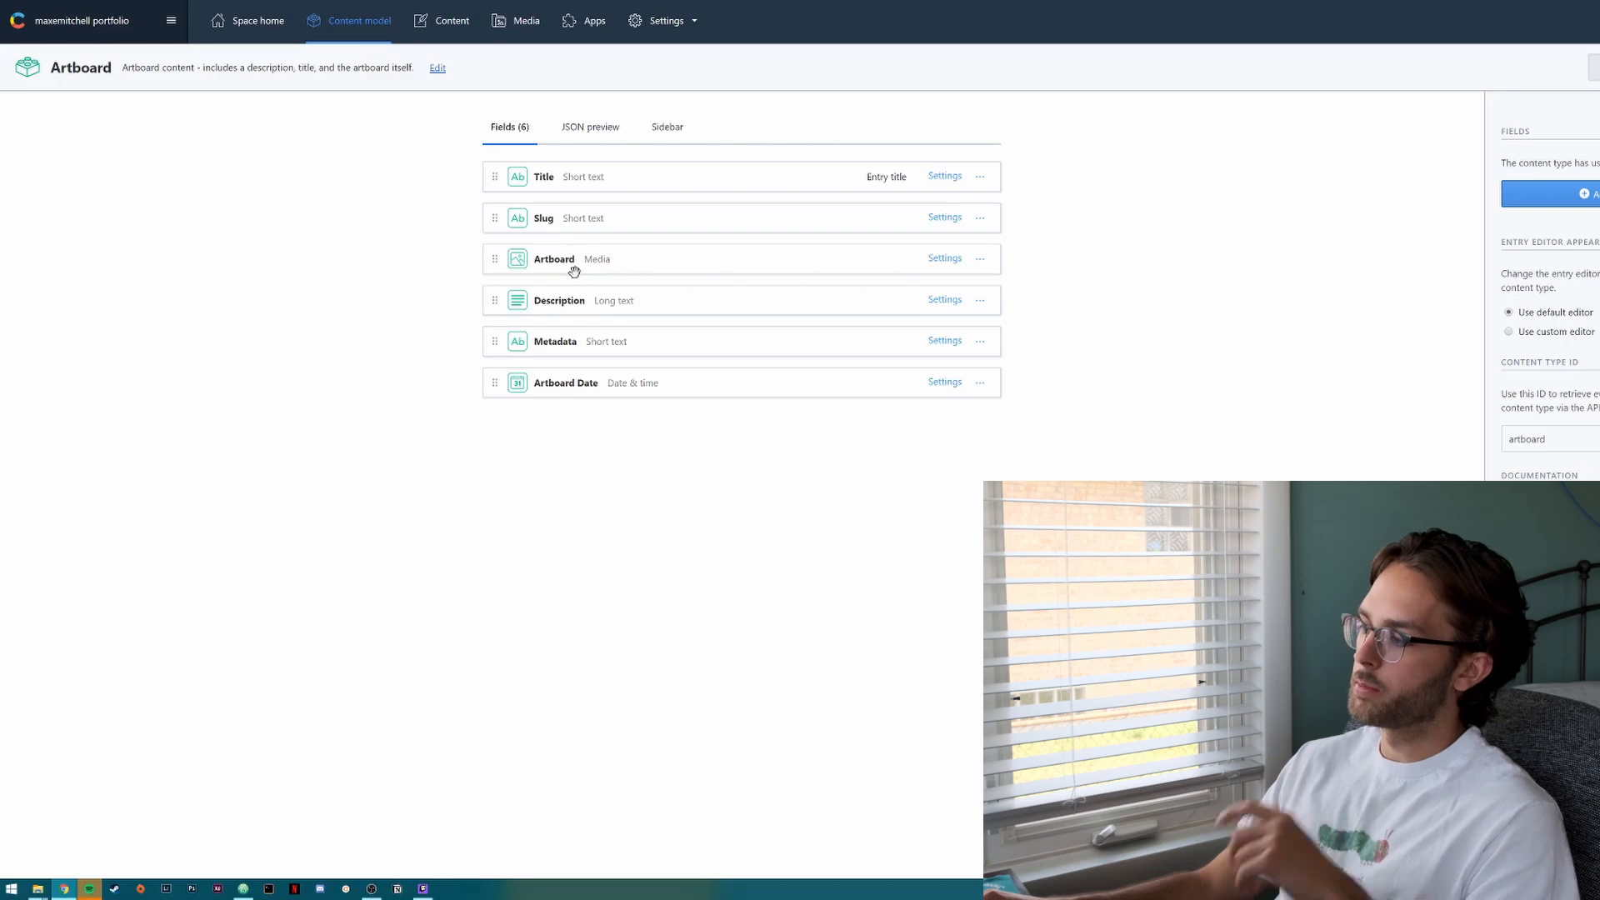
{"action": "mouse_move", "coordinate": [566, 303]}
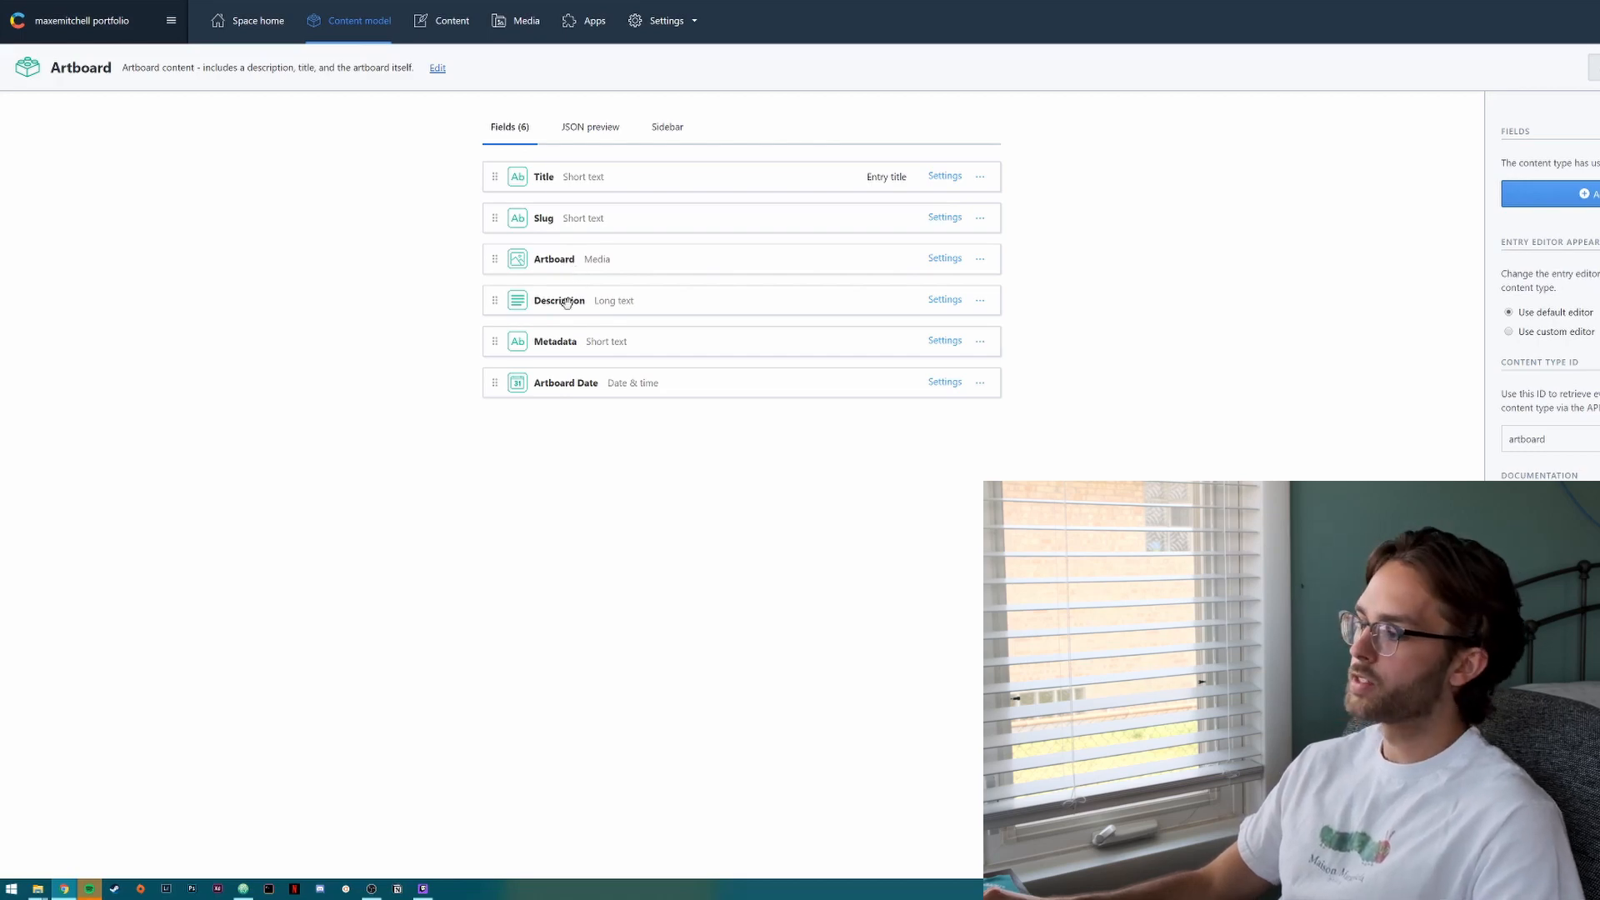
{"action": "mouse_move", "coordinate": [578, 389]}
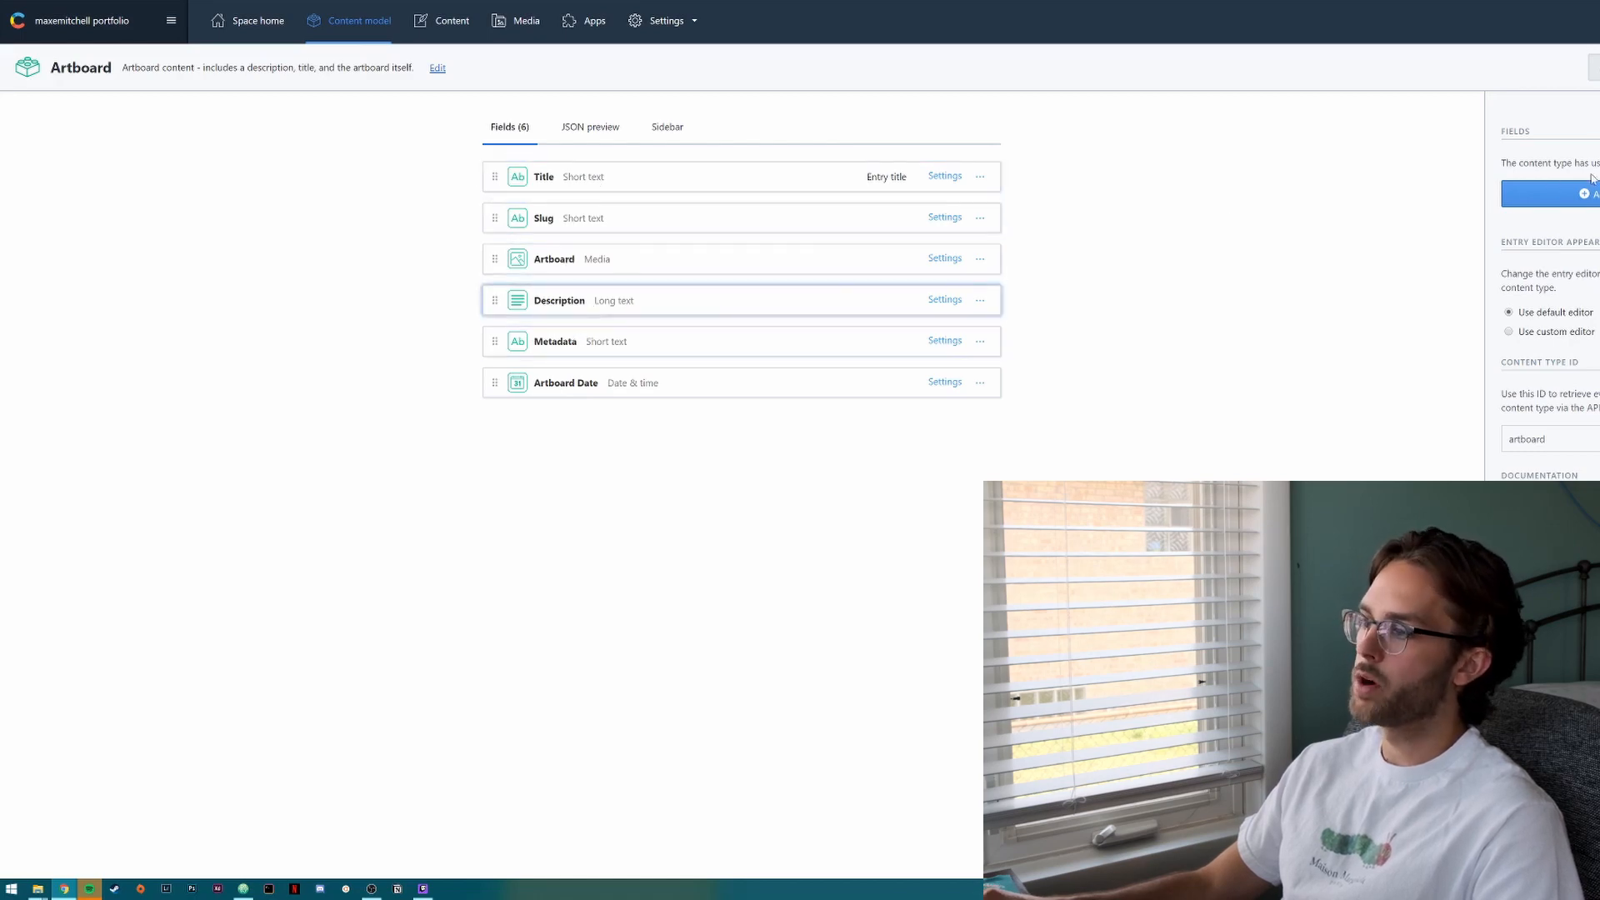
{"action": "left_click", "coordinate": [358, 20]}
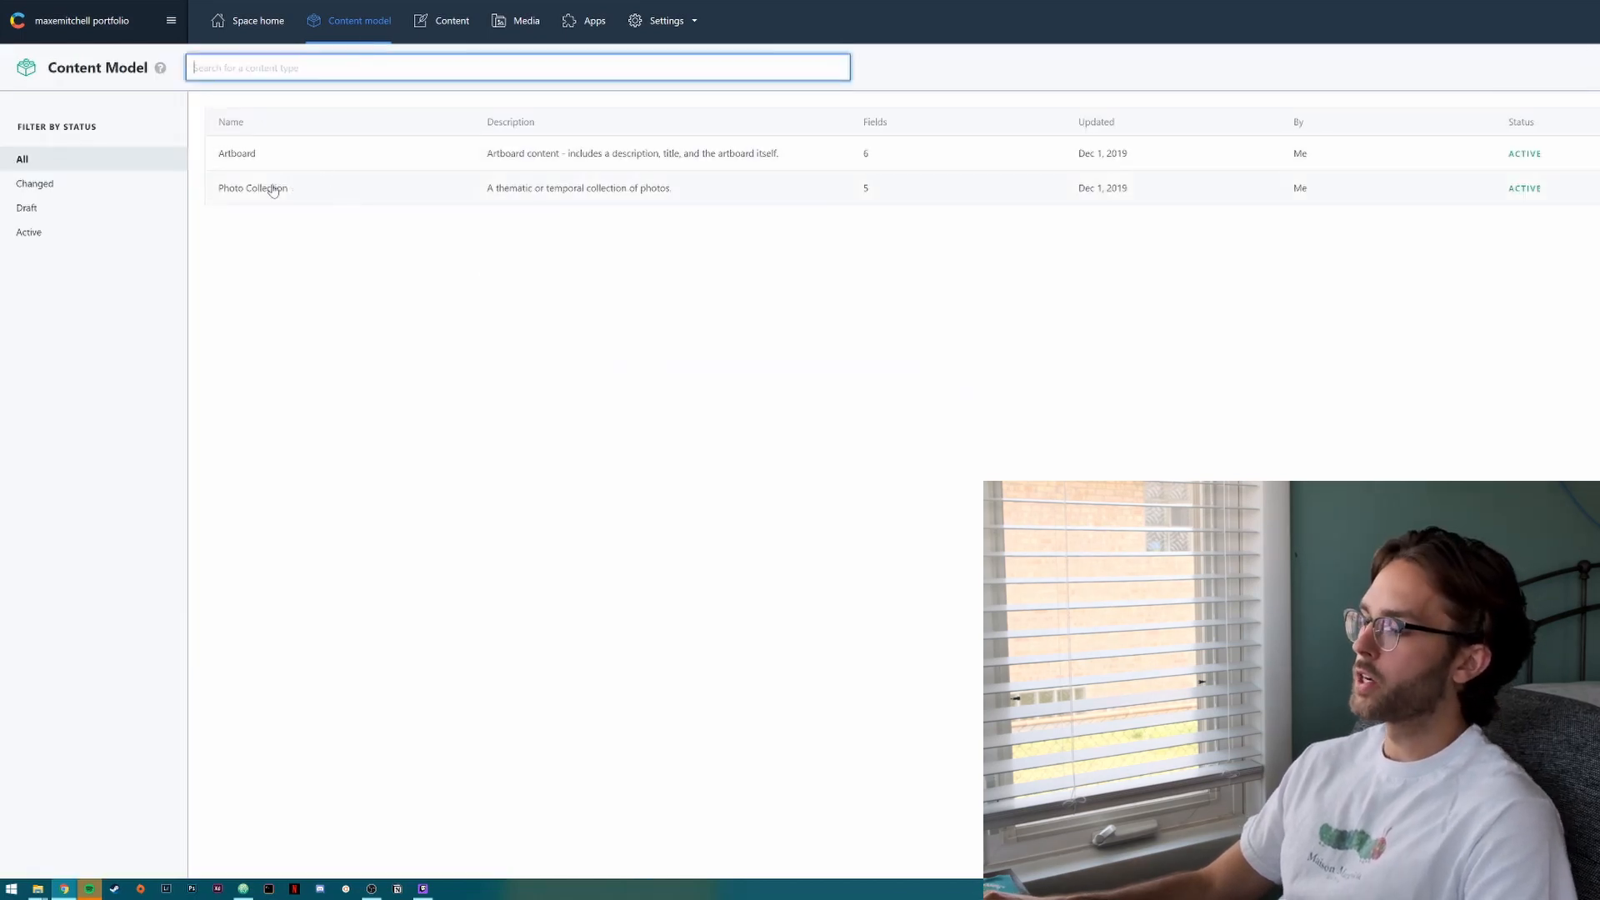
{"action": "left_click", "coordinate": [251, 187]}
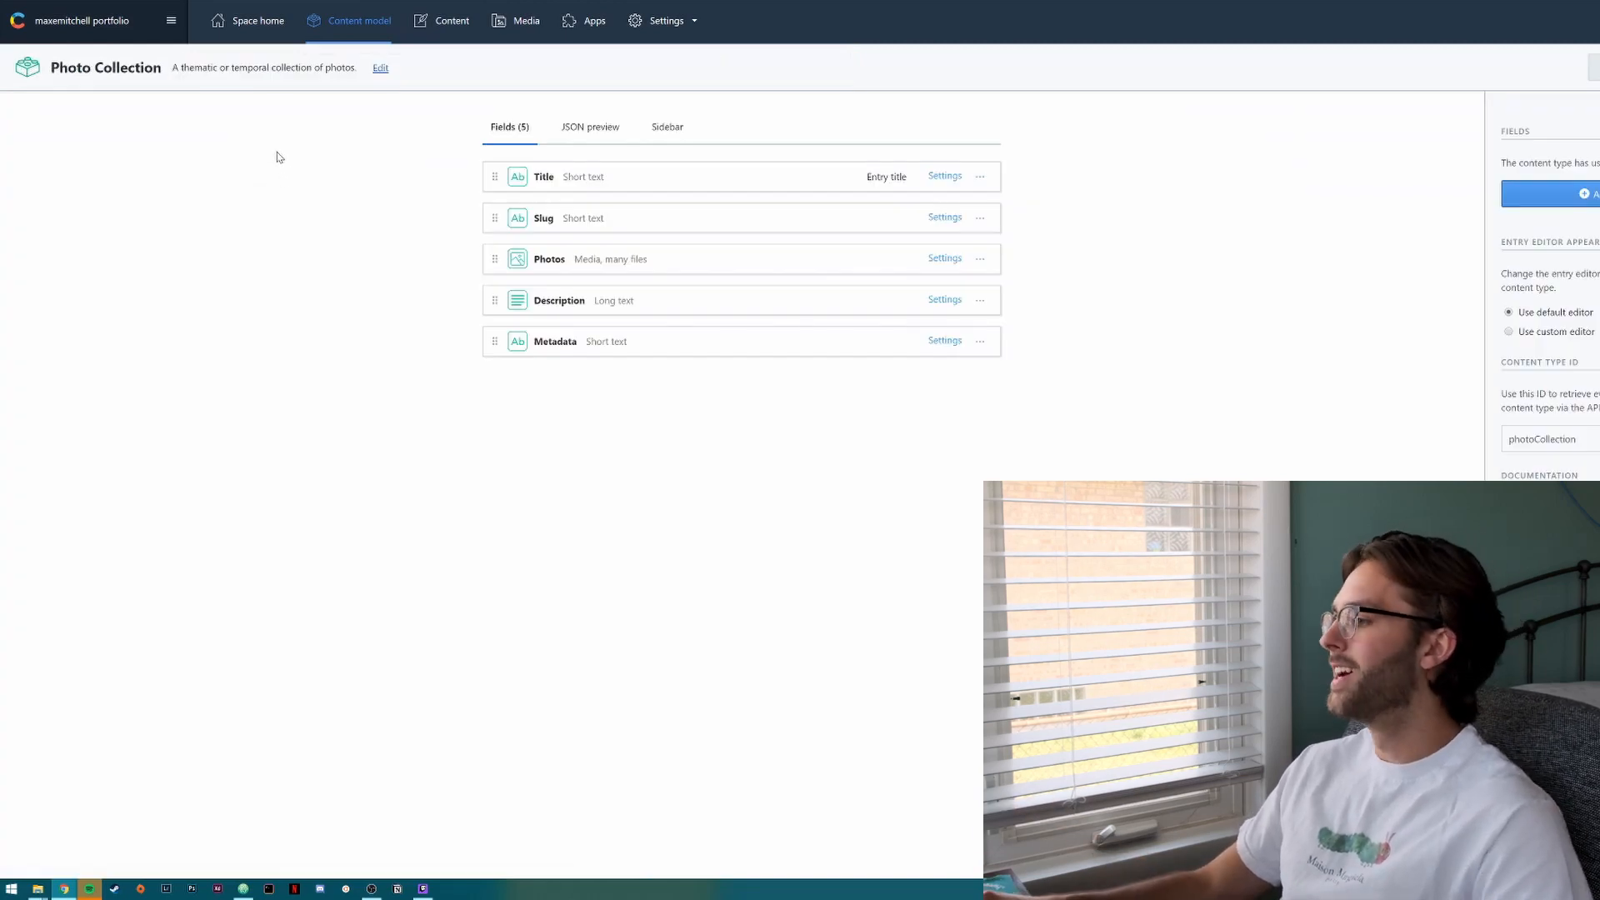
{"action": "mouse_move", "coordinate": [328, 150]}
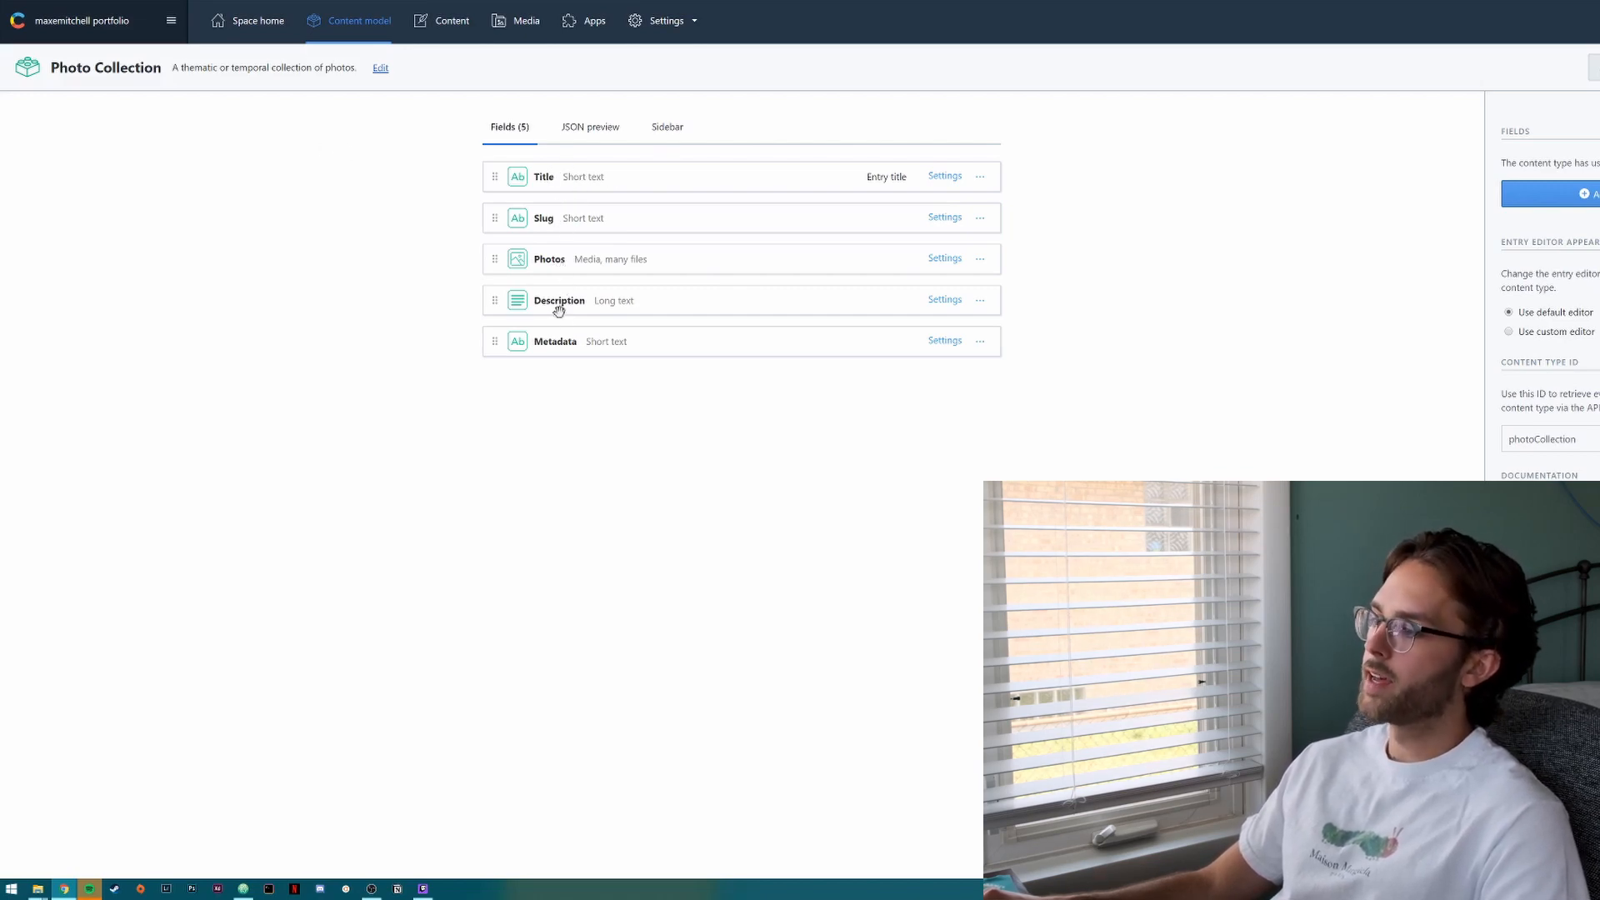
{"action": "left_click", "coordinate": [358, 20]}
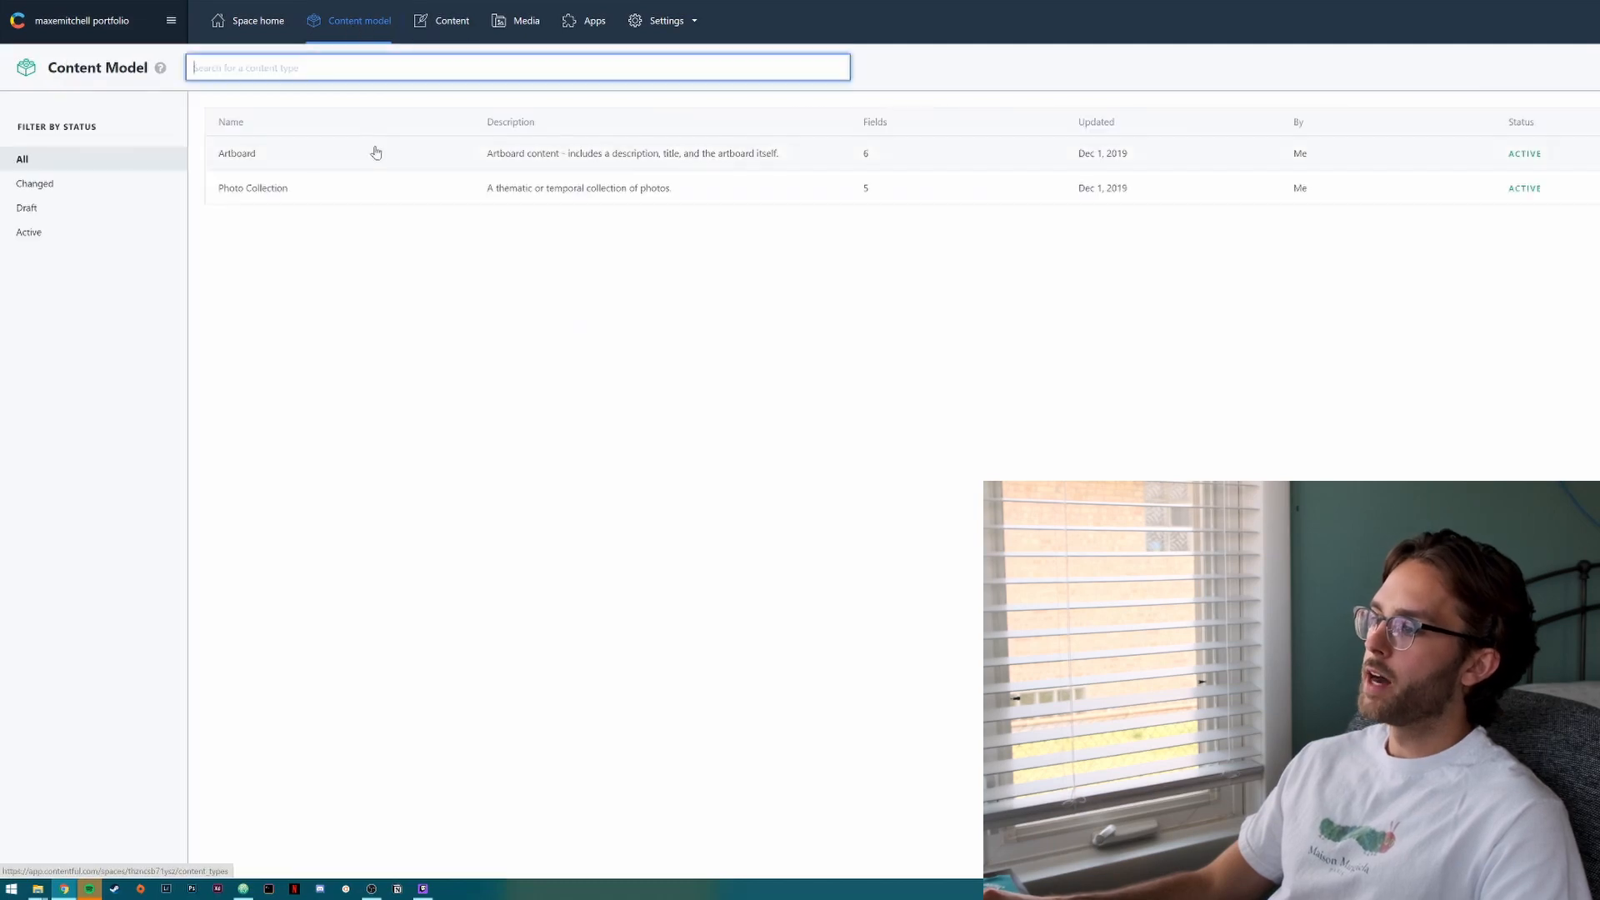
Switch to content entries and review the 'the gili artboard' entry and its description.
{"action": "left_click", "coordinate": [450, 20]}
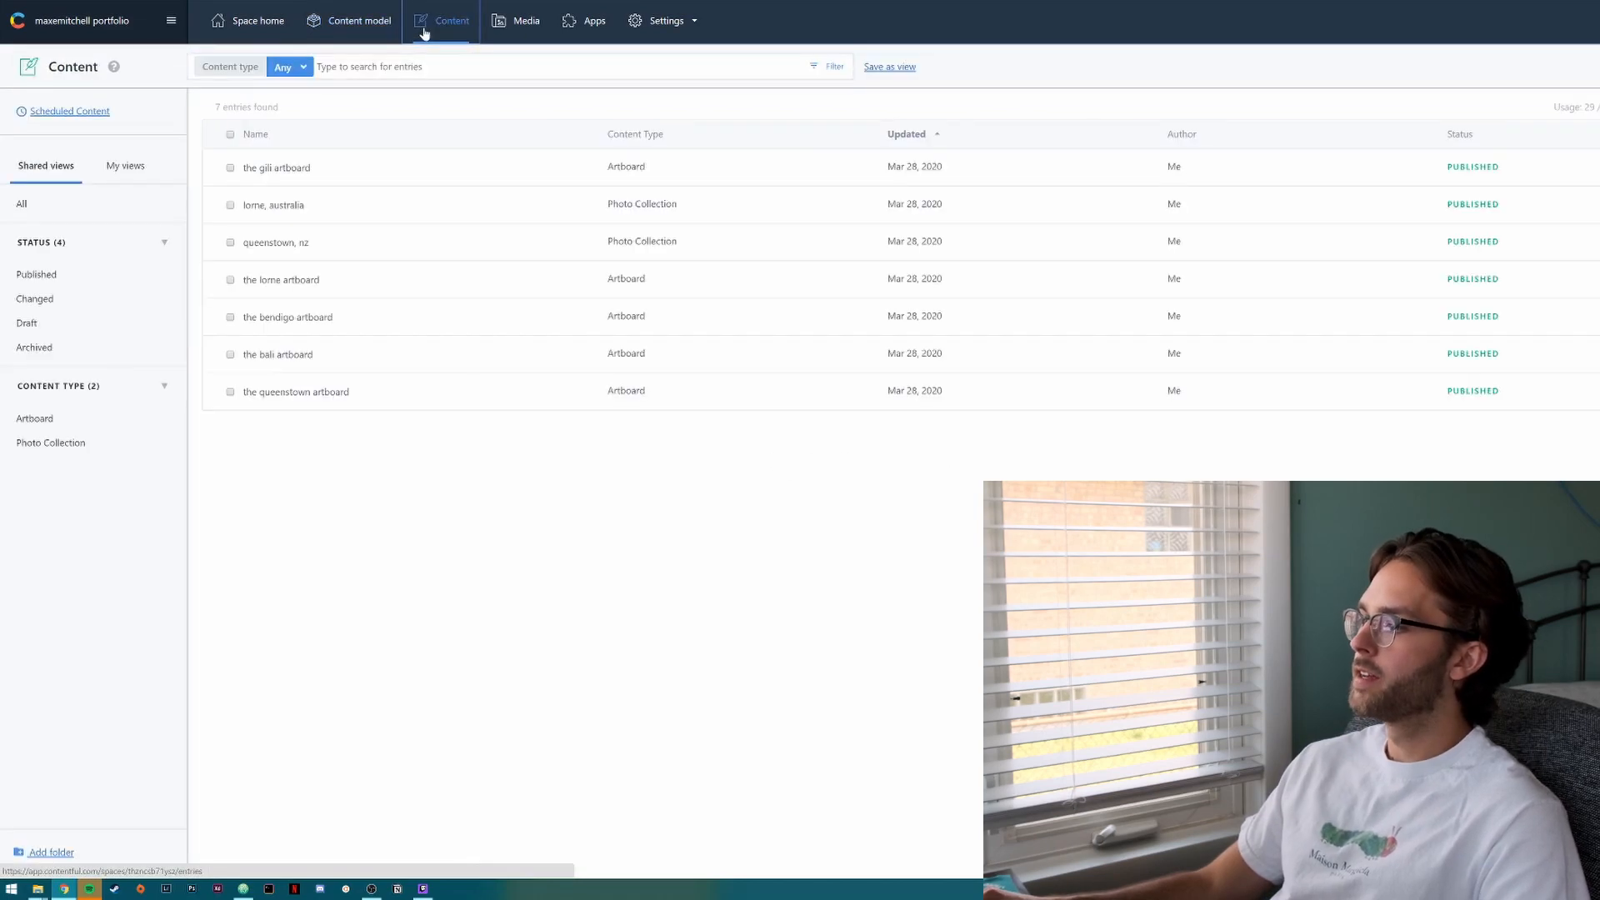
{"action": "mouse_move", "coordinate": [329, 391]}
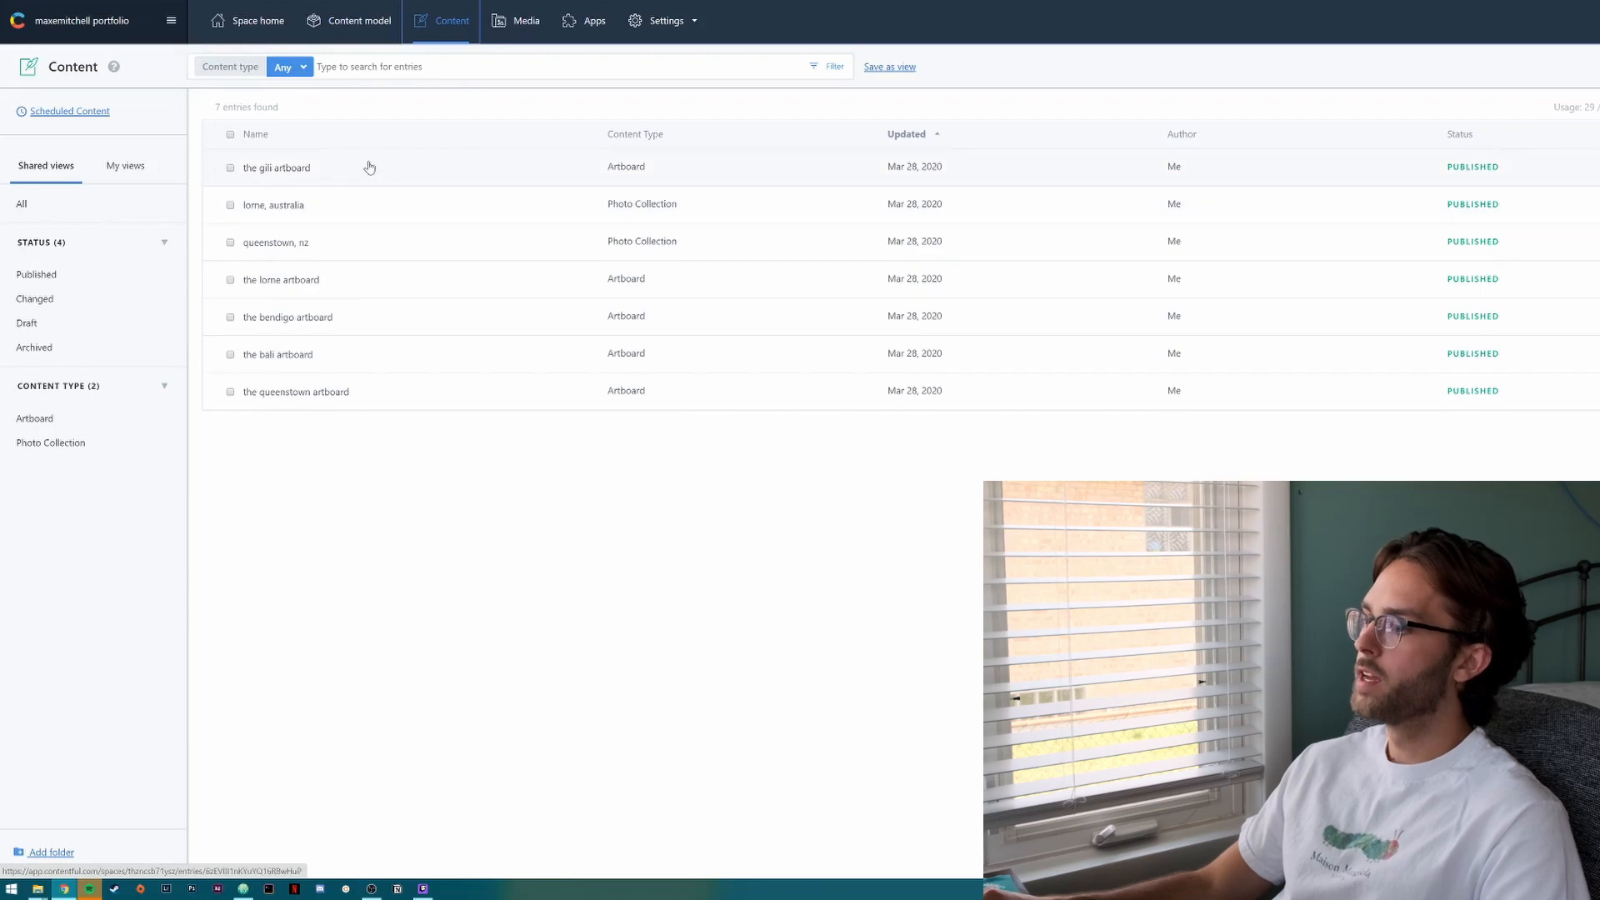
{"action": "left_click", "coordinate": [276, 166]}
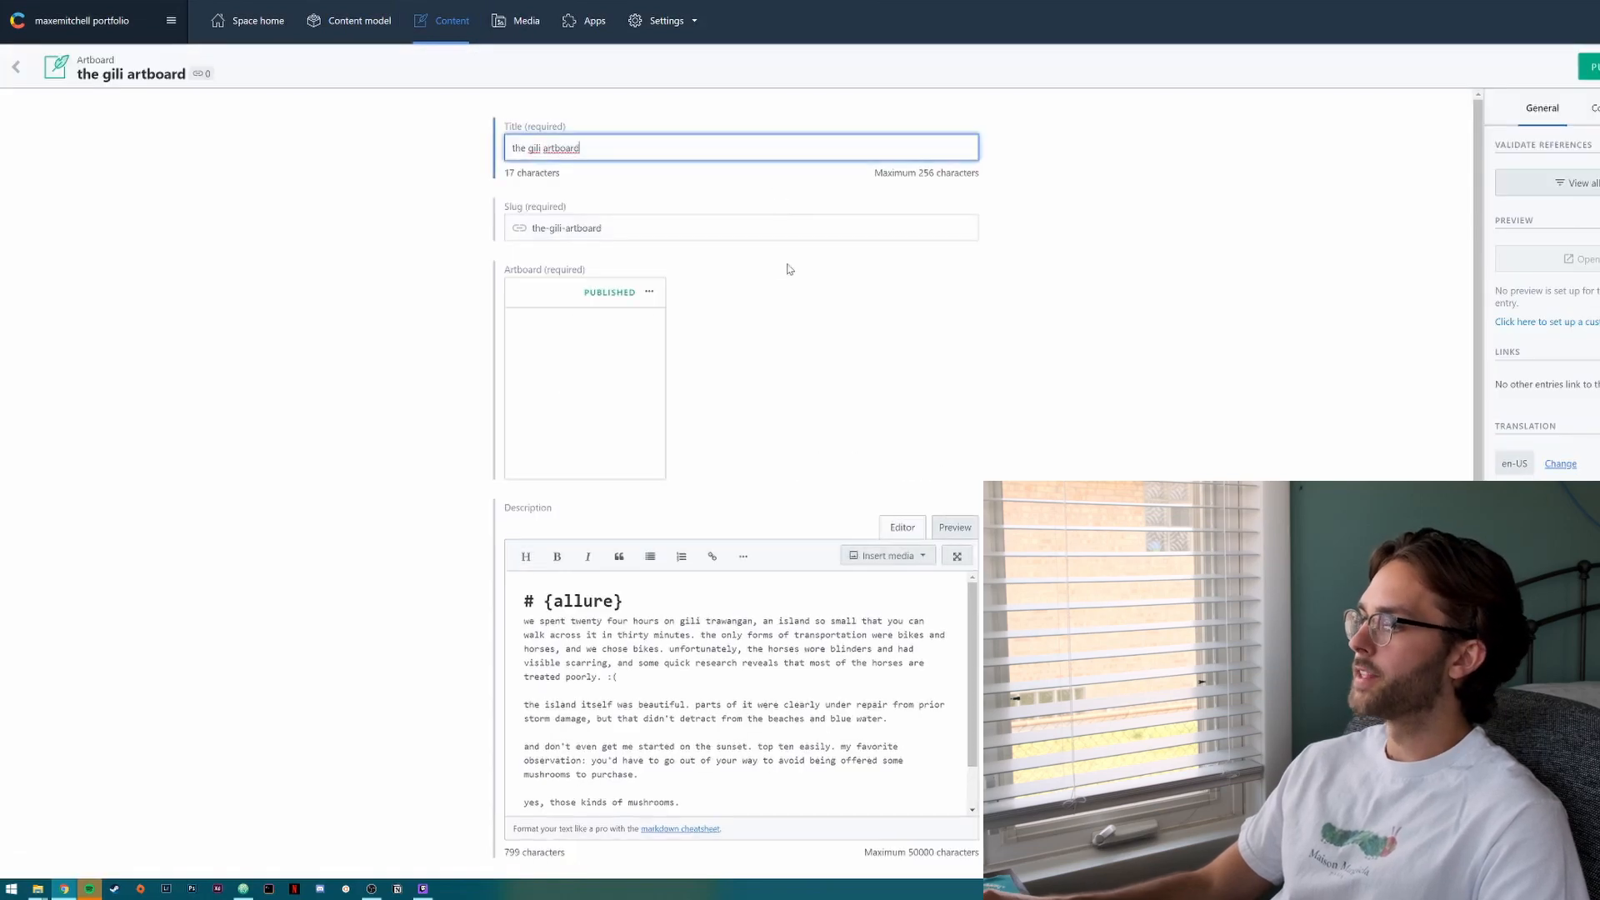
{"action": "scroll", "scroll_direction": "down", "scroll_amount": 3}
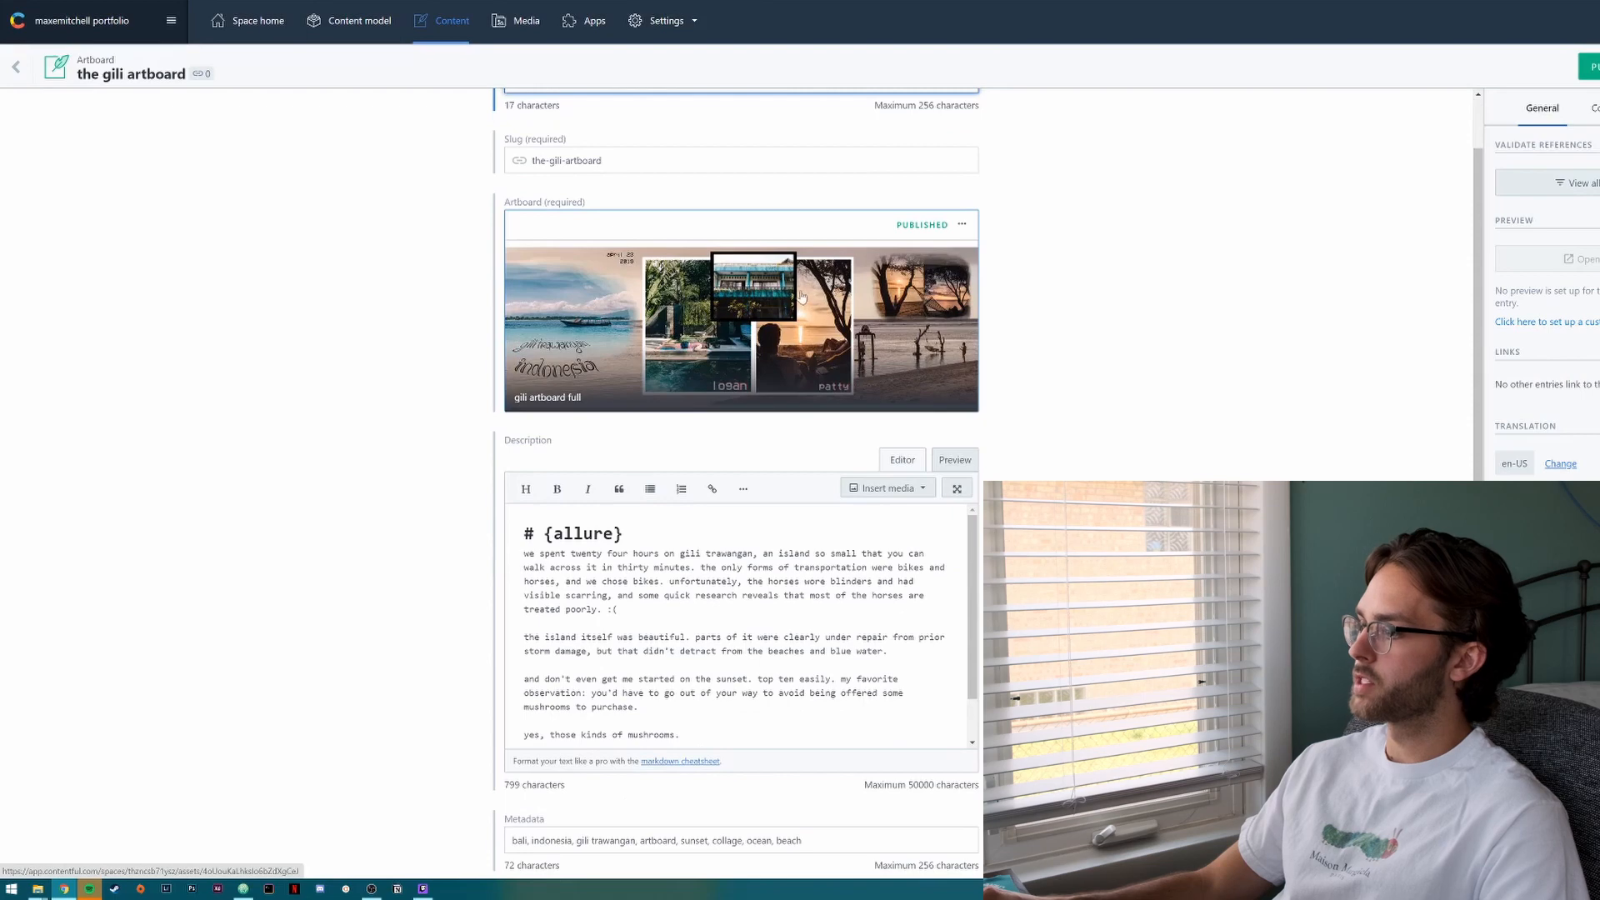
{"action": "scroll", "scroll_direction": "up", "scroll_amount": 3}
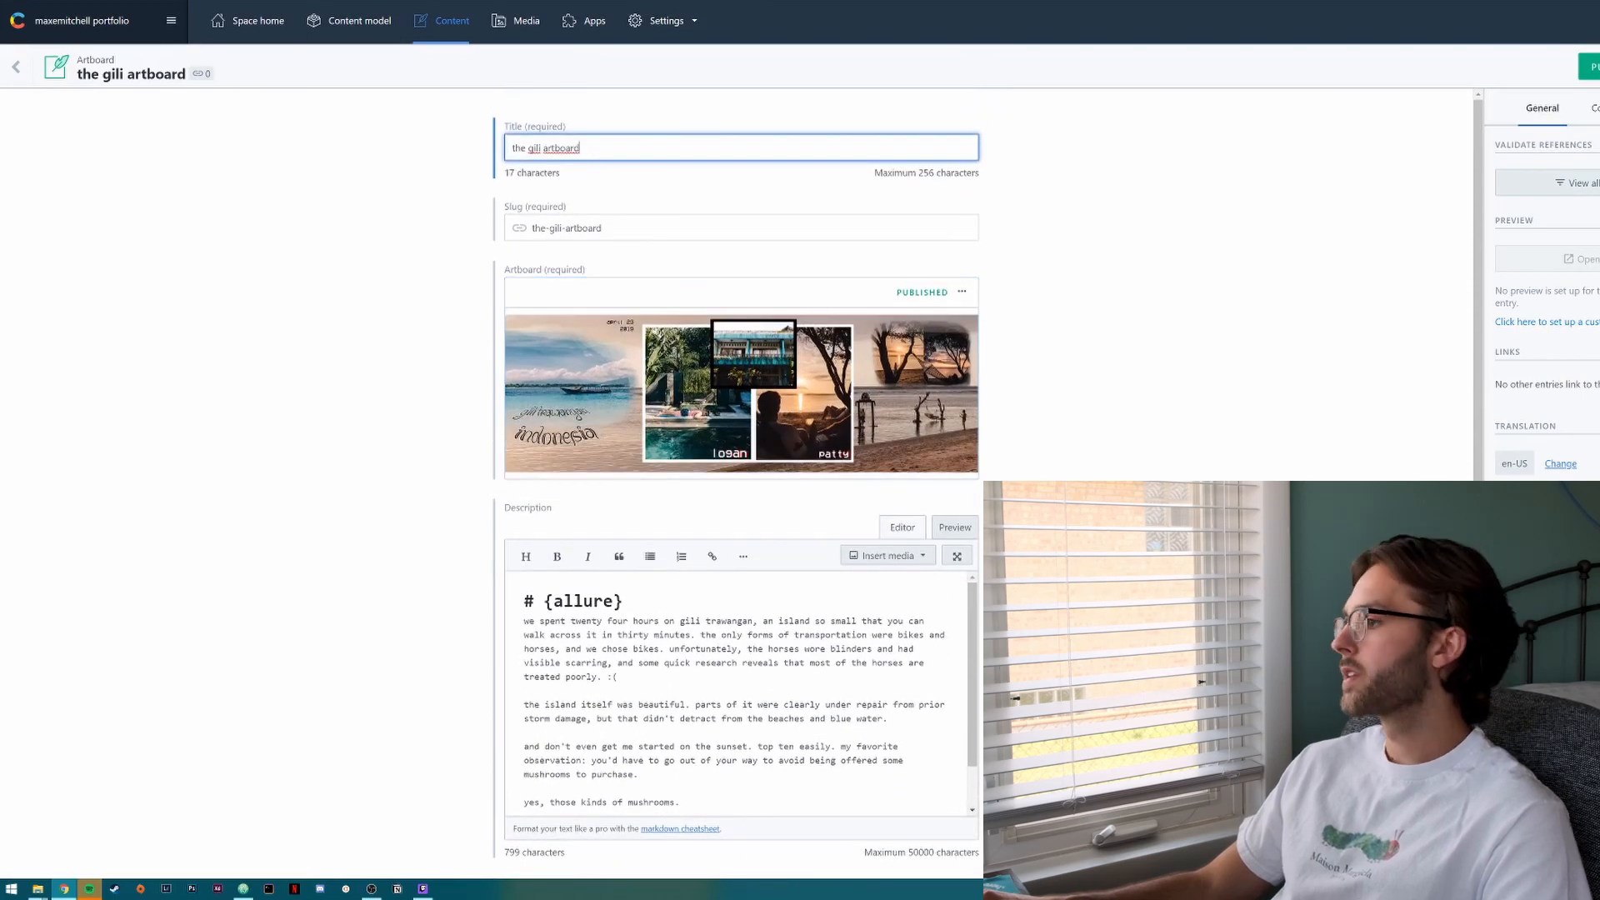
{"action": "scroll", "scroll_direction": "down", "scroll_amount": 3}
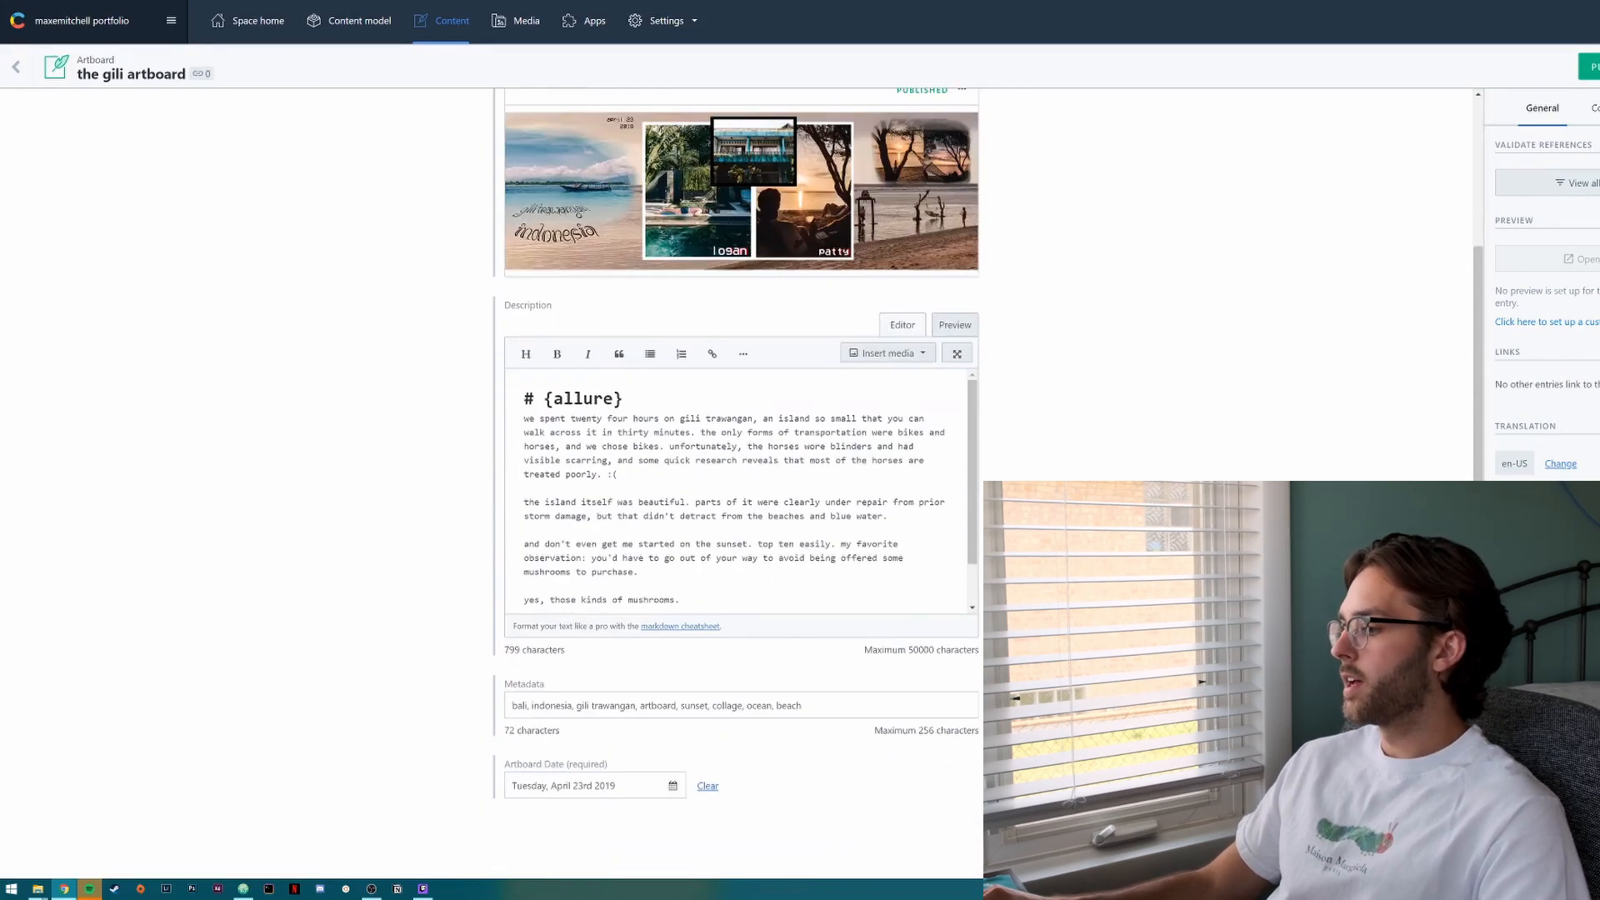
{"action": "key", "text": "ctrl+a"}
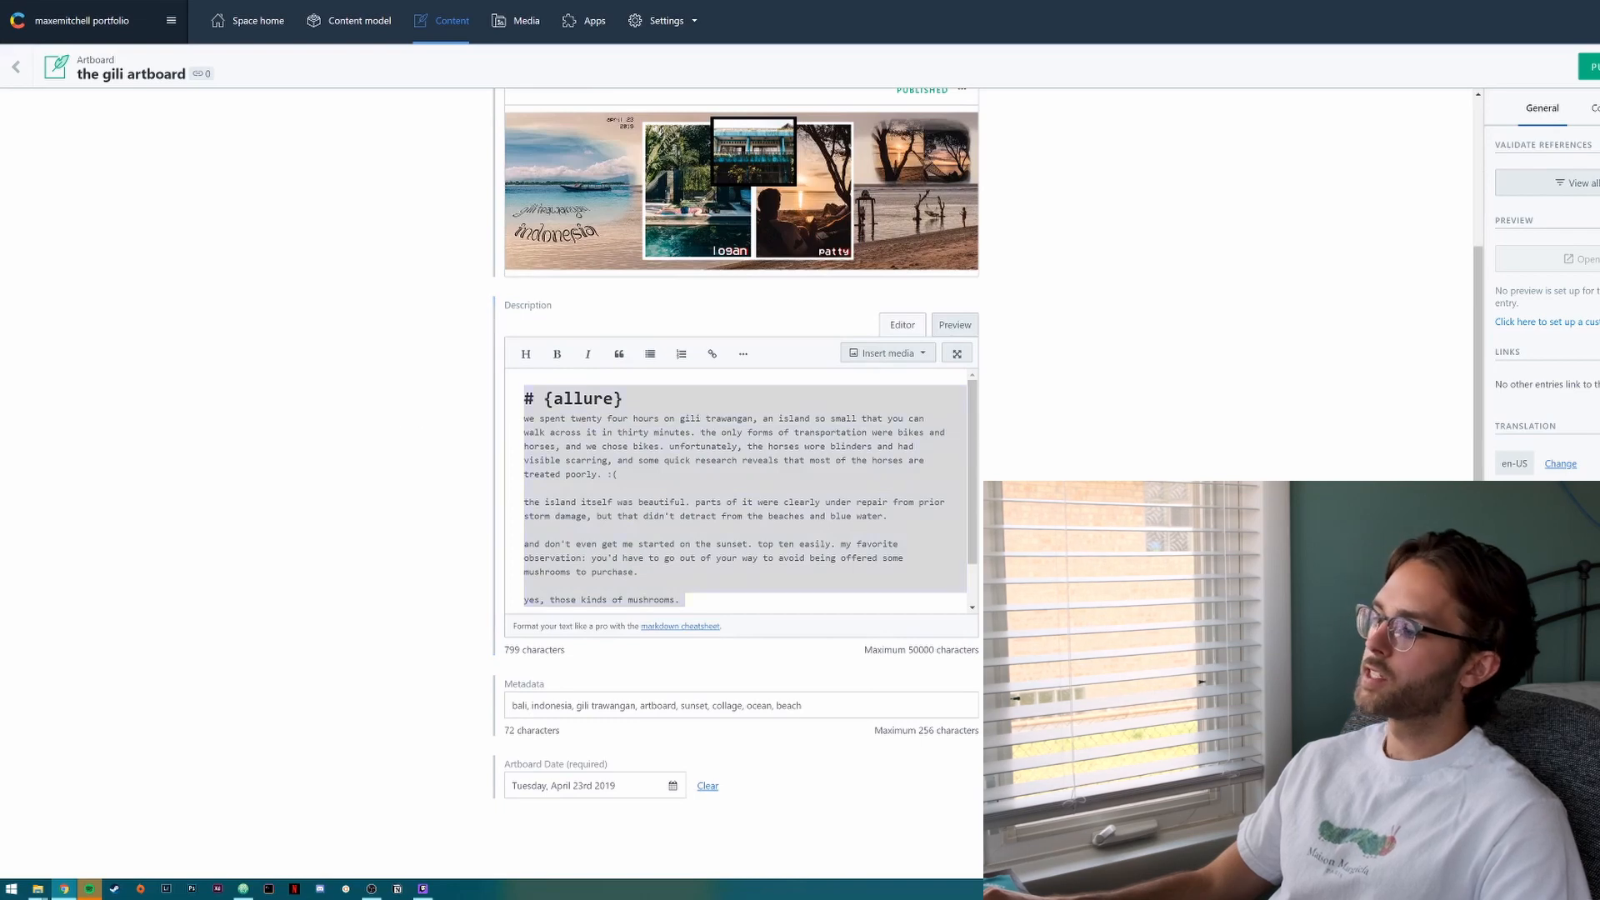
{"action": "mouse_move", "coordinate": [525, 353]}
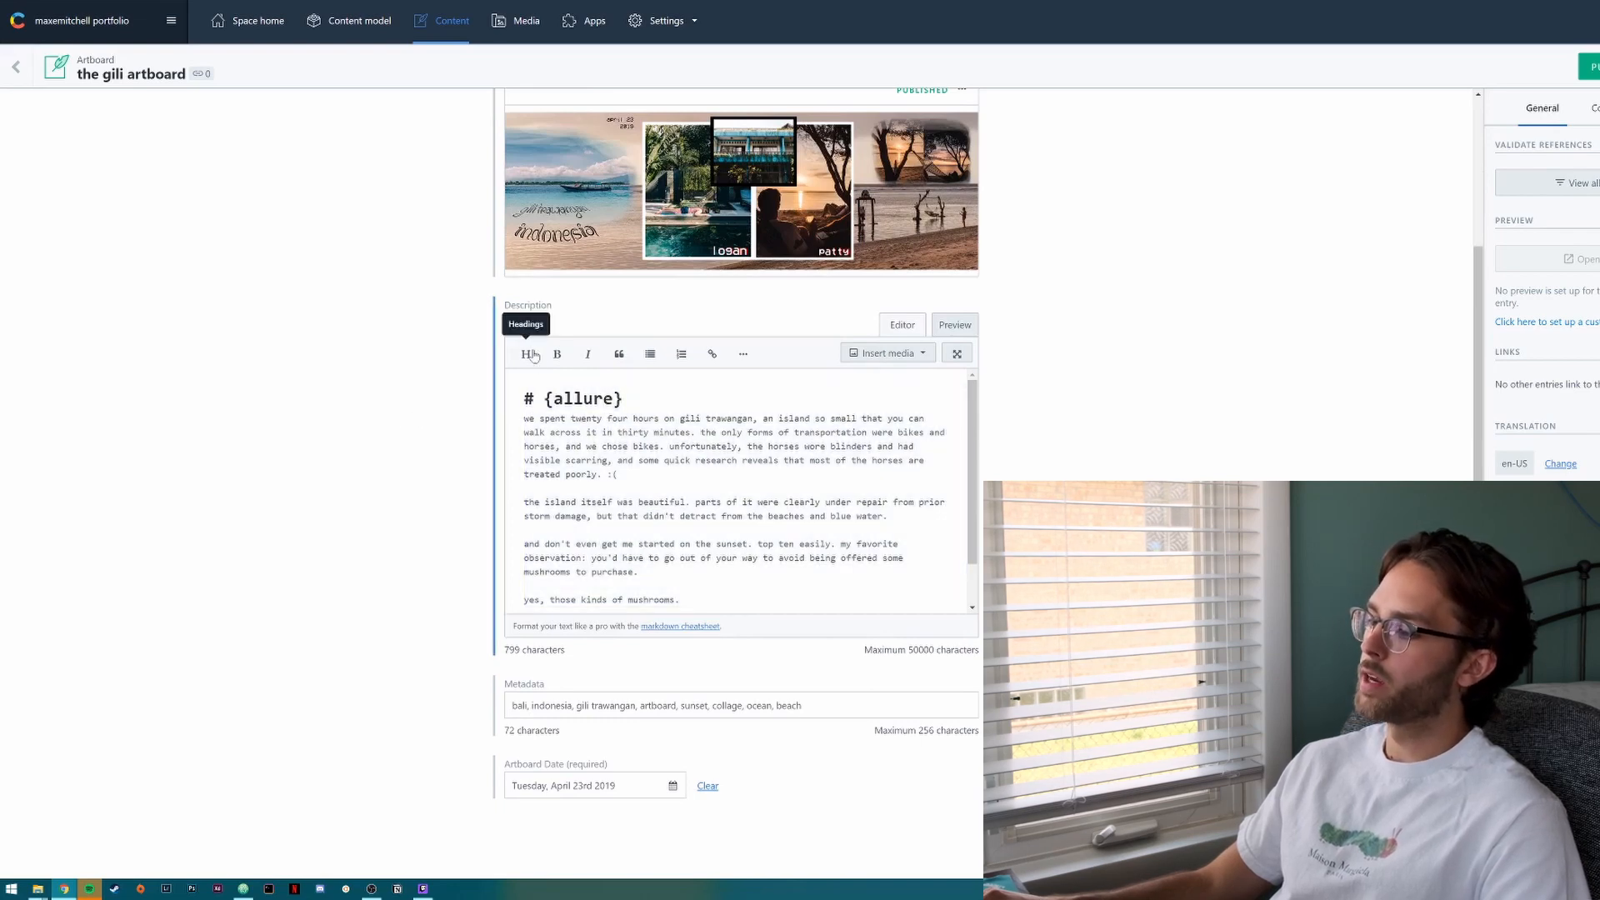
{"action": "mouse_move", "coordinate": [557, 354]}
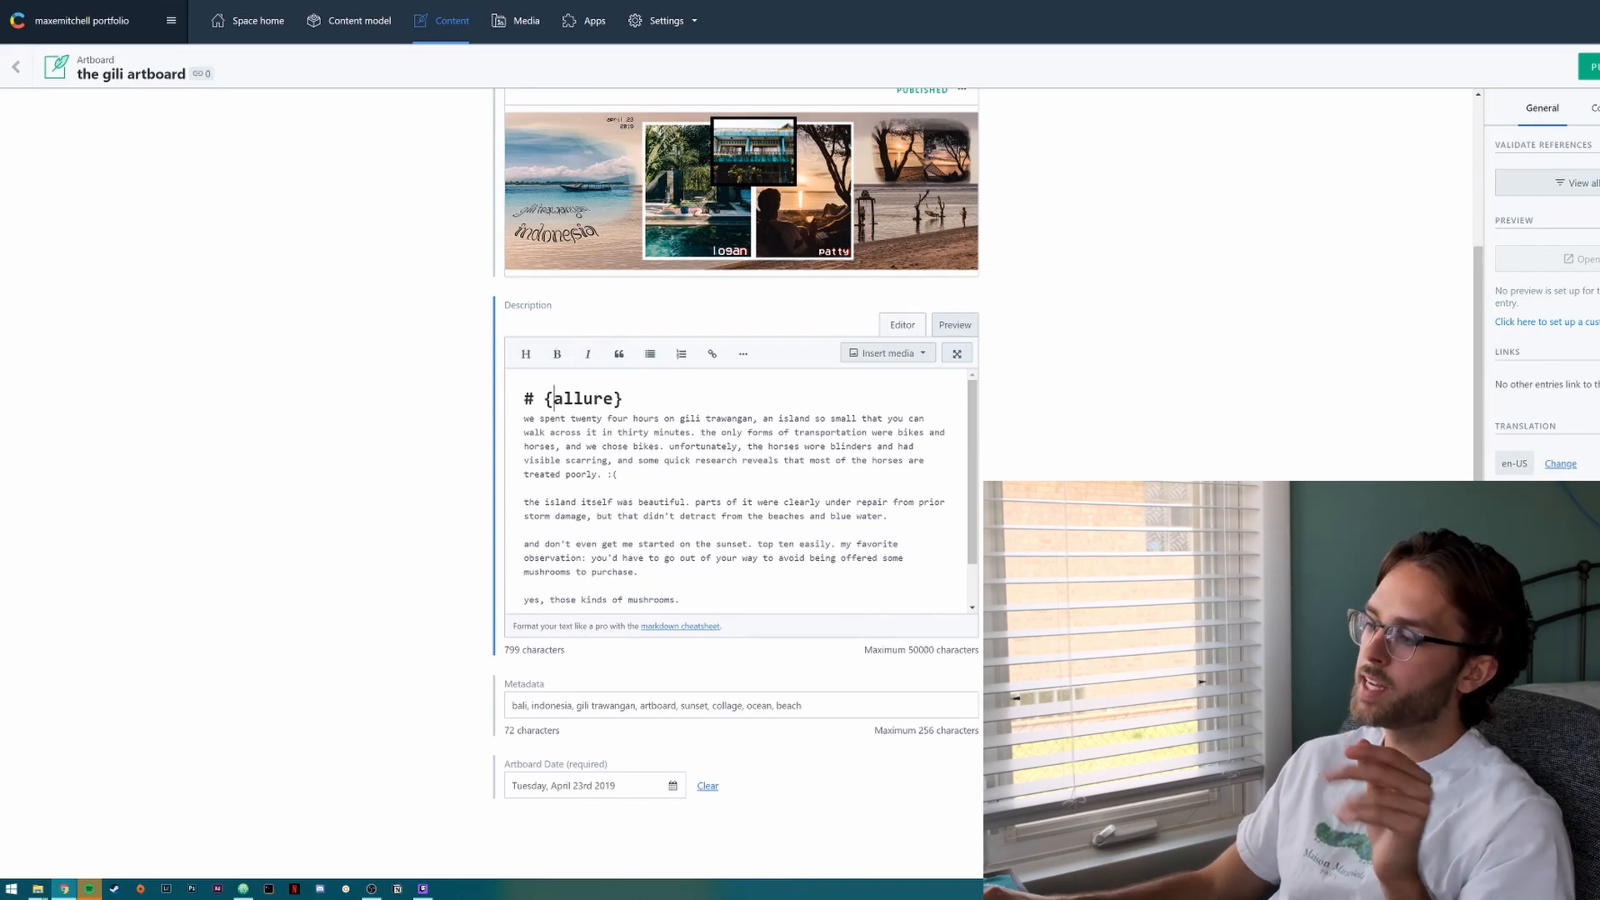
{"action": "scroll", "scroll_direction": "down", "scroll_amount": 3}
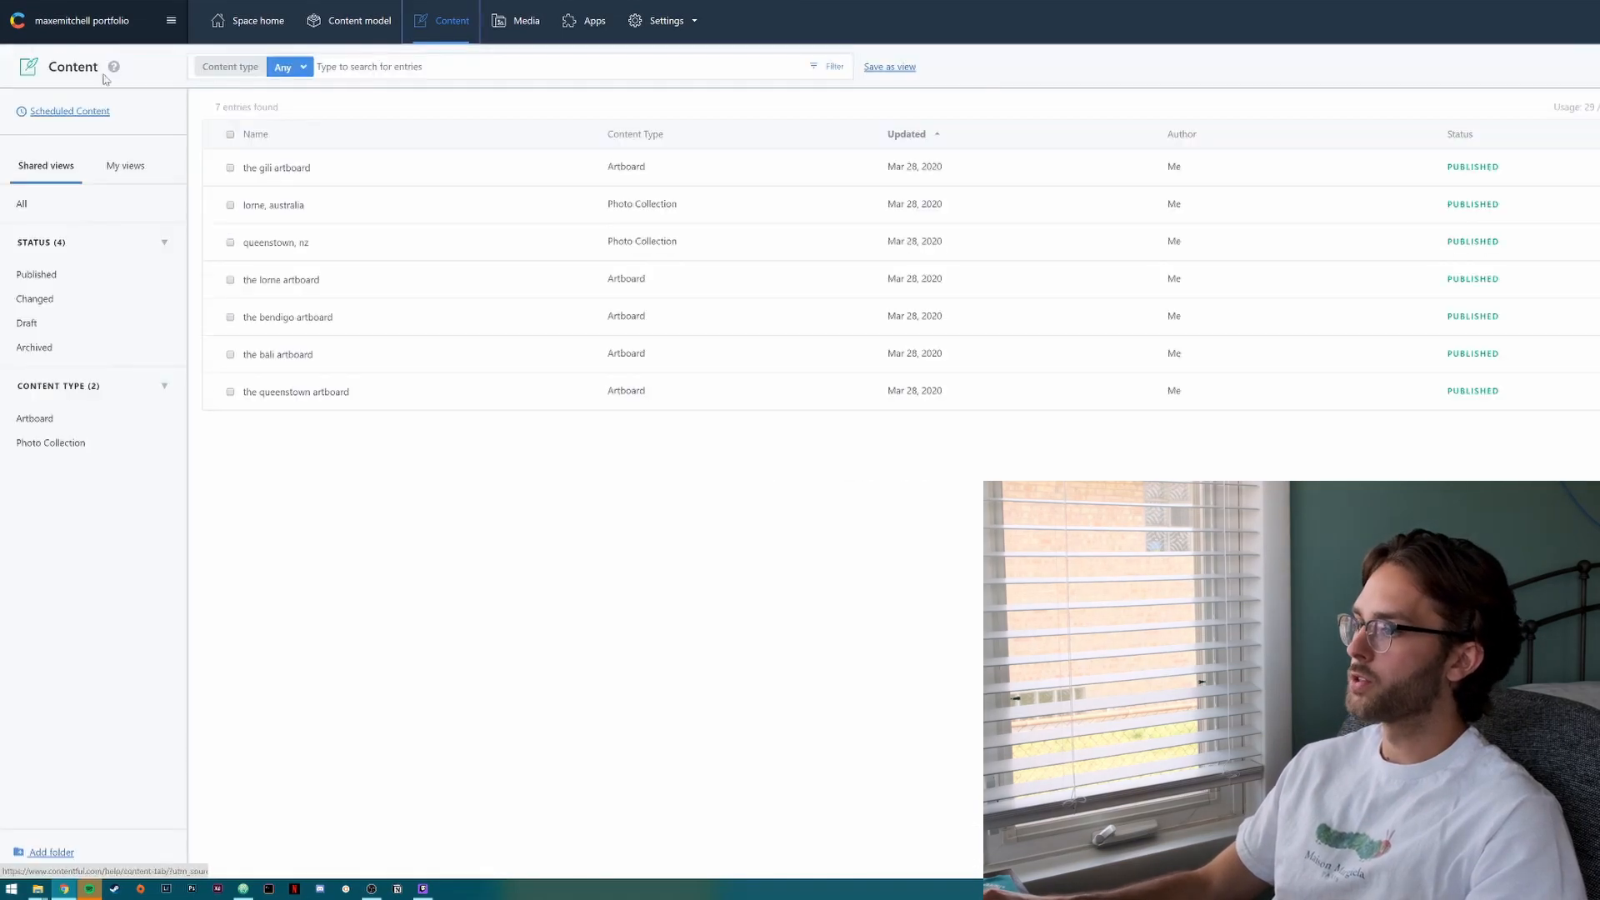
{"action": "mouse_move", "coordinate": [369, 222]}
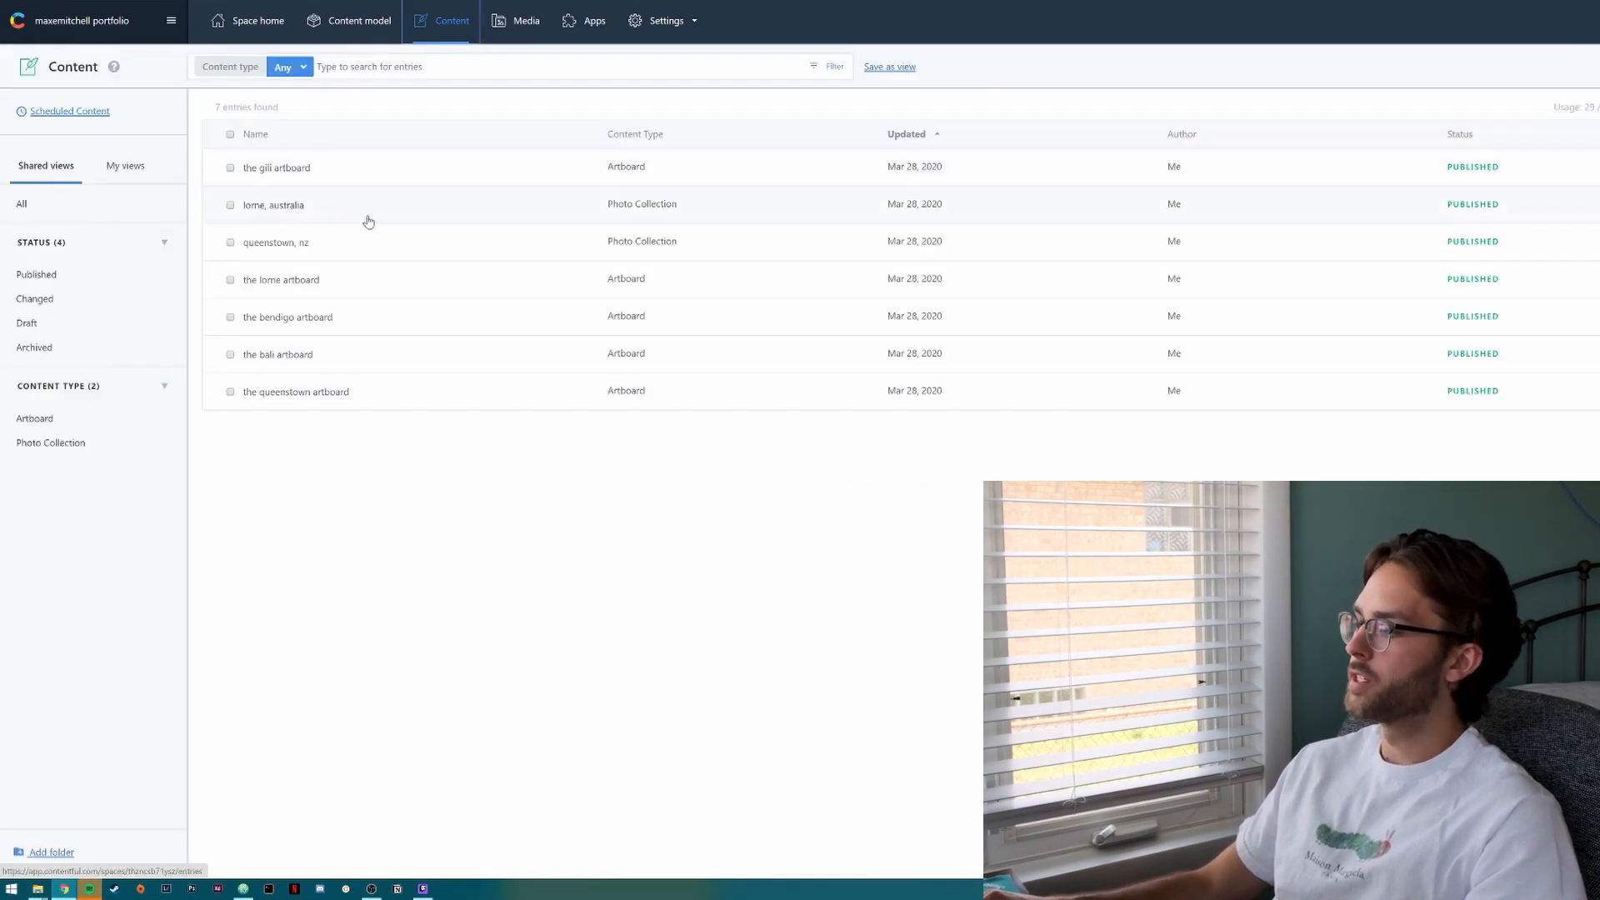
Scroll through the 'lorne, australia' photo collection entry.
{"action": "left_click", "coordinate": [274, 204]}
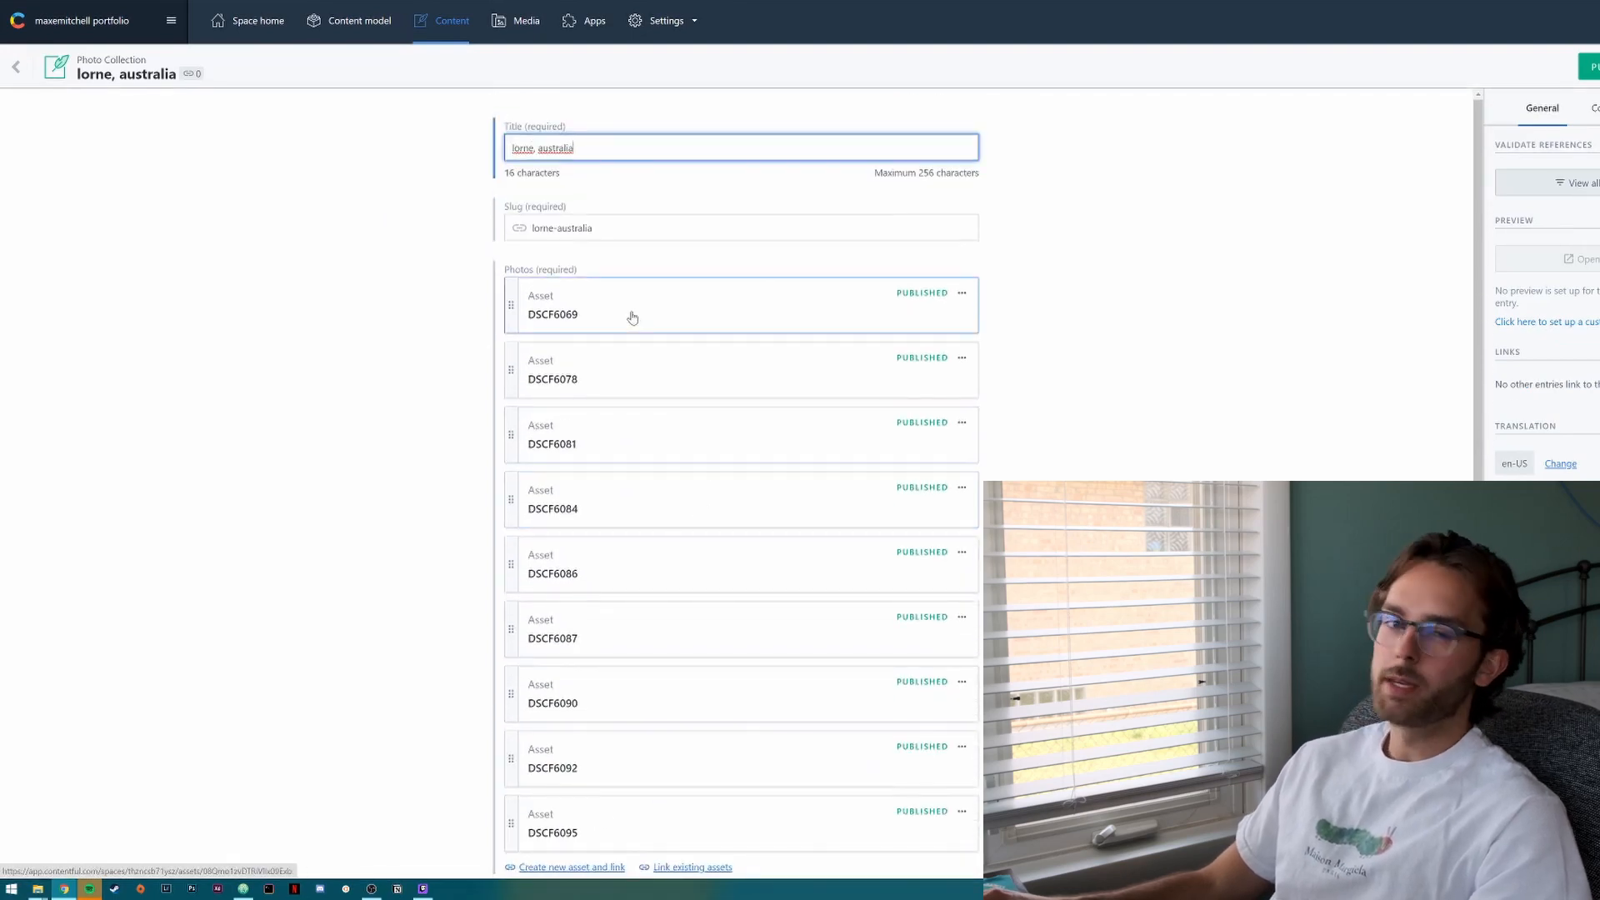
{"action": "mouse_move", "coordinate": [572, 414]}
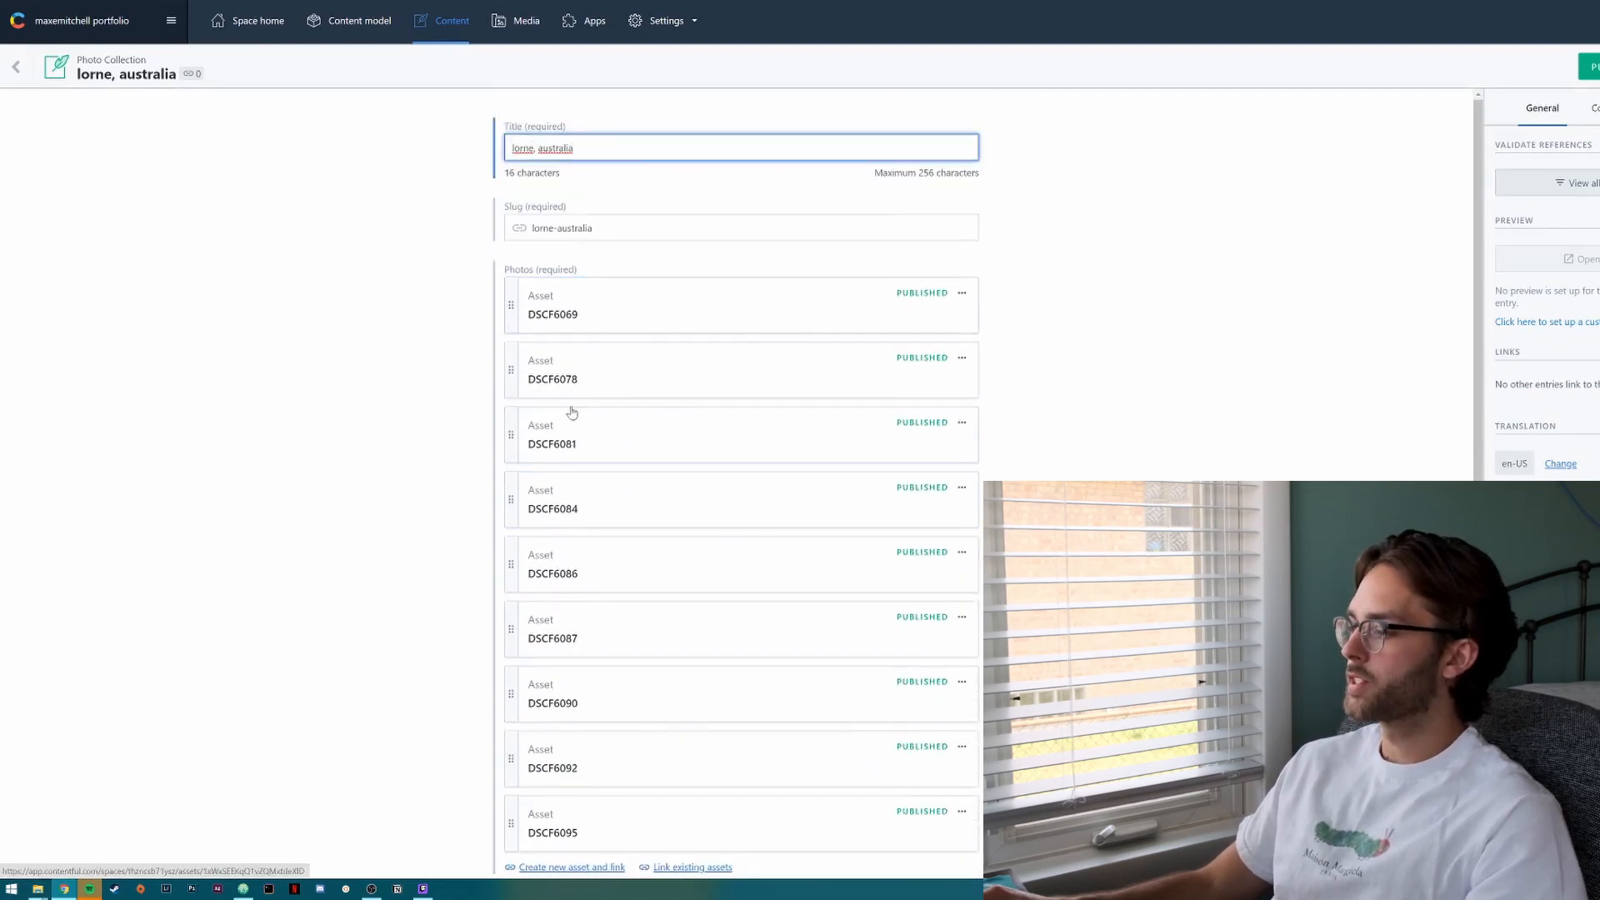
{"action": "scroll", "scroll_direction": "down", "scroll_amount": 3}
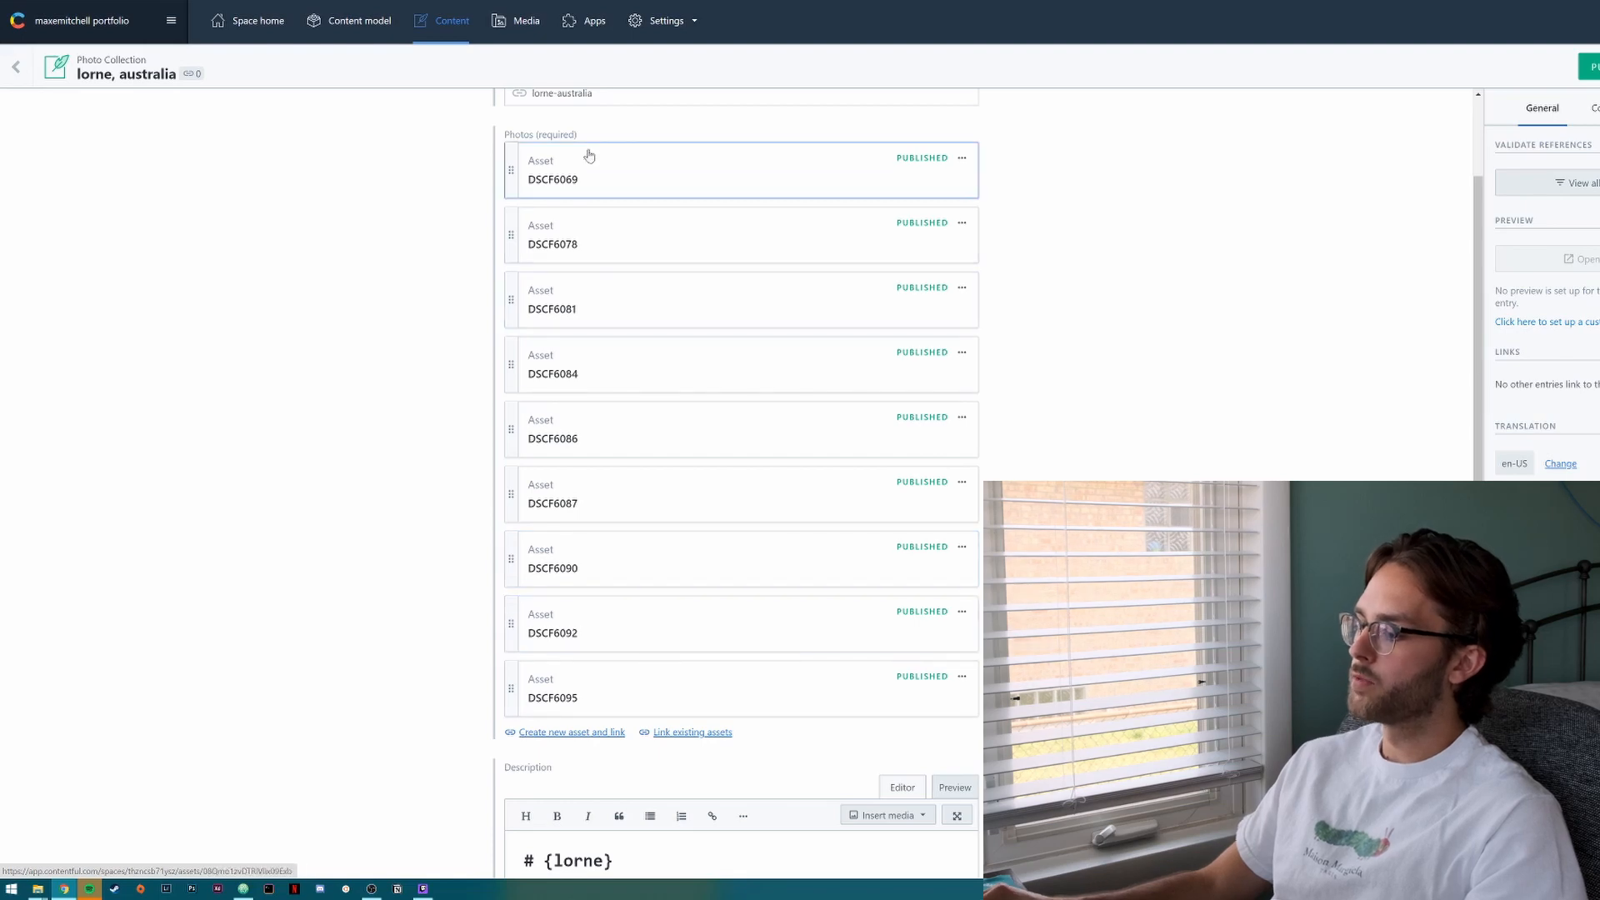
{"action": "mouse_move", "coordinate": [655, 296]}
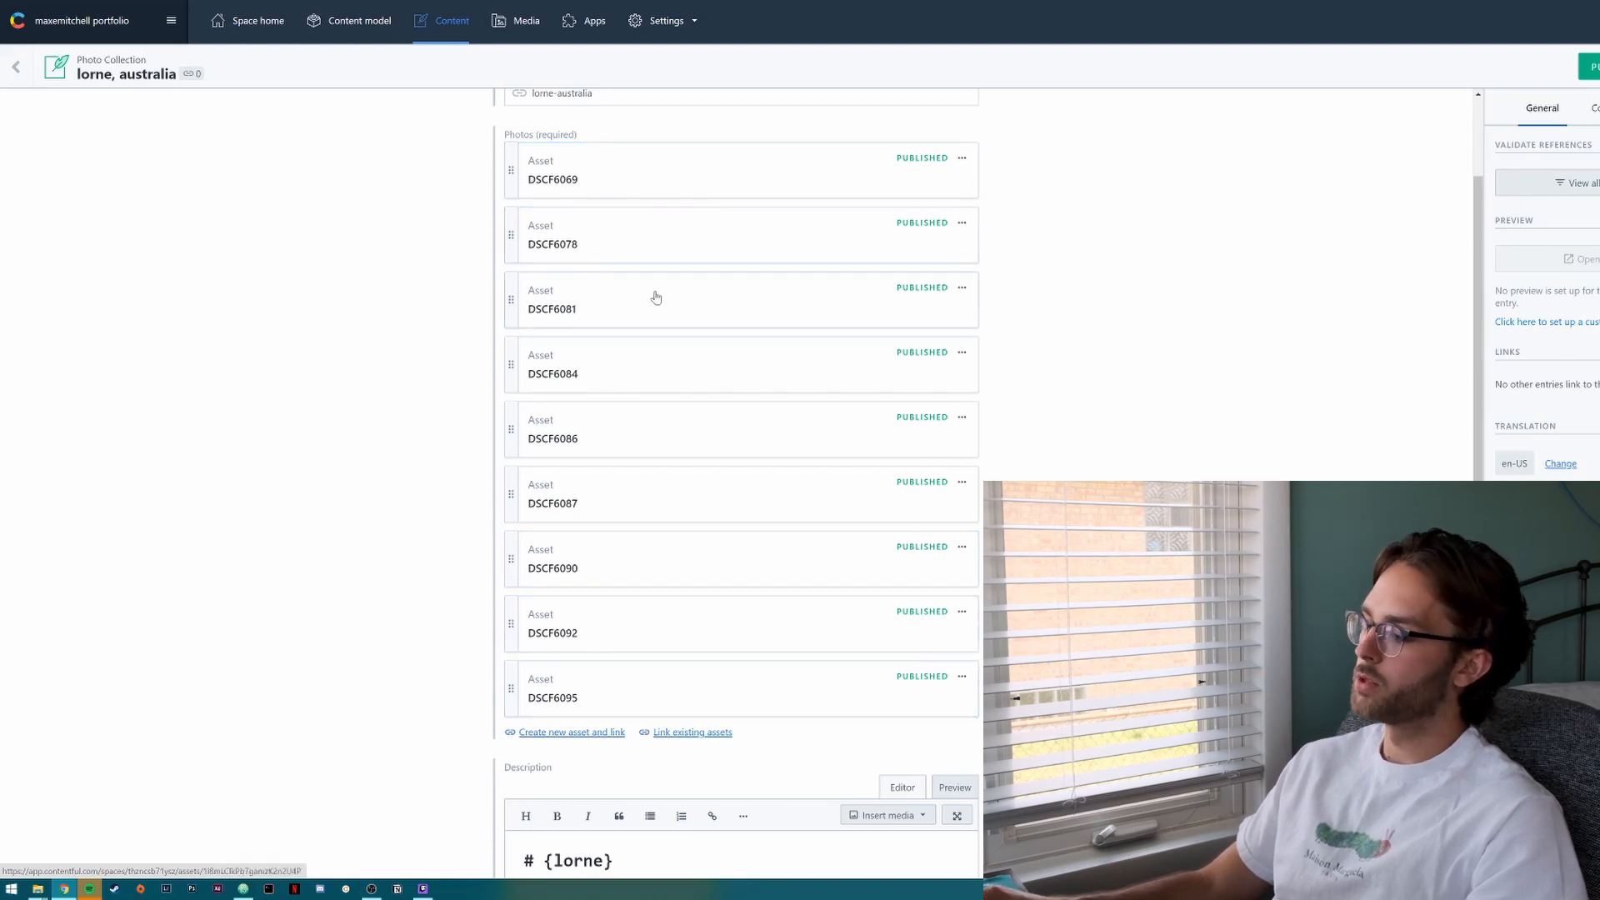
{"action": "scroll", "scroll_direction": "down", "scroll_amount": 3}
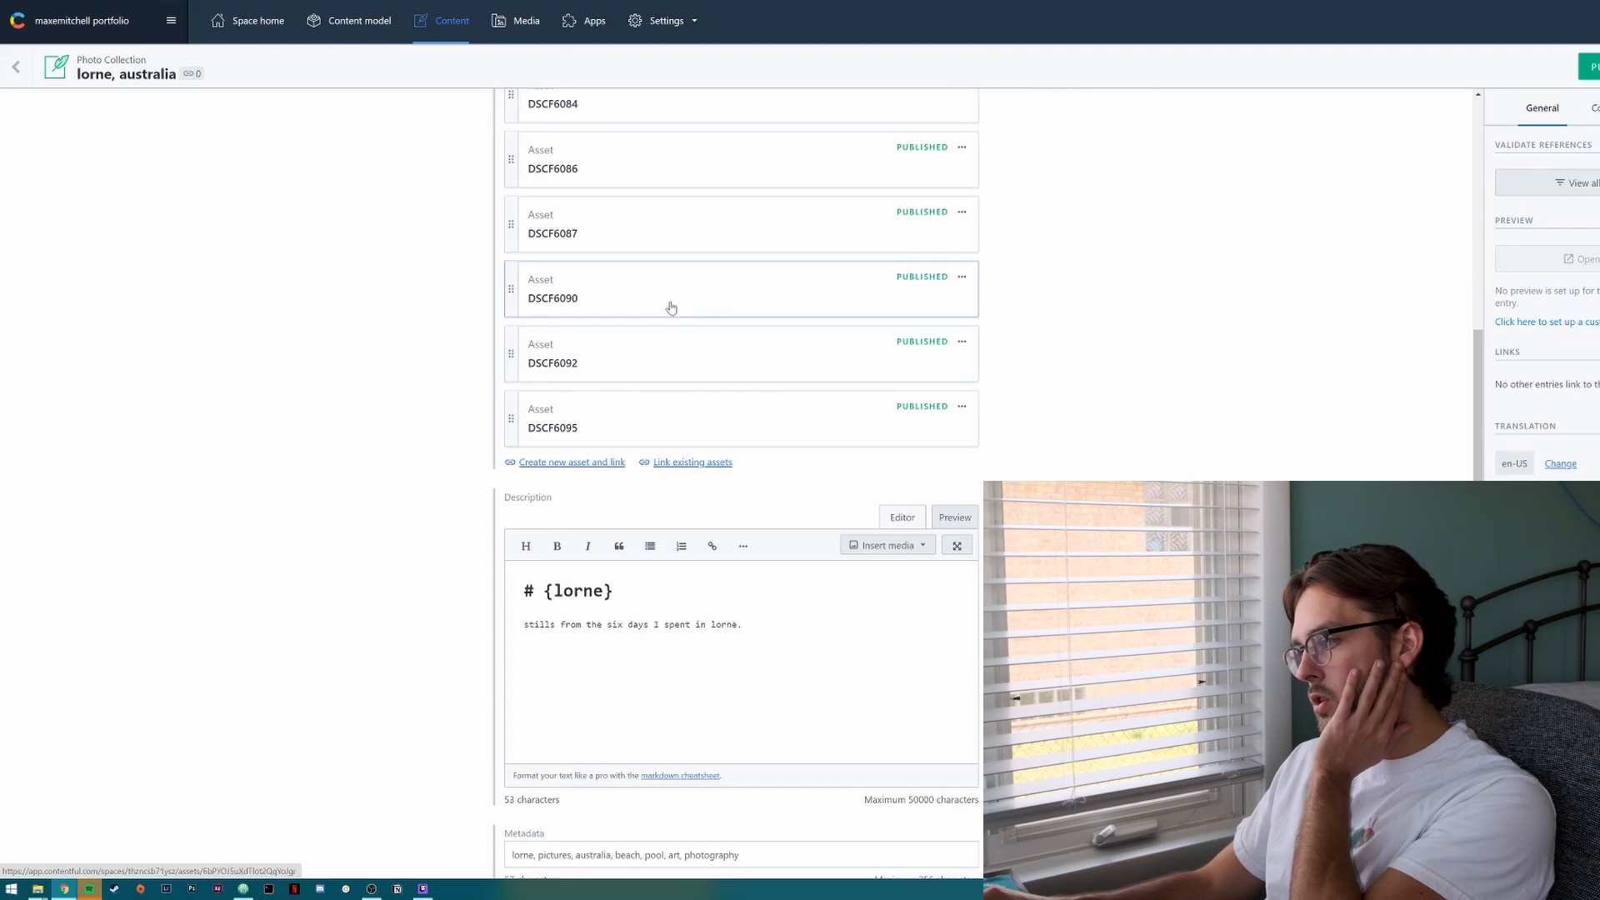
{"action": "scroll", "scroll_direction": "up", "scroll_amount": 3}
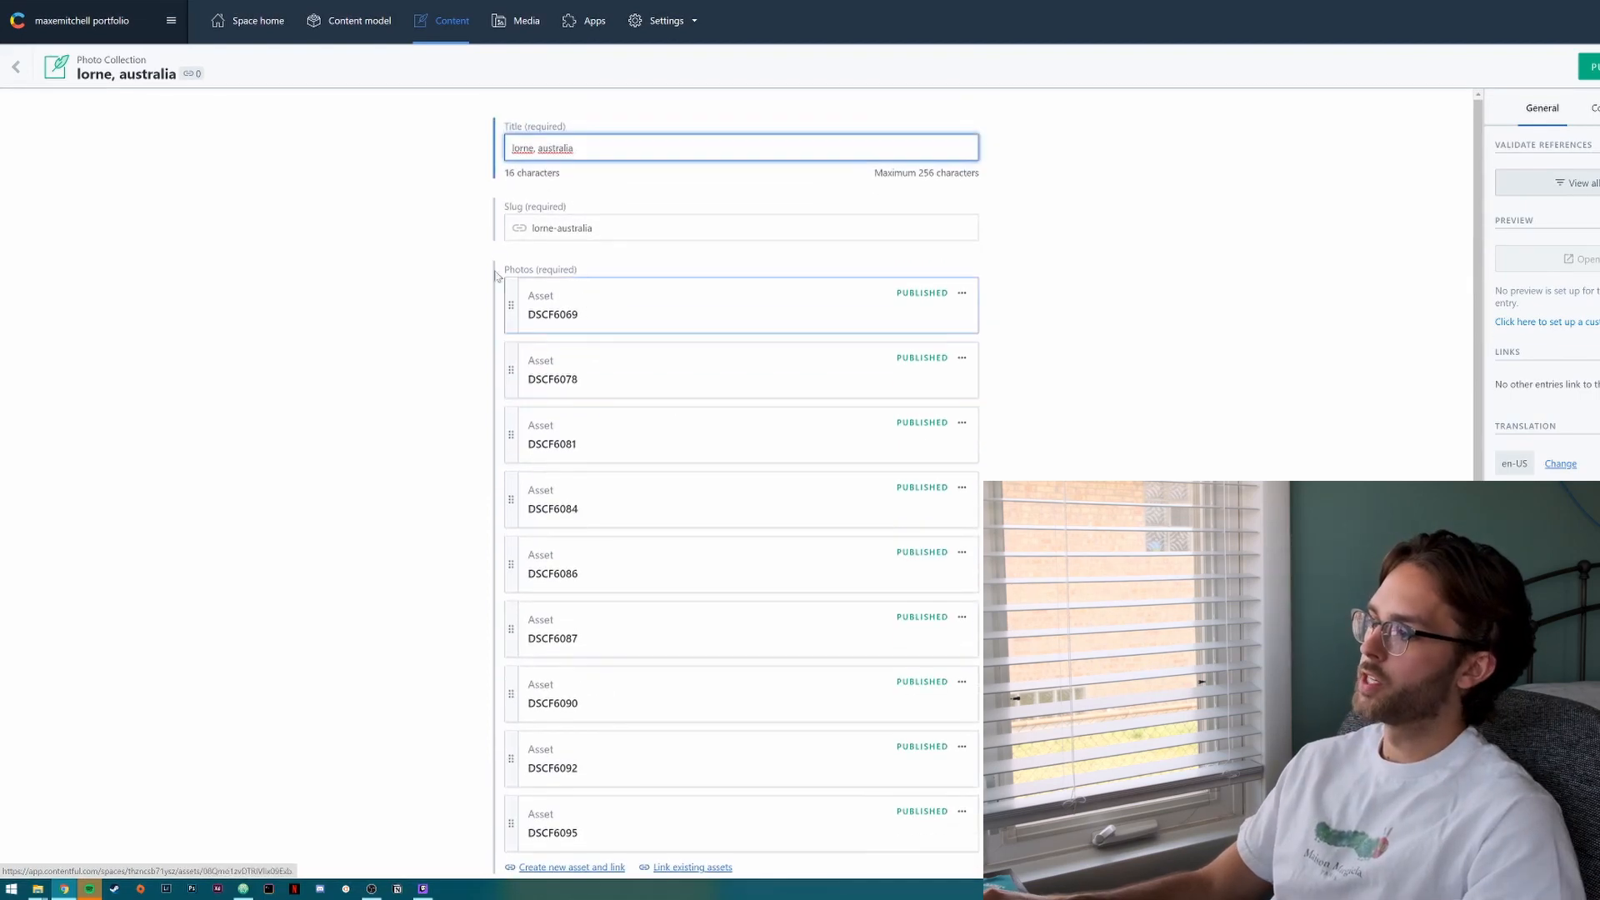
Browse the space's media assets, then return to the space home page.
{"action": "left_click", "coordinate": [525, 20]}
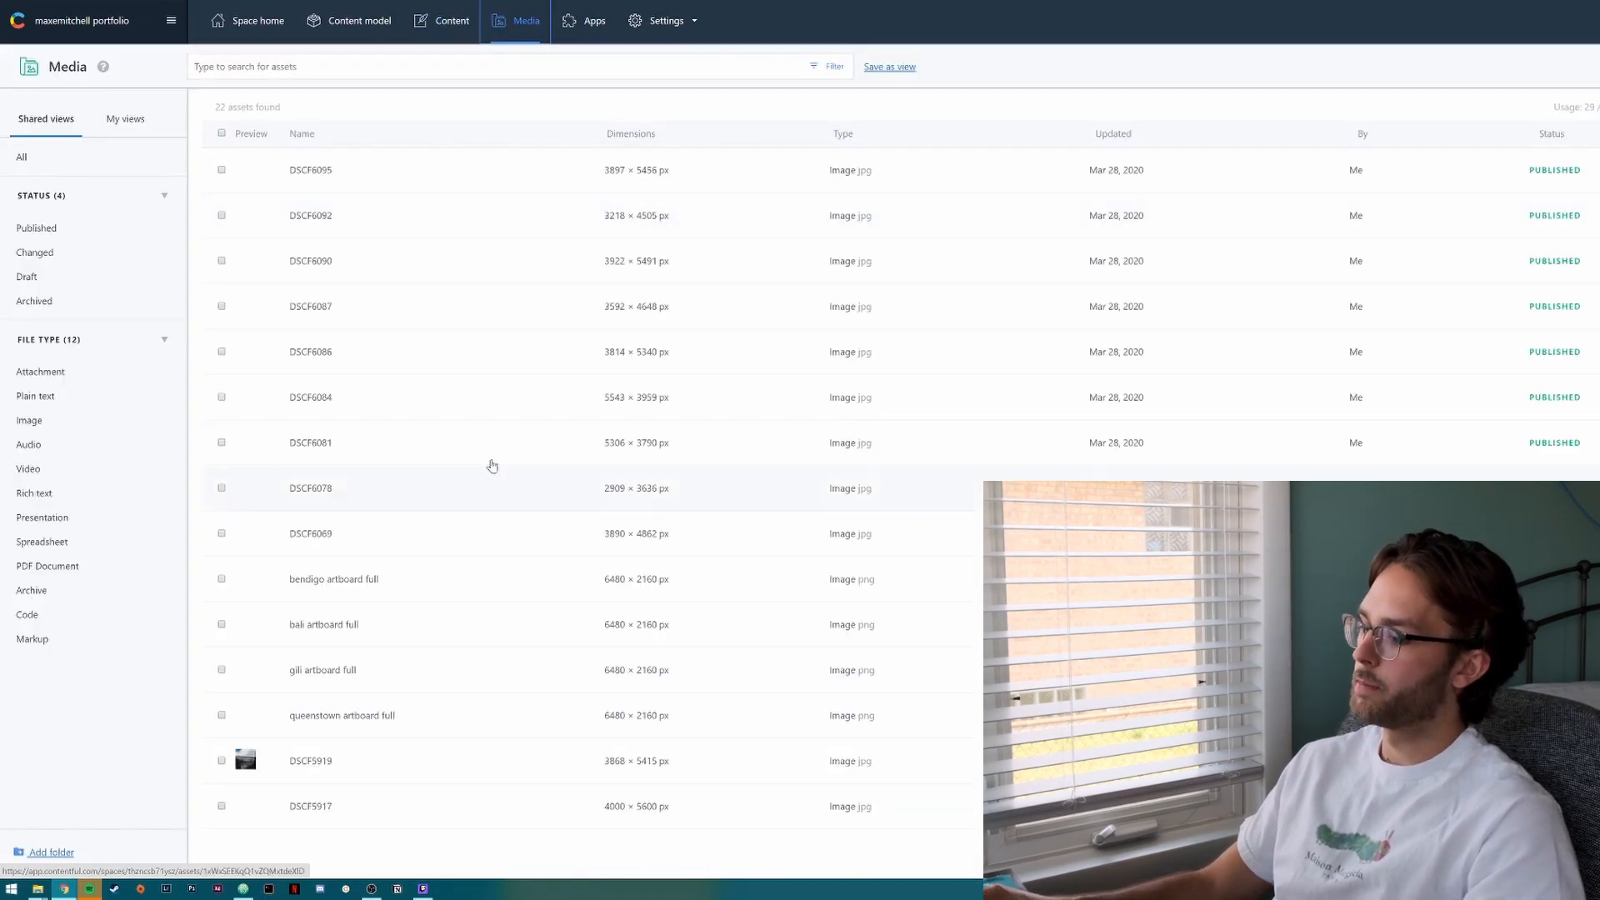
{"action": "left_click", "coordinate": [246, 20]}
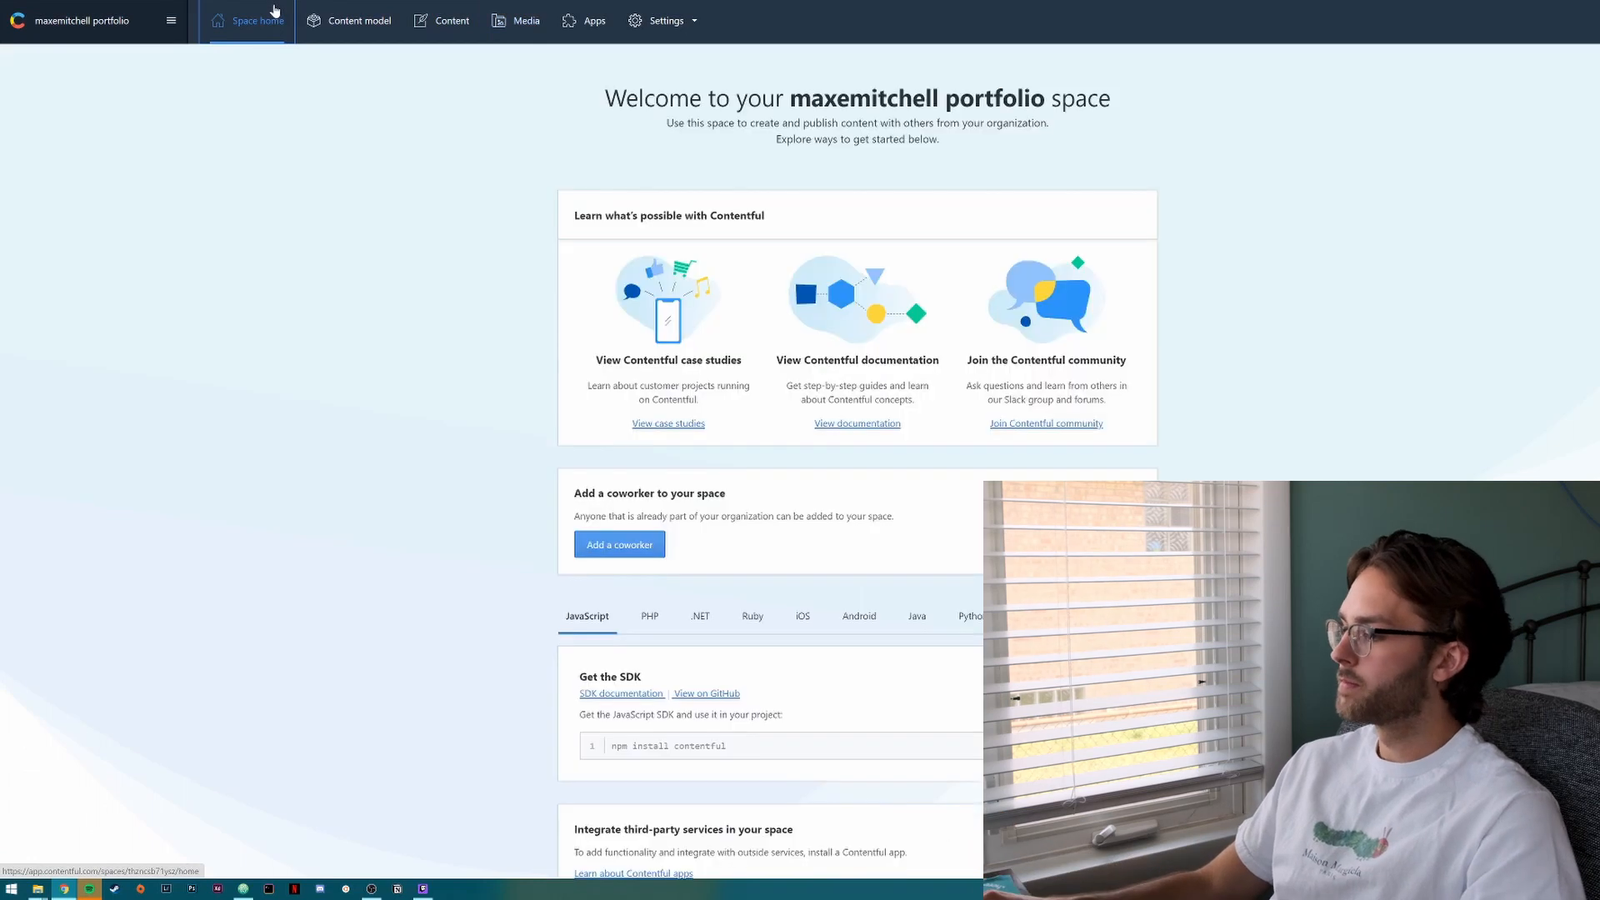
{"action": "left_click", "coordinate": [358, 20]}
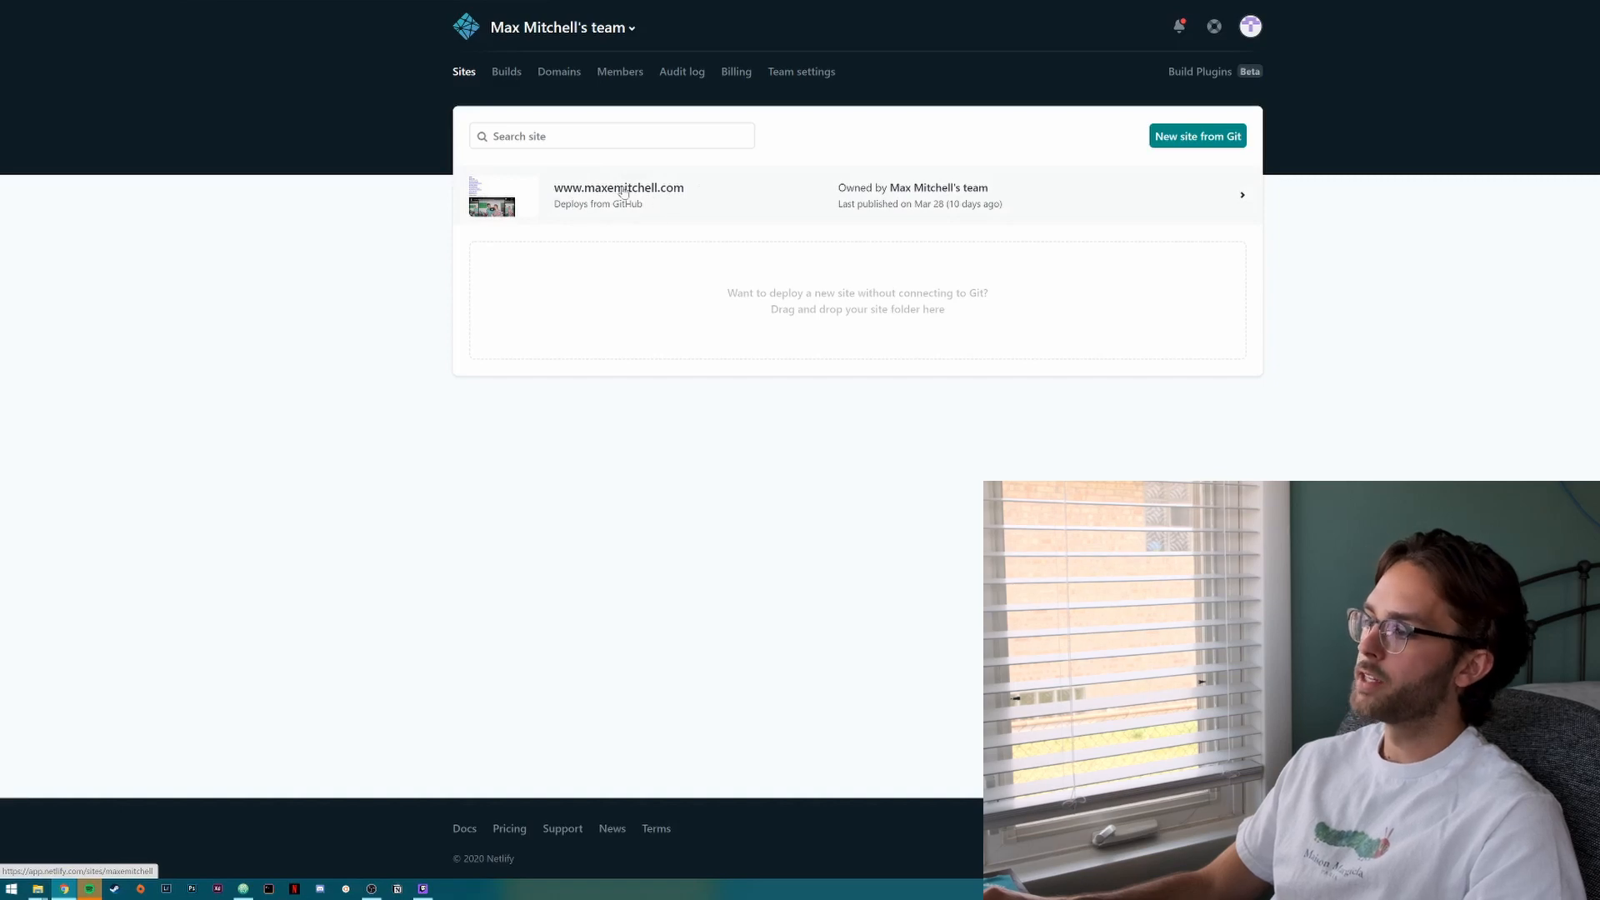
{"action": "mouse_move", "coordinate": [660, 194]}
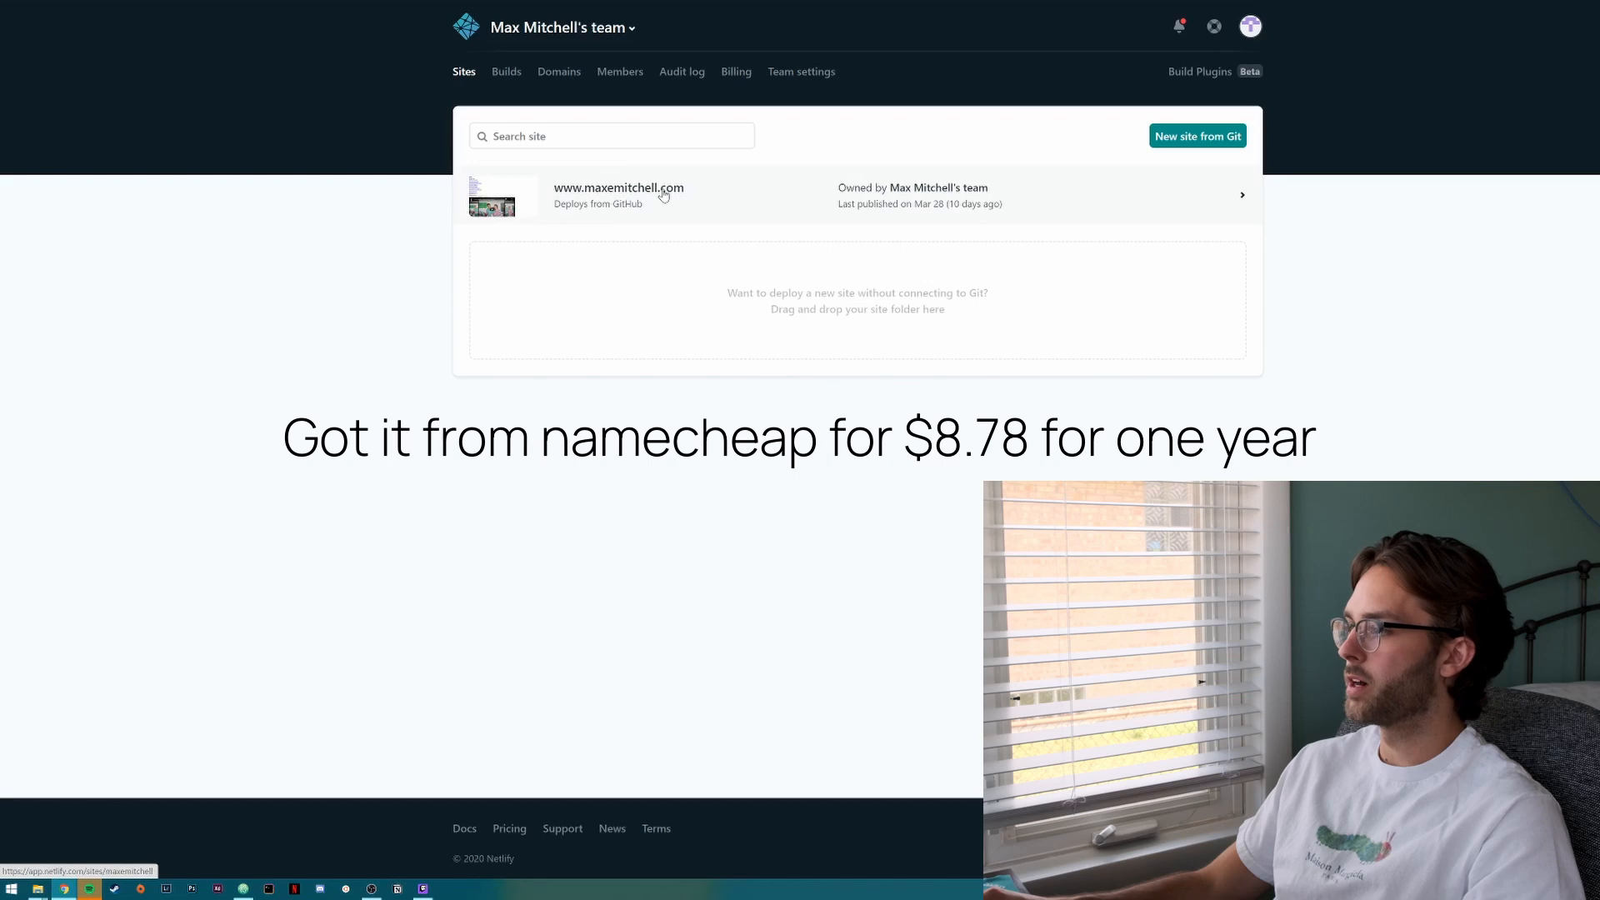
{"action": "mouse_move", "coordinate": [685, 195]}
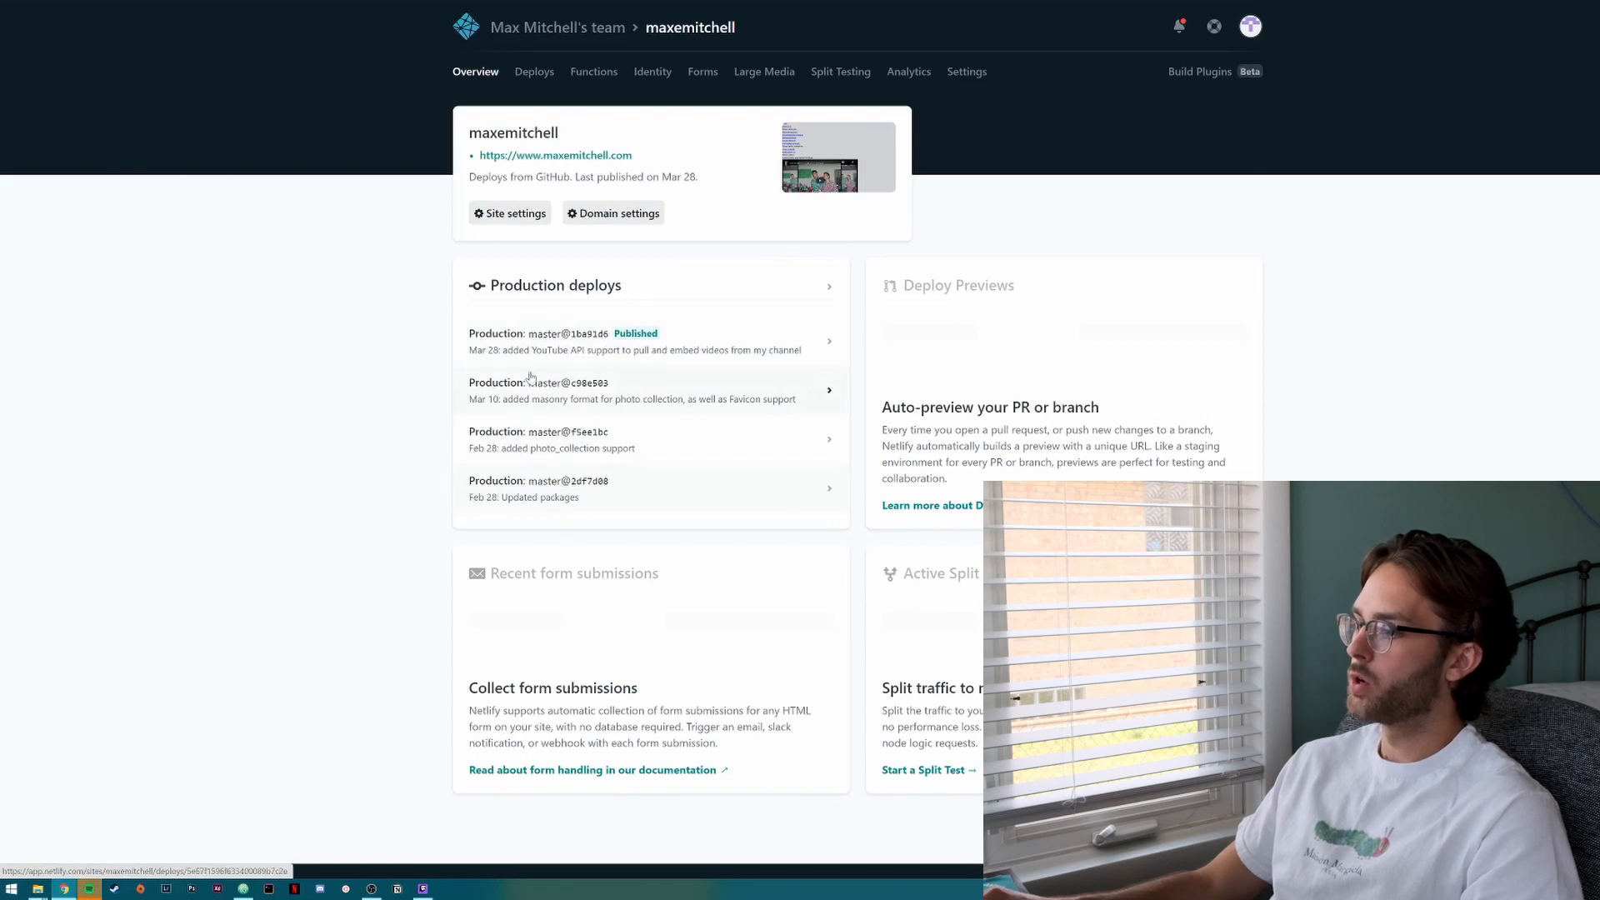
{"action": "mouse_move", "coordinate": [456, 447]}
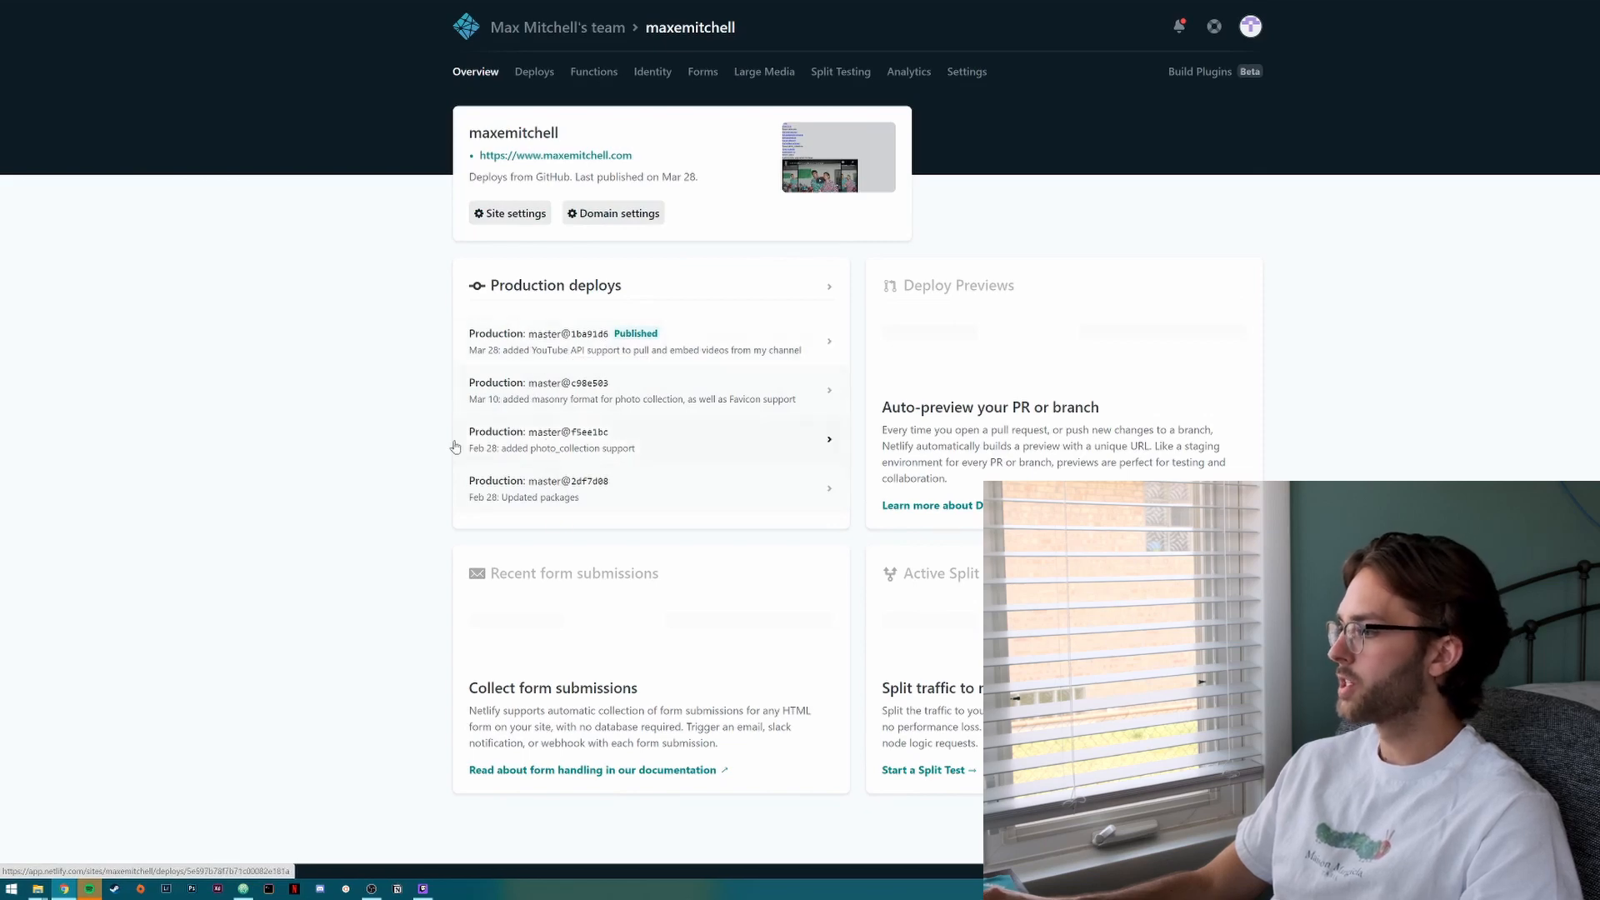
Open the maxemitchell site's settings from its Netlify overview.
{"action": "left_click", "coordinate": [509, 213]}
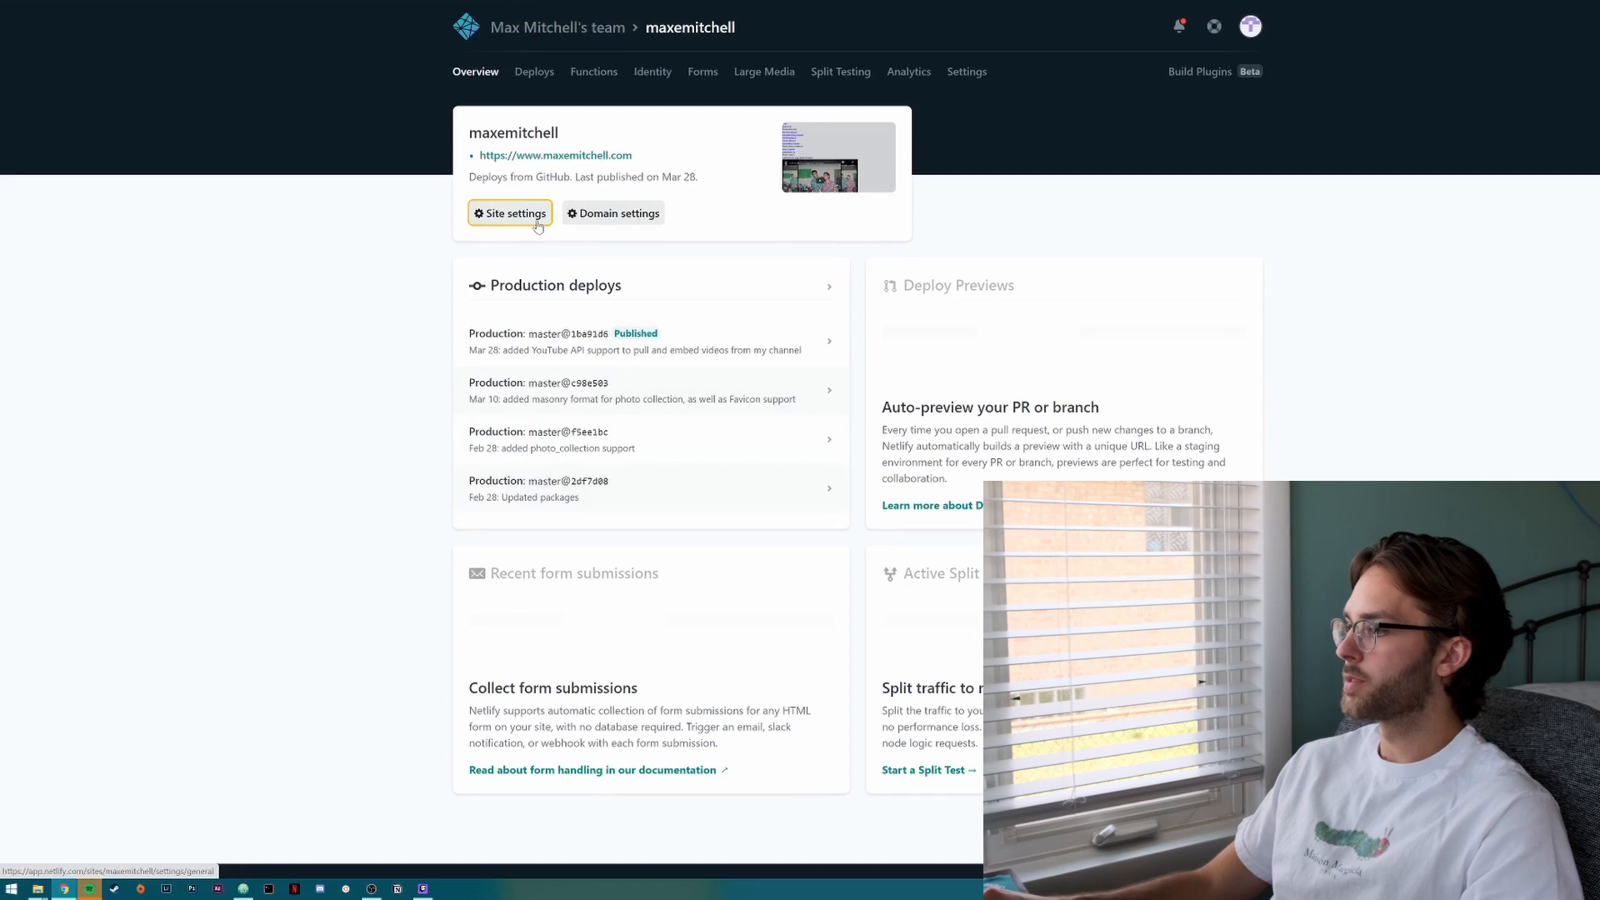
{"action": "mouse_move", "coordinate": [585, 170]}
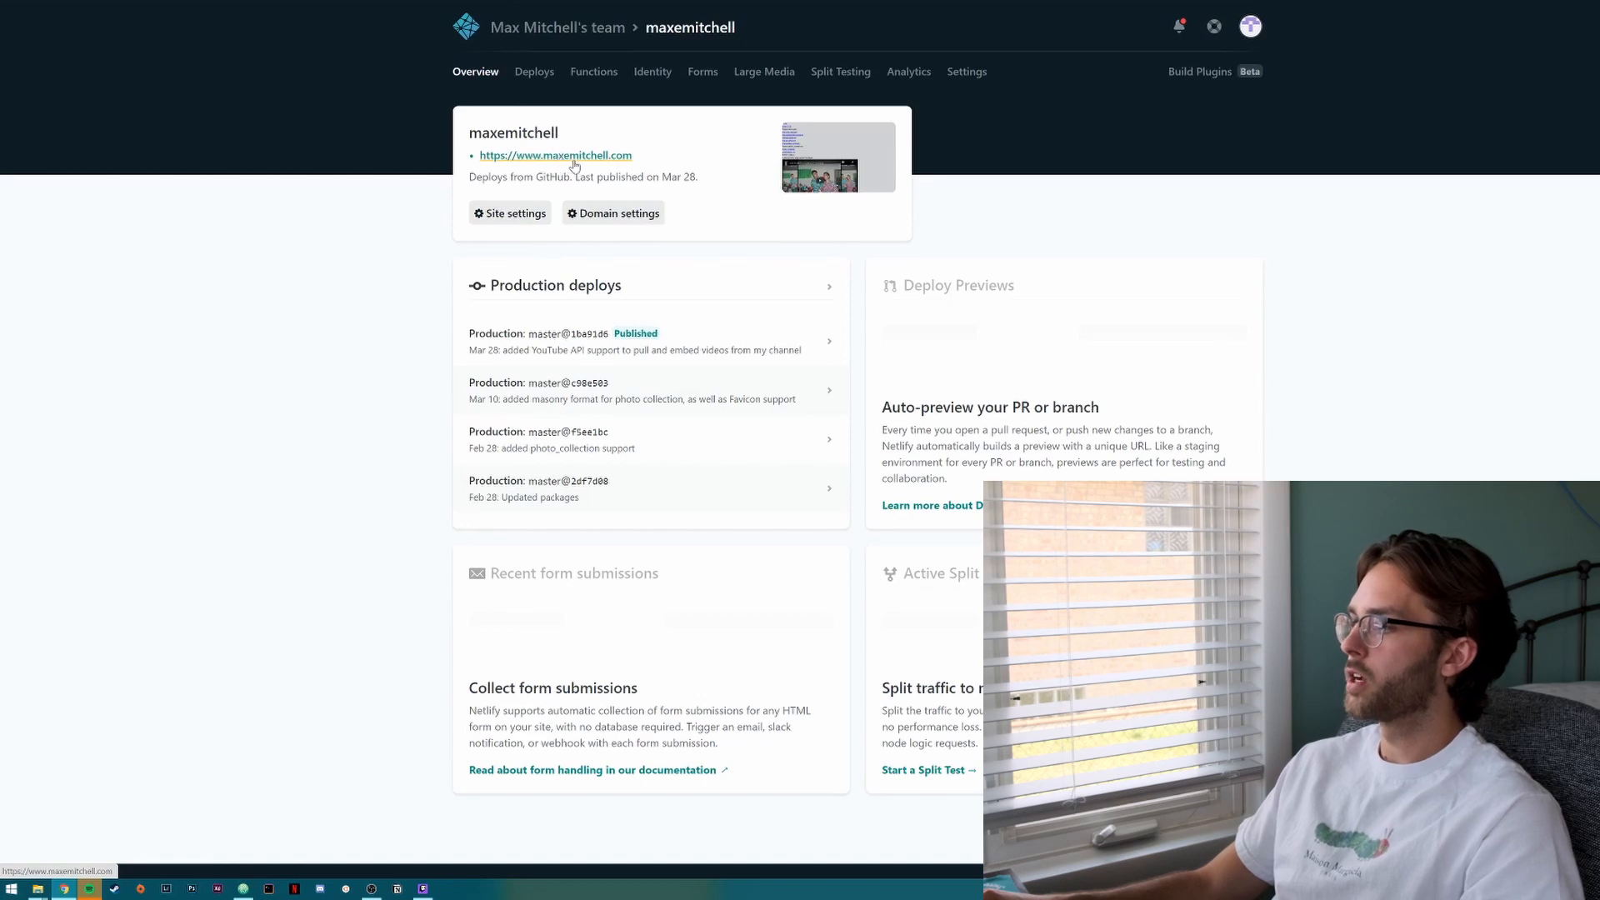
{"action": "mouse_move", "coordinate": [663, 176]}
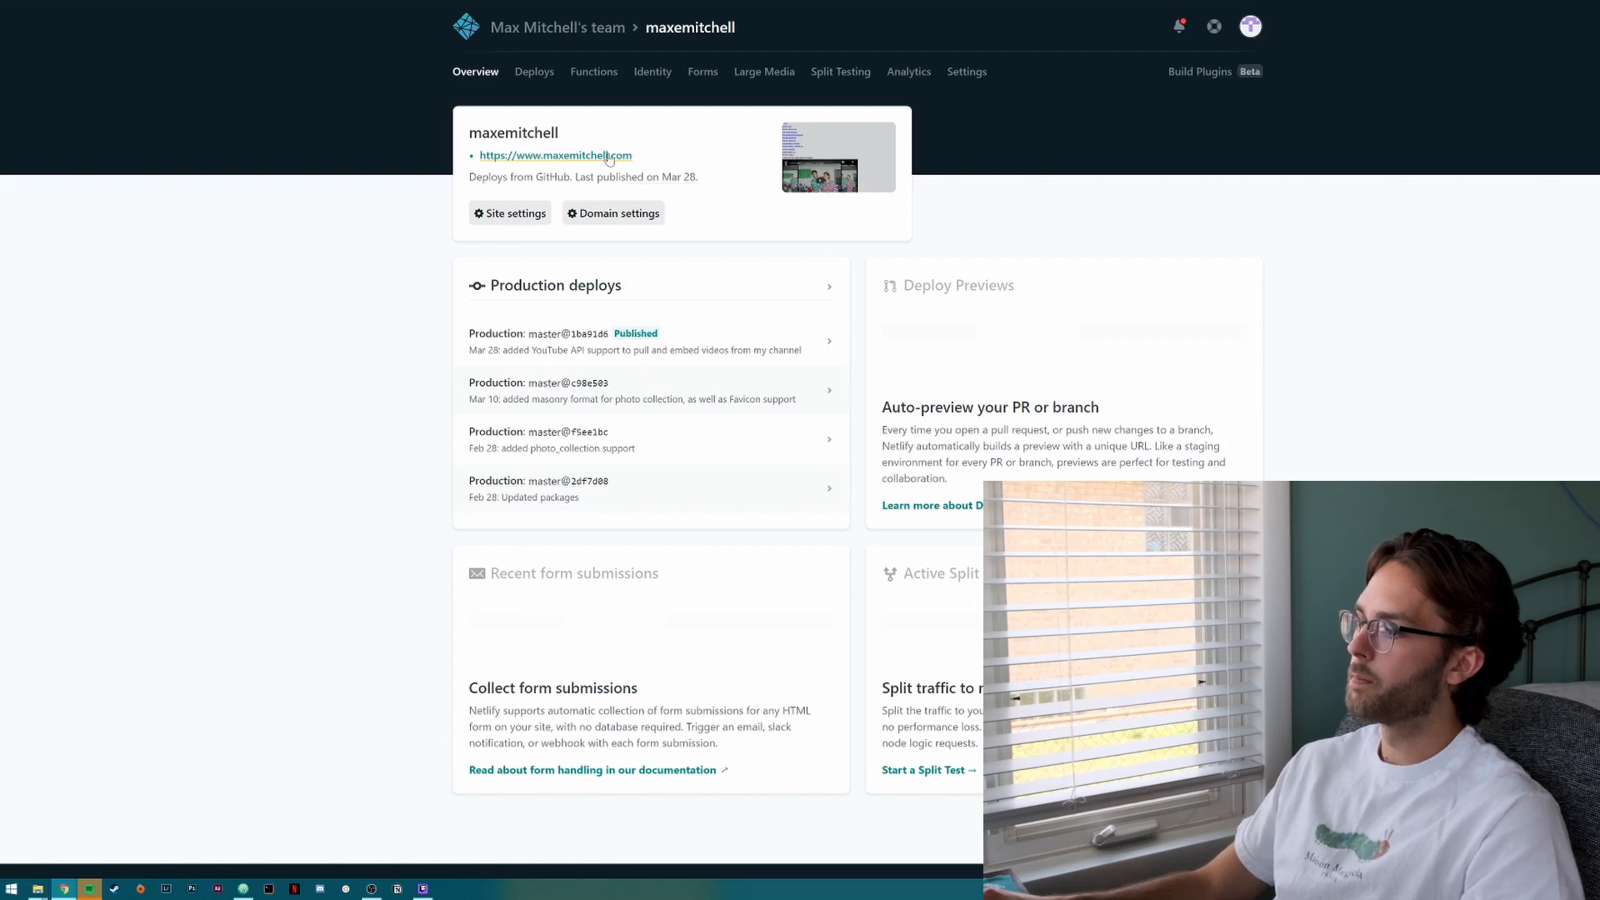
{"action": "mouse_move", "coordinate": [635, 156]}
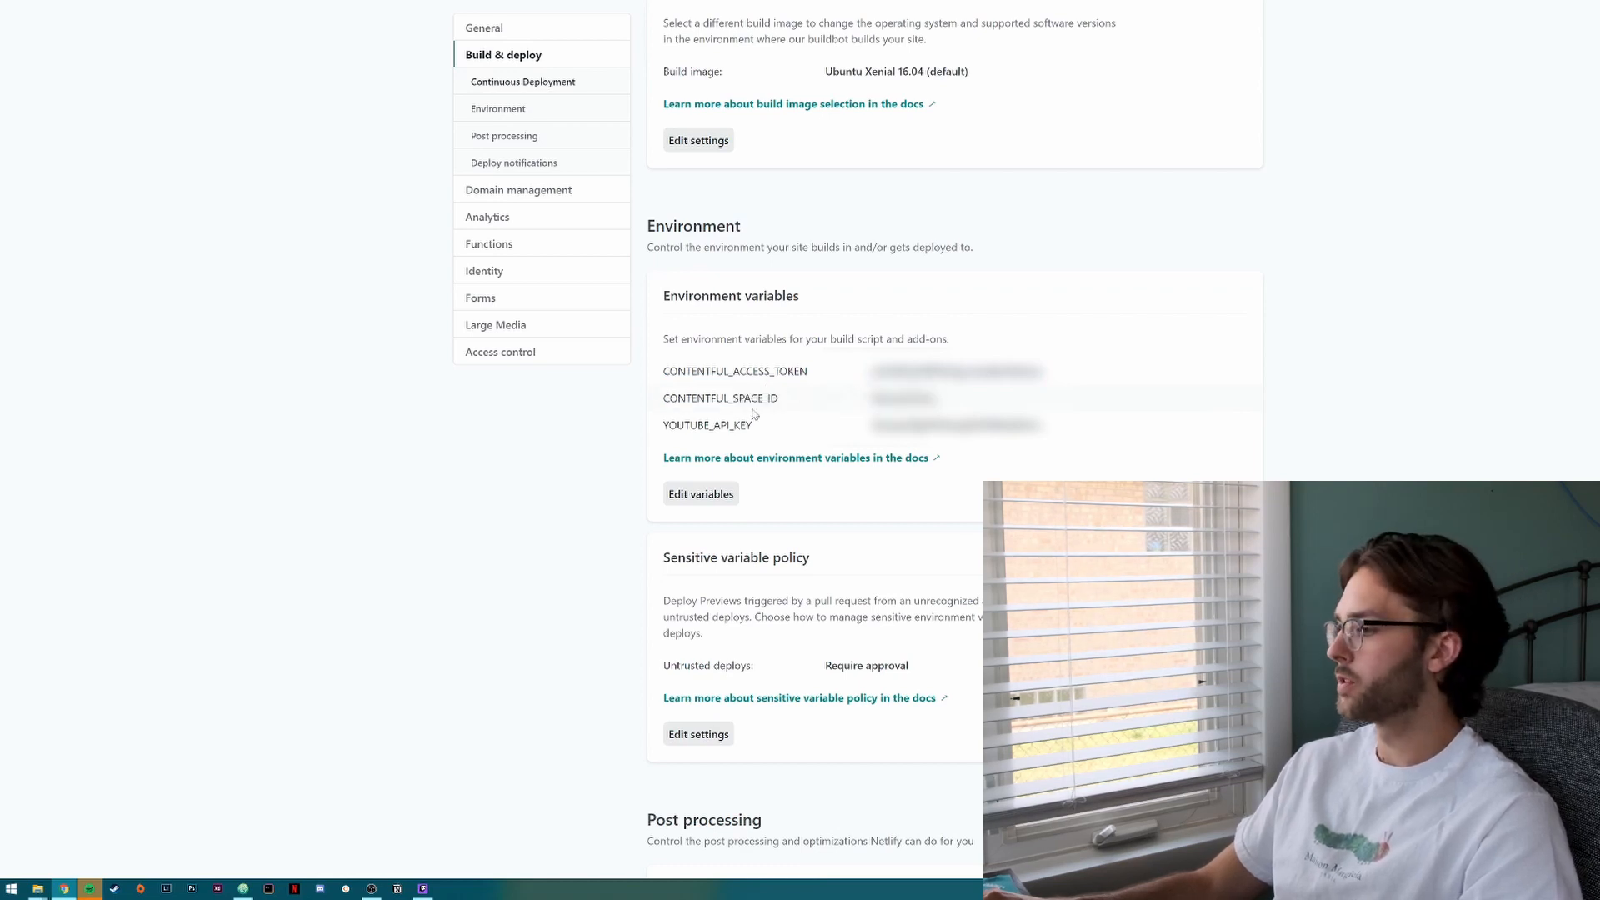
Review the Contentful token, space ID and YouTube API key environment variables.
{"action": "double_click", "coordinate": [707, 424]}
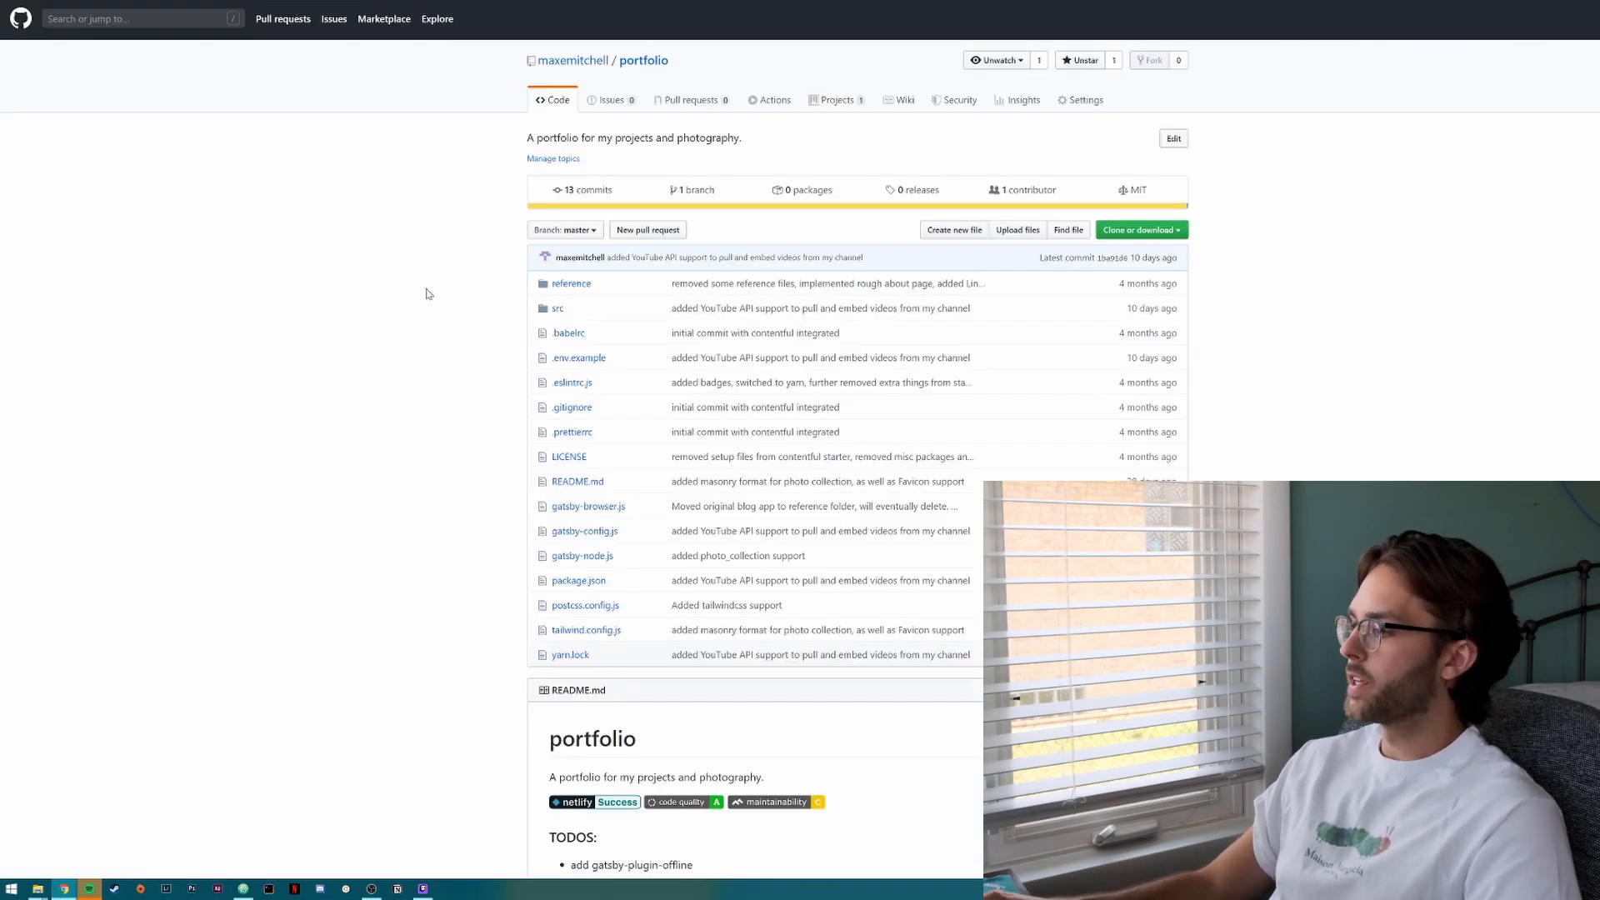
{"action": "scroll", "scroll_direction": "down", "scroll_amount": 3}
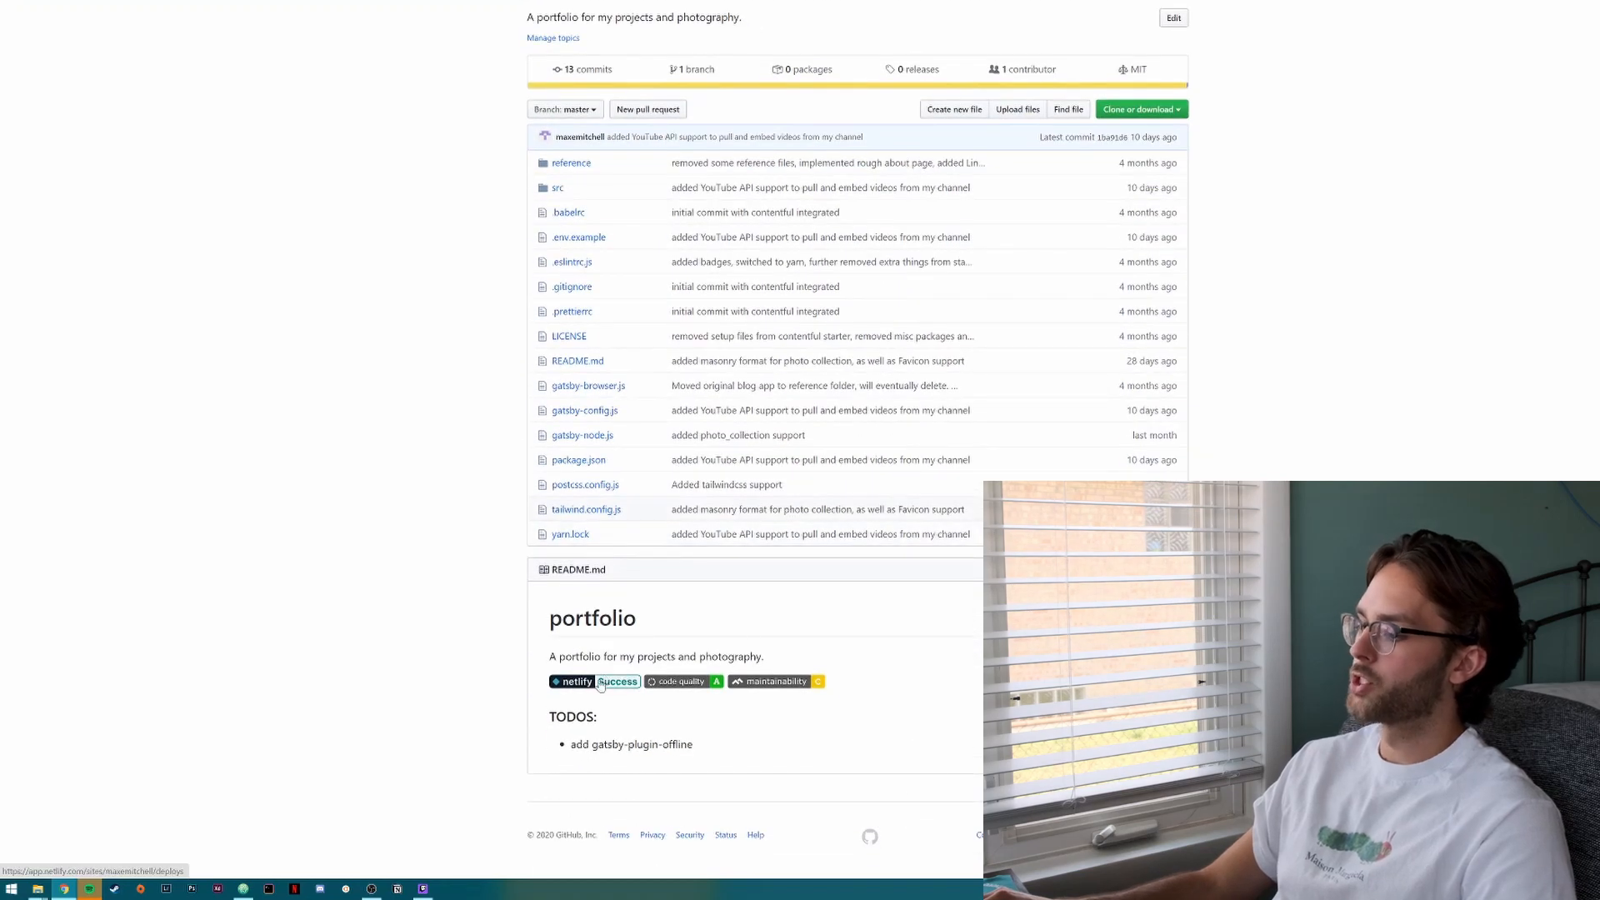
{"action": "mouse_move", "coordinate": [701, 687]}
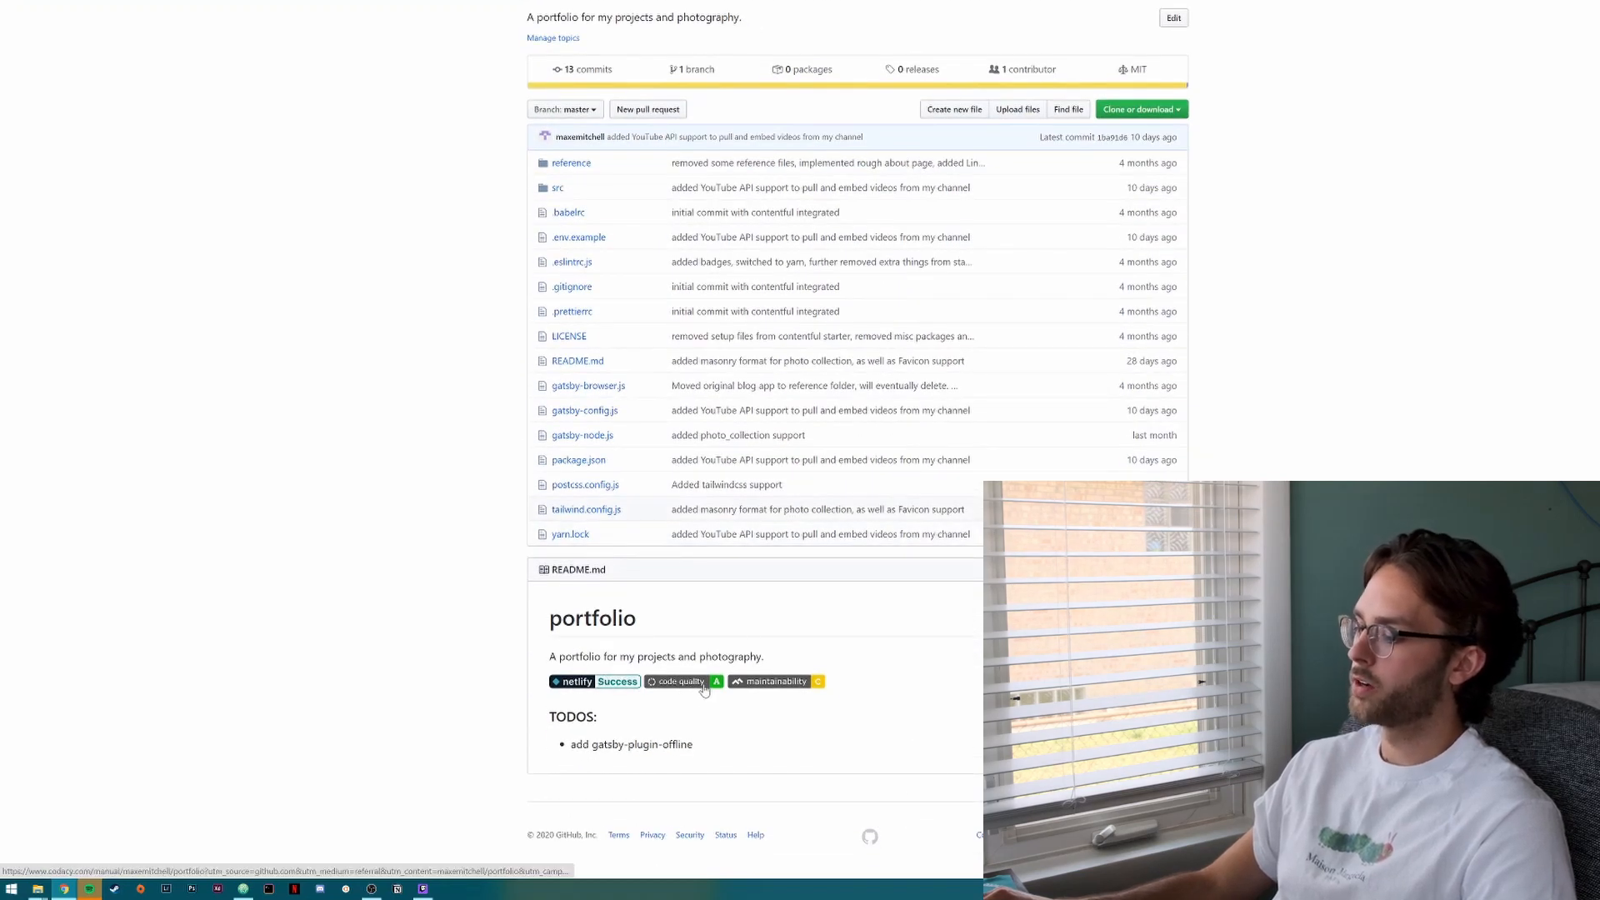
{"action": "mouse_move", "coordinate": [780, 689]}
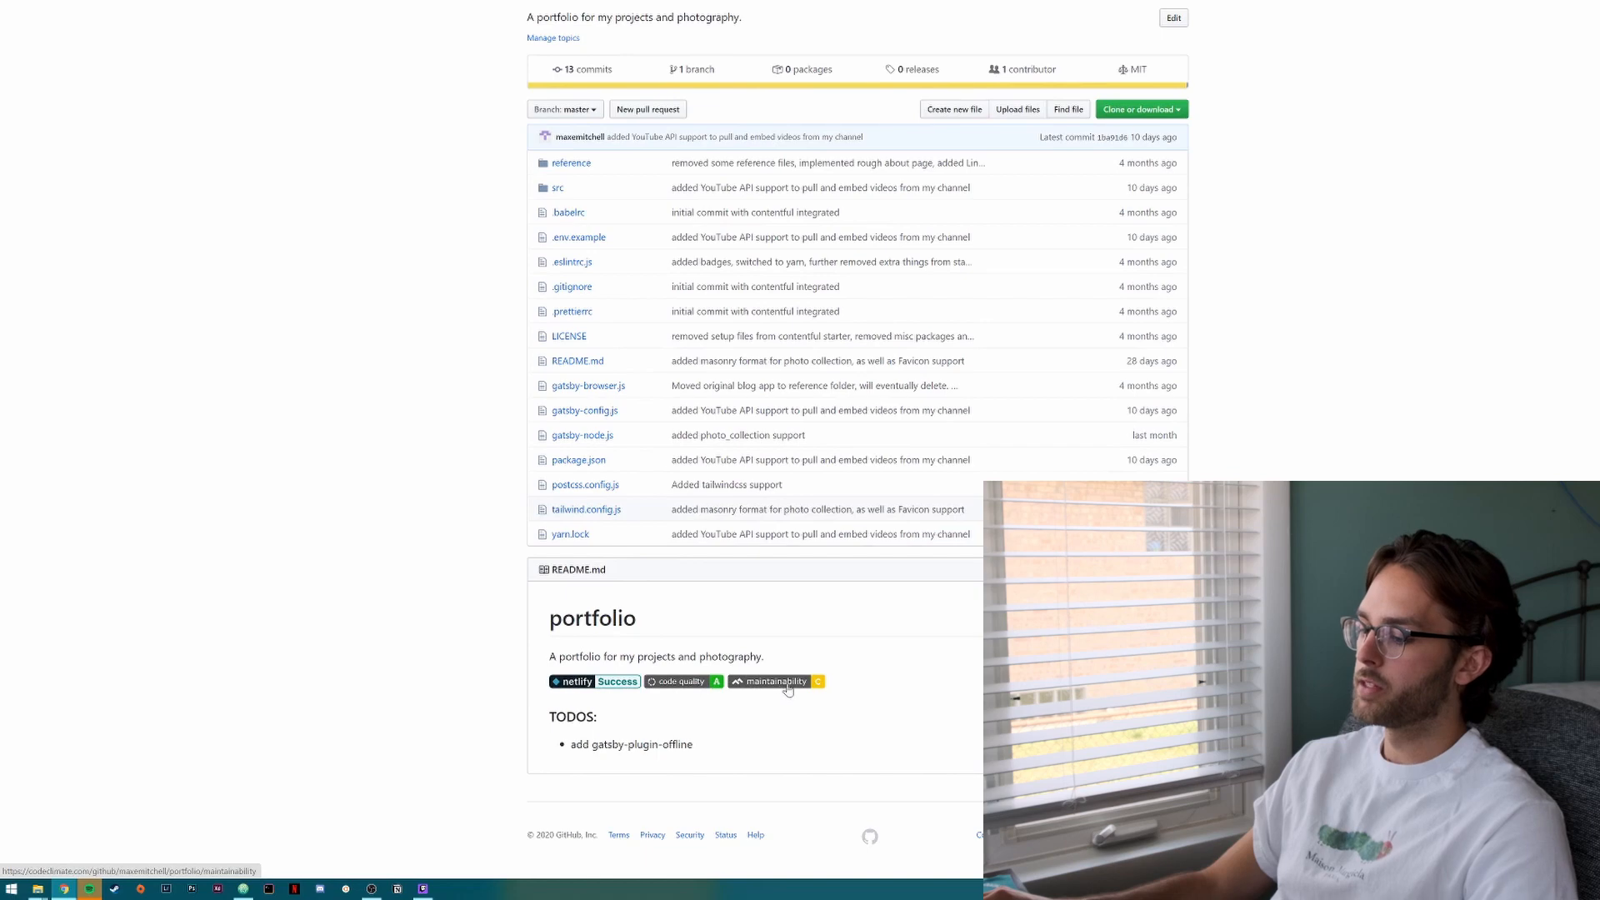
{"action": "mouse_move", "coordinate": [814, 685]}
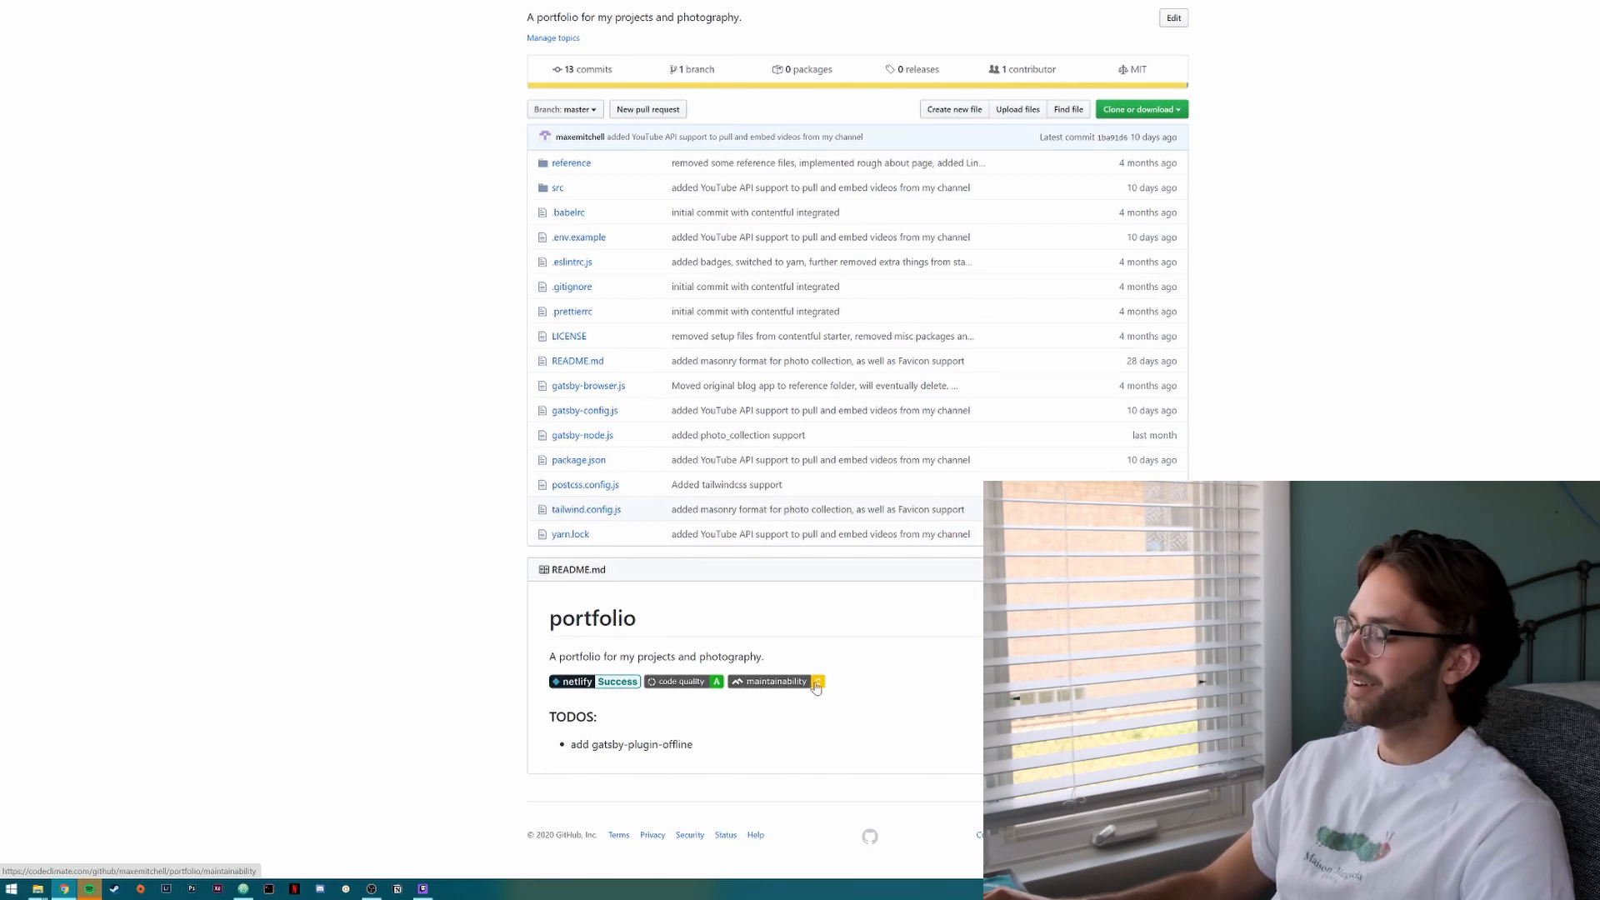
{"action": "scroll", "scroll_direction": "up", "scroll_amount": 3}
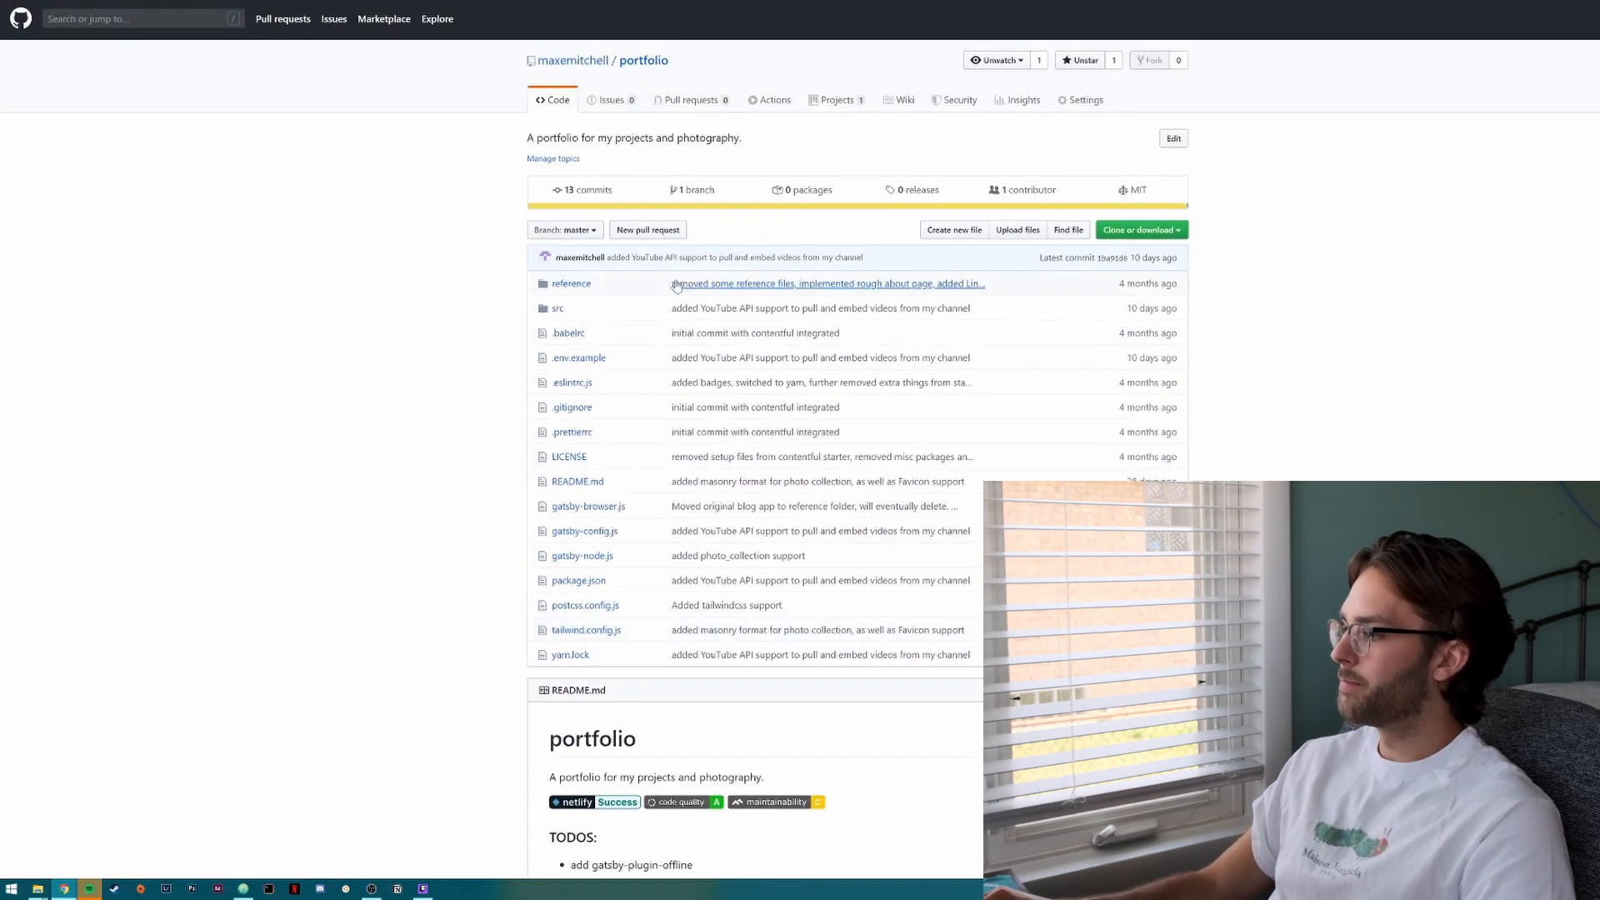
{"action": "left_click", "coordinate": [969, 10]}
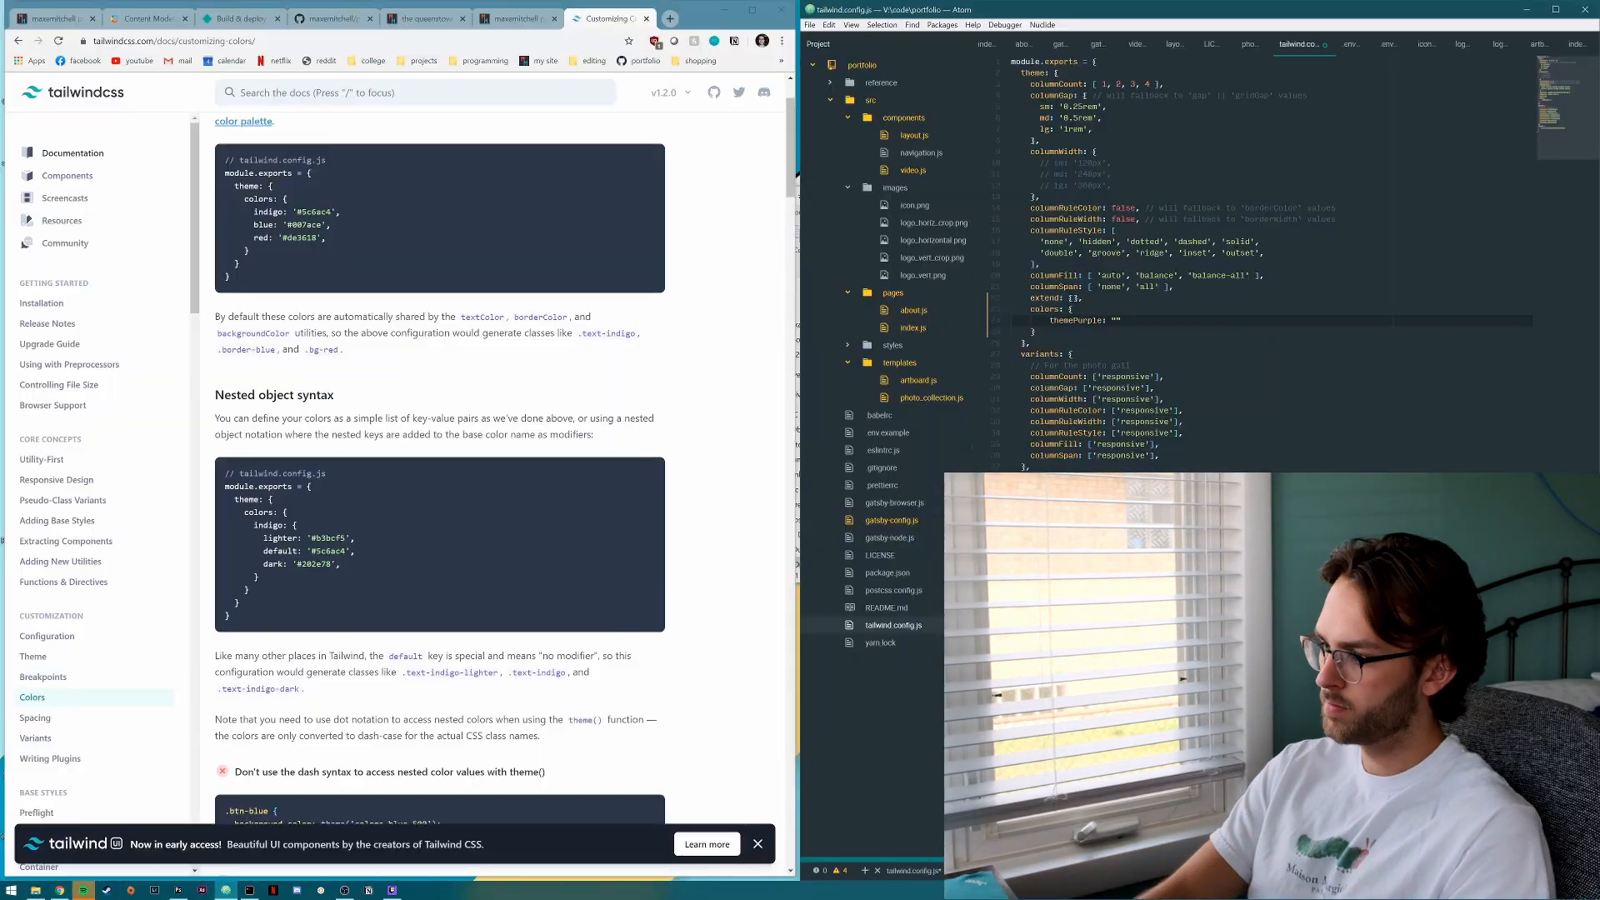
Scroll through the four theme colours in tailwind.config.js, then open src/pages/index.js.
{"action": "scroll", "scroll_direction": "down", "scroll_amount": 3}
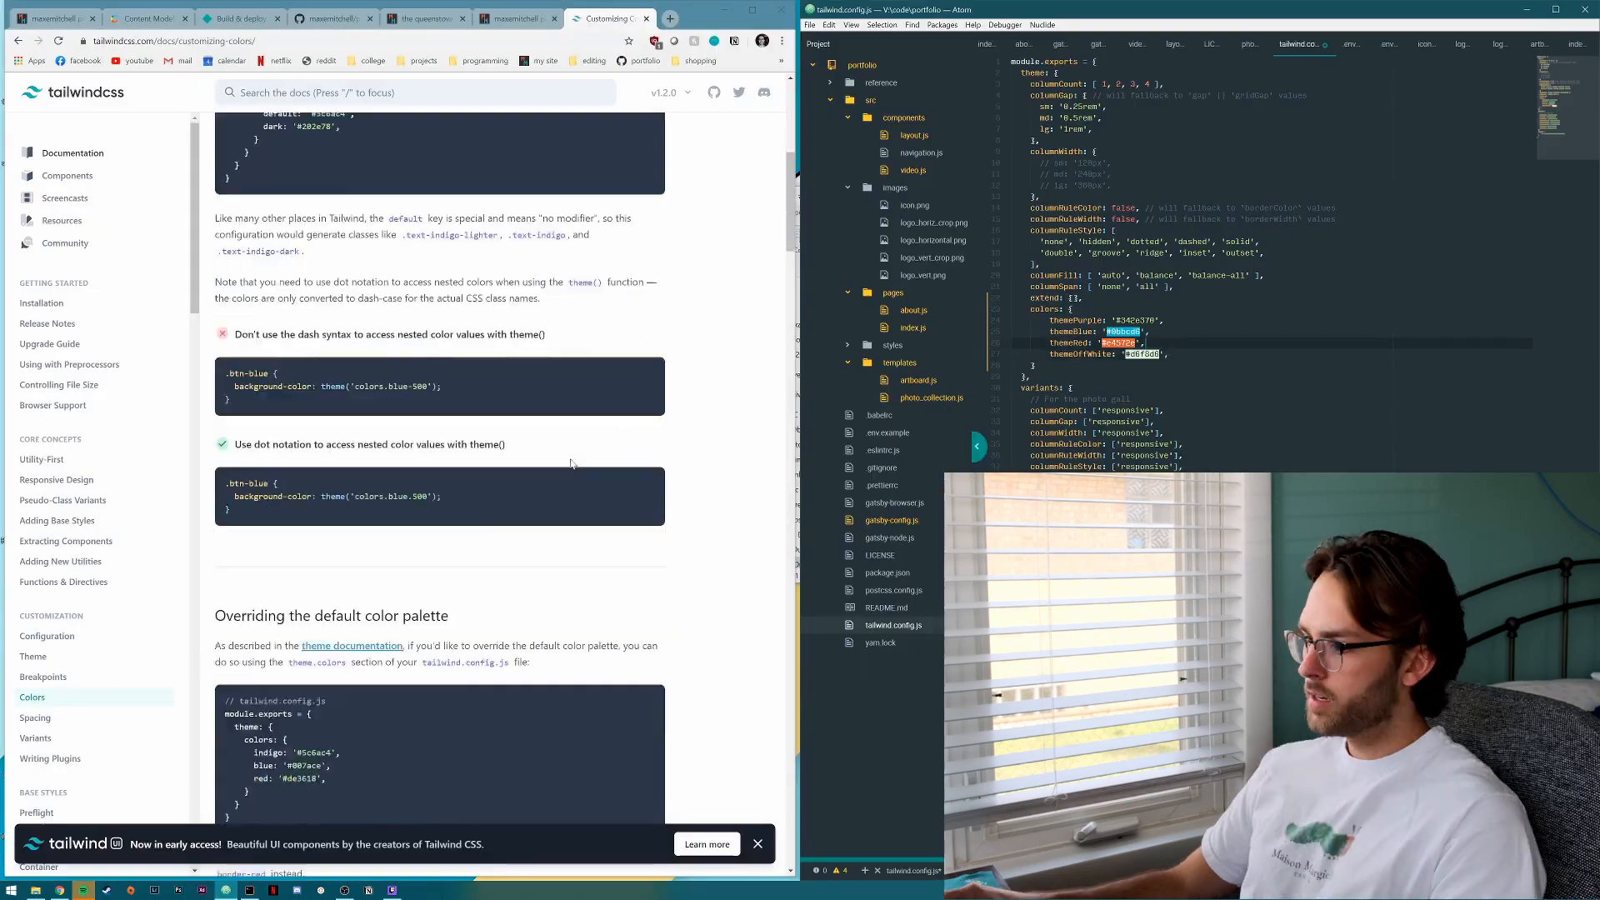
{"action": "scroll", "scroll_direction": "down", "scroll_amount": 3}
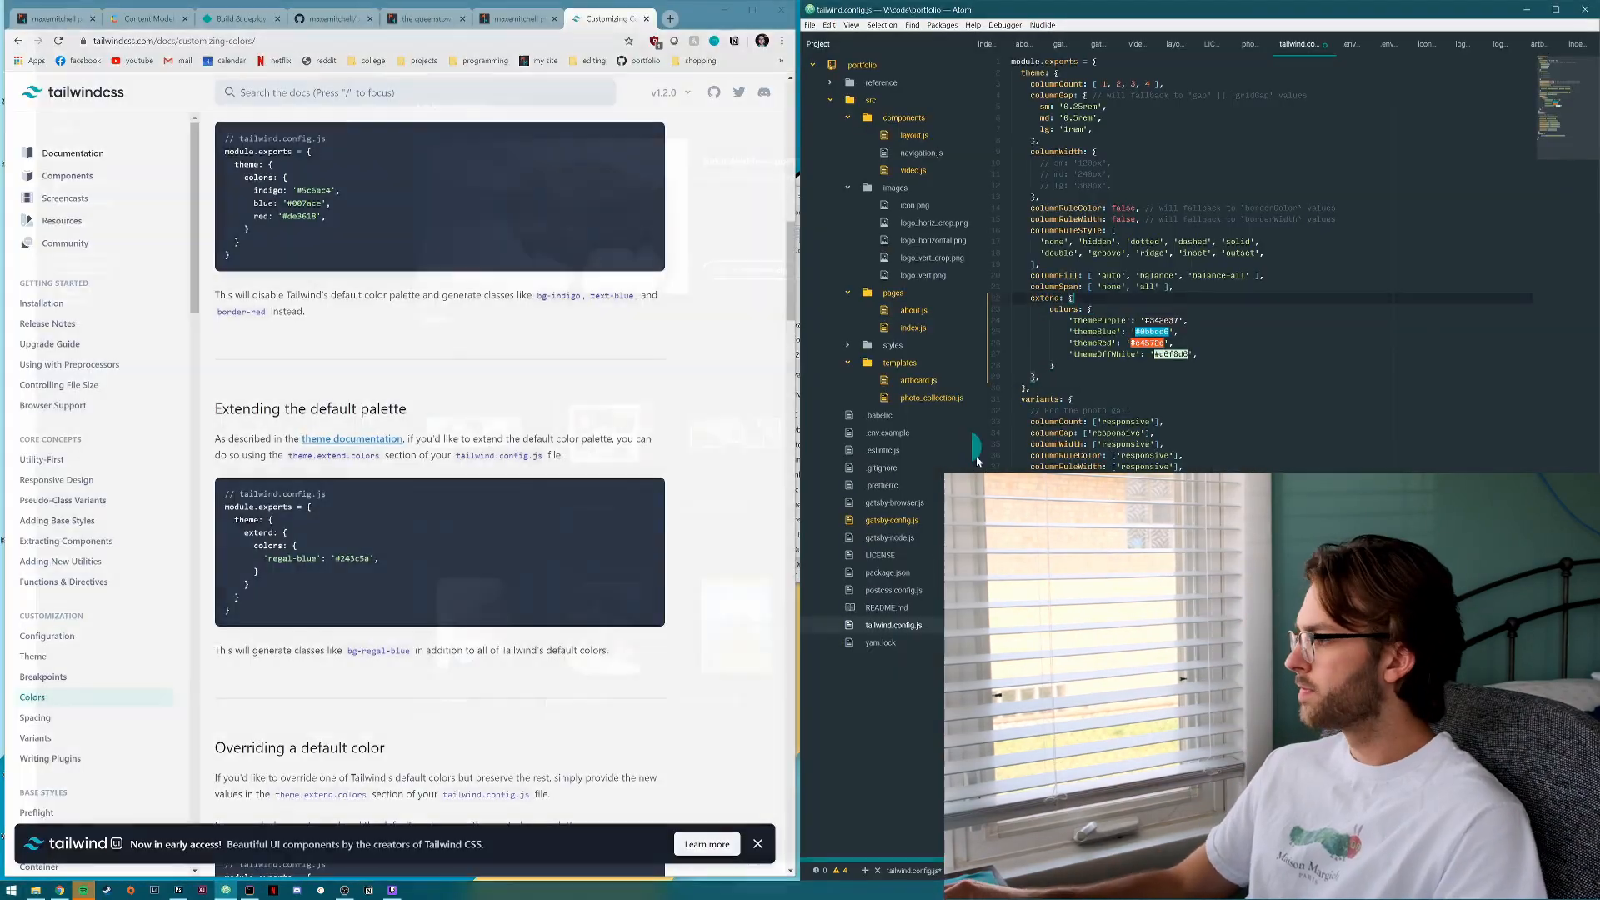
{"action": "left_click", "coordinate": [518, 19]}
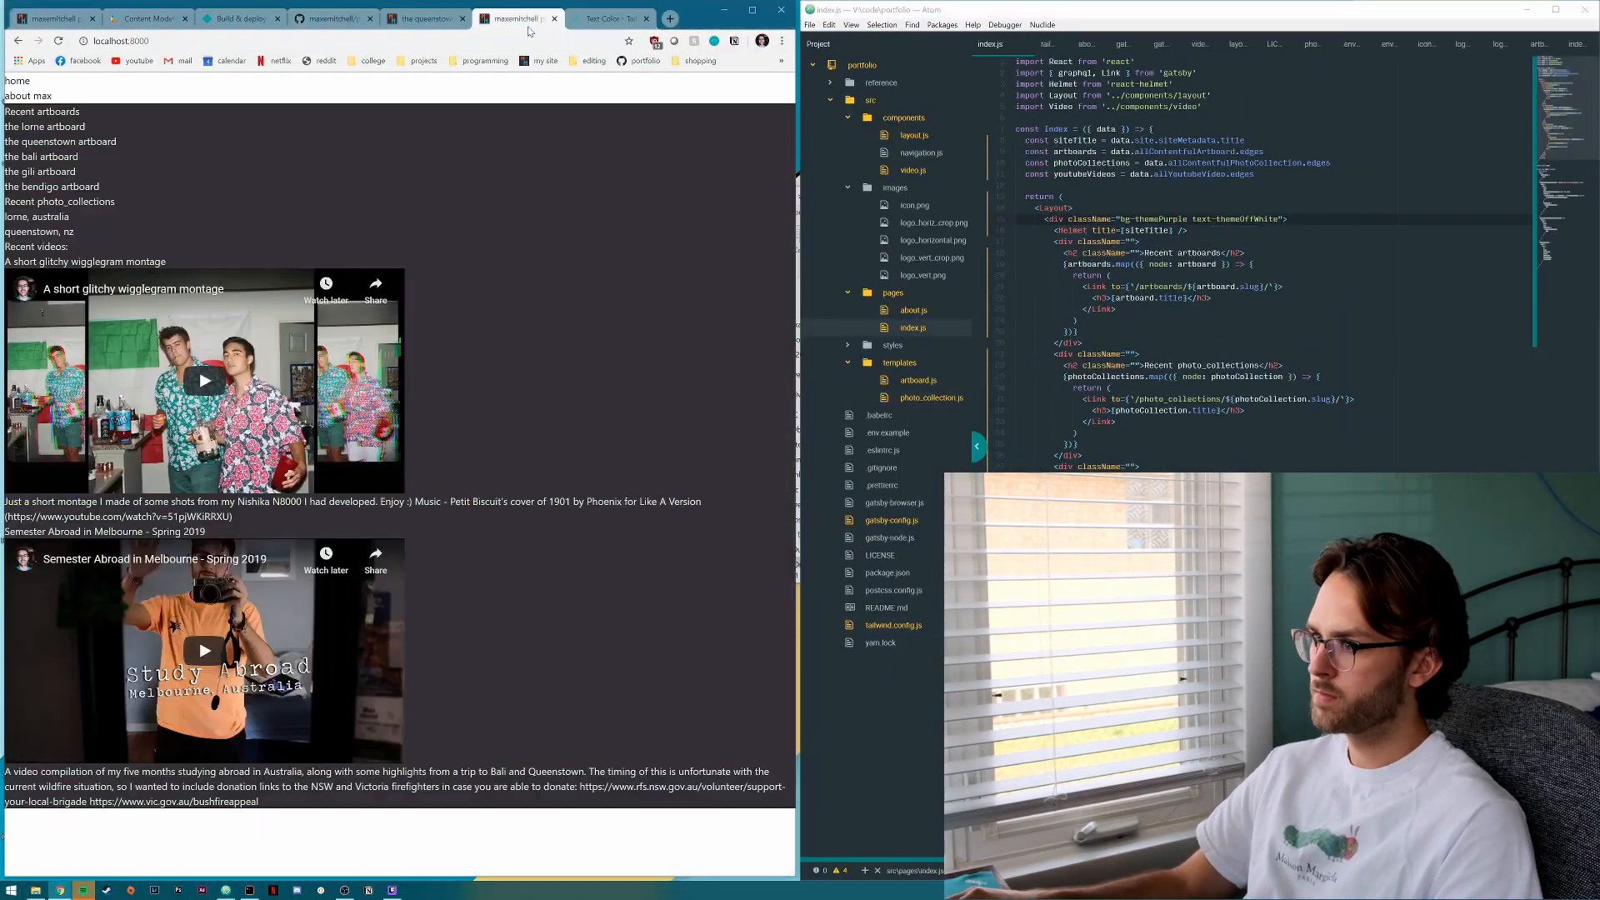
{"action": "left_click", "coordinate": [913, 135]}
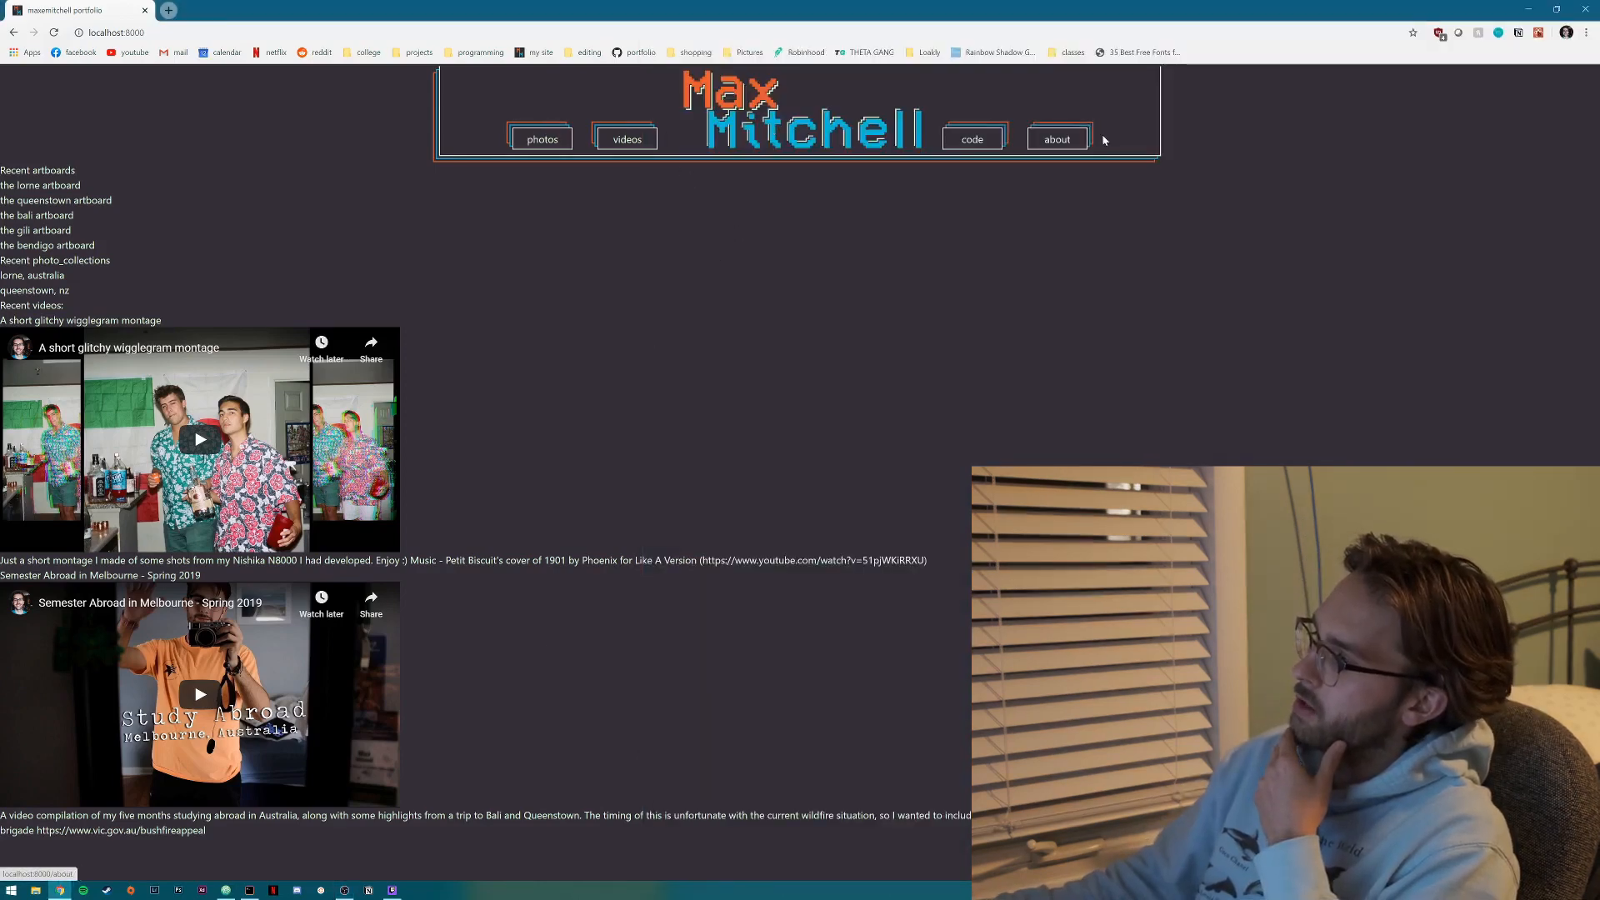
{"action": "mouse_move", "coordinate": [565, 380]}
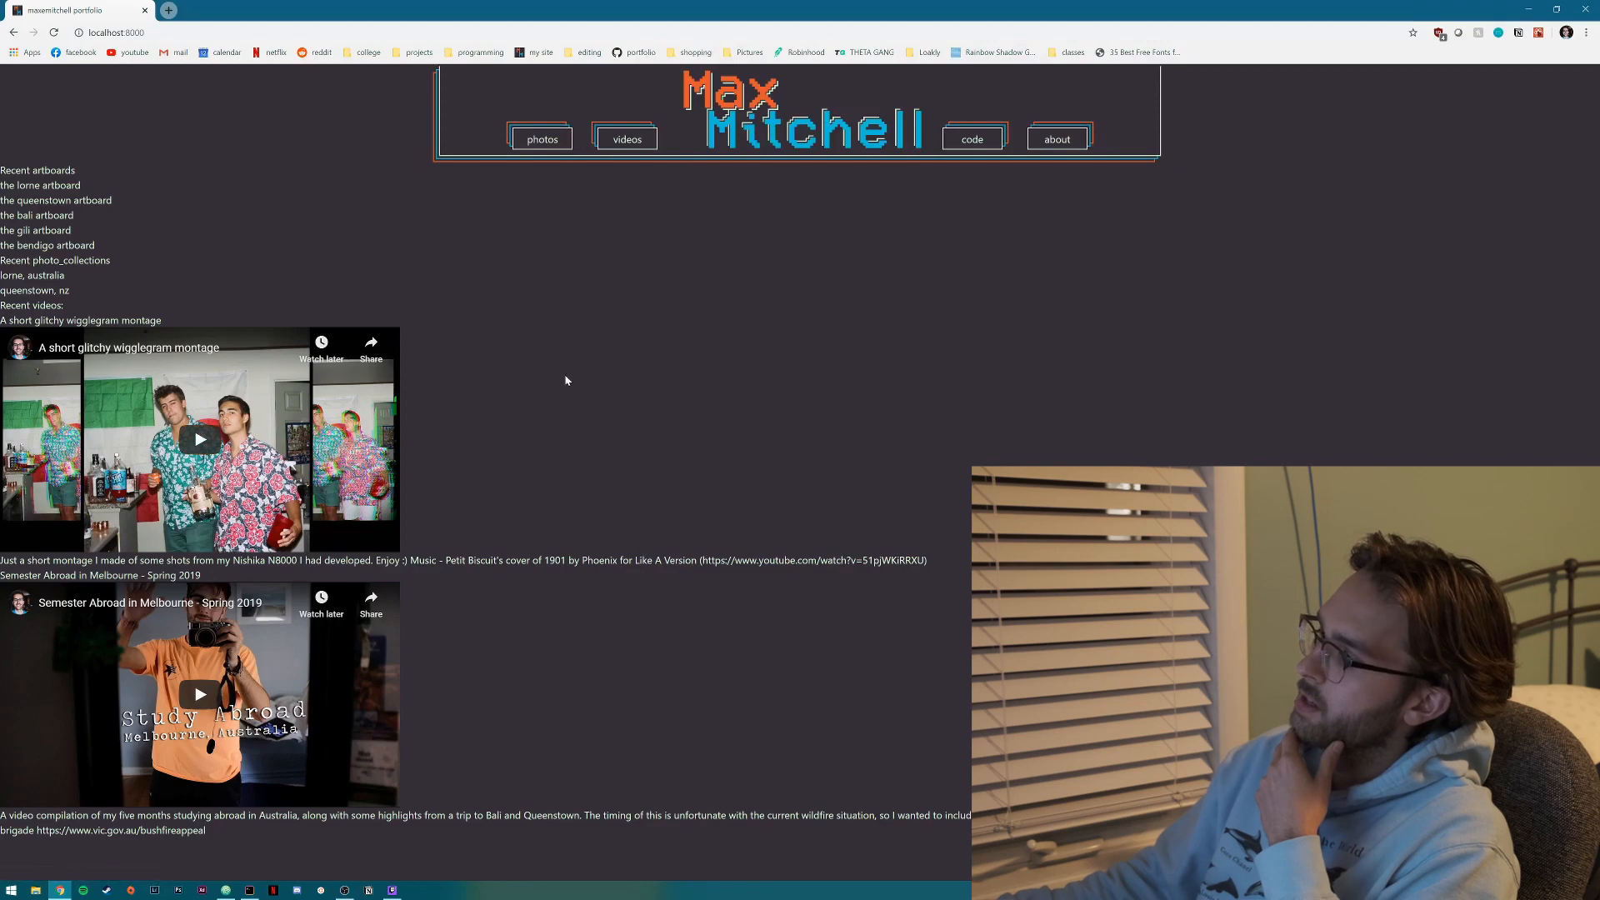
{"action": "mouse_move", "coordinate": [509, 341]}
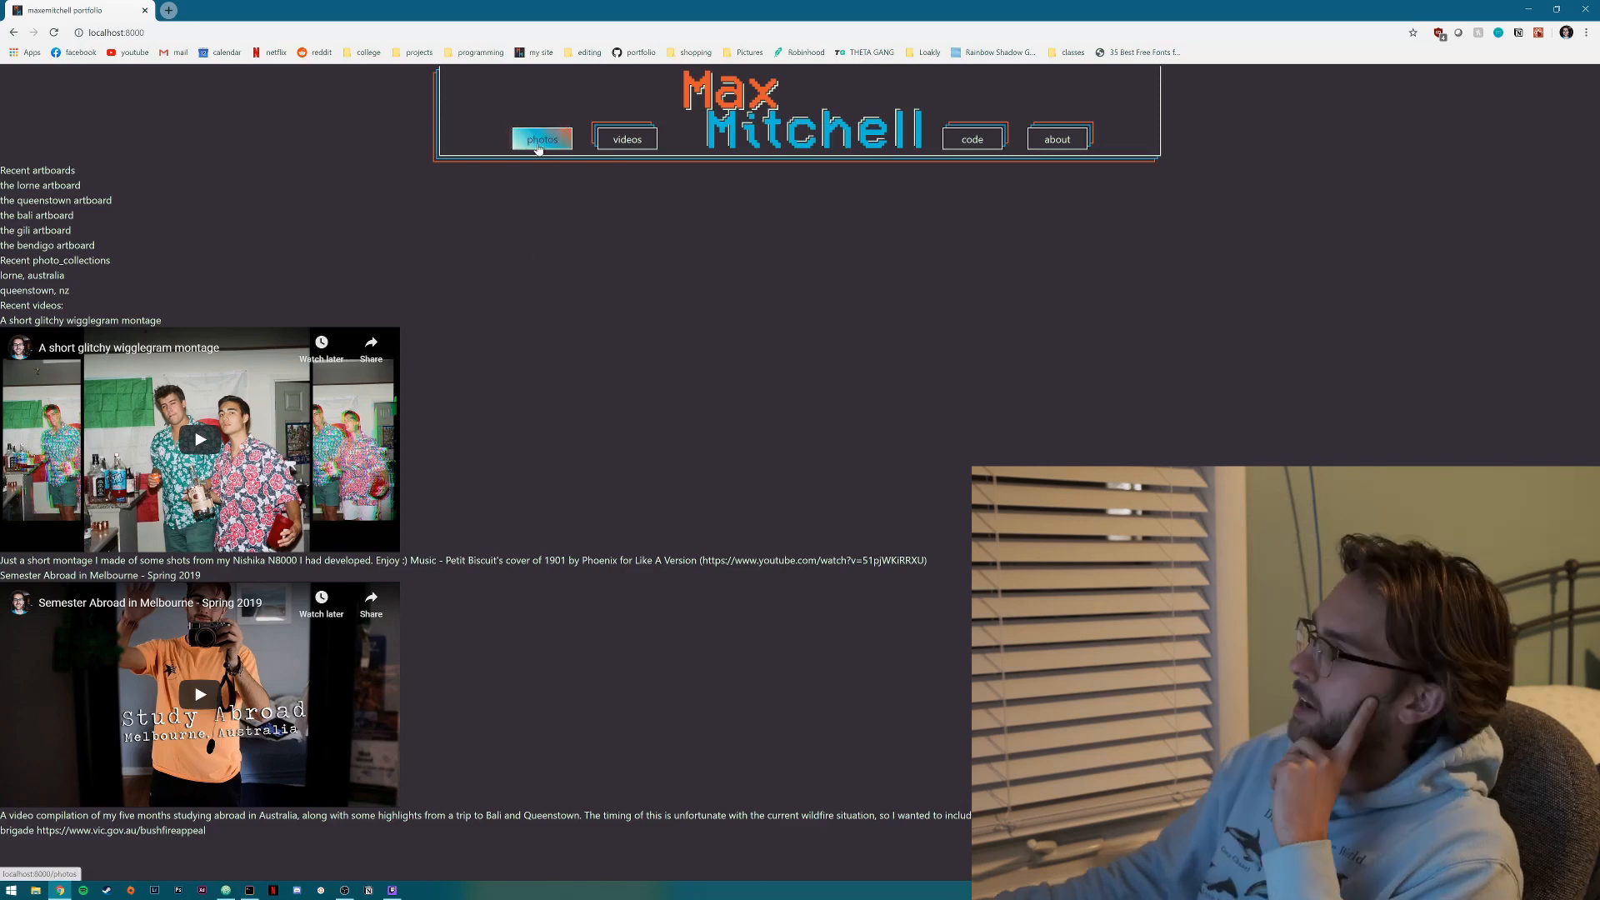
Visit the local photos and videos pages, then return home and open the code page.
{"action": "left_click", "coordinate": [541, 139]}
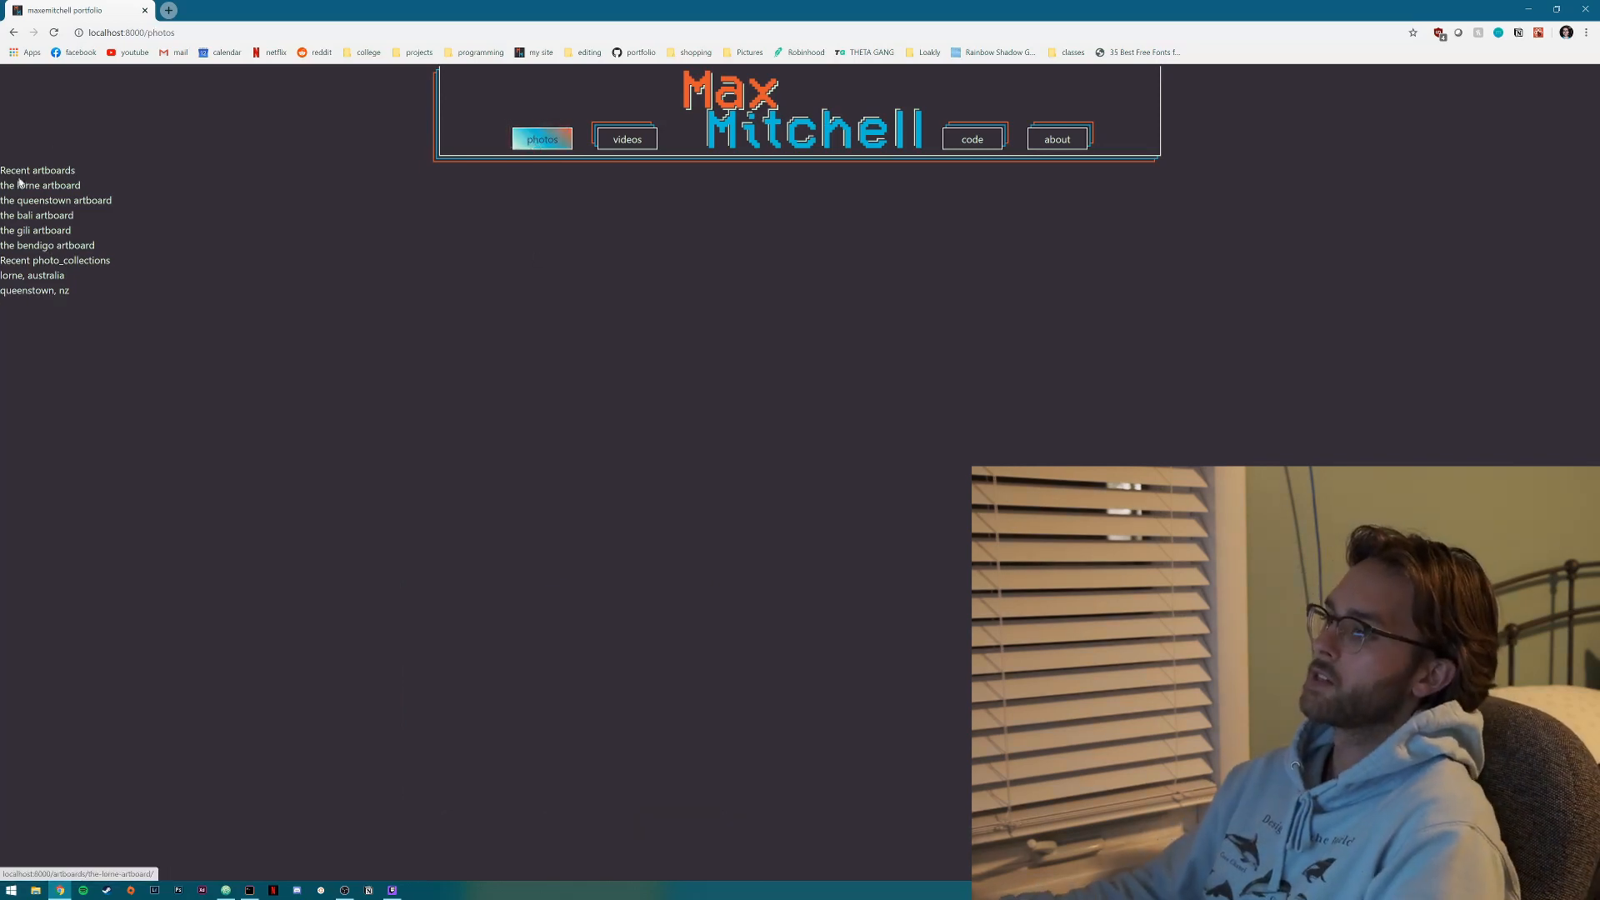
{"action": "mouse_move", "coordinate": [56, 200]}
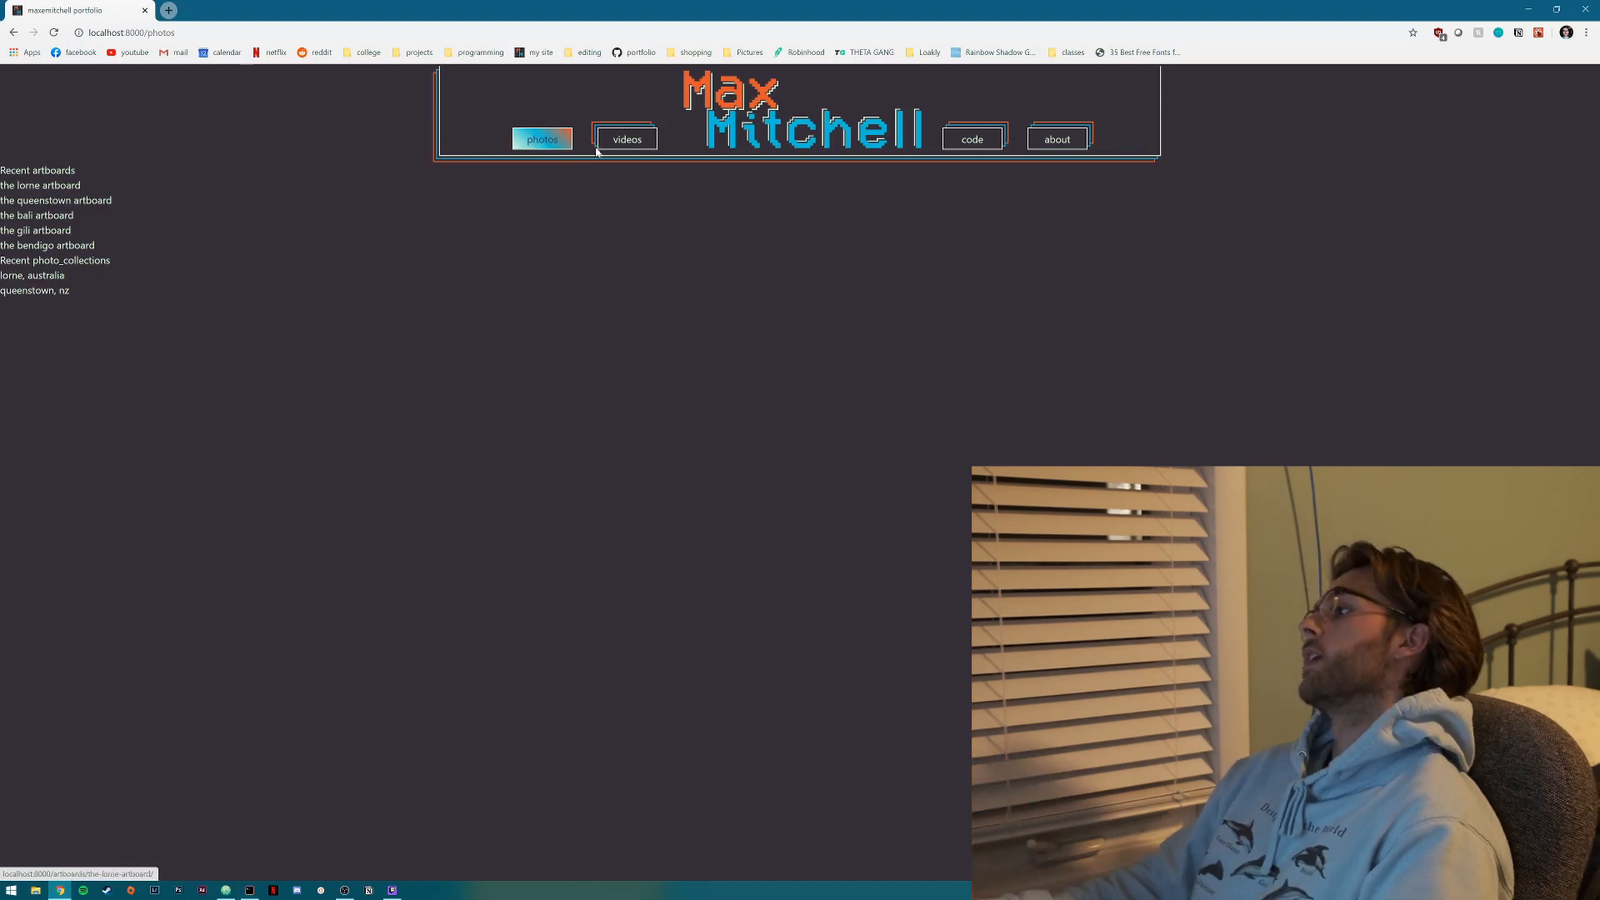
{"action": "left_click", "coordinate": [625, 139]}
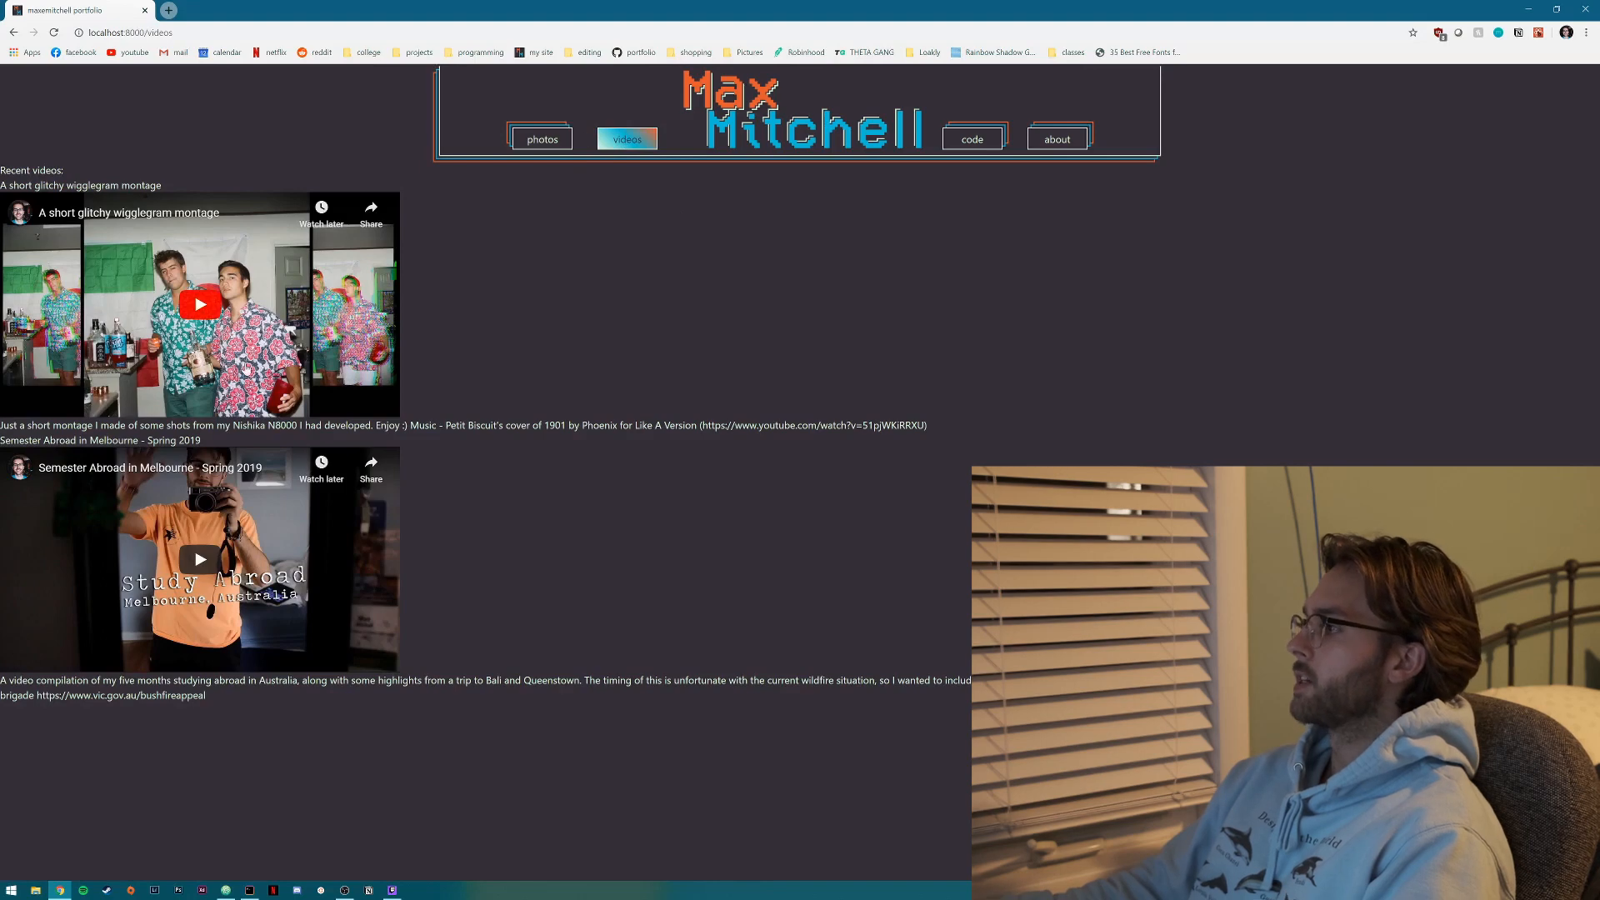
{"action": "left_click", "coordinate": [795, 113]}
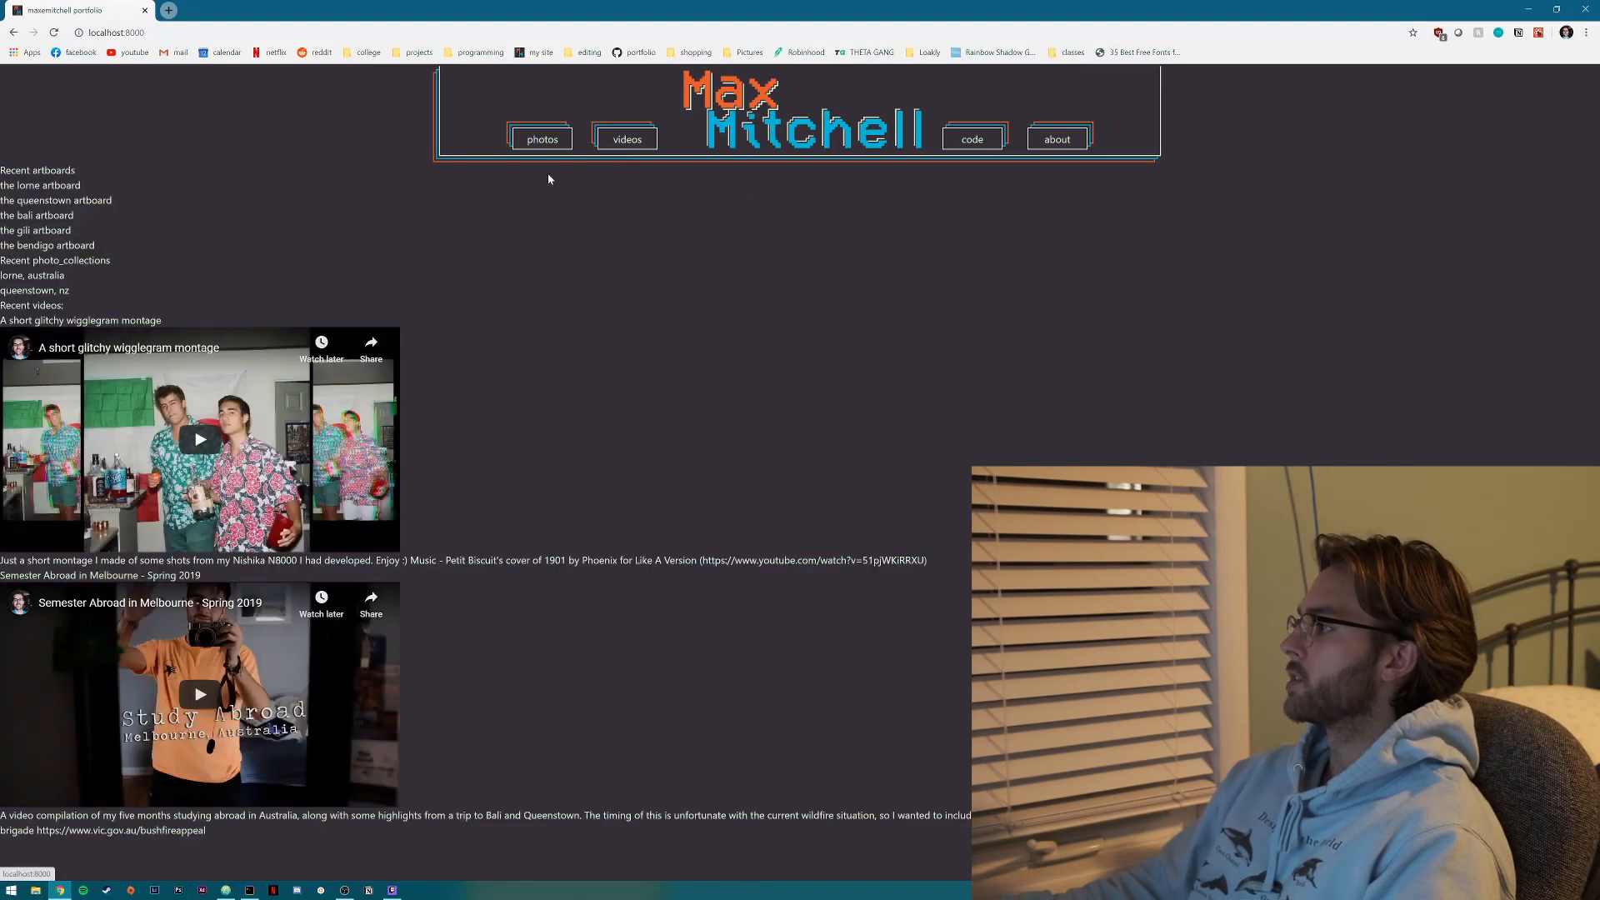
{"action": "left_click", "coordinate": [971, 139]}
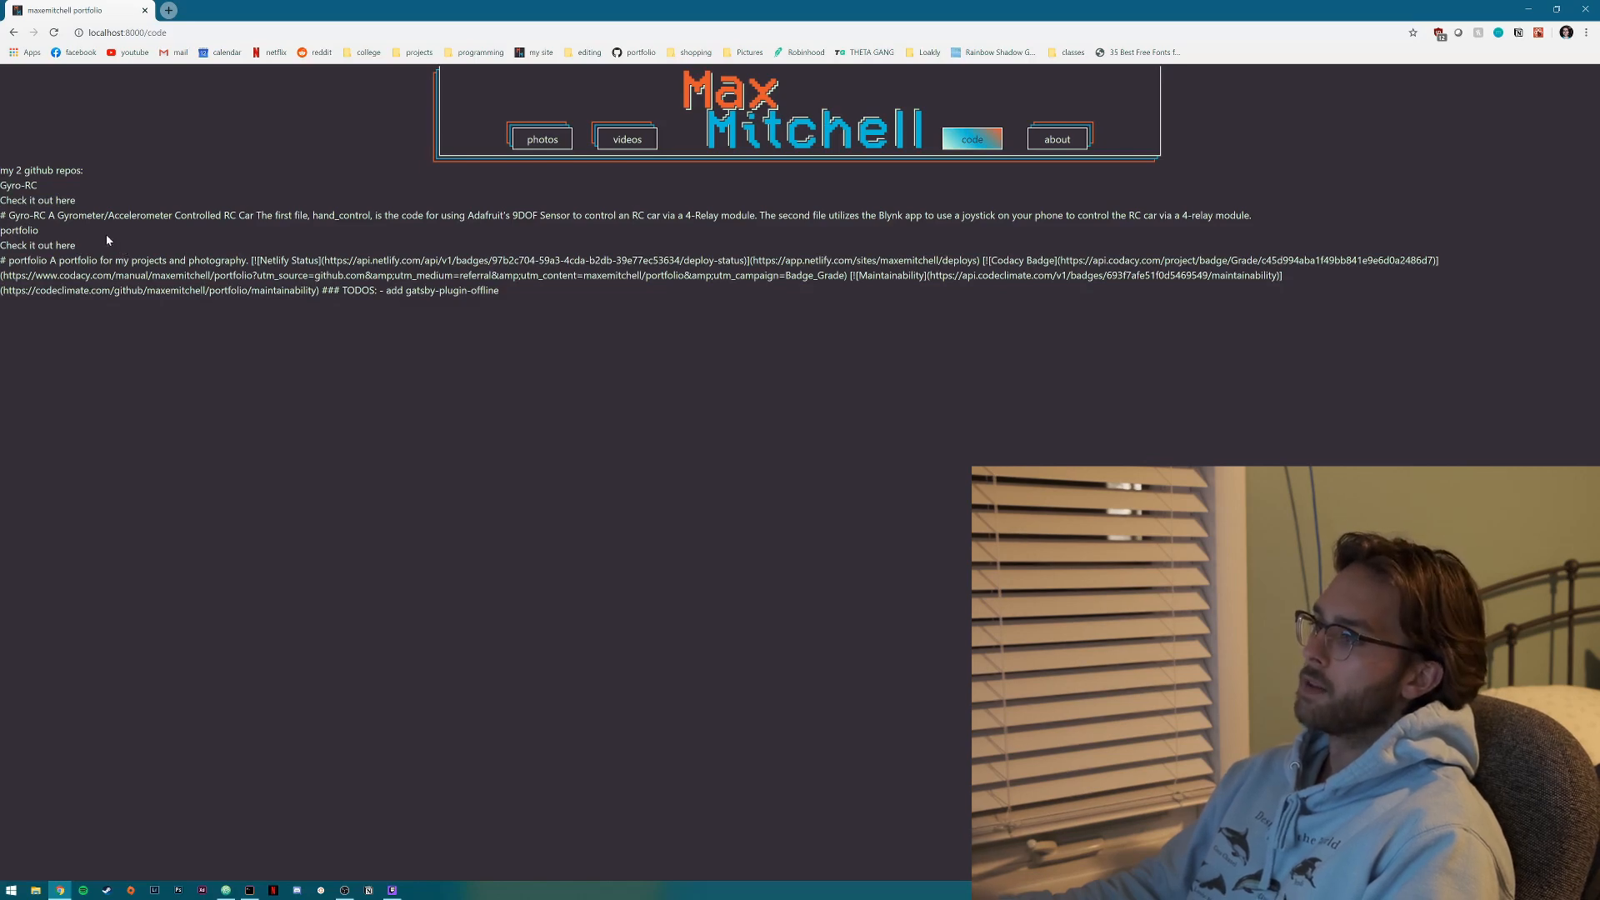
View the placeholder about page and restore the portfolio preview to full screen.
{"action": "left_click", "coordinate": [37, 200]}
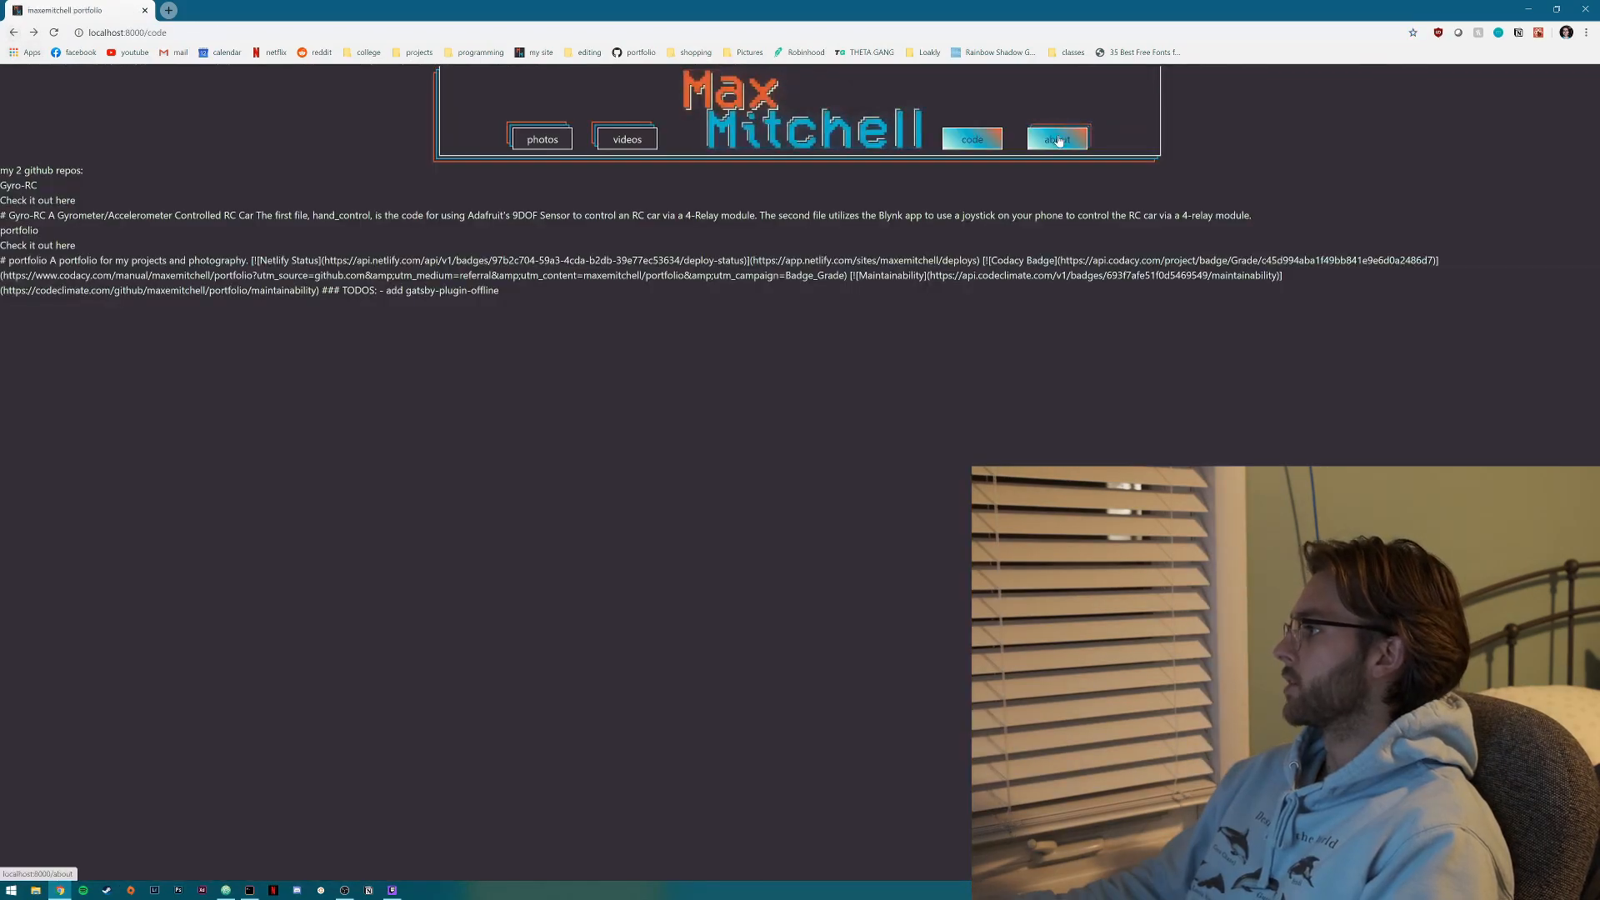
{"action": "left_click", "coordinate": [1056, 139]}
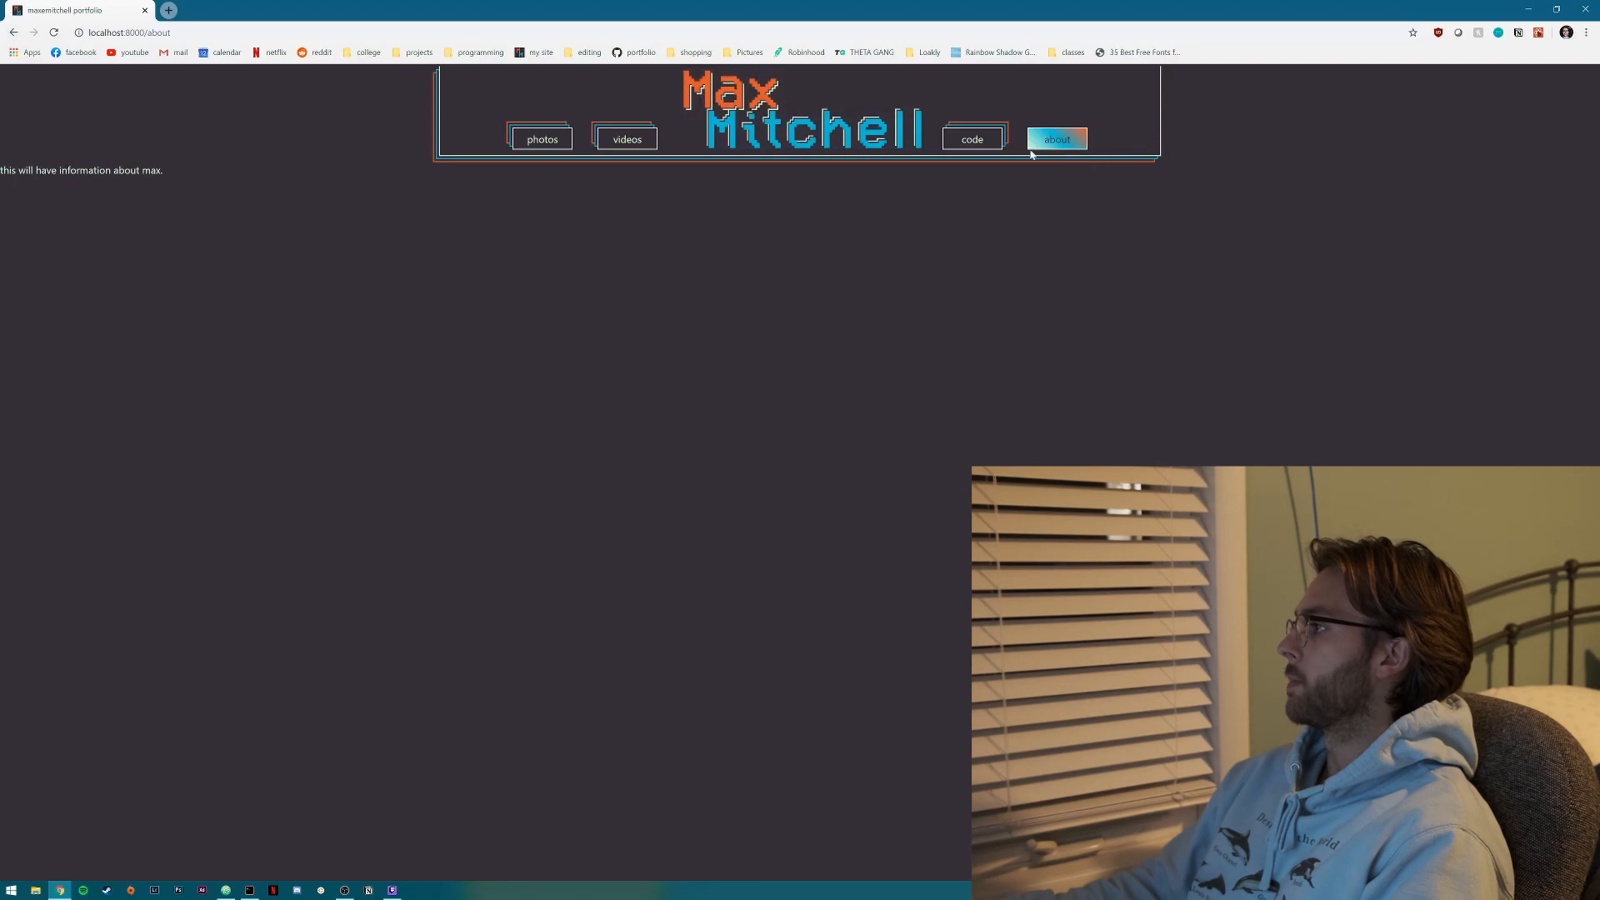
{"action": "mouse_move", "coordinate": [685, 152]}
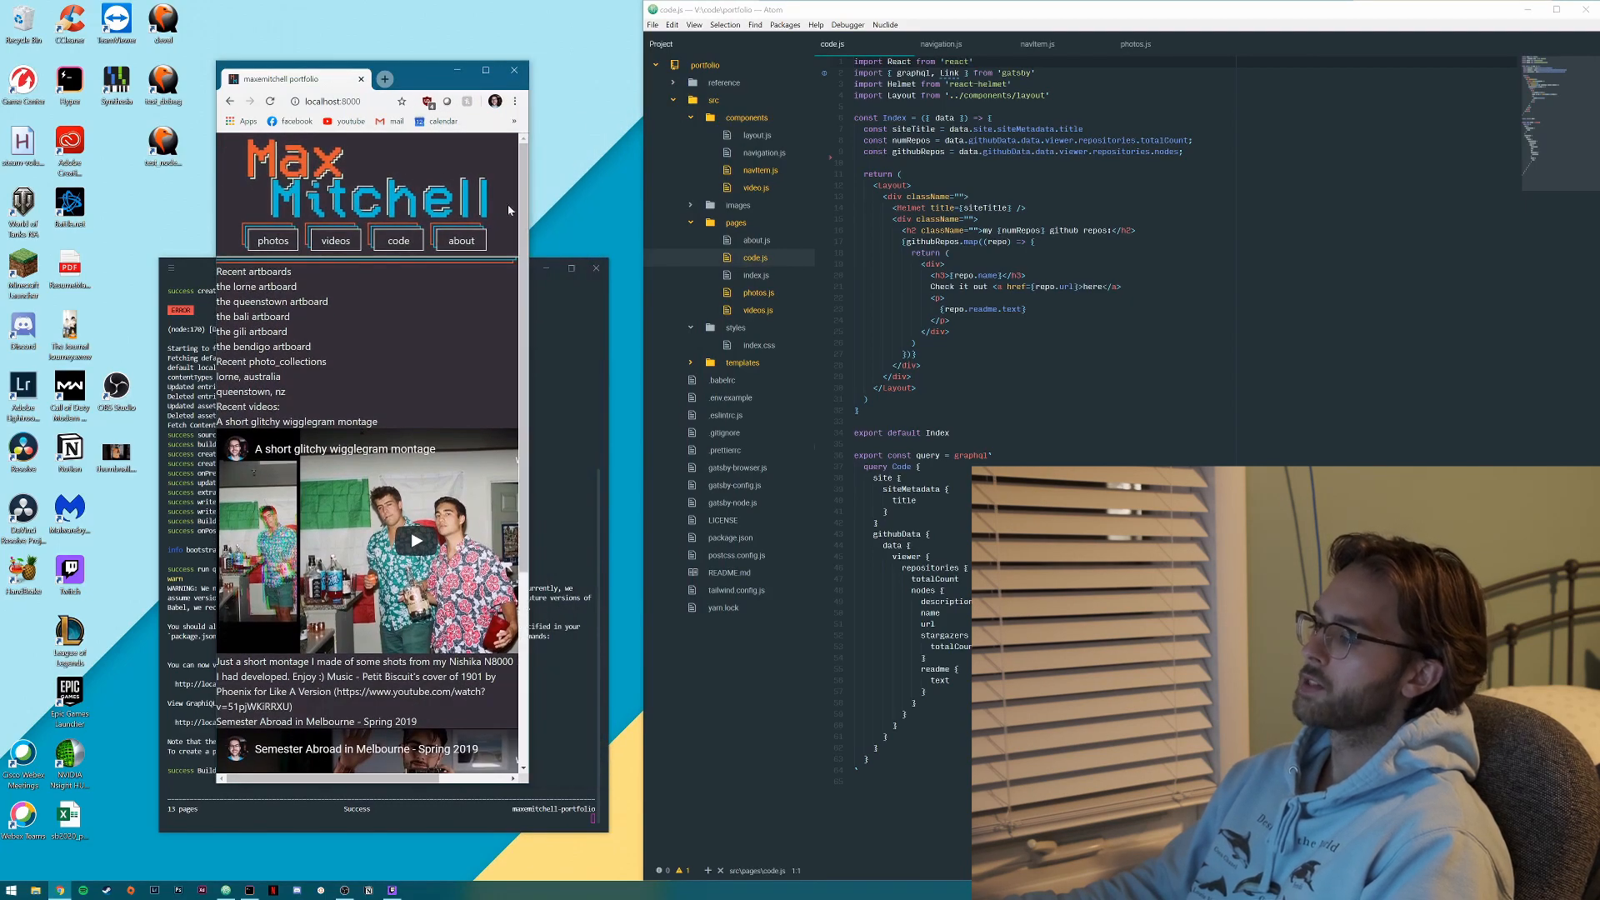
{"action": "left_click", "coordinate": [486, 69]}
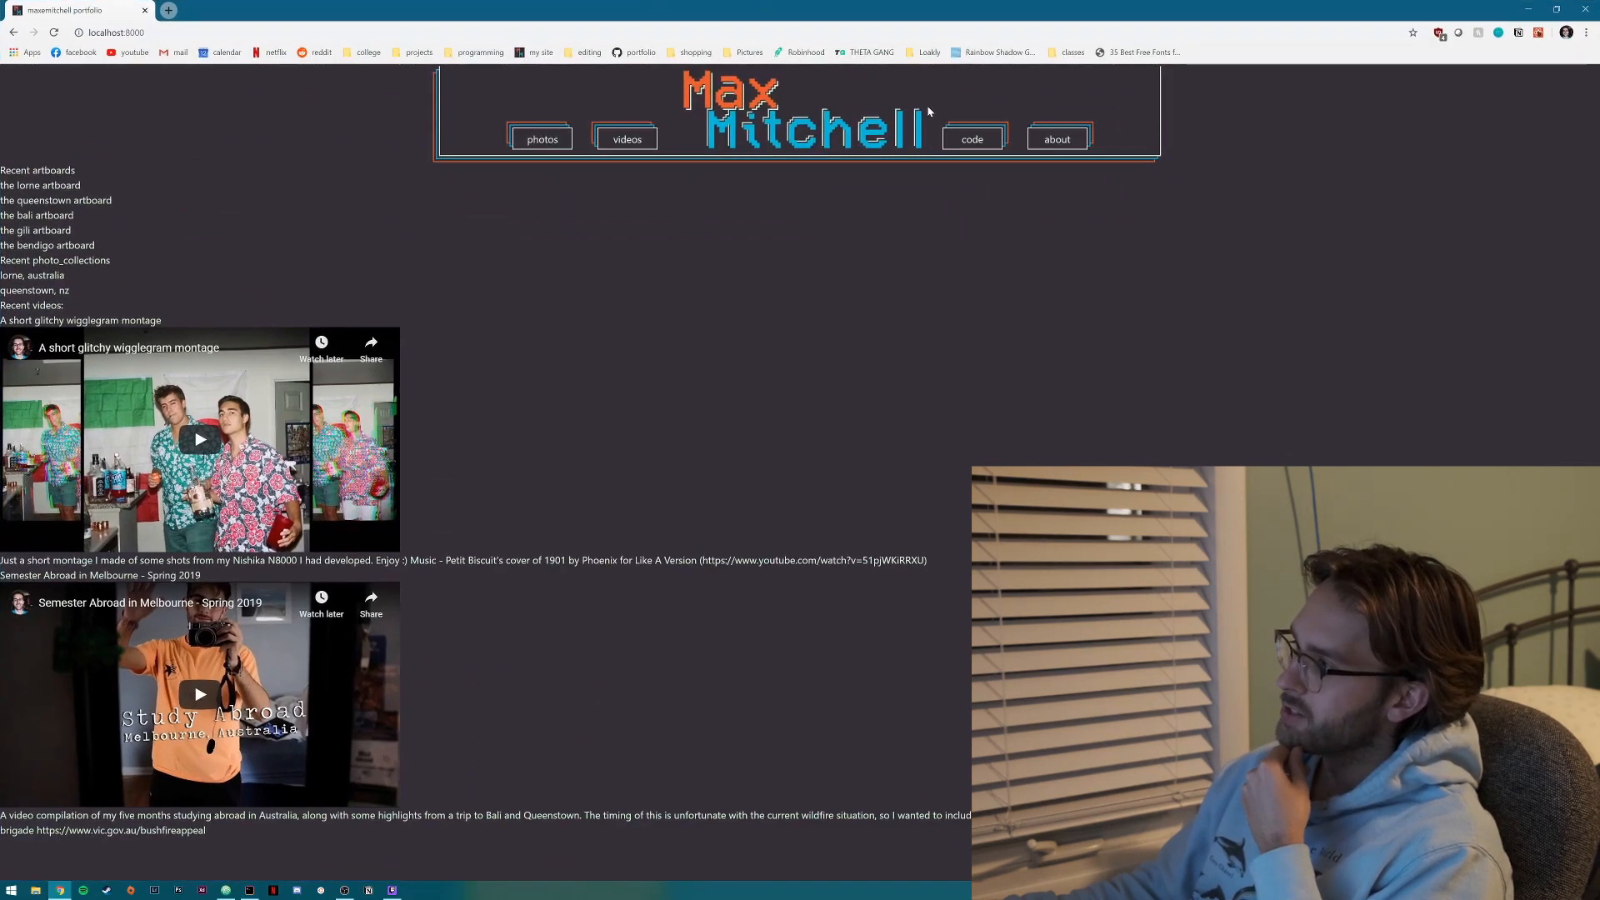
{"action": "mouse_move", "coordinate": [624, 138]}
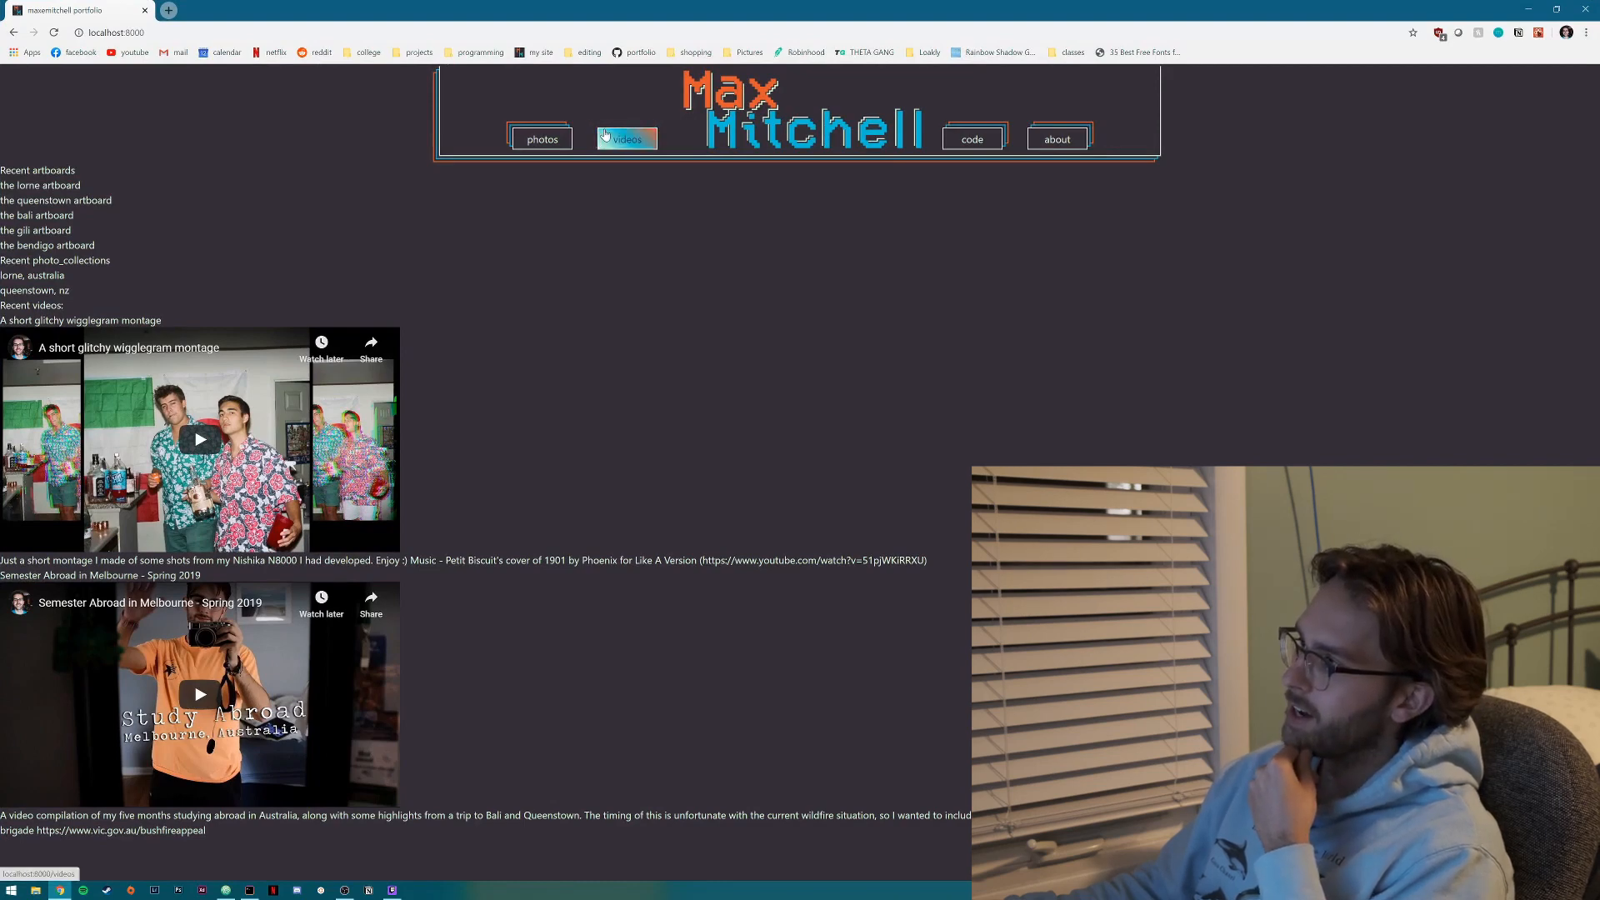
{"action": "mouse_move", "coordinate": [1078, 191]}
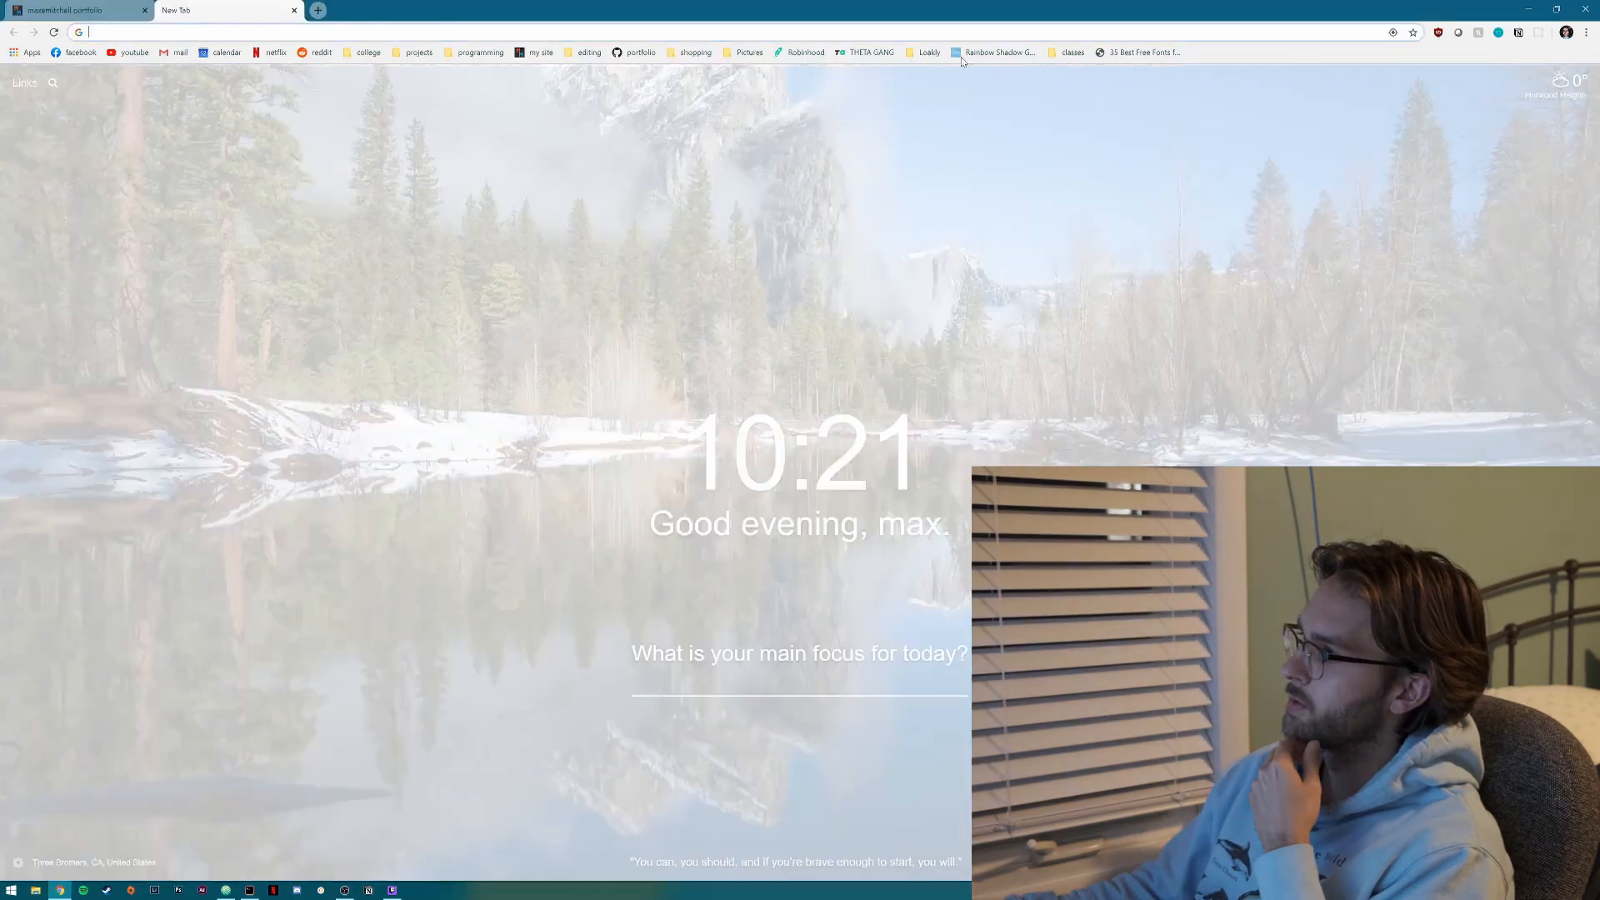
Open the Rainbow Shadow Grid Animation On Hover bookmark and scroll its demo.
{"action": "left_click", "coordinate": [998, 52]}
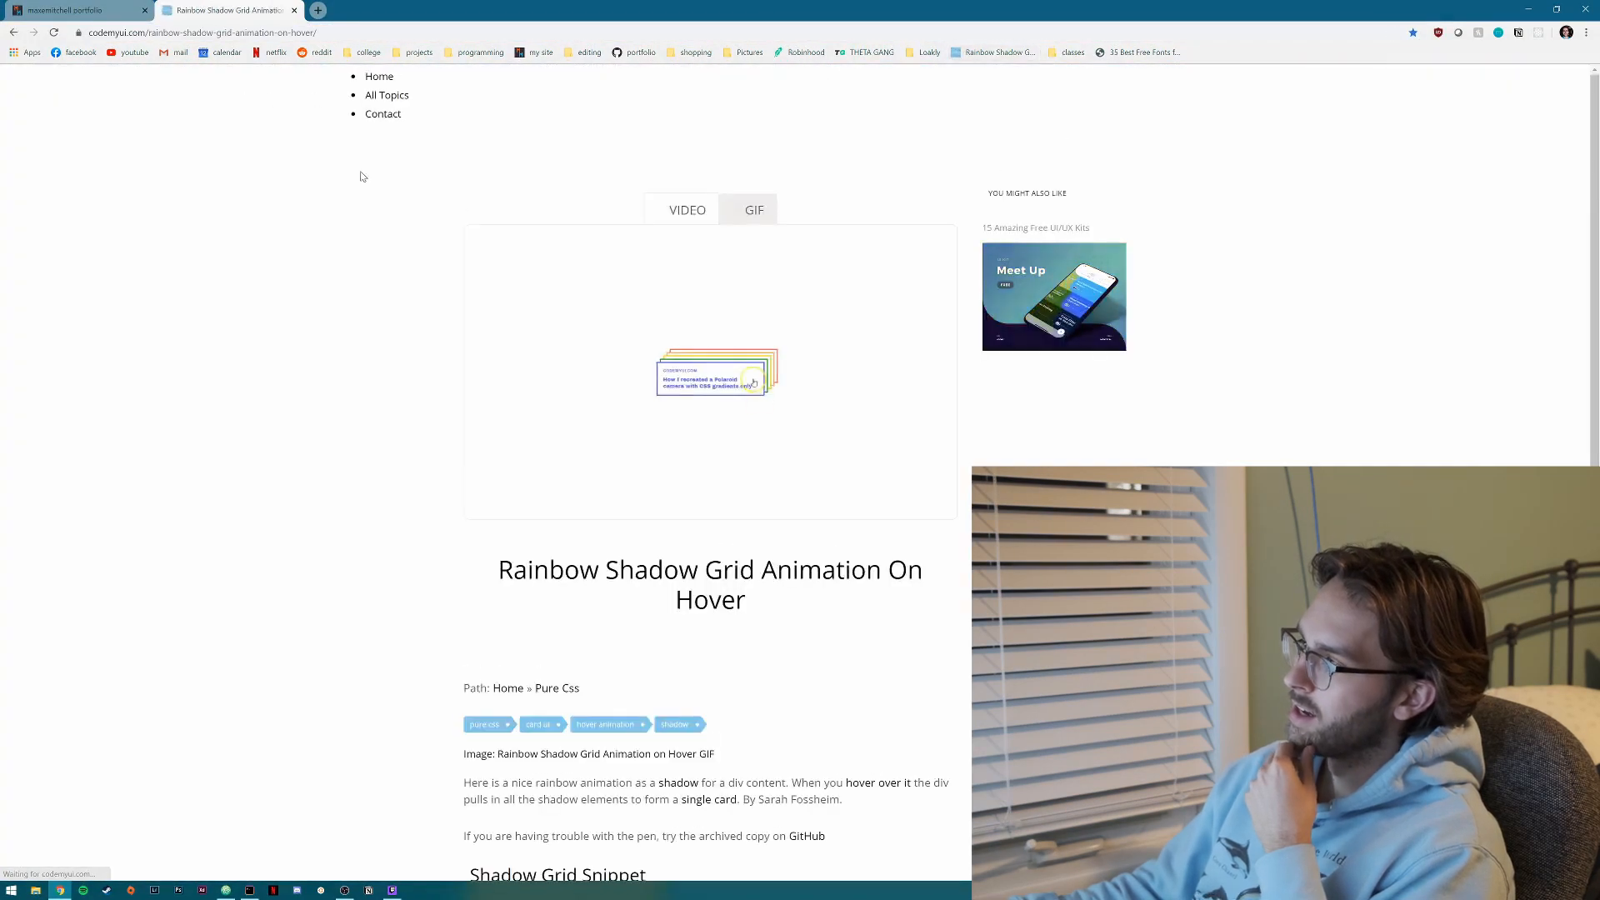
{"action": "scroll", "scroll_direction": "down", "scroll_amount": 3}
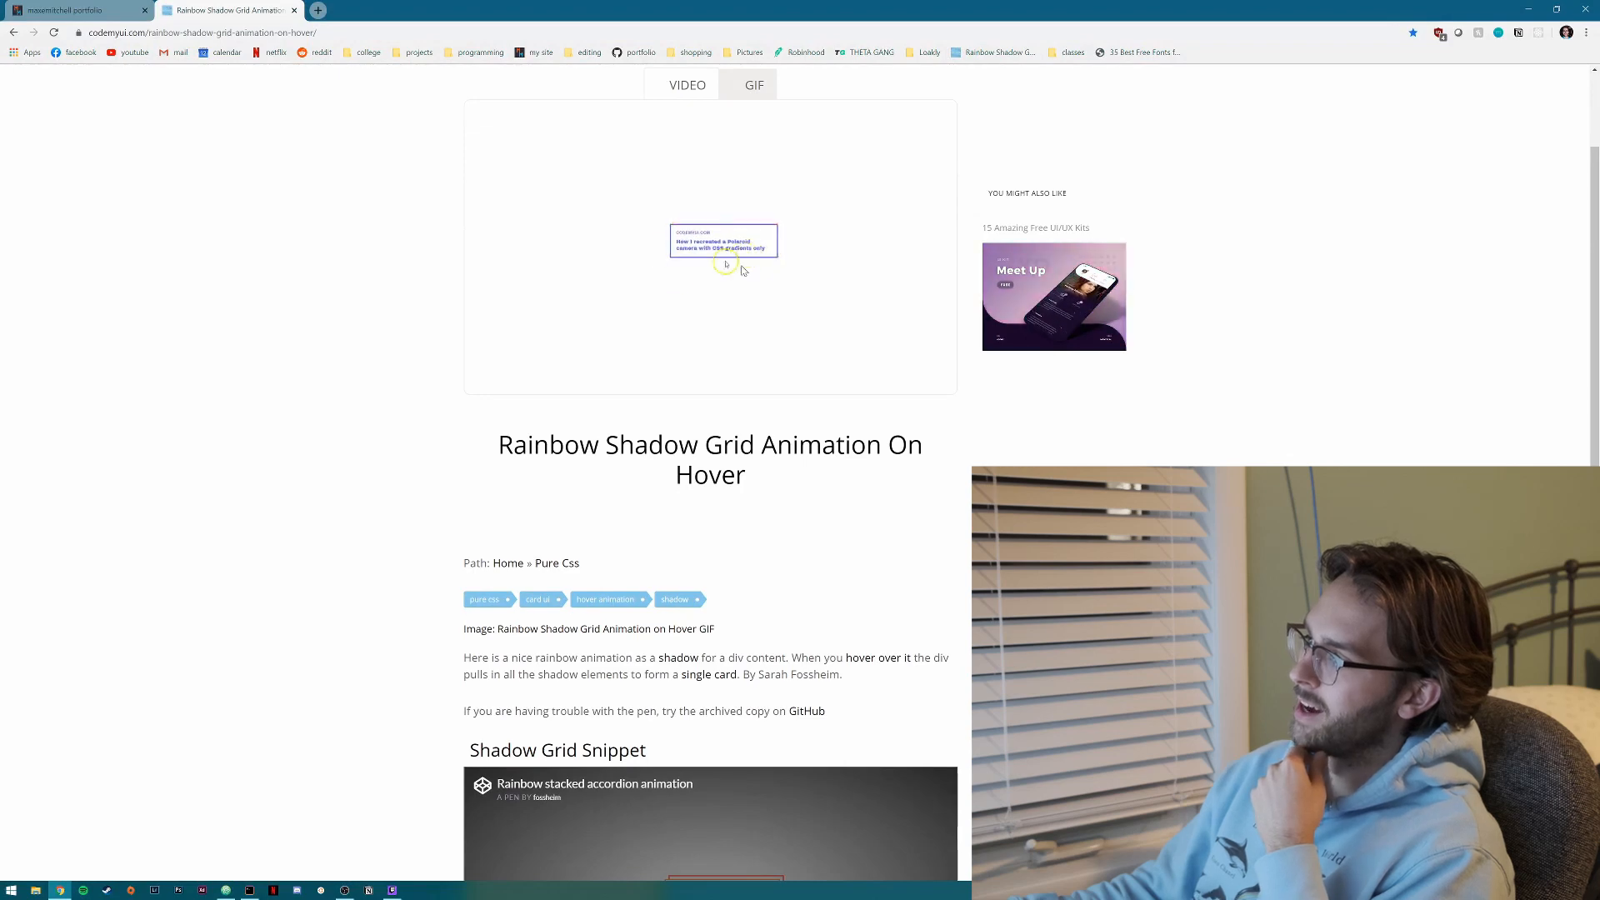
{"action": "mouse_move", "coordinate": [723, 250]}
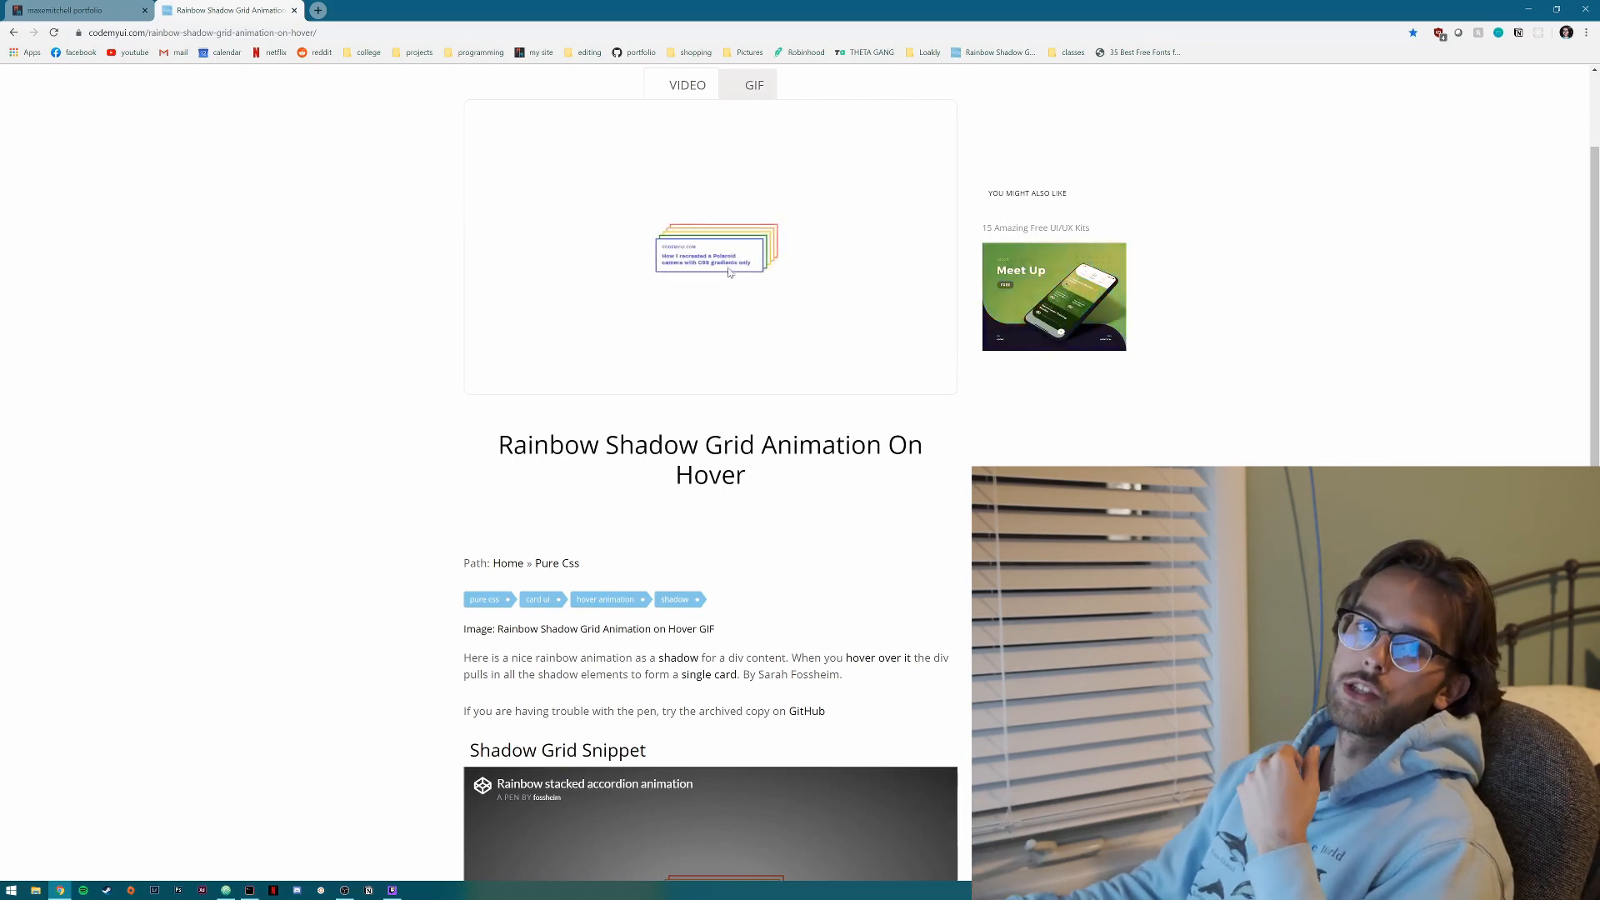
{"action": "mouse_move", "coordinate": [767, 320]}
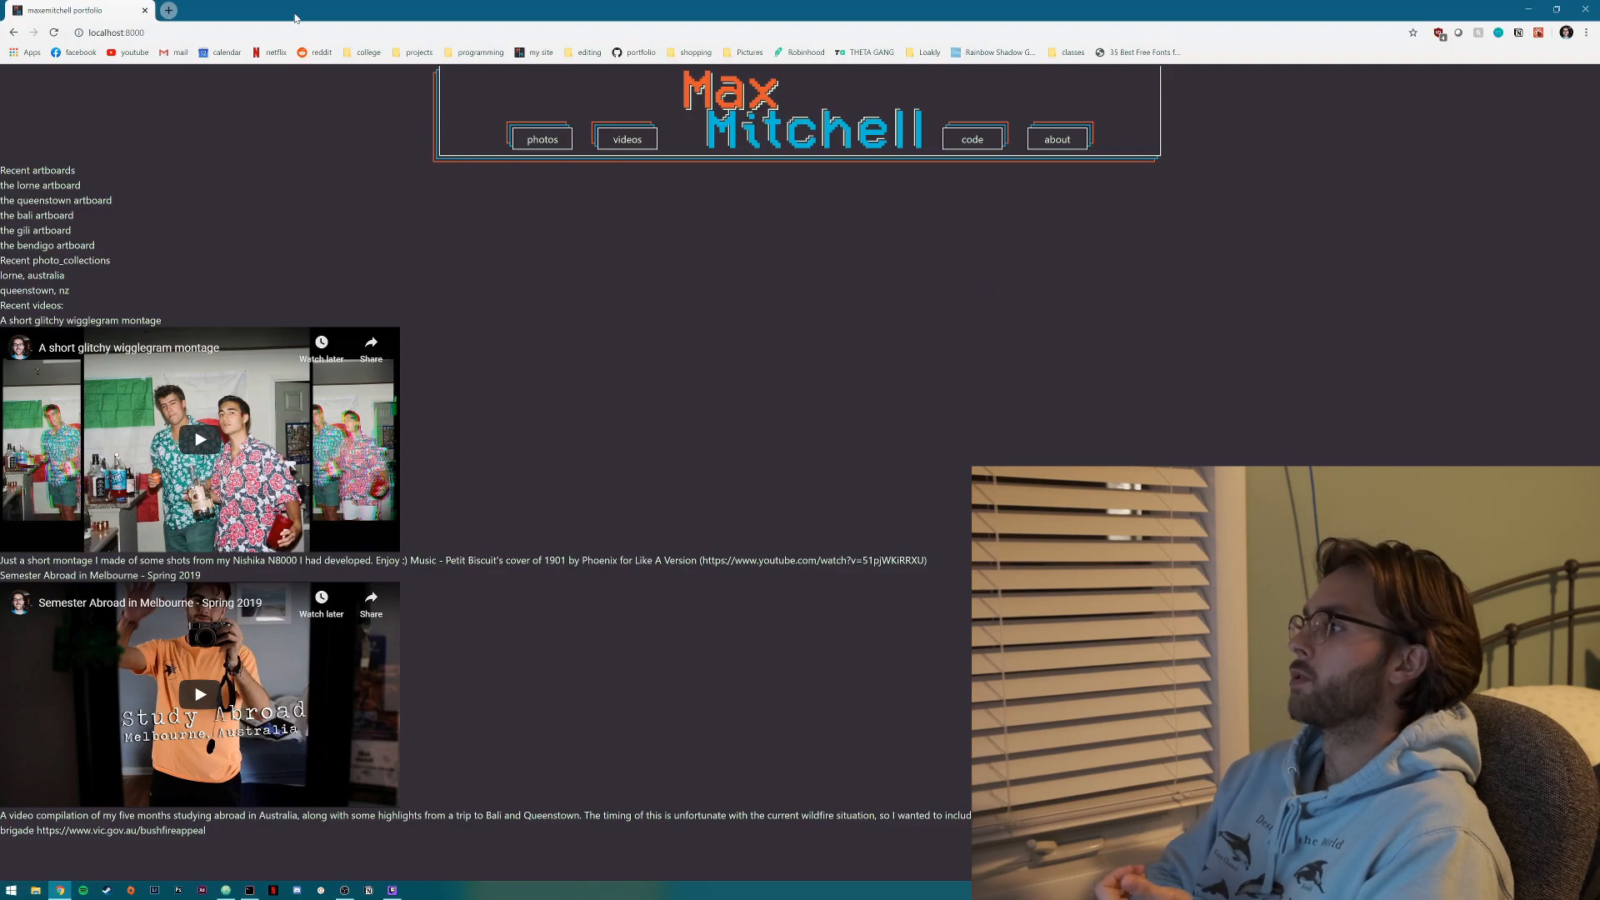
In Atom, open index.js, code.js and videos.js and scroll through videos.js.
{"action": "left_click", "coordinate": [223, 890]}
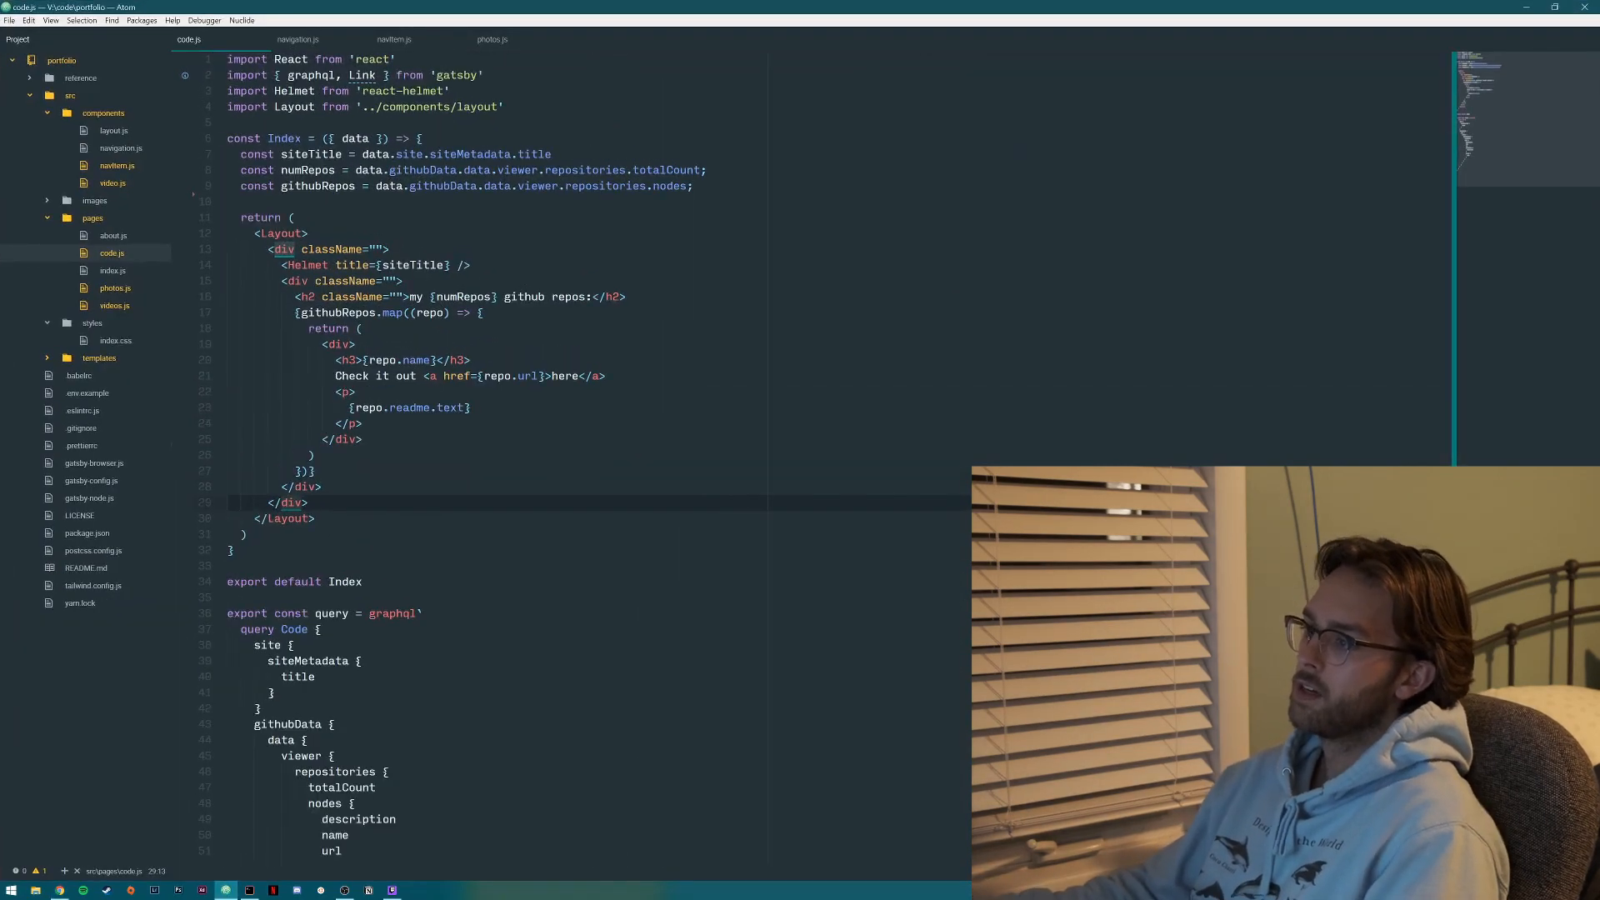
{"action": "left_click", "coordinate": [91, 217]}
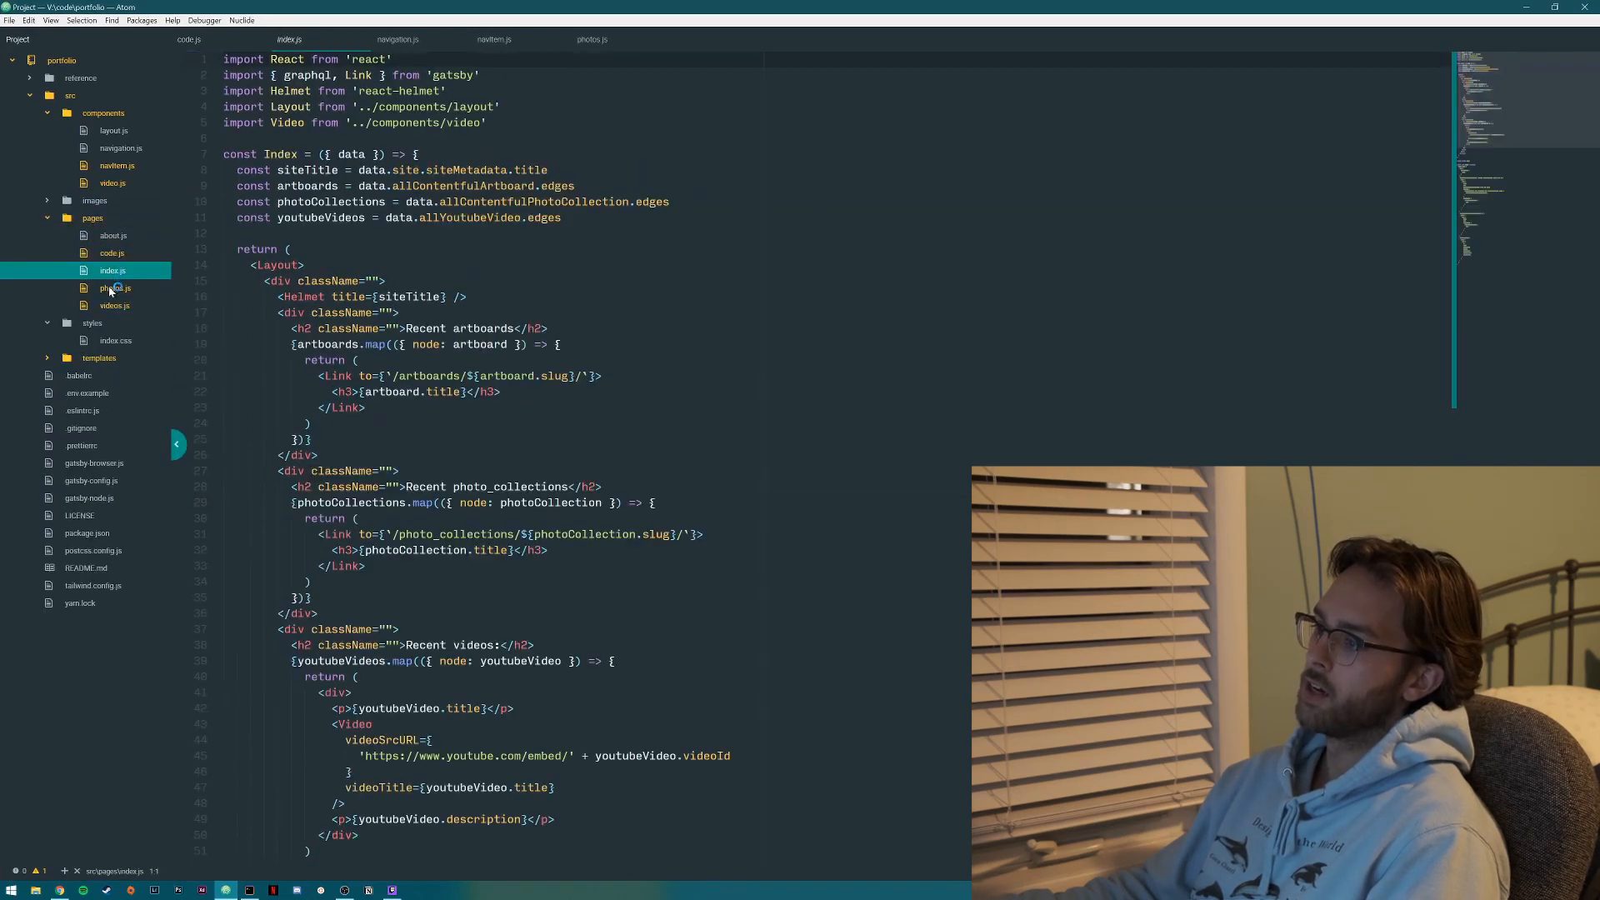
{"action": "left_click", "coordinate": [111, 252]}
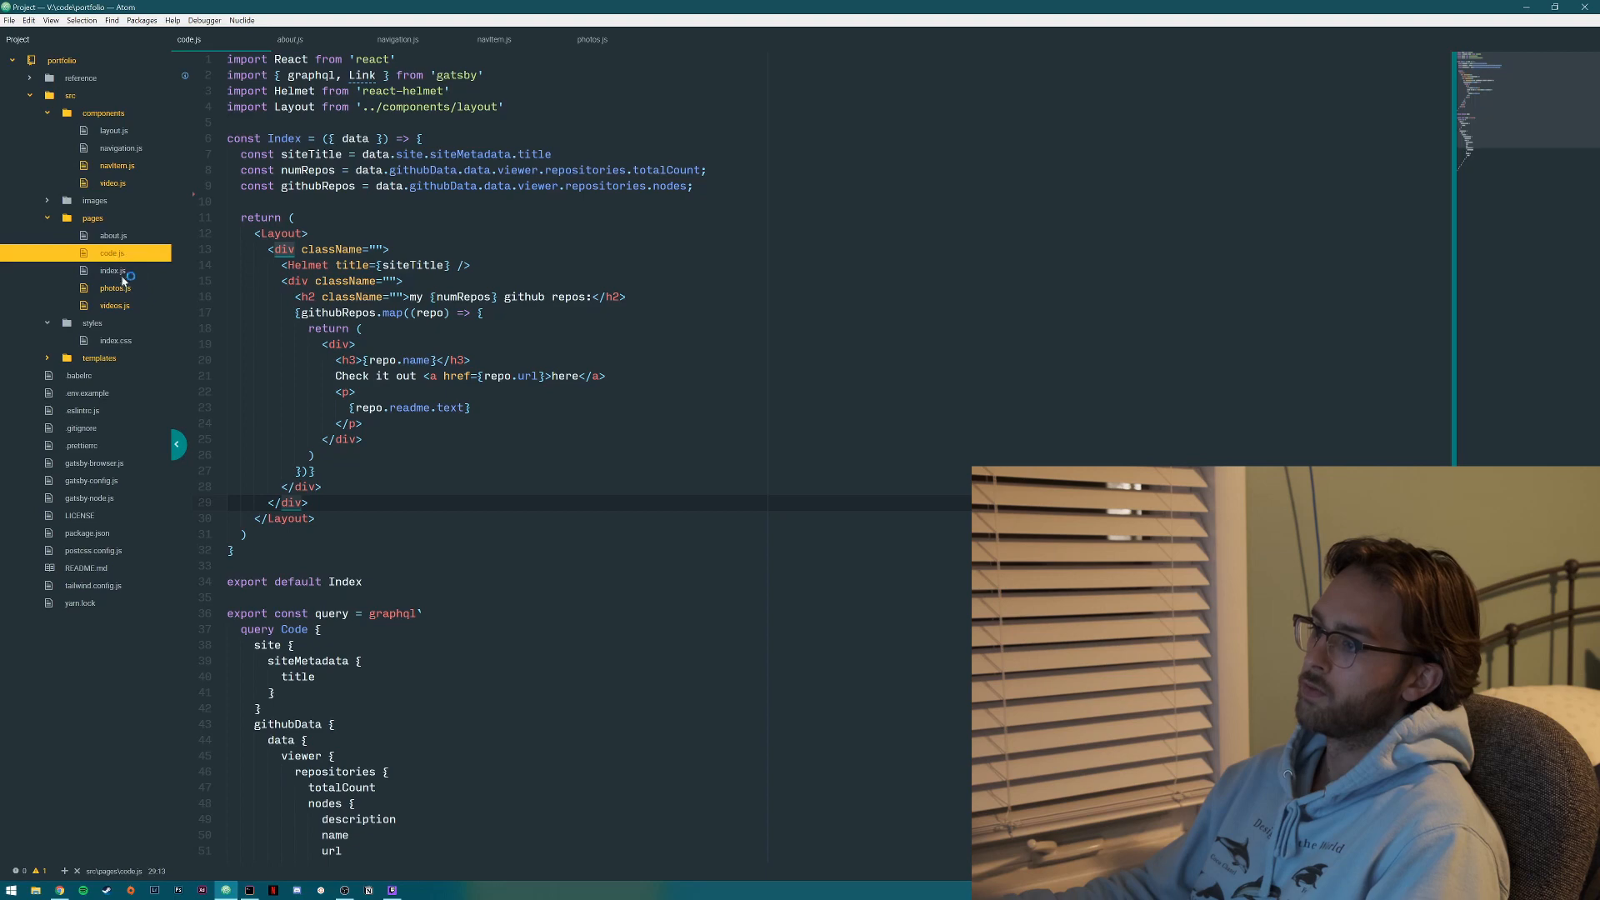
{"action": "left_click", "coordinate": [114, 305]}
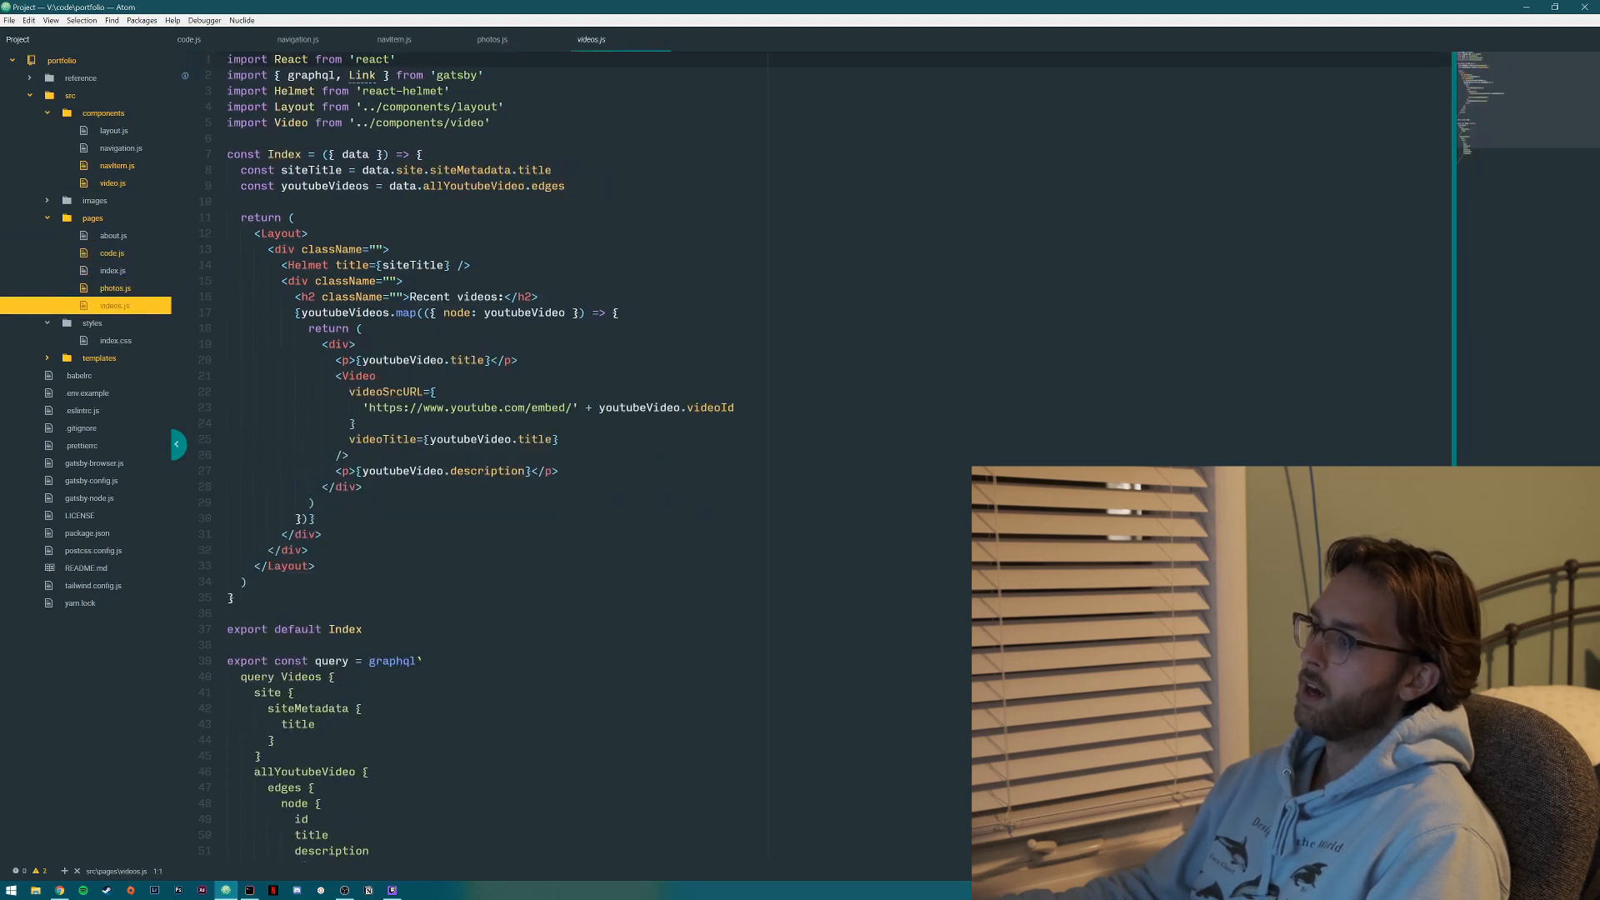
{"action": "scroll", "scroll_direction": "down", "scroll_amount": 3}
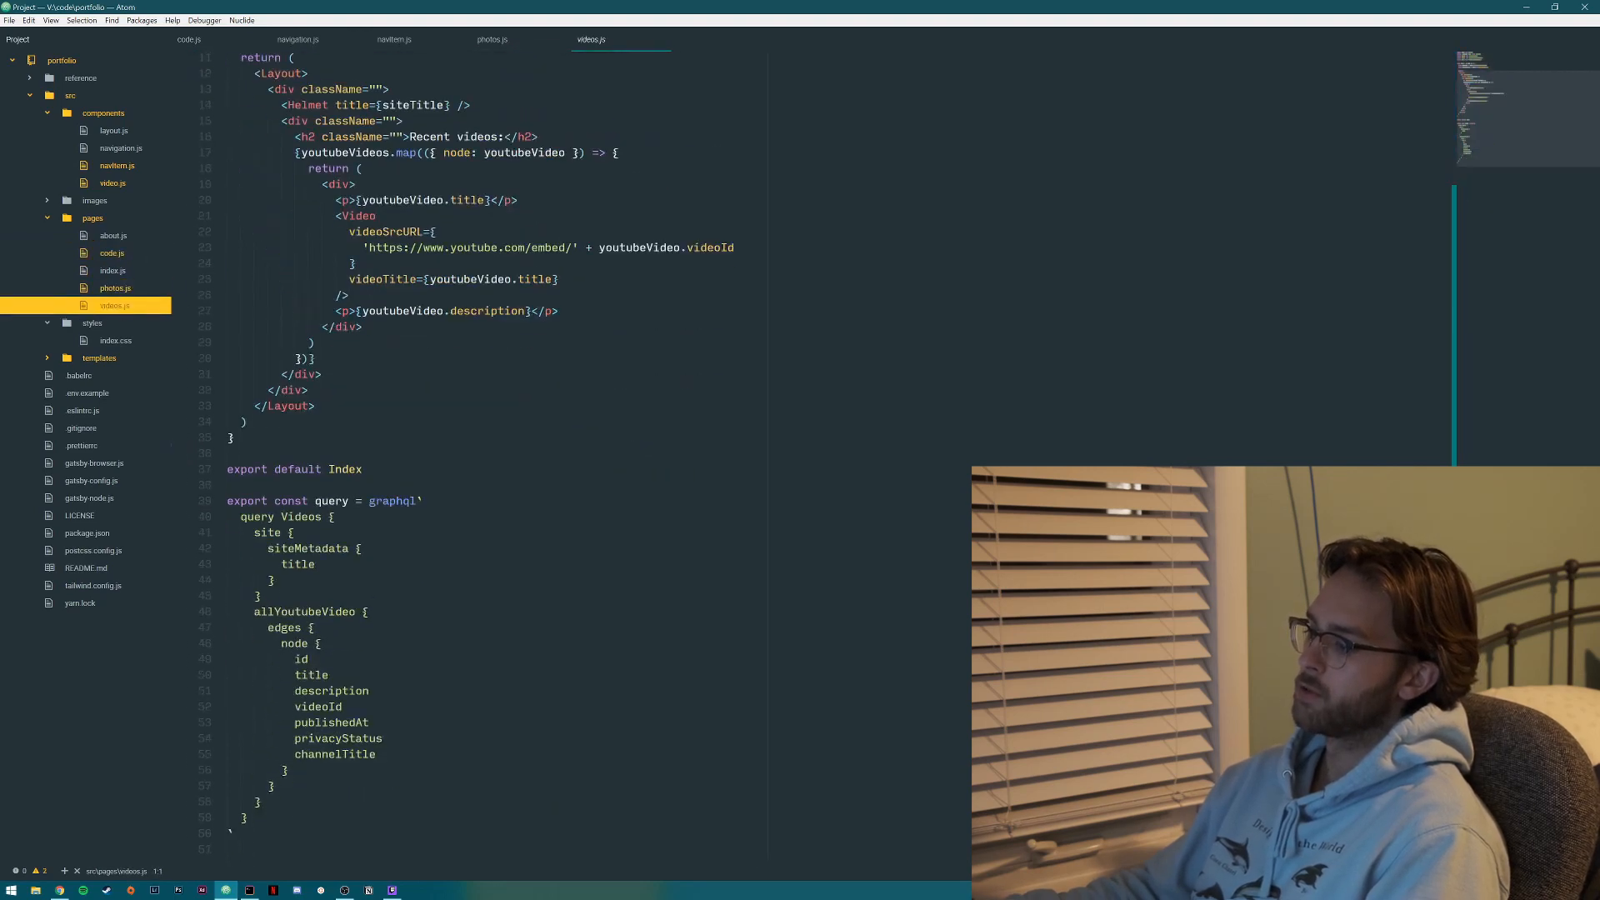
{"action": "scroll", "scroll_direction": "up", "scroll_amount": 3}
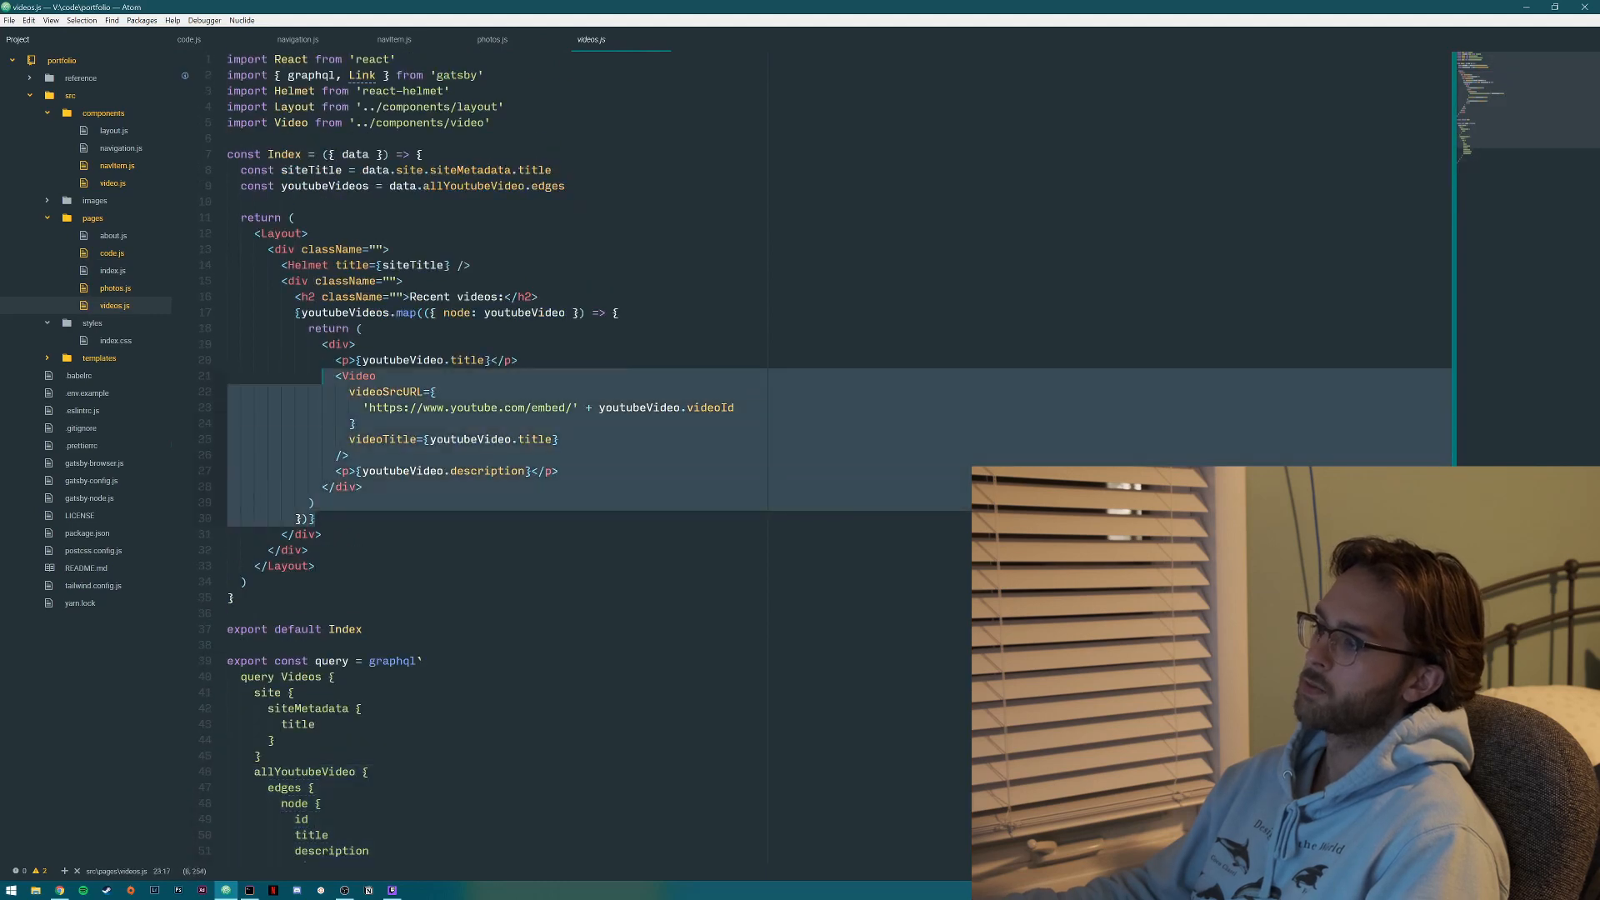
{"action": "left_click", "coordinate": [314, 296]}
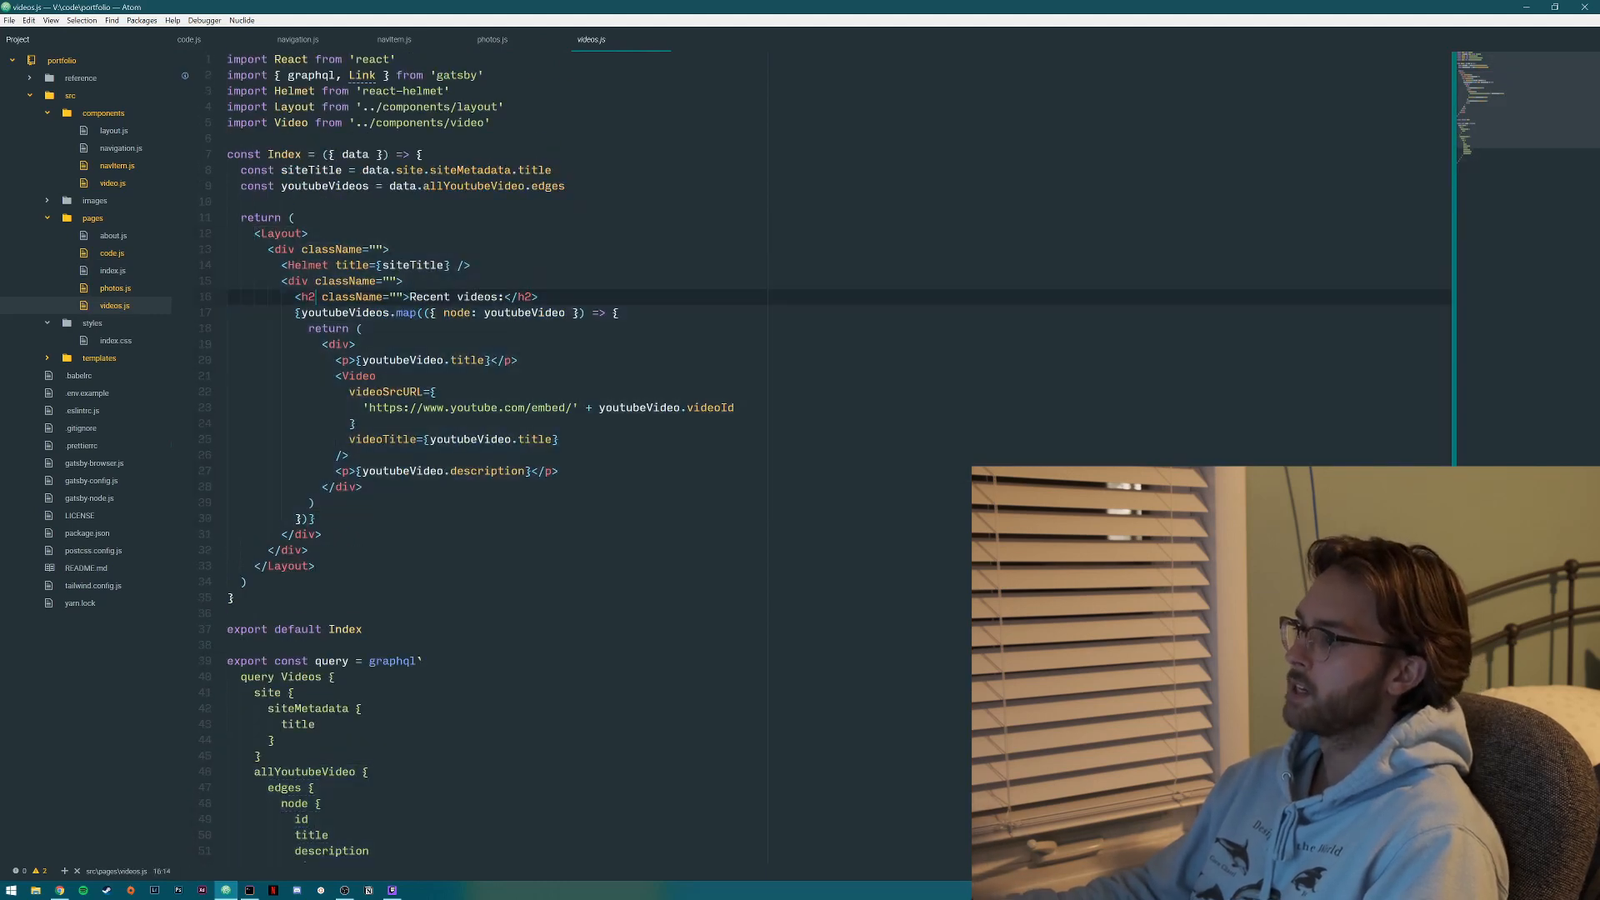
Return to code.js and review its GitHub repositories query.
{"action": "left_click", "coordinate": [491, 40]}
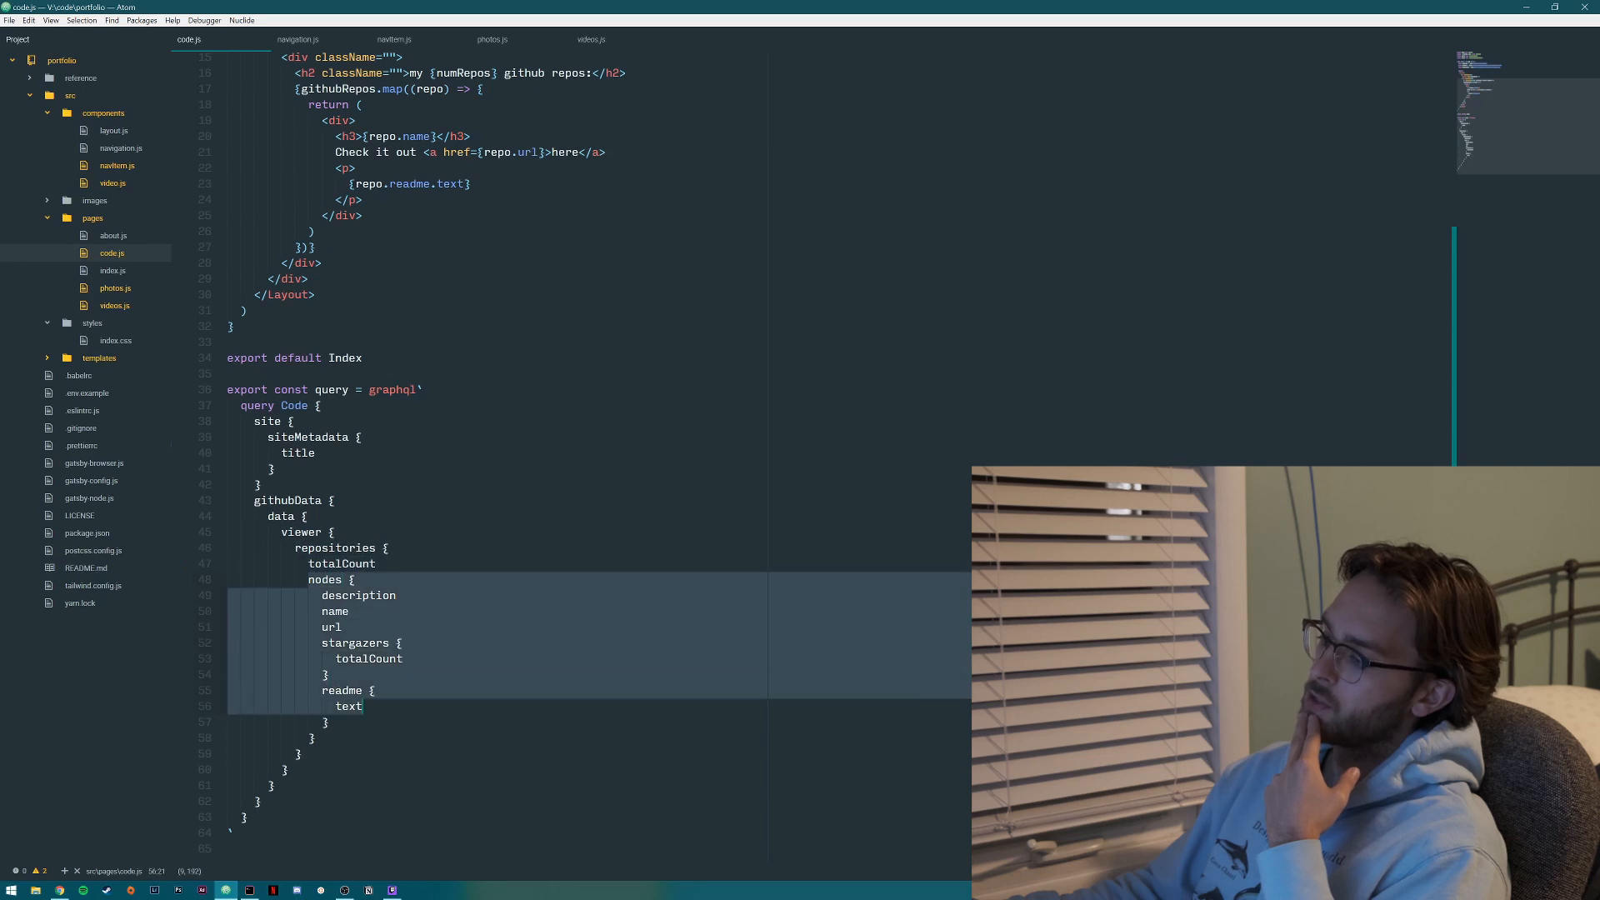
{"action": "left_click", "coordinate": [402, 658]}
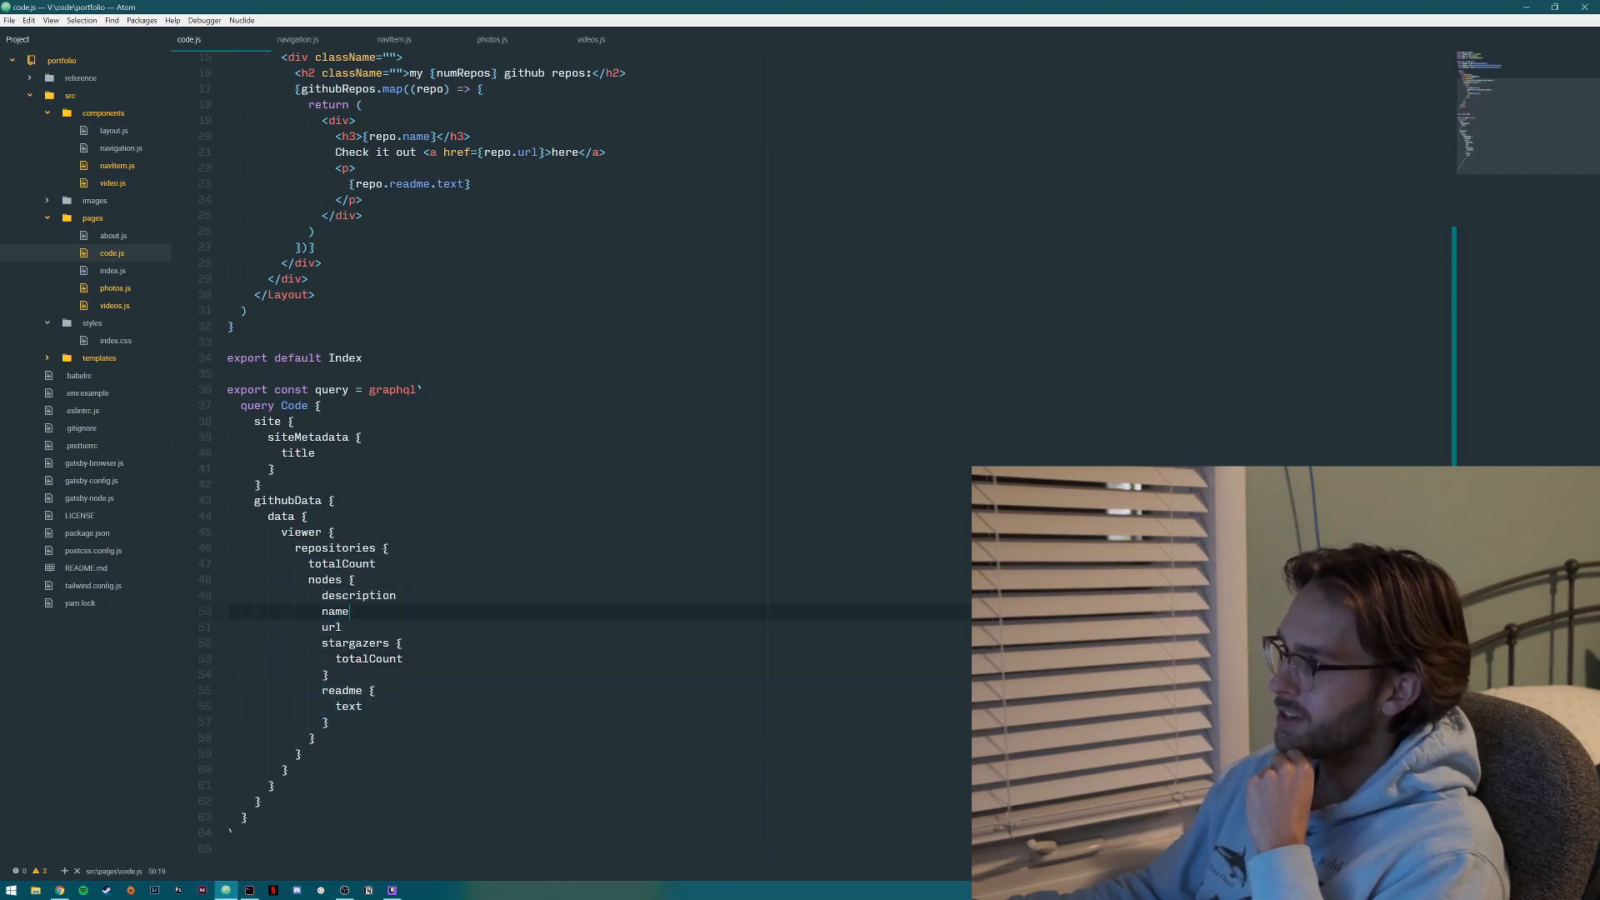
{"action": "scroll", "scroll_direction": "up", "scroll_amount": 3}
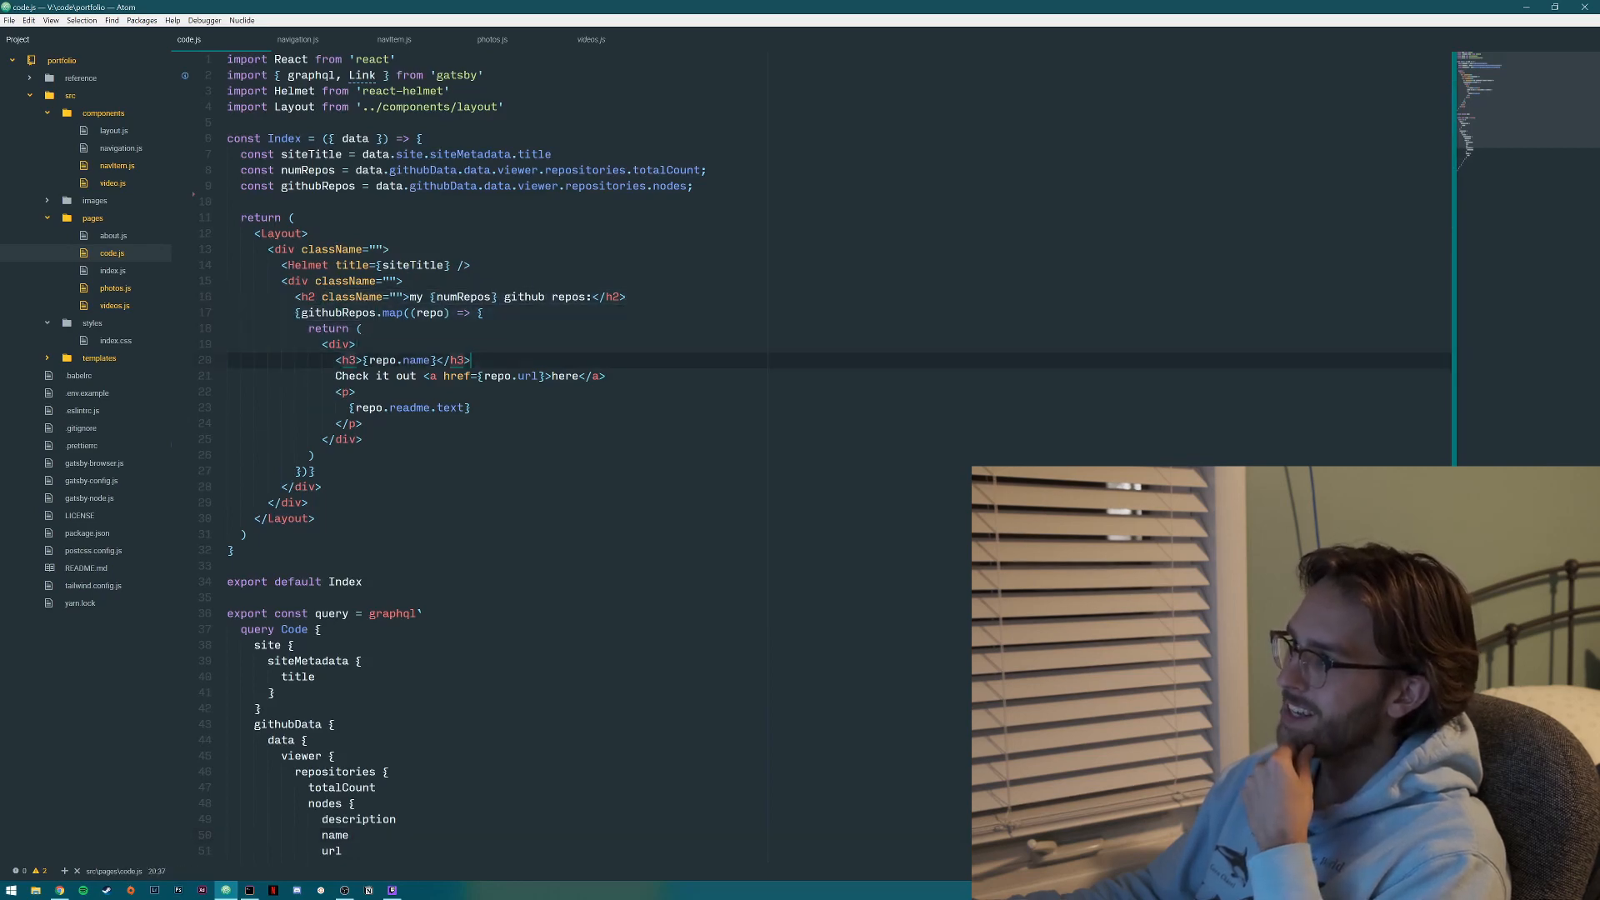
Open navItem.js, revisit code.js, then open navigation.js under components.
{"action": "left_click", "coordinate": [116, 165]}
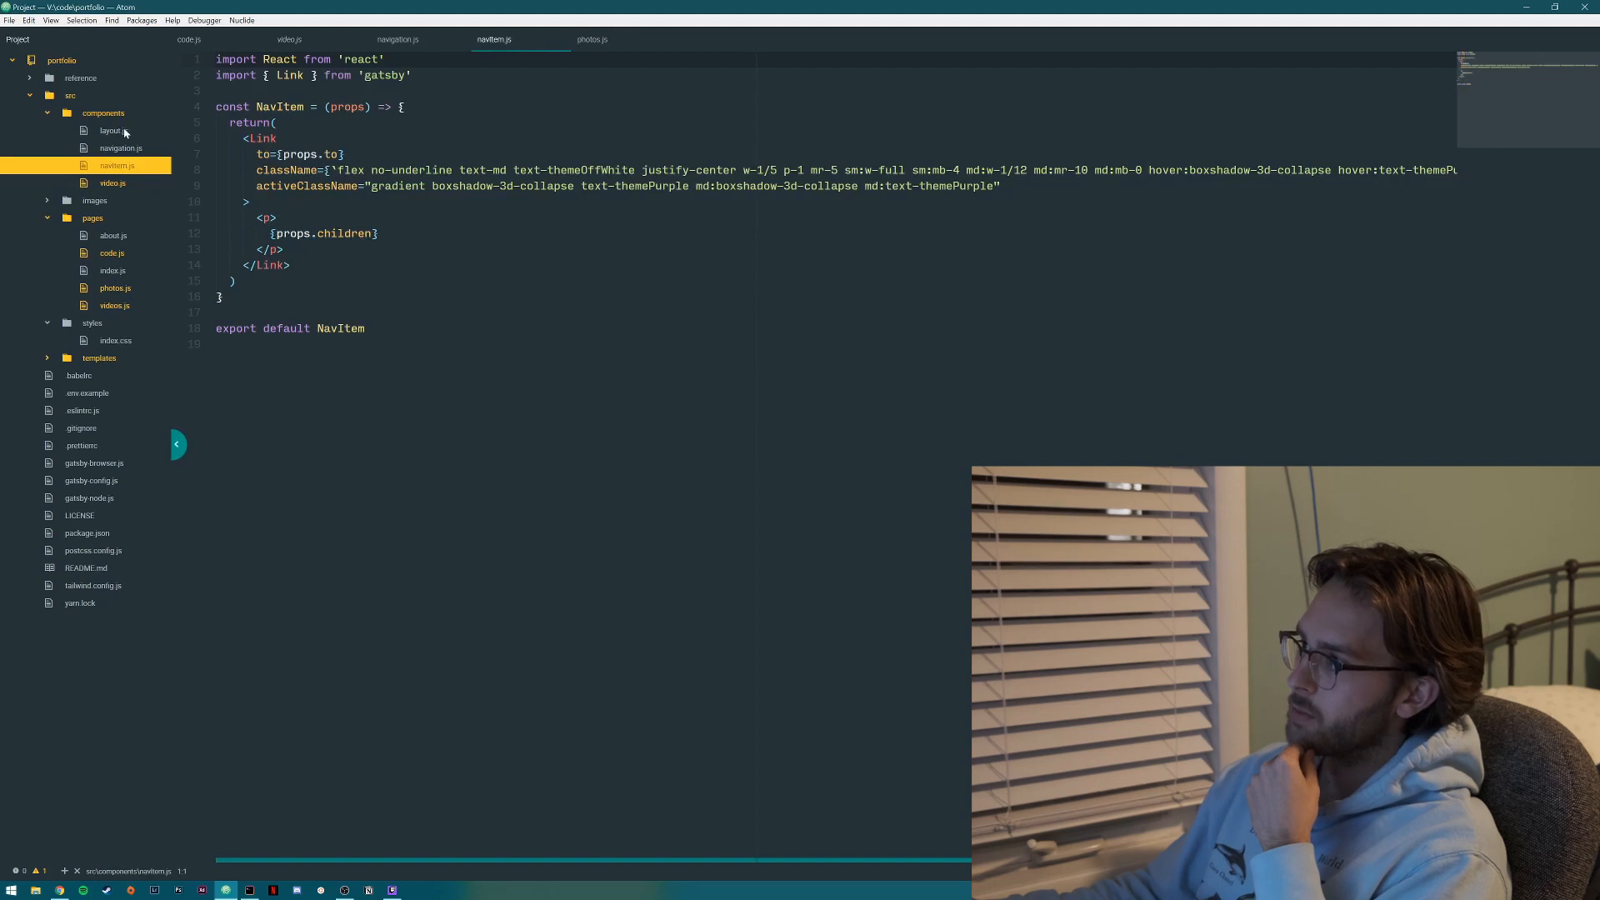
{"action": "left_click", "coordinate": [396, 39]}
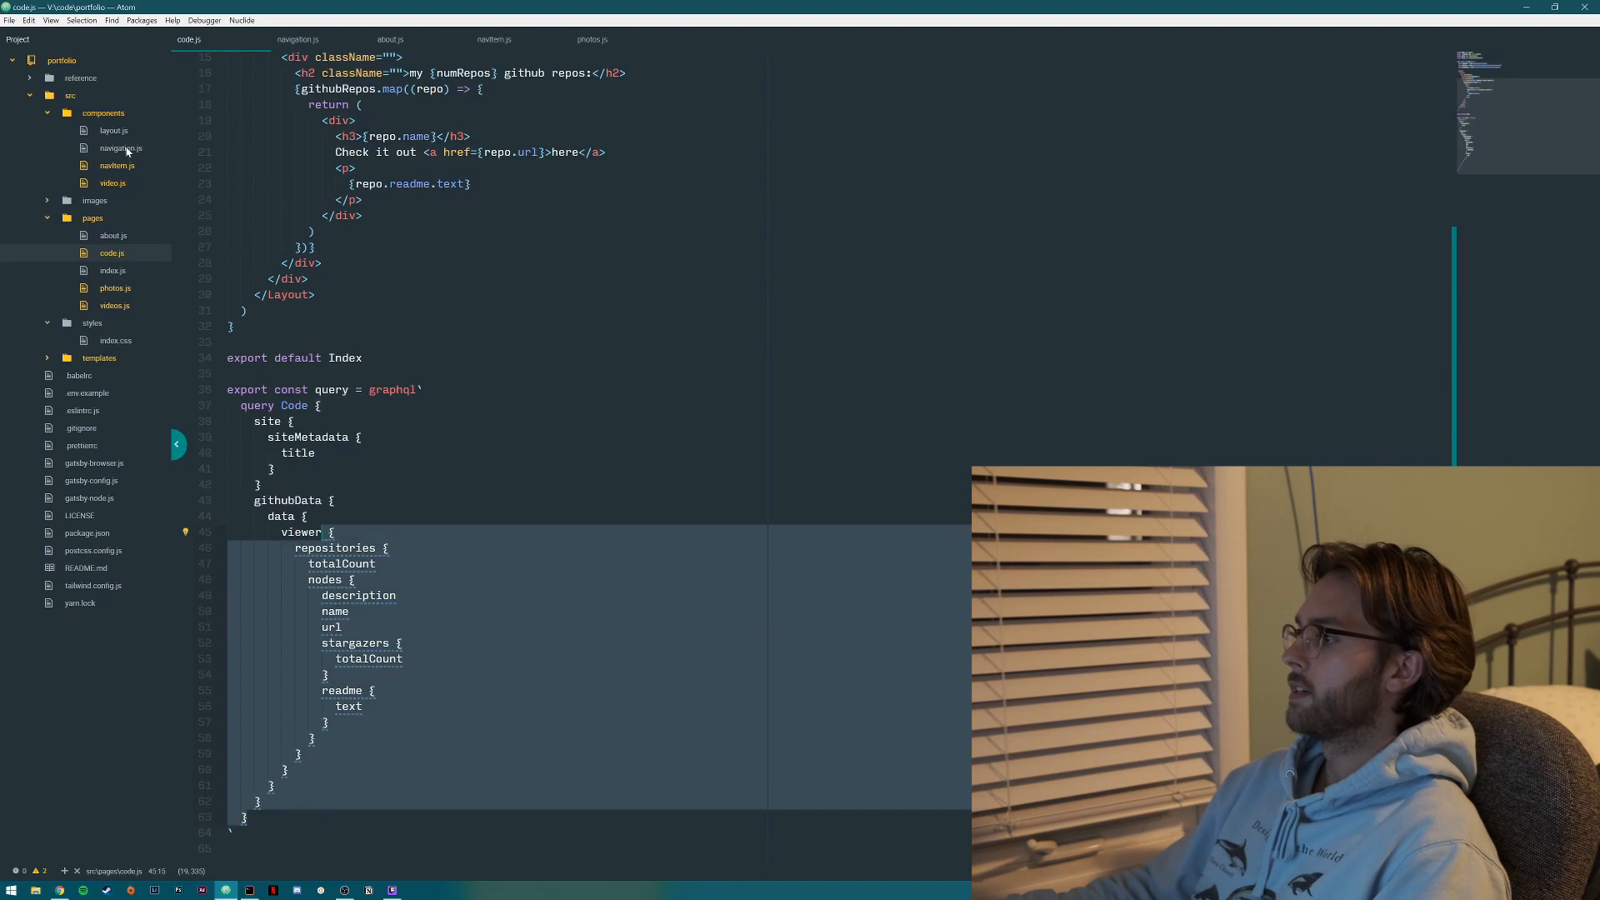
{"action": "left_click", "coordinate": [122, 148]}
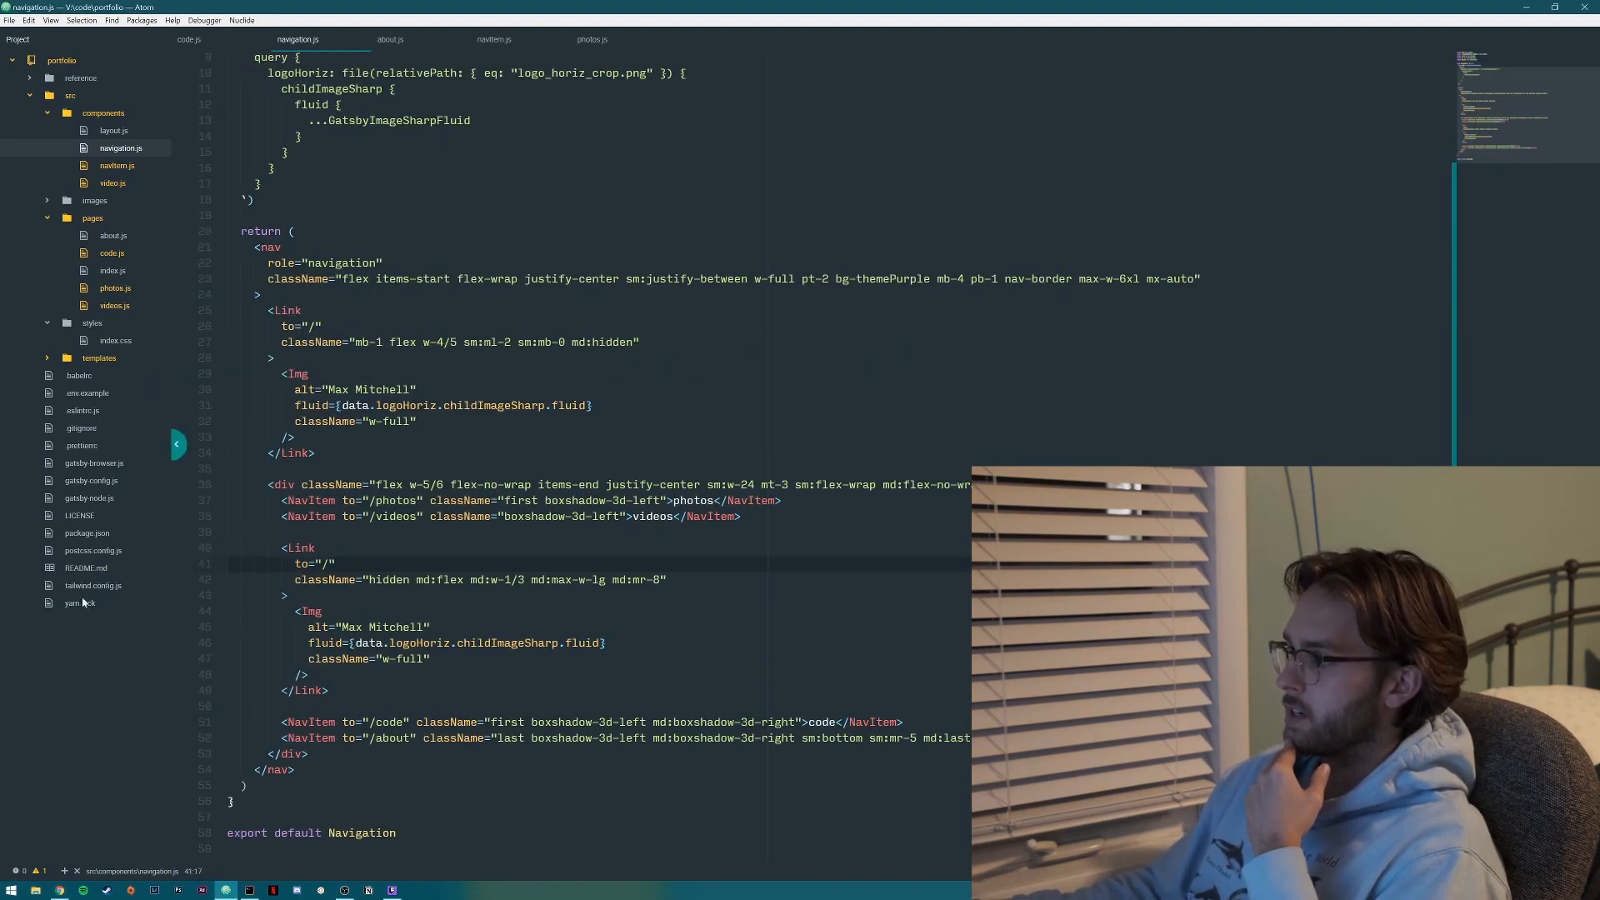
{"action": "left_click", "coordinate": [92, 584]}
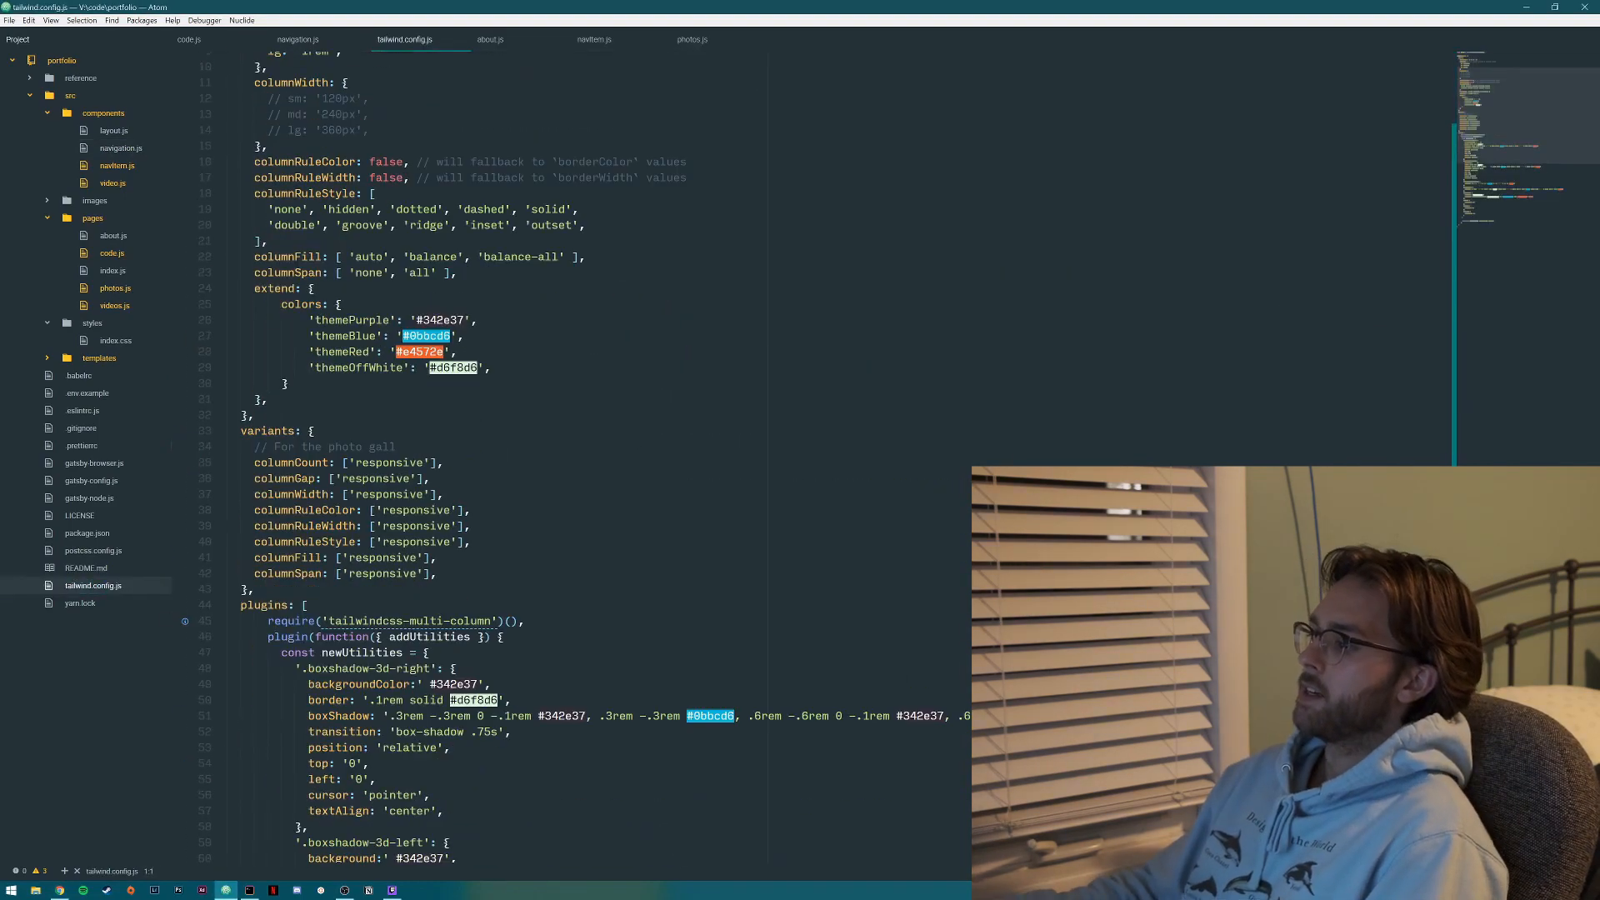
{"action": "scroll", "scroll_direction": "down", "scroll_amount": 3}
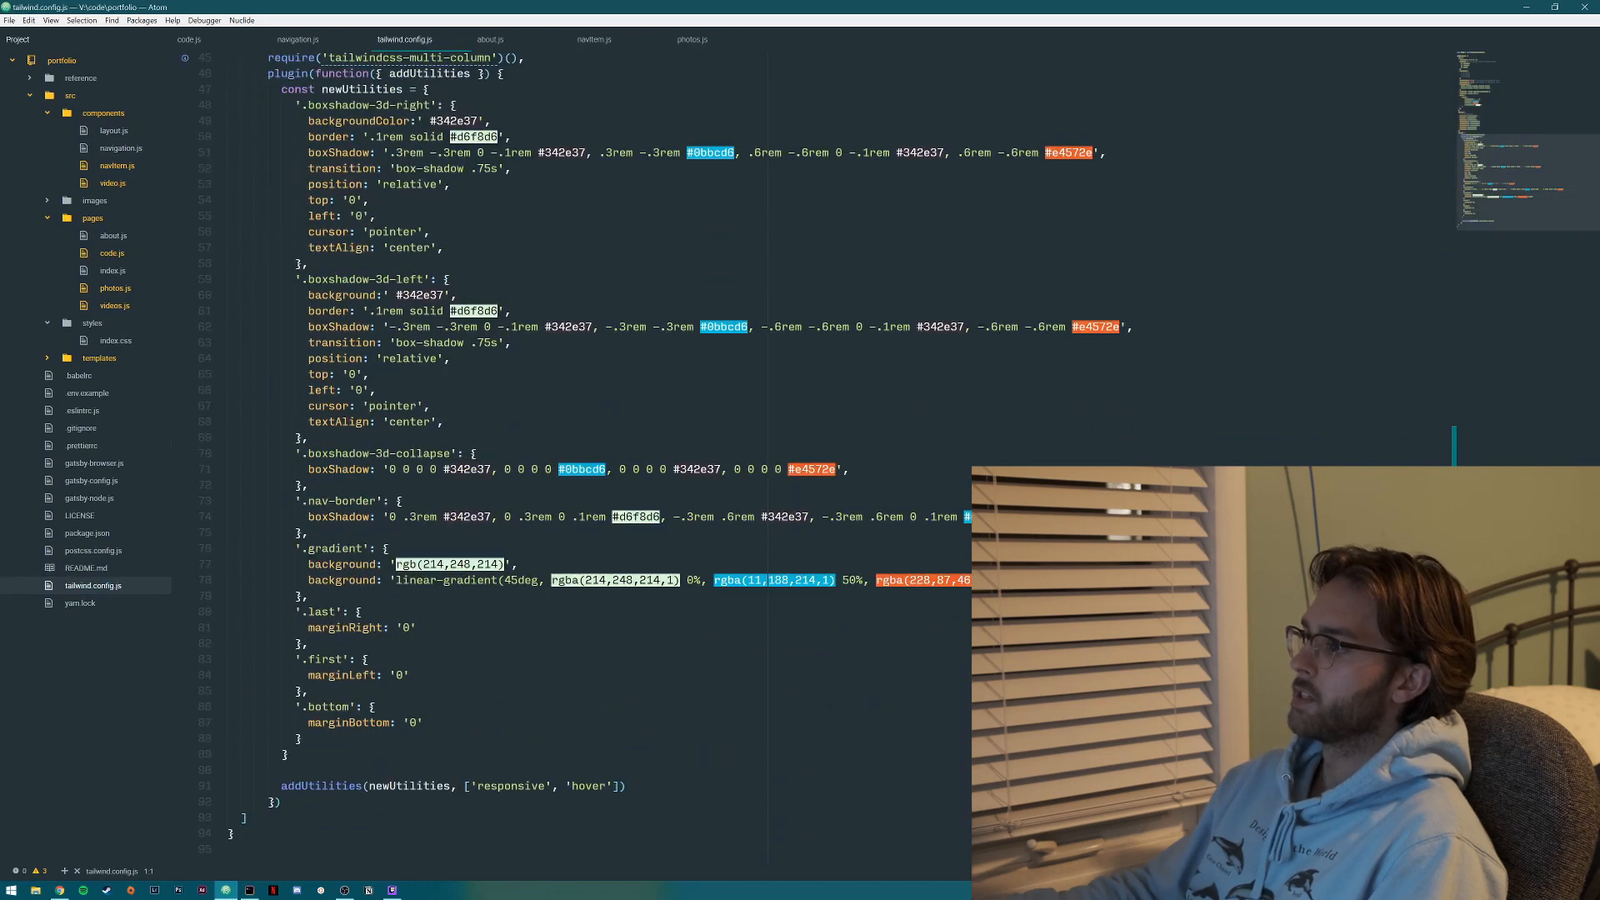
{"action": "scroll", "scroll_direction": "up", "scroll_amount": 3}
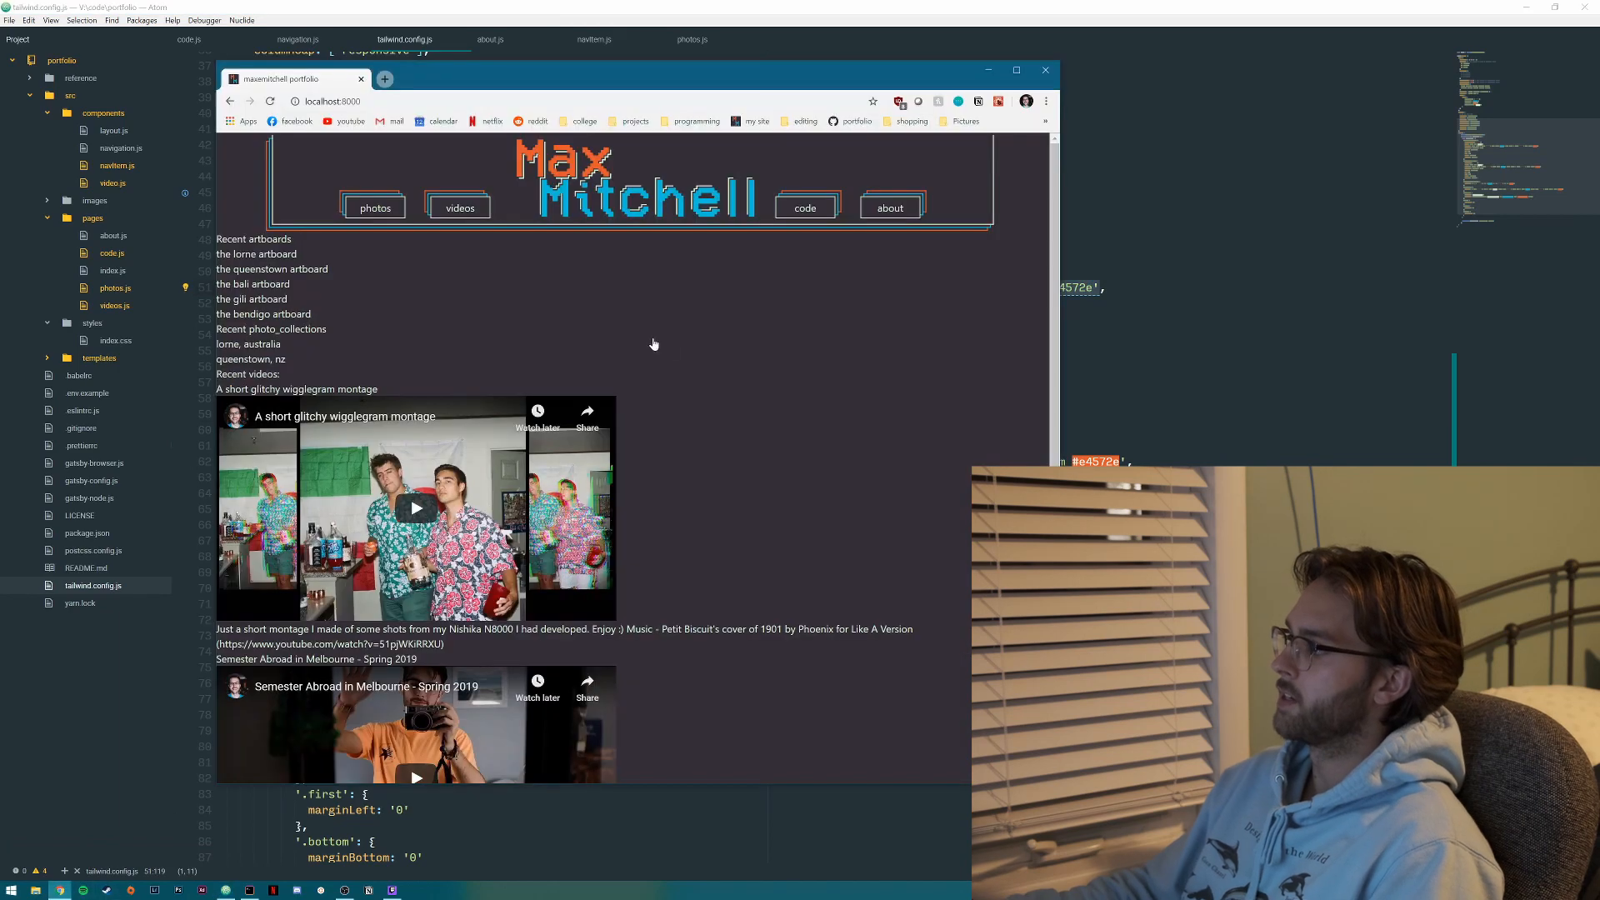
{"action": "mouse_move", "coordinate": [839, 217]}
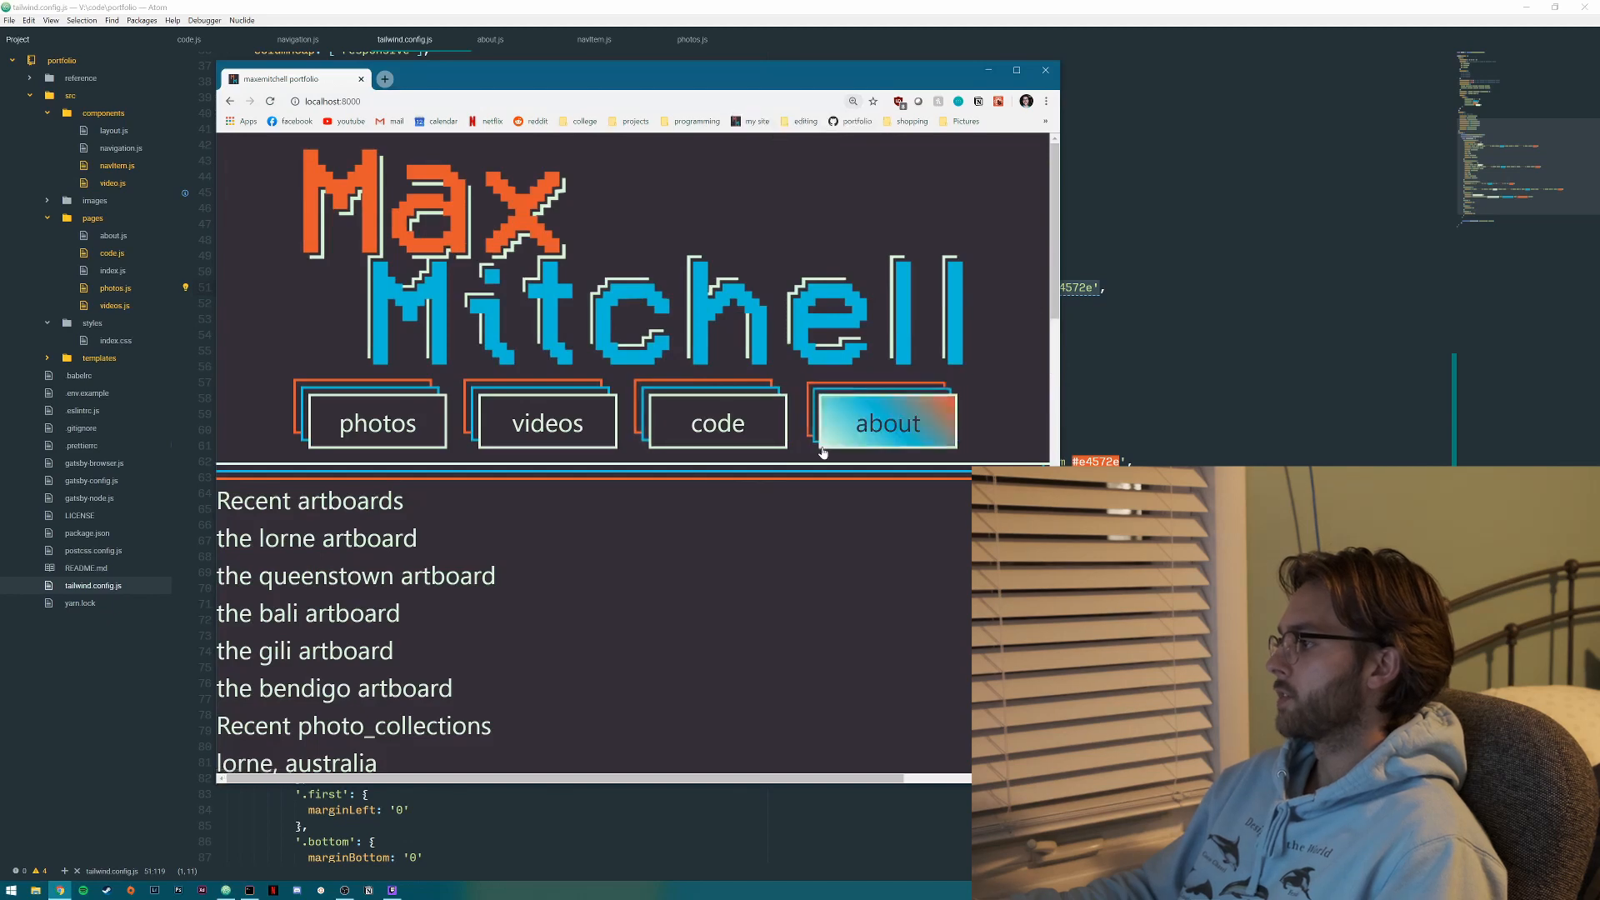
{"action": "mouse_move", "coordinate": [822, 449]}
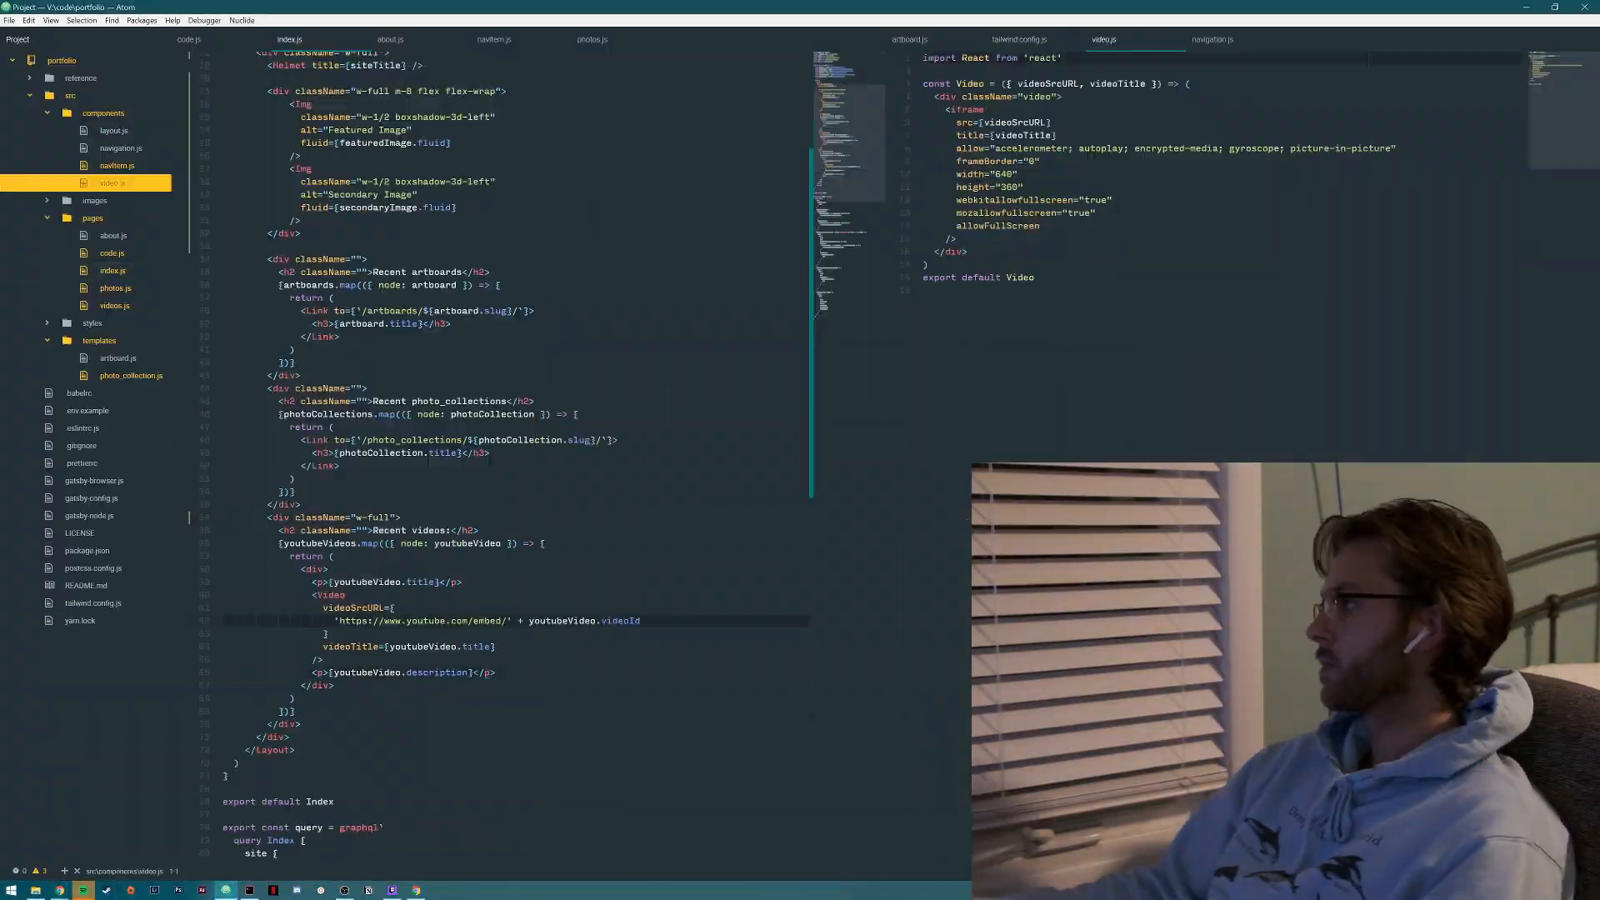
{"action": "left_click", "coordinate": [1017, 39]}
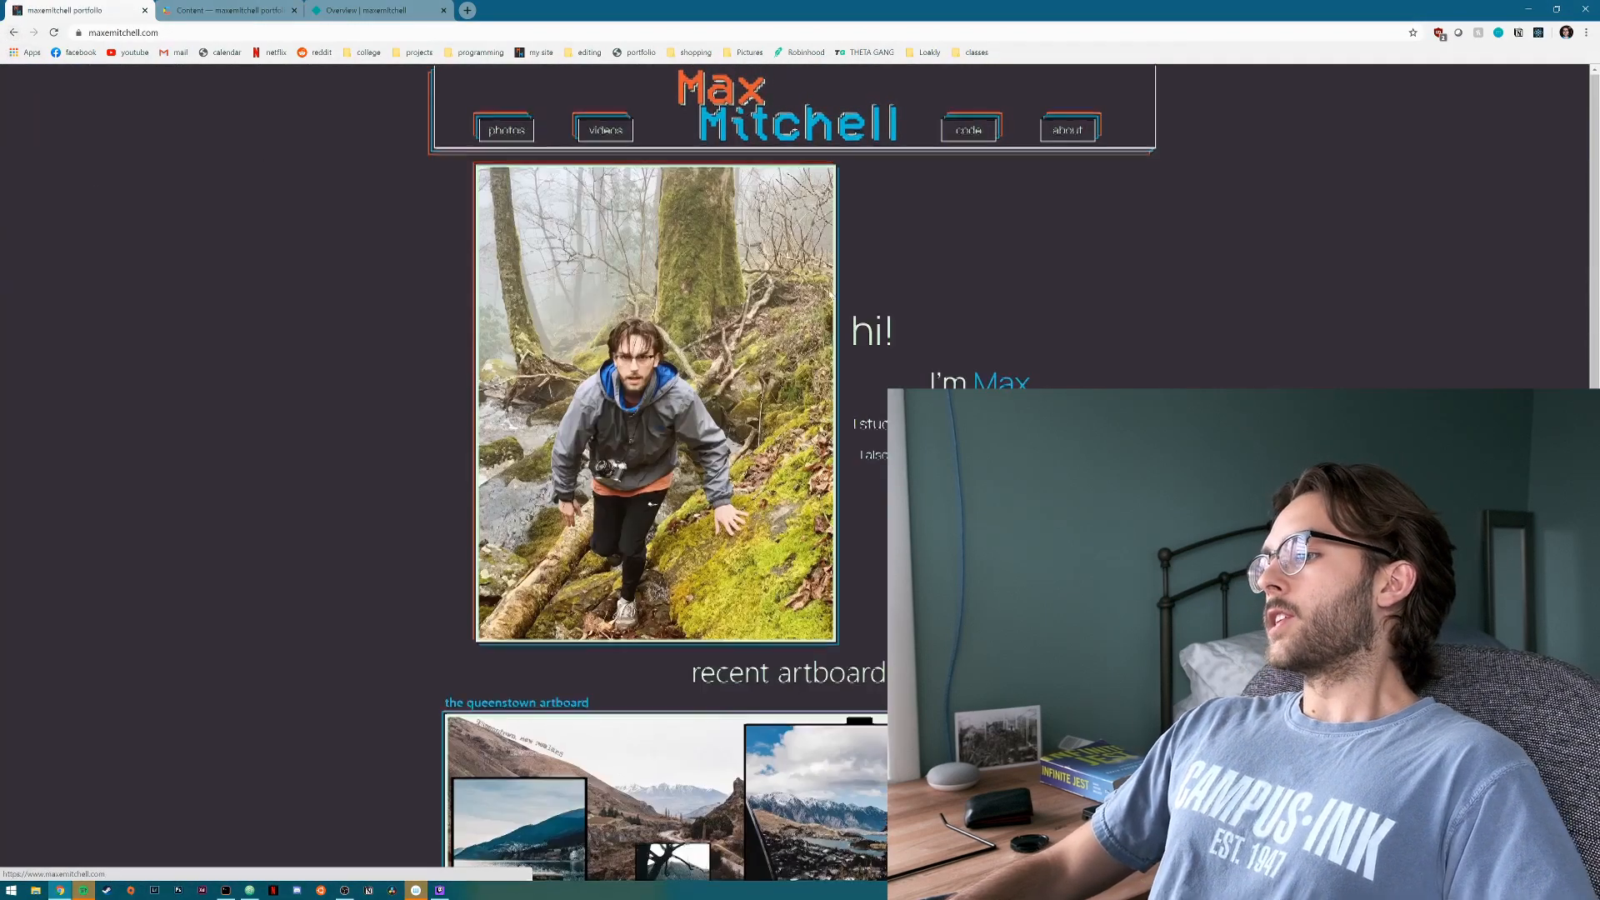
Visit the Queenstown artboard page from the live homepage and come back.
{"action": "scroll", "scroll_direction": "down", "scroll_amount": 3}
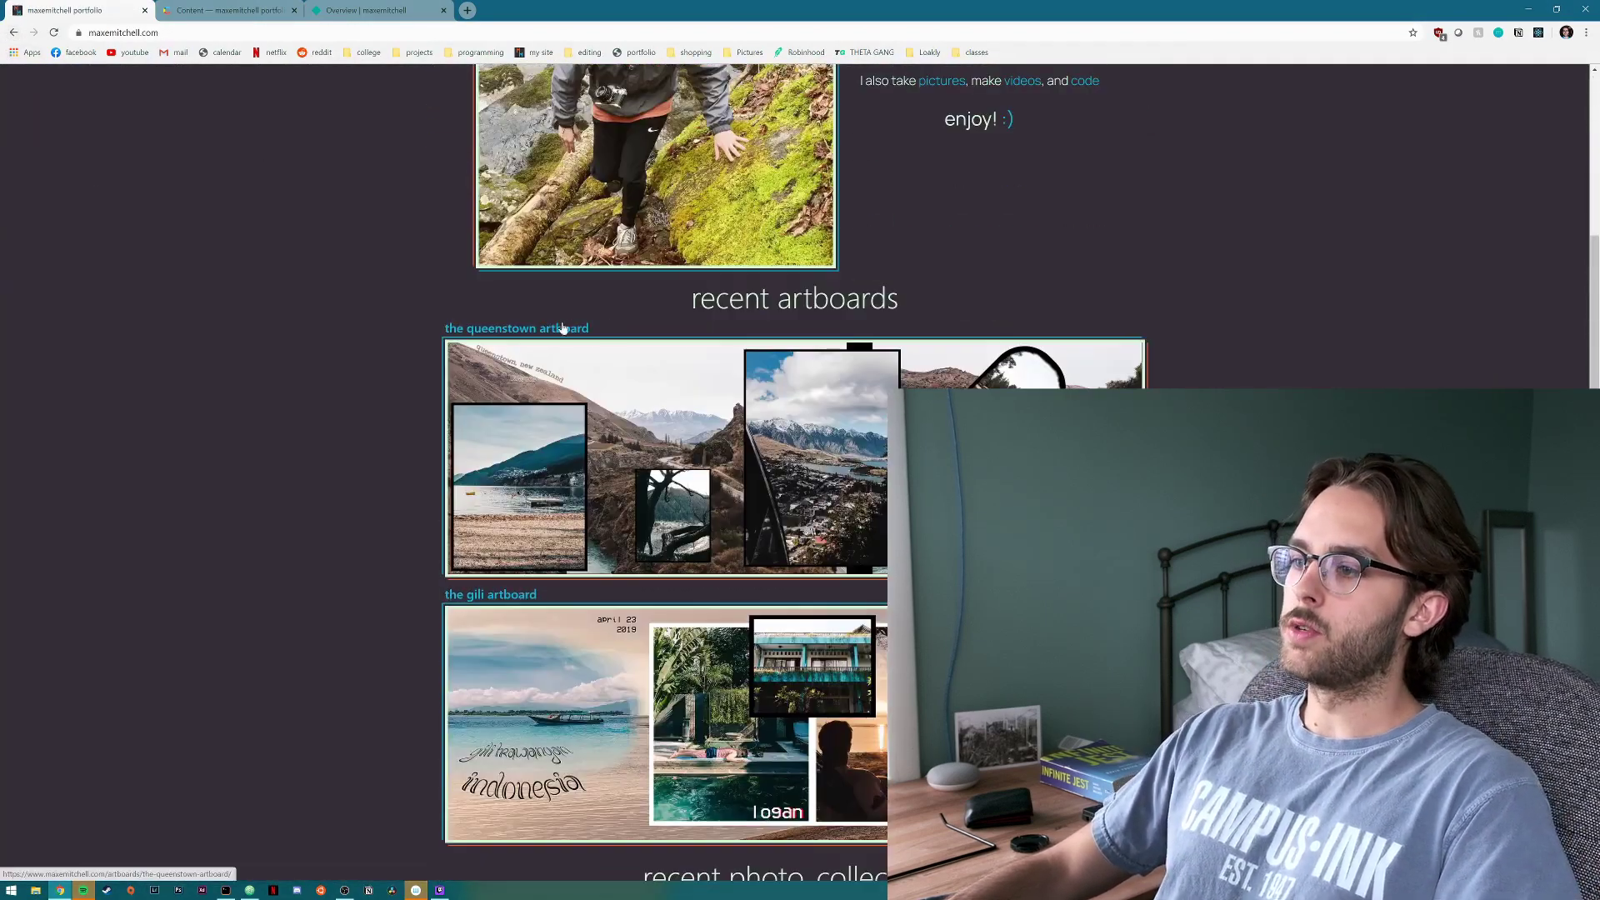
{"action": "left_click", "coordinate": [515, 327]}
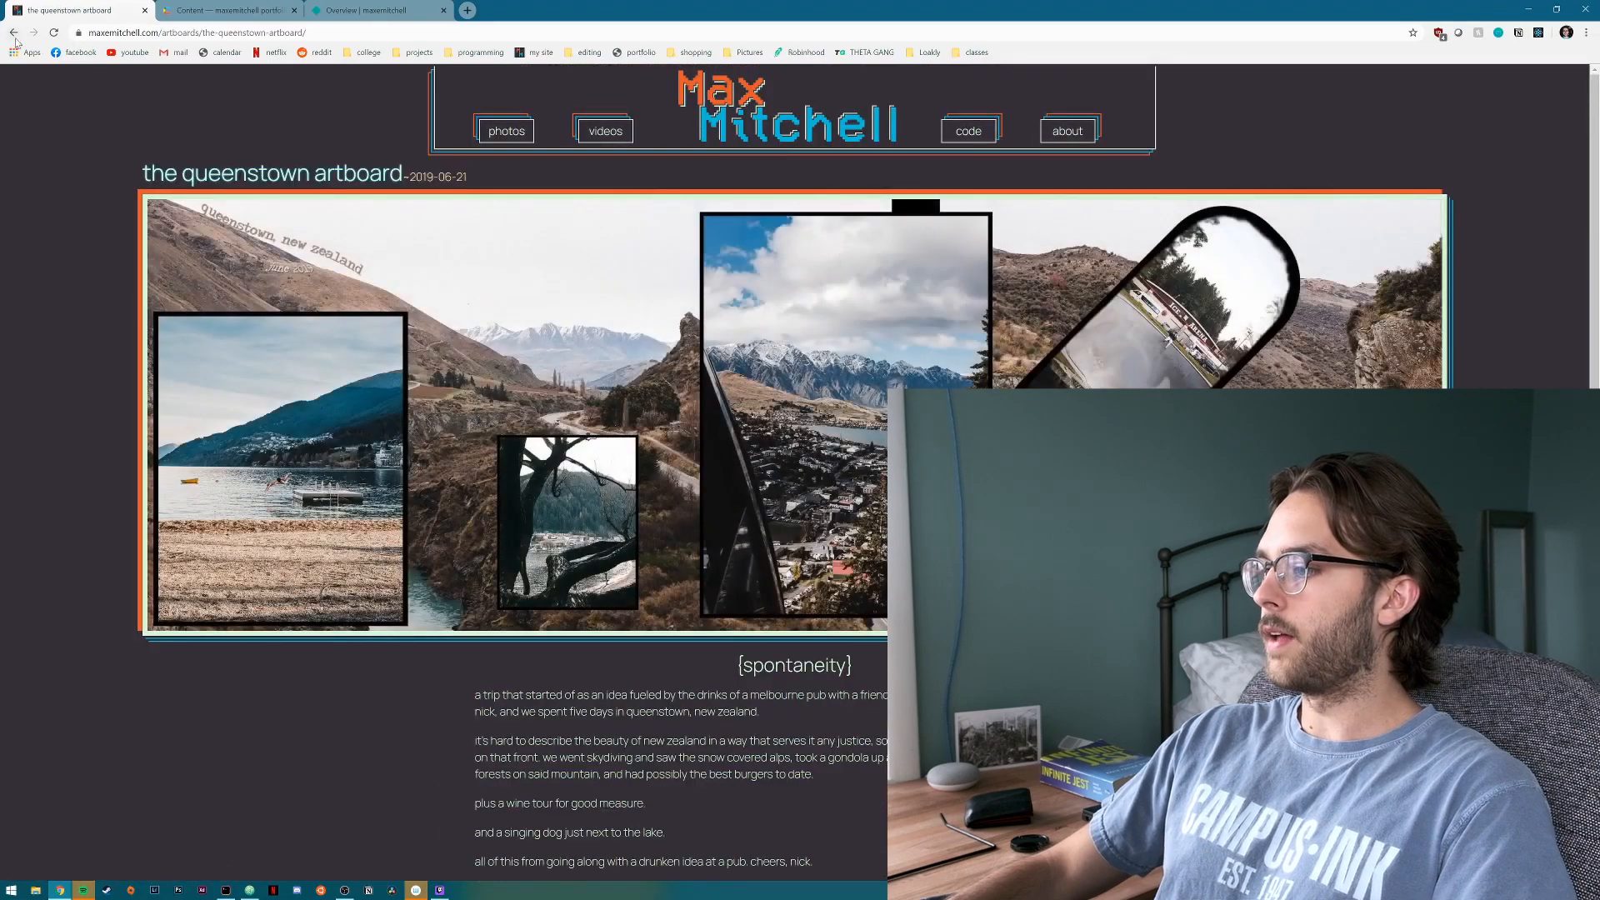
{"action": "left_click", "coordinate": [14, 32]}
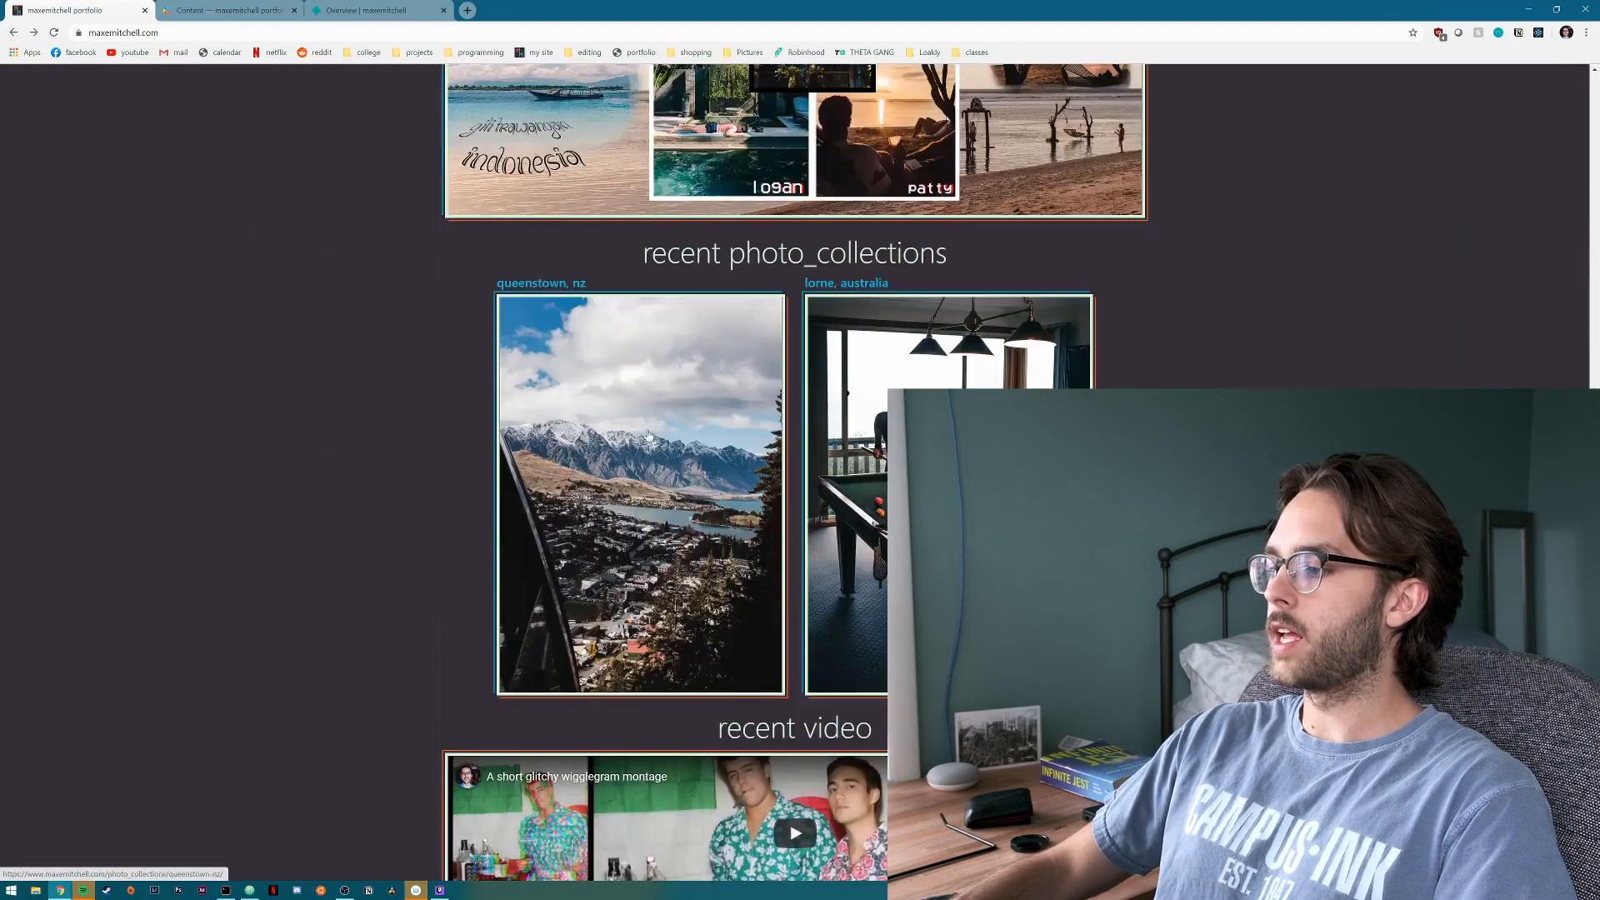
Scroll the homepage, then restore down Chrome to preview the narrow layout.
{"action": "scroll", "scroll_direction": "down", "scroll_amount": 3}
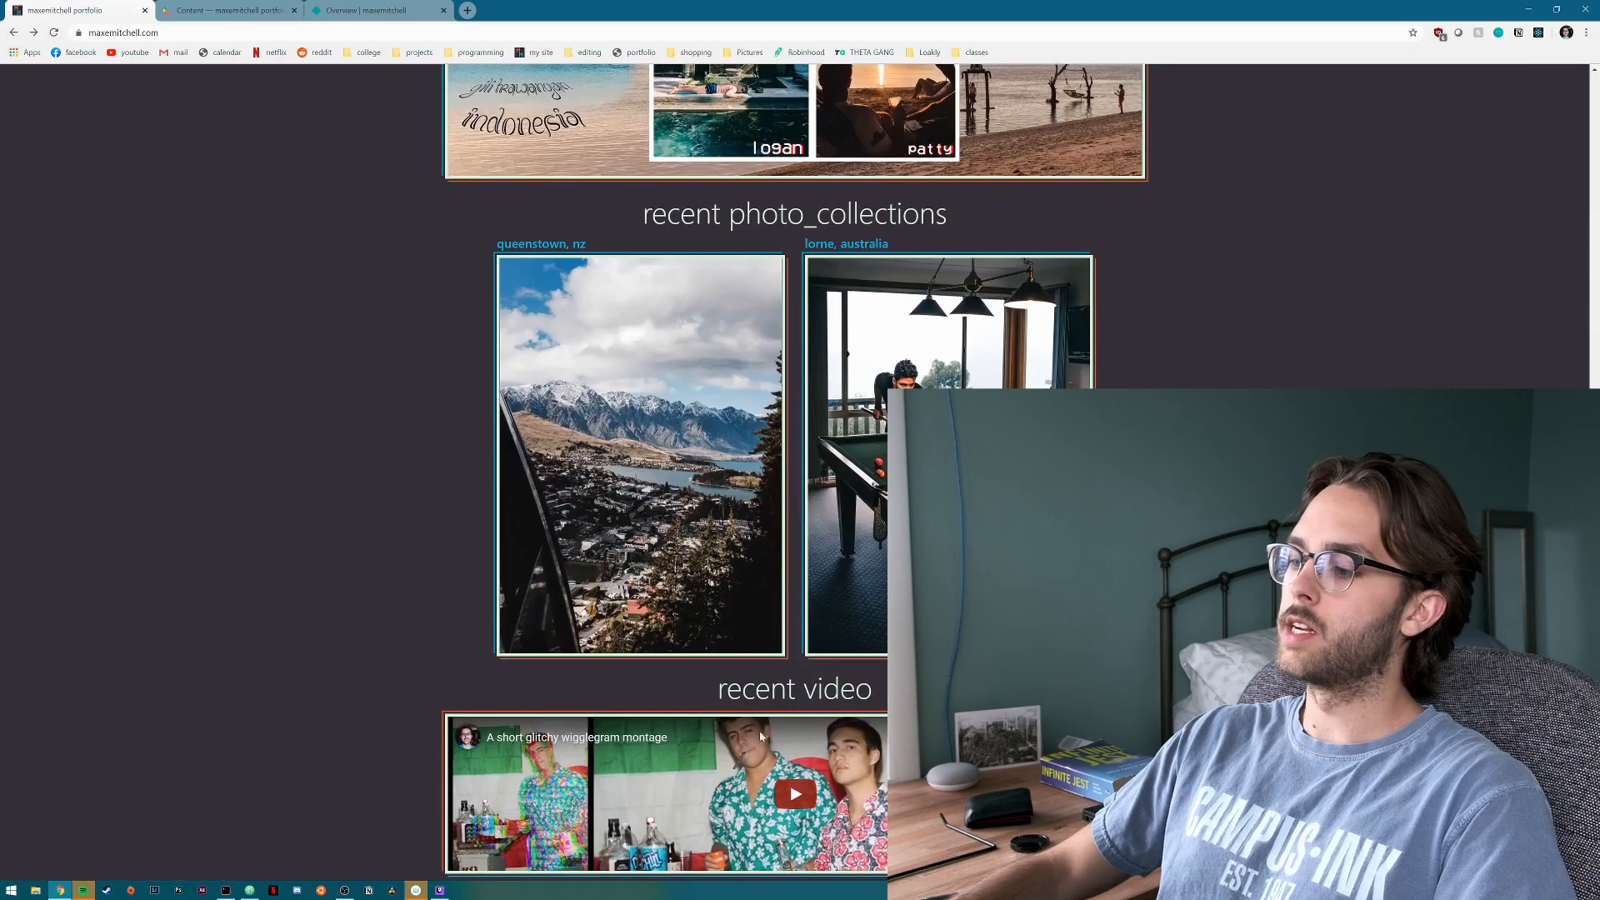
{"action": "scroll", "scroll_direction": "up", "scroll_amount": 3}
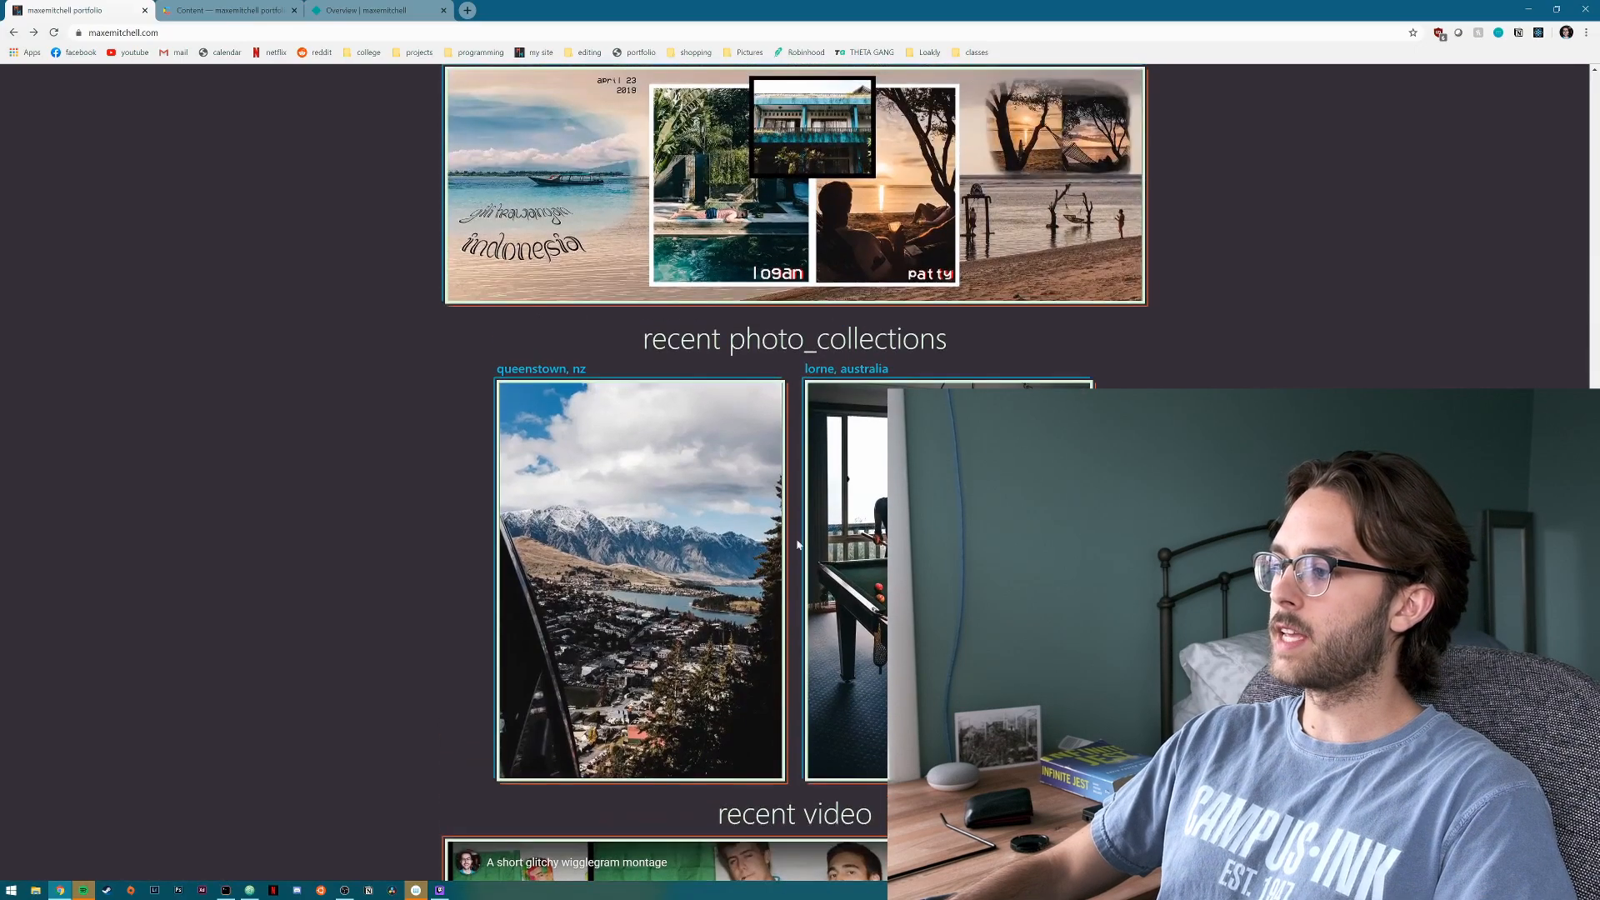
{"action": "scroll", "scroll_direction": "up", "scroll_amount": 3}
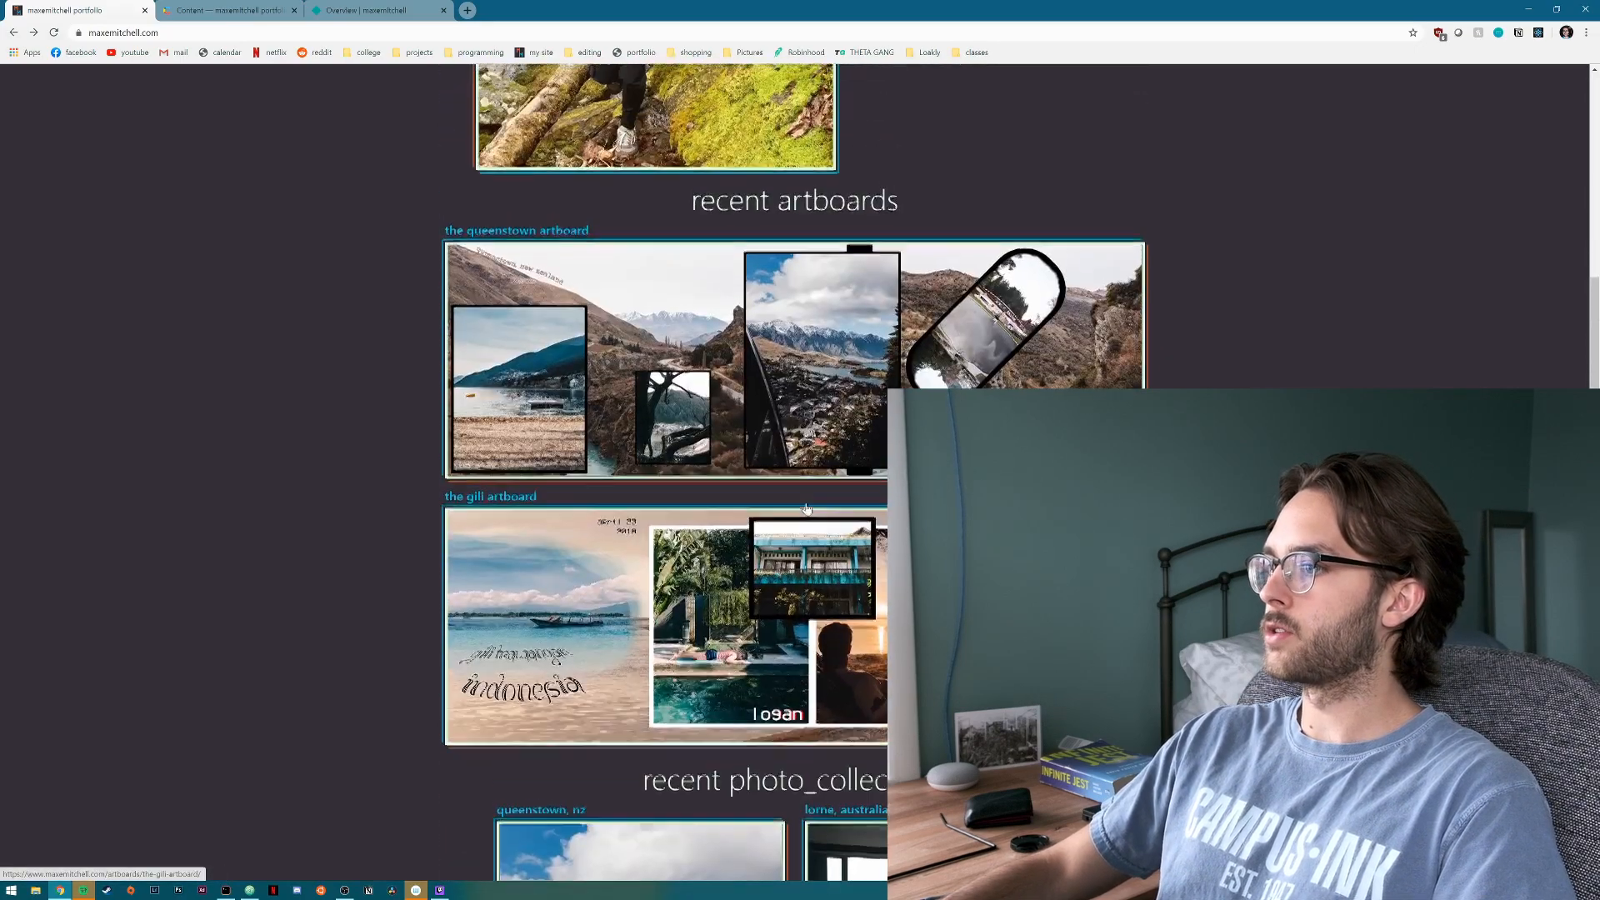
{"action": "left_click", "coordinate": [1555, 8]}
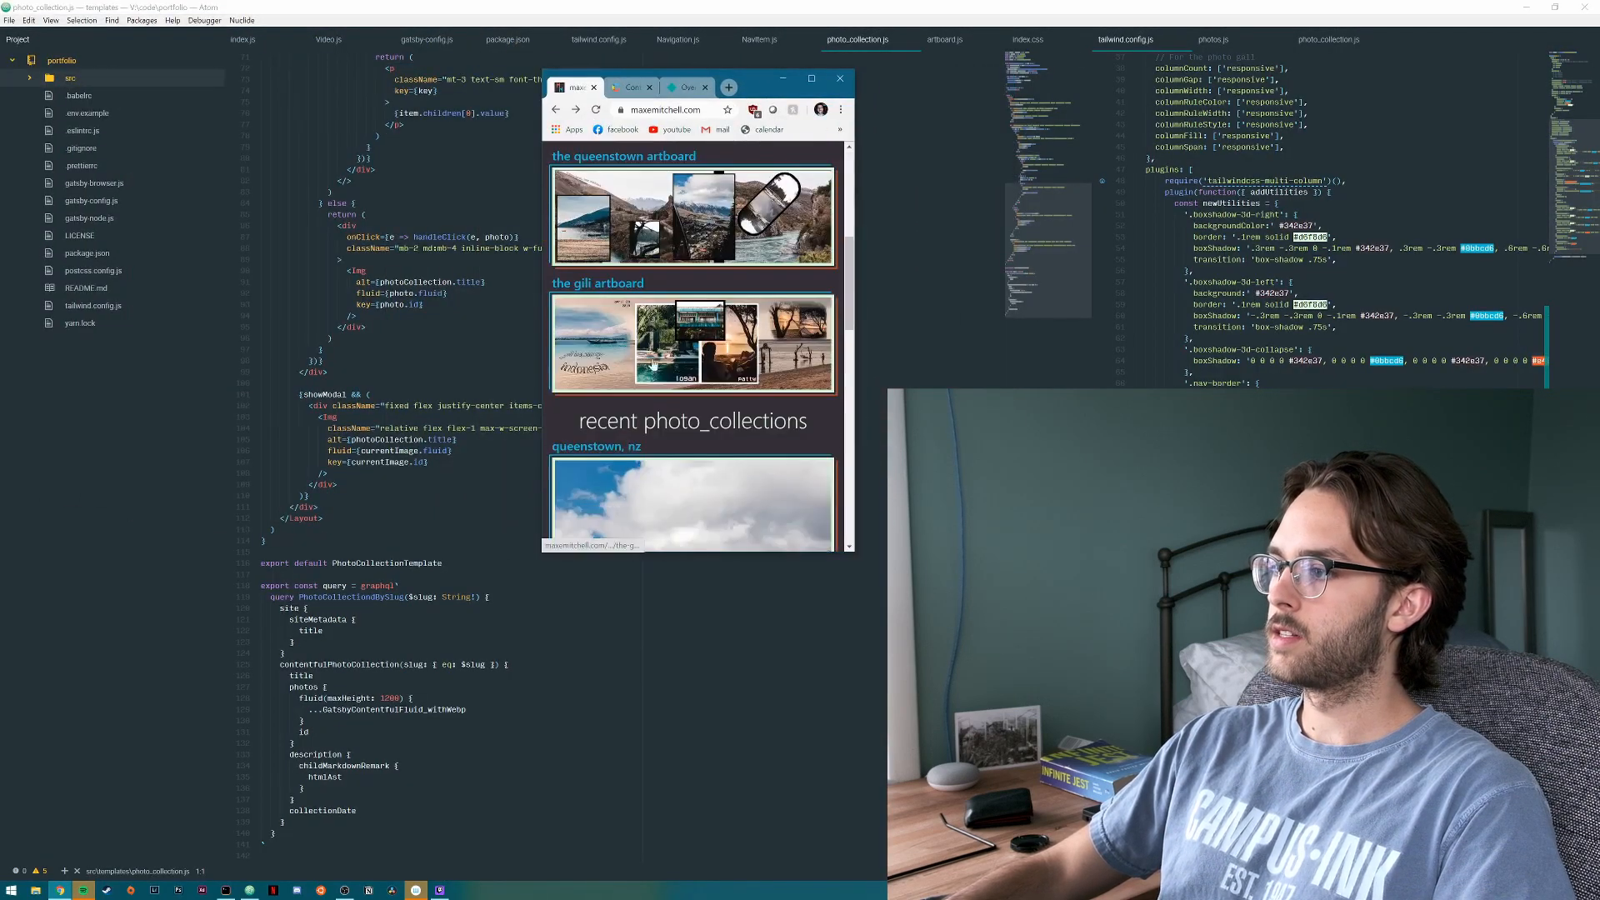
{"action": "scroll", "scroll_direction": "down", "scroll_amount": 3}
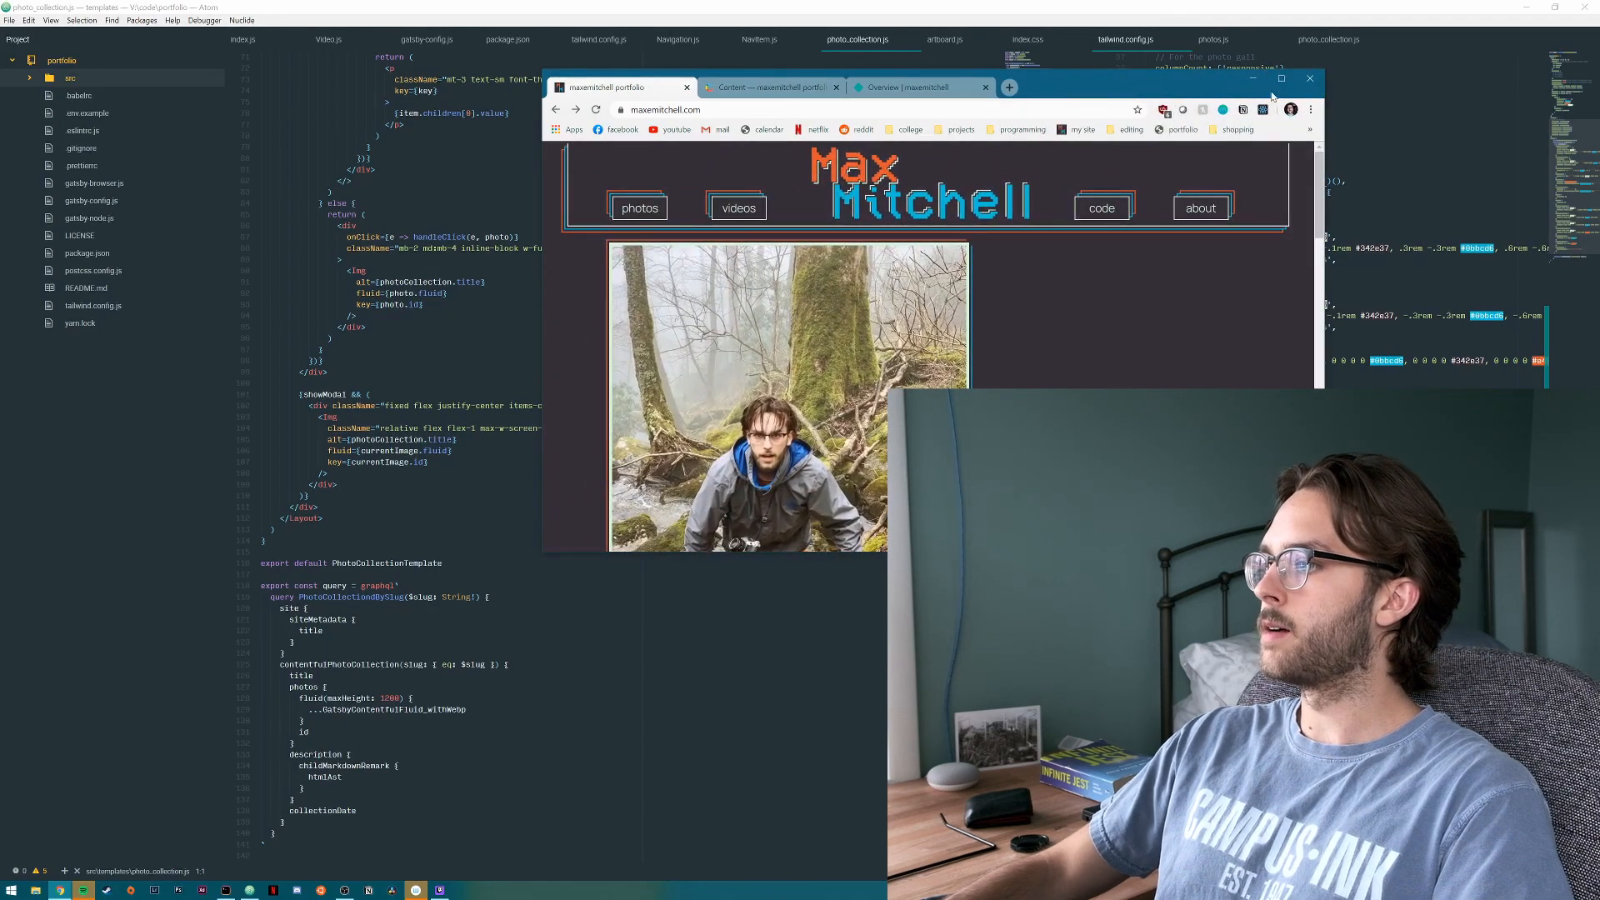
Maximize Chrome and inspect the homepage's network requests, previewing page-data.json.
{"action": "left_click", "coordinate": [1281, 79]}
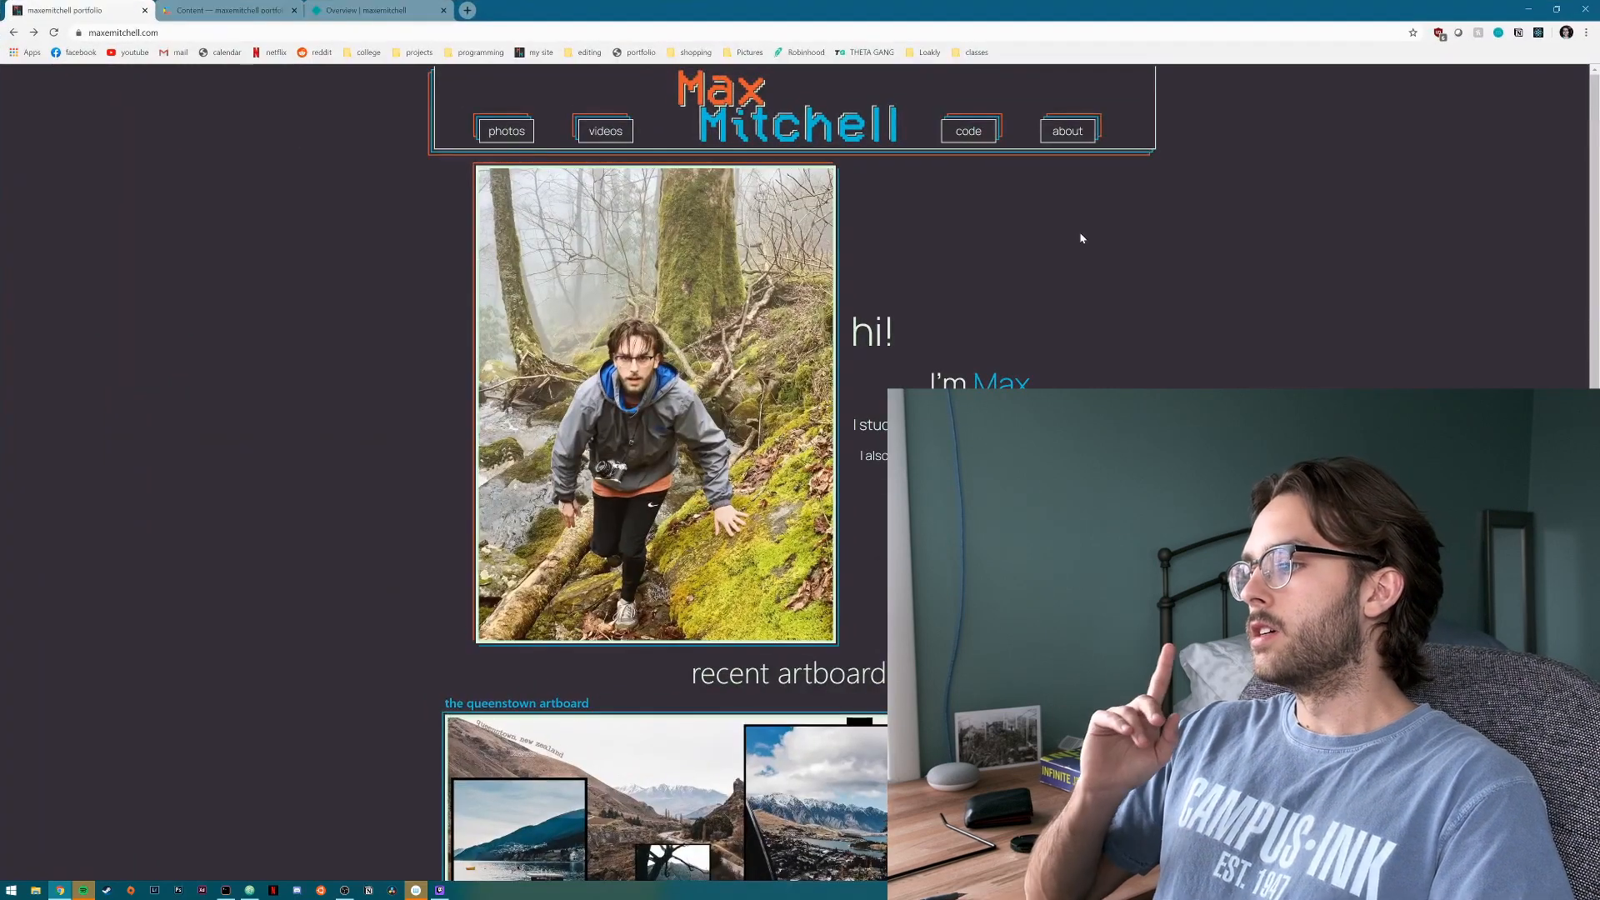
{"action": "mouse_move", "coordinate": [960, 263]}
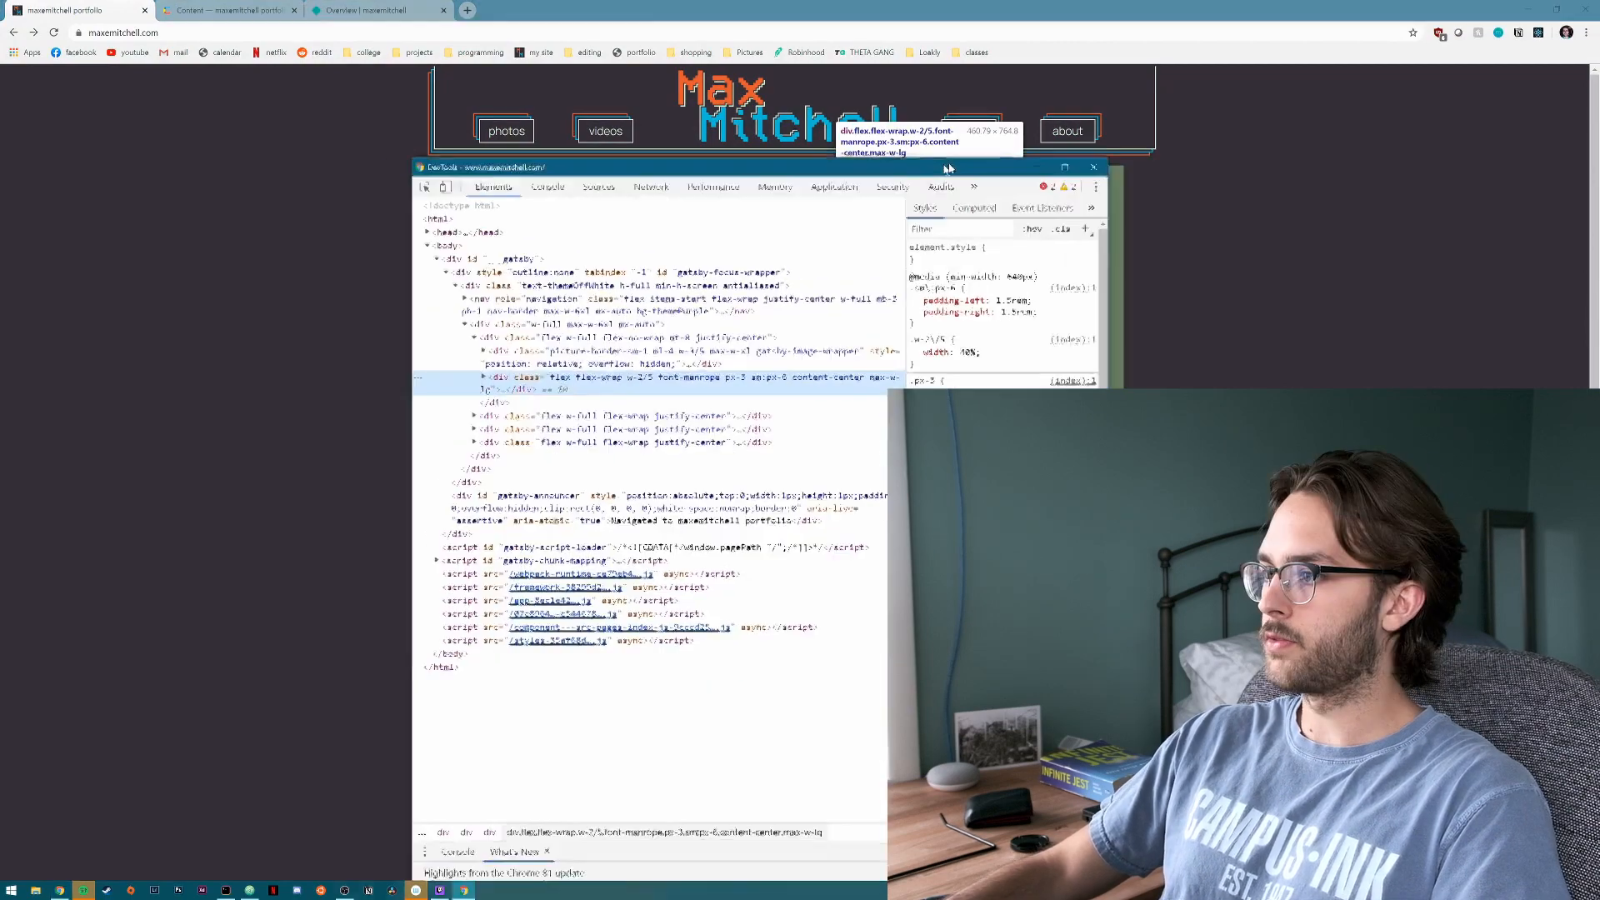
{"action": "left_click", "coordinate": [689, 180]}
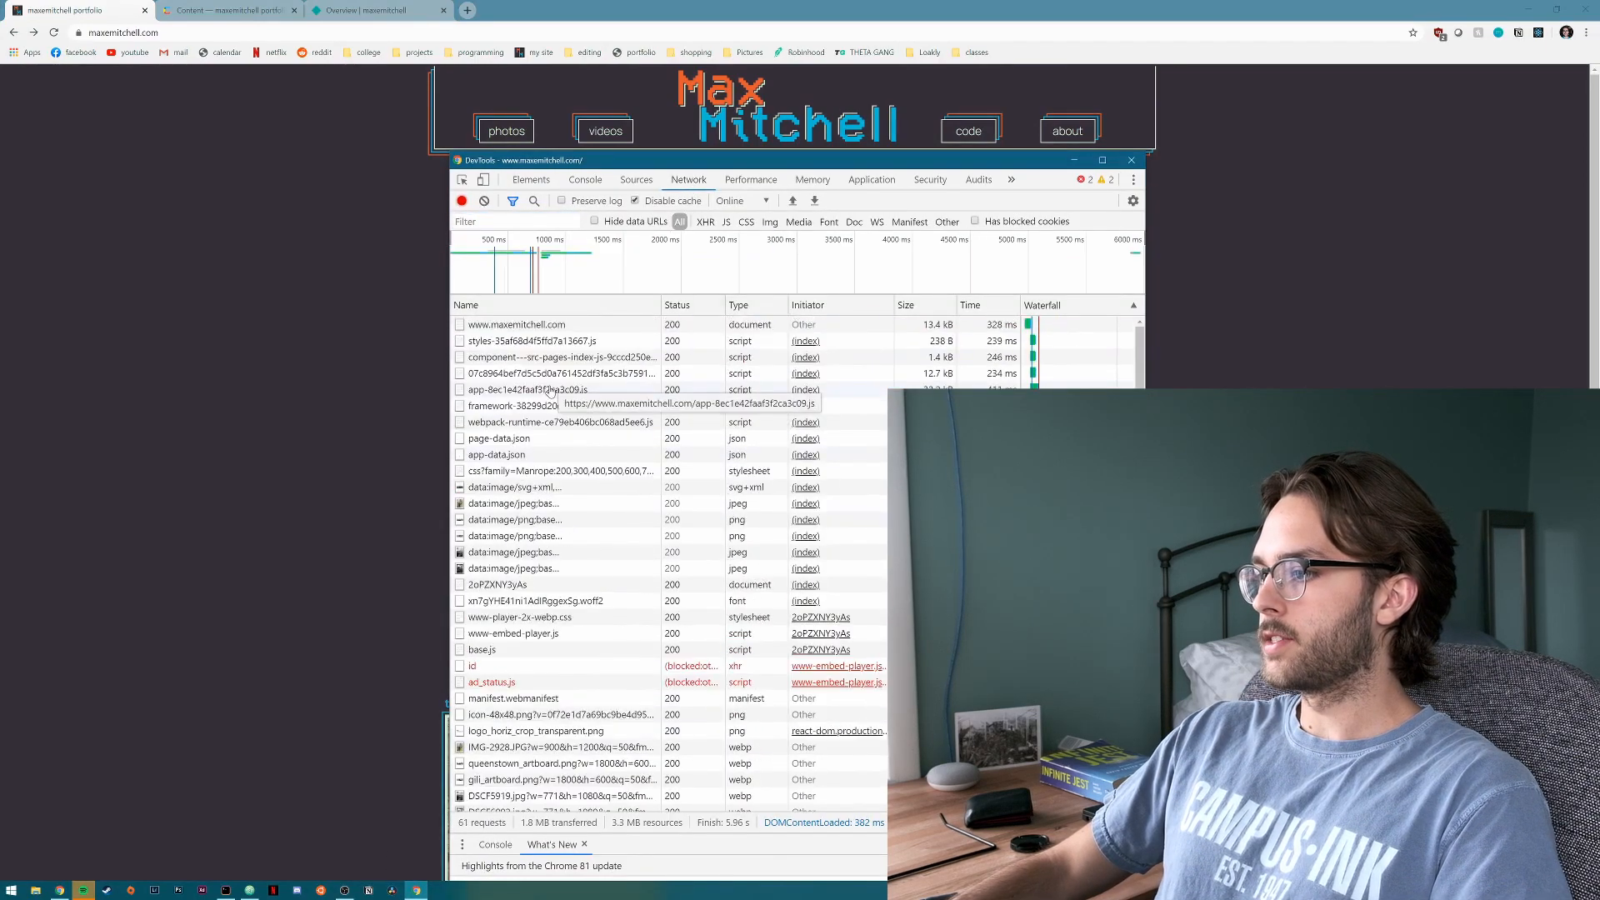
{"action": "left_click", "coordinate": [498, 437]}
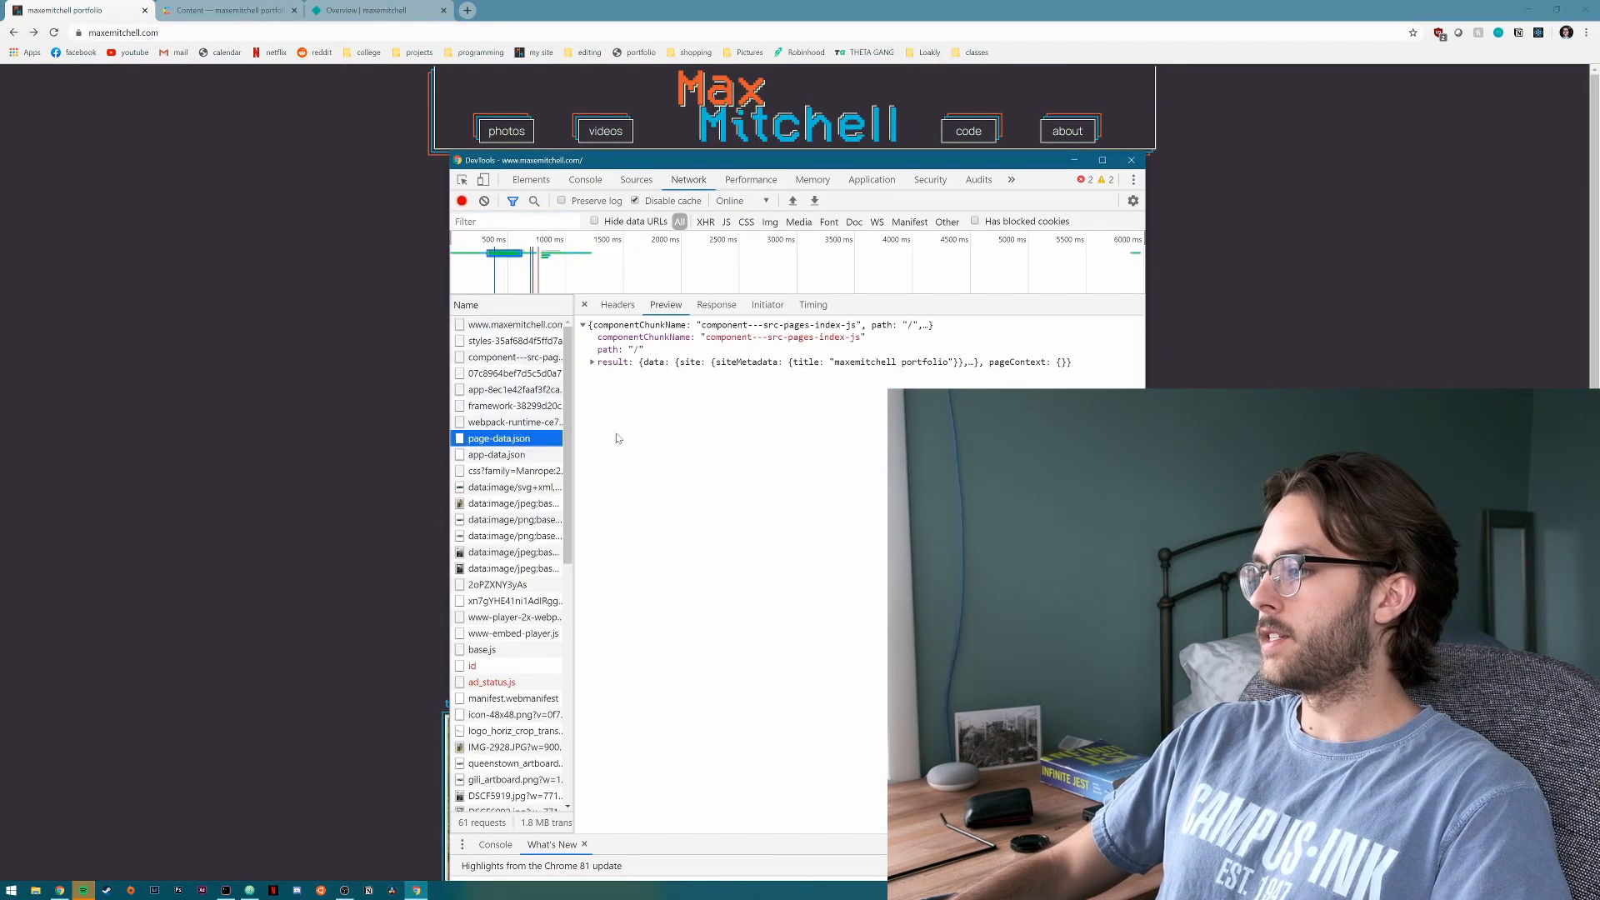
{"action": "left_click", "coordinate": [585, 304]}
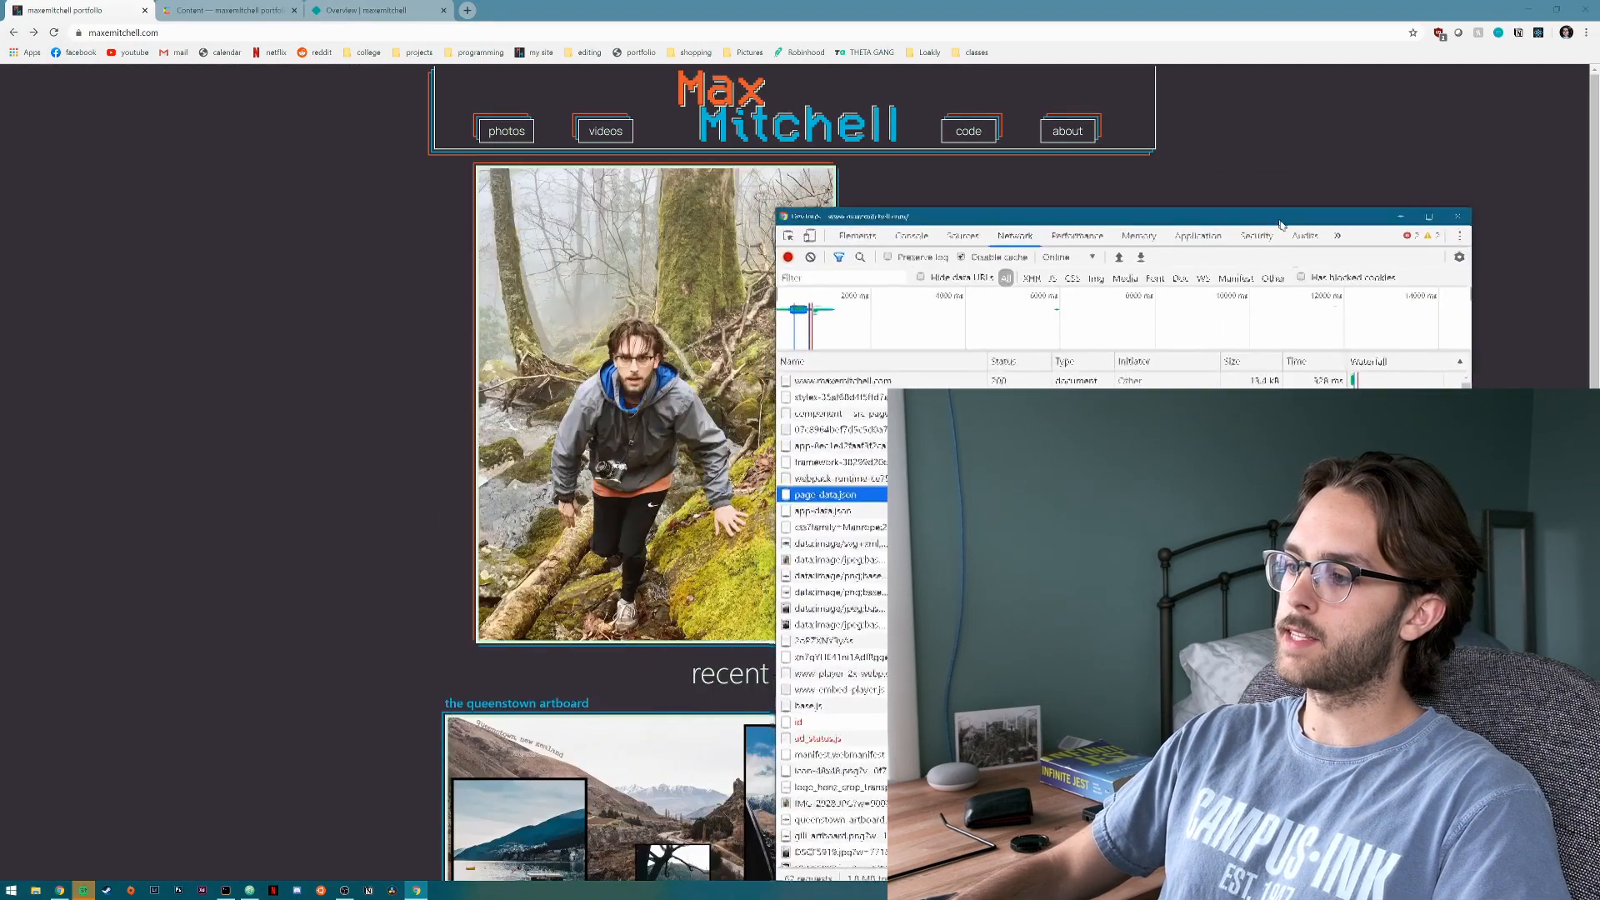
{"action": "scroll", "scroll_direction": "down", "scroll_amount": 3}
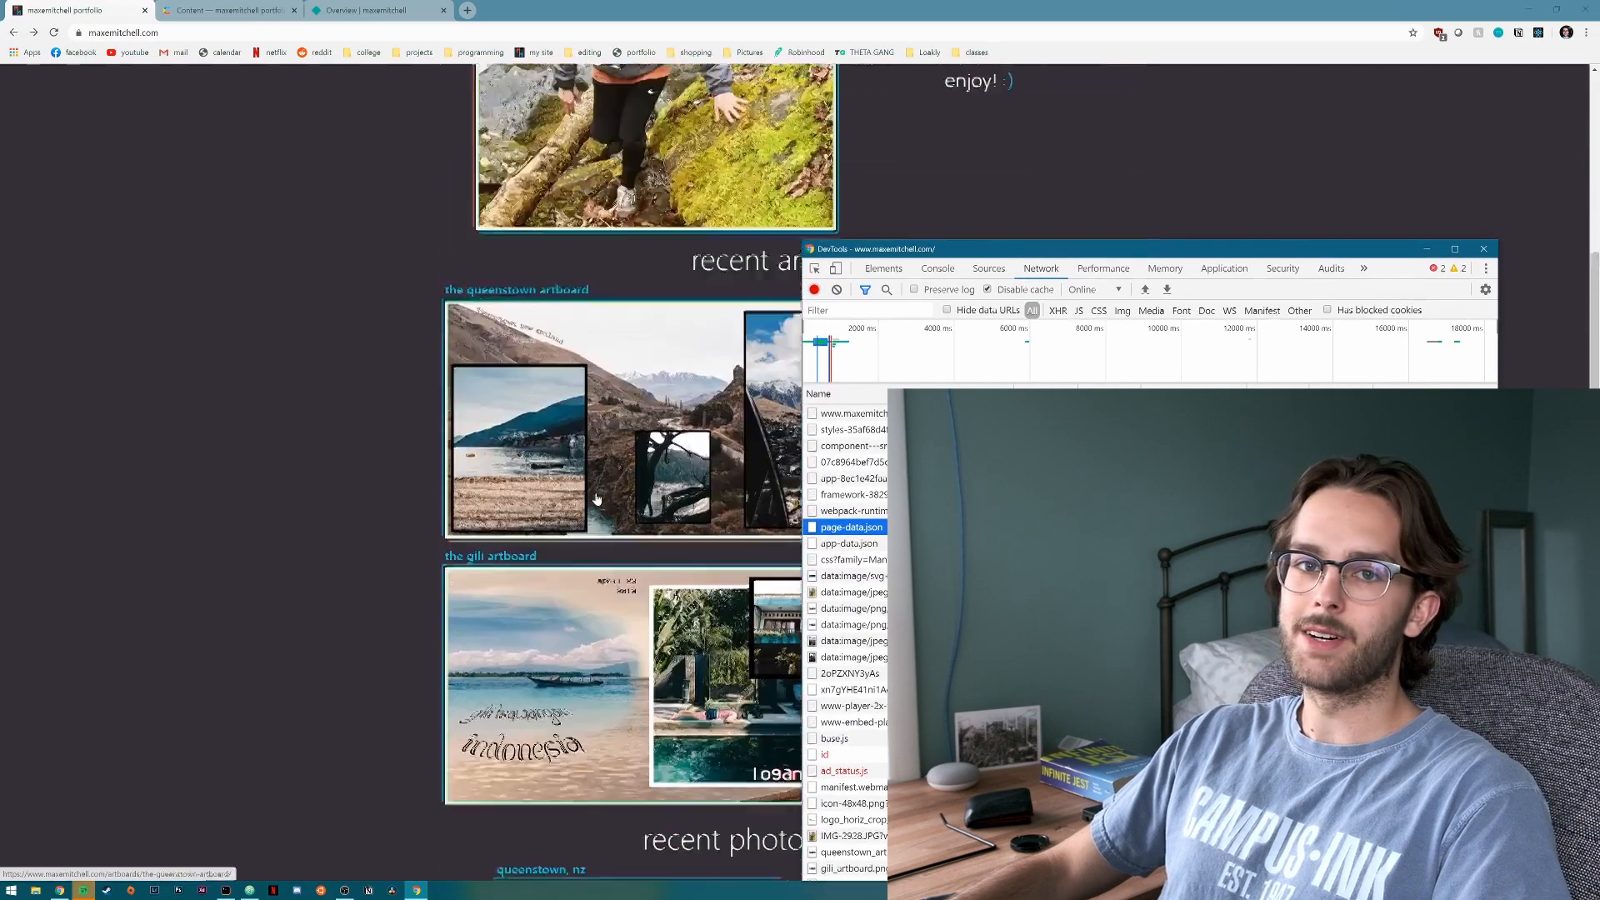
{"action": "scroll", "scroll_direction": "up", "scroll_amount": 3}
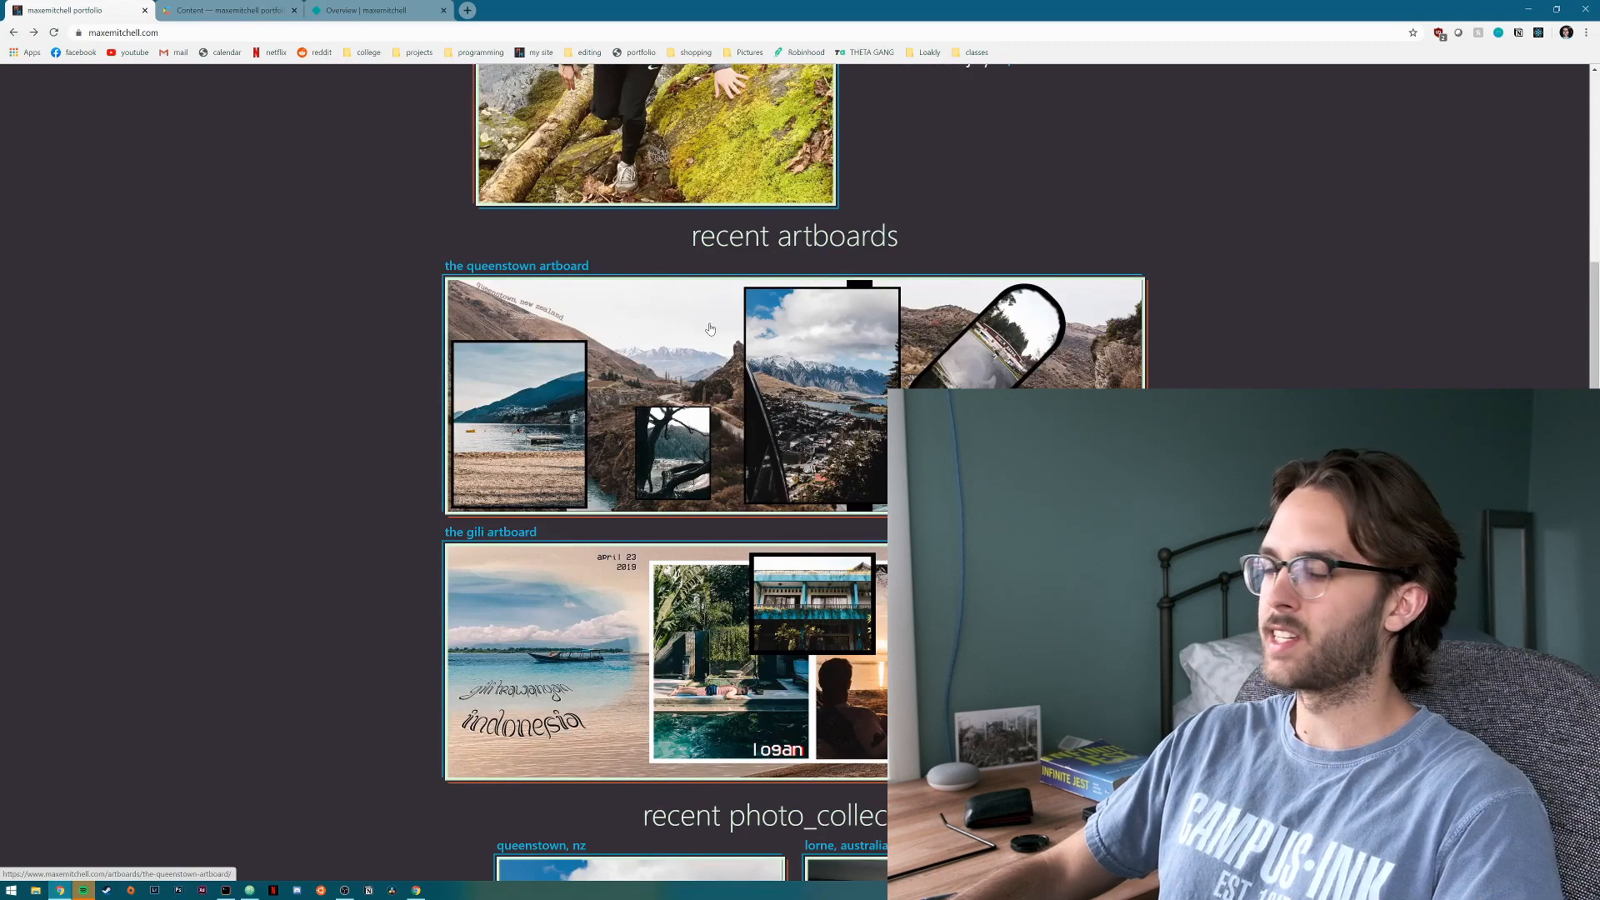
{"action": "mouse_move", "coordinate": [651, 346]}
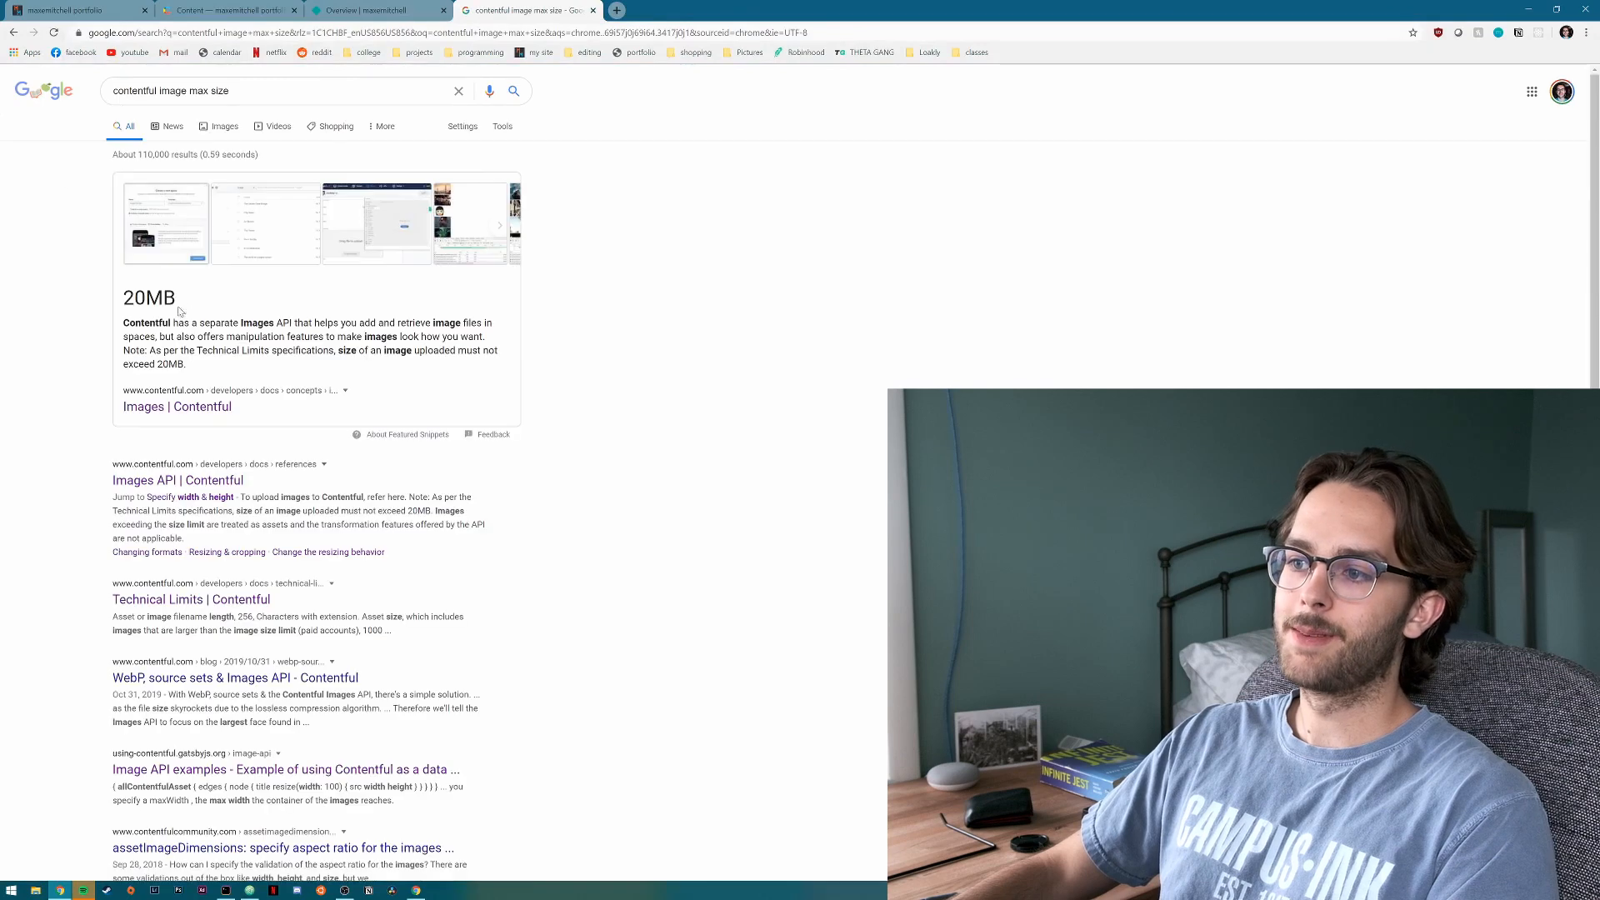
Open the 'Images | Contentful' result and find the 20MB upload limit note.
{"action": "left_click", "coordinate": [176, 406]}
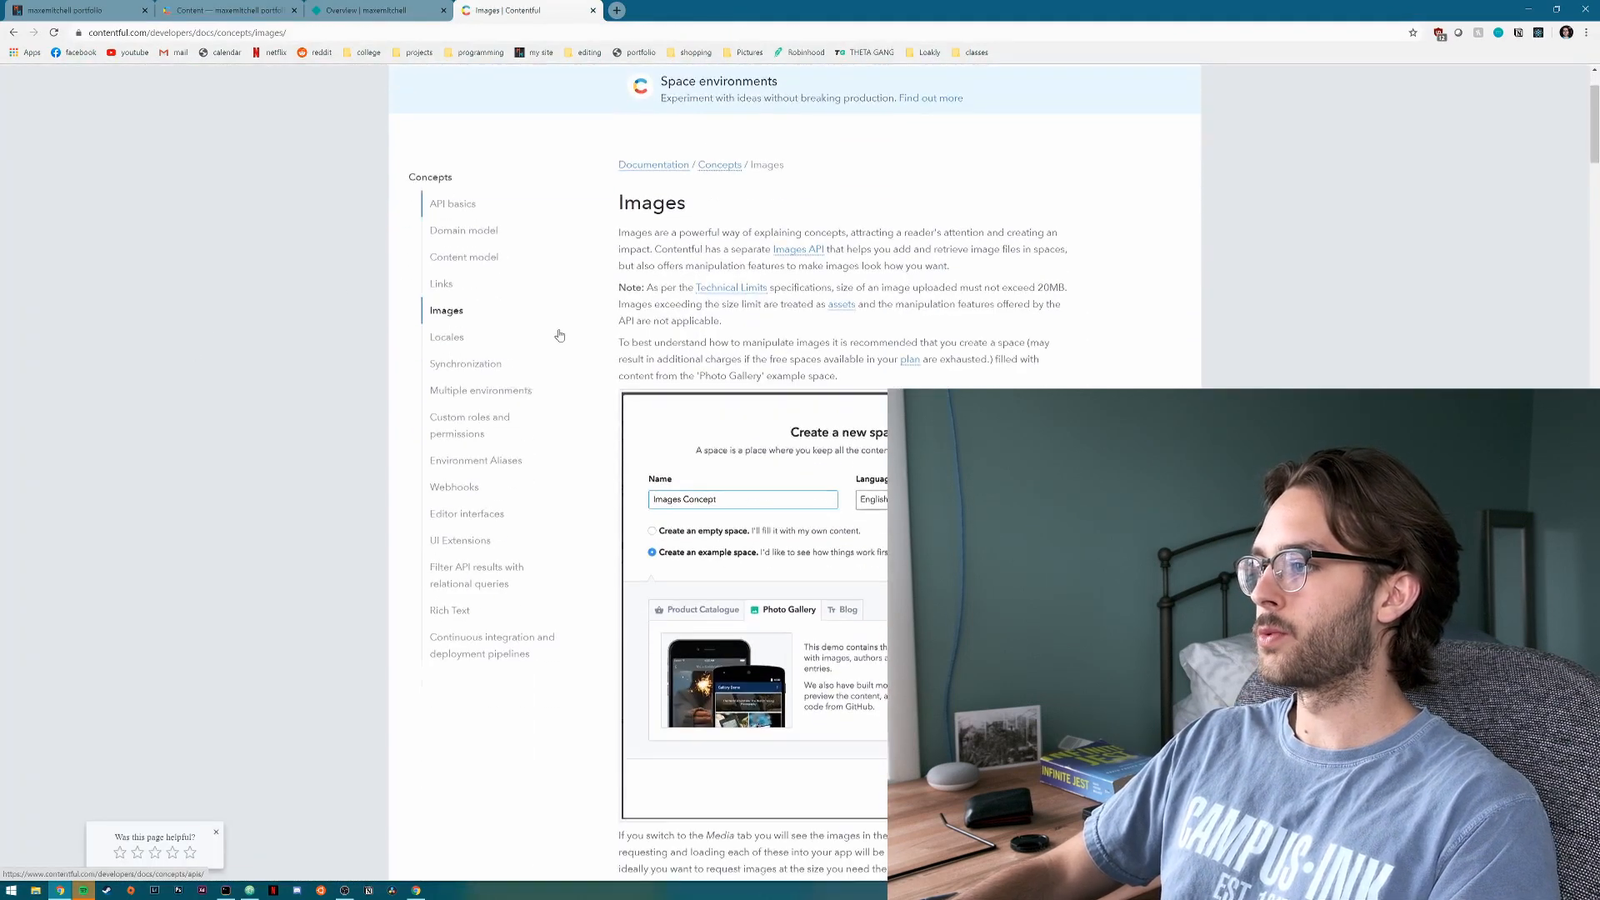
{"action": "scroll", "scroll_direction": "down", "scroll_amount": 3}
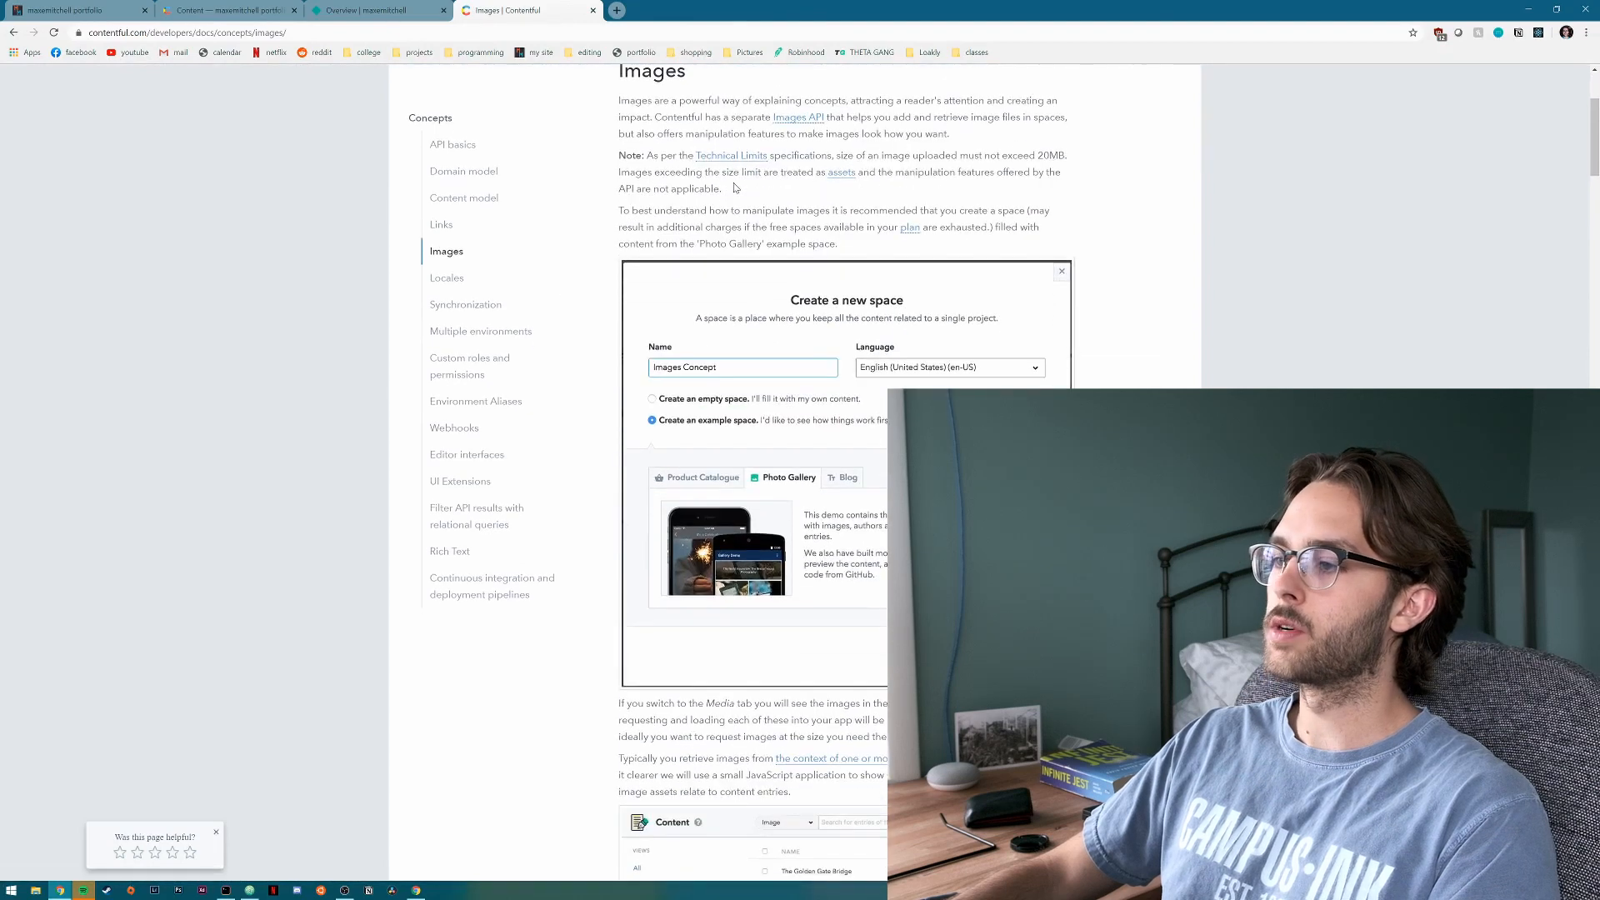
{"action": "scroll", "scroll_direction": "up", "scroll_amount": 3}
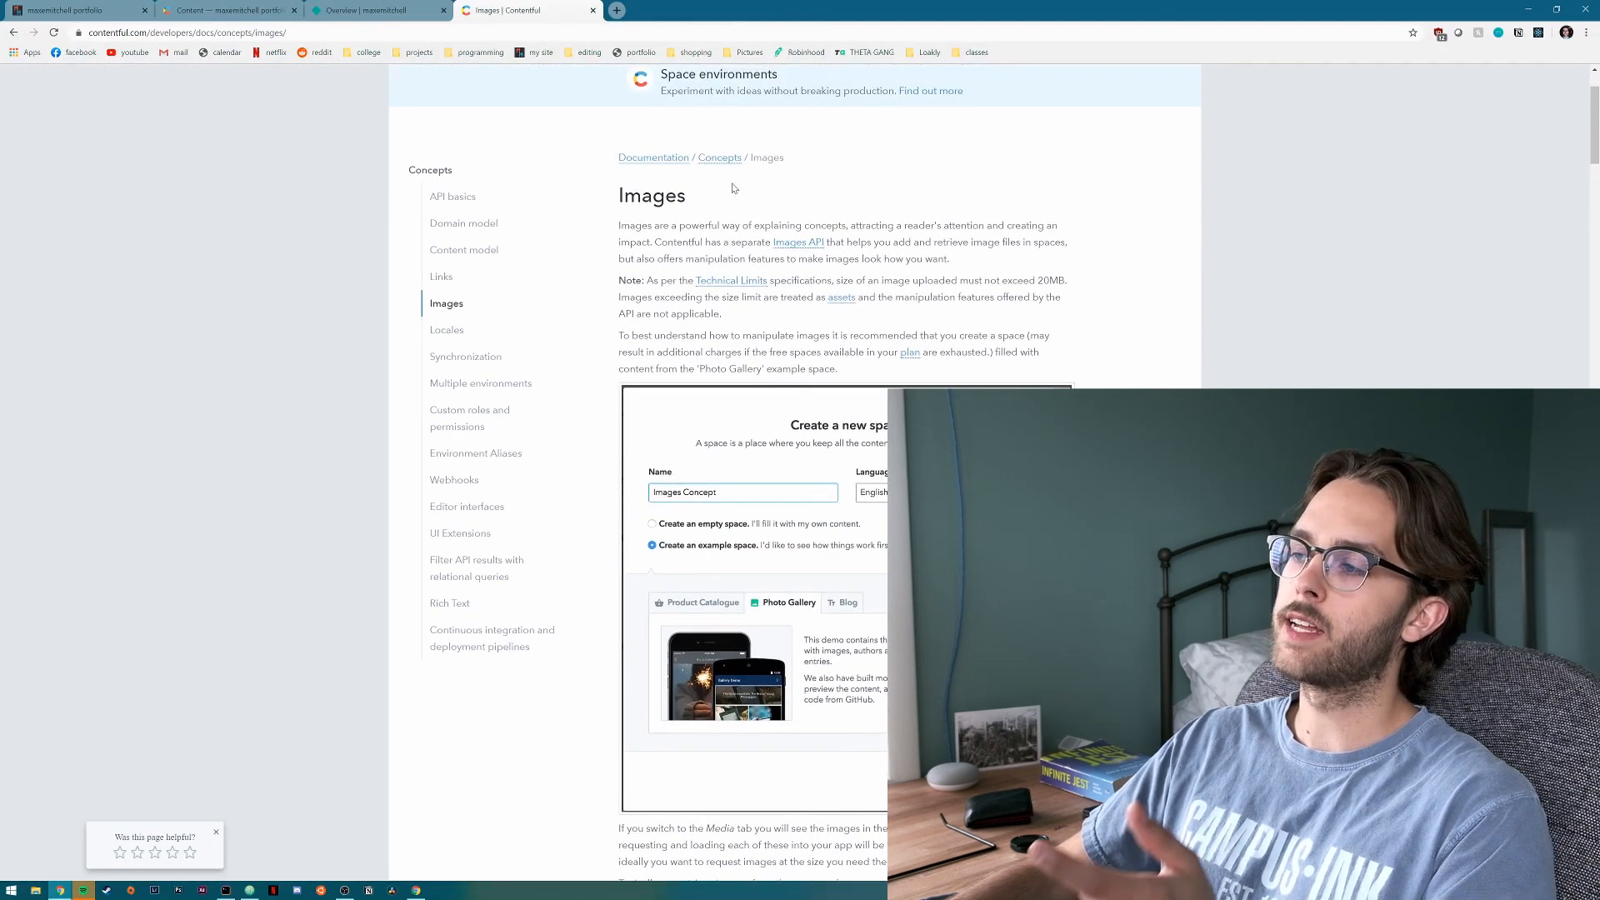
{"action": "mouse_move", "coordinate": [291, 833]}
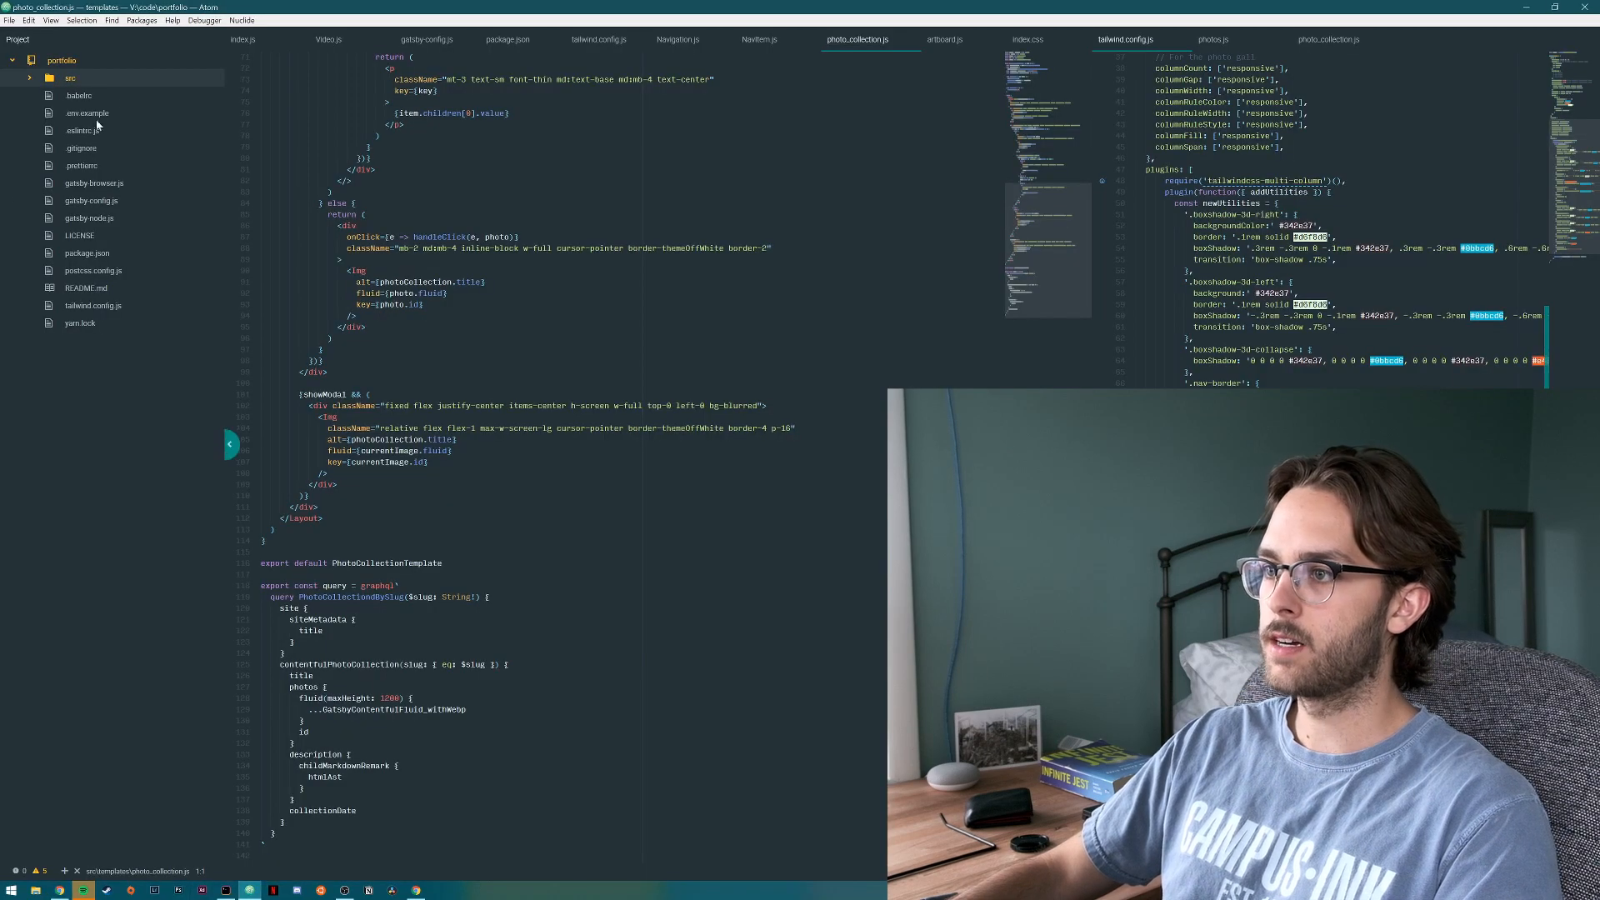
Compare index.js GraphQL image size queries against the Contentful Images docs.
{"action": "left_click", "coordinate": [241, 39]}
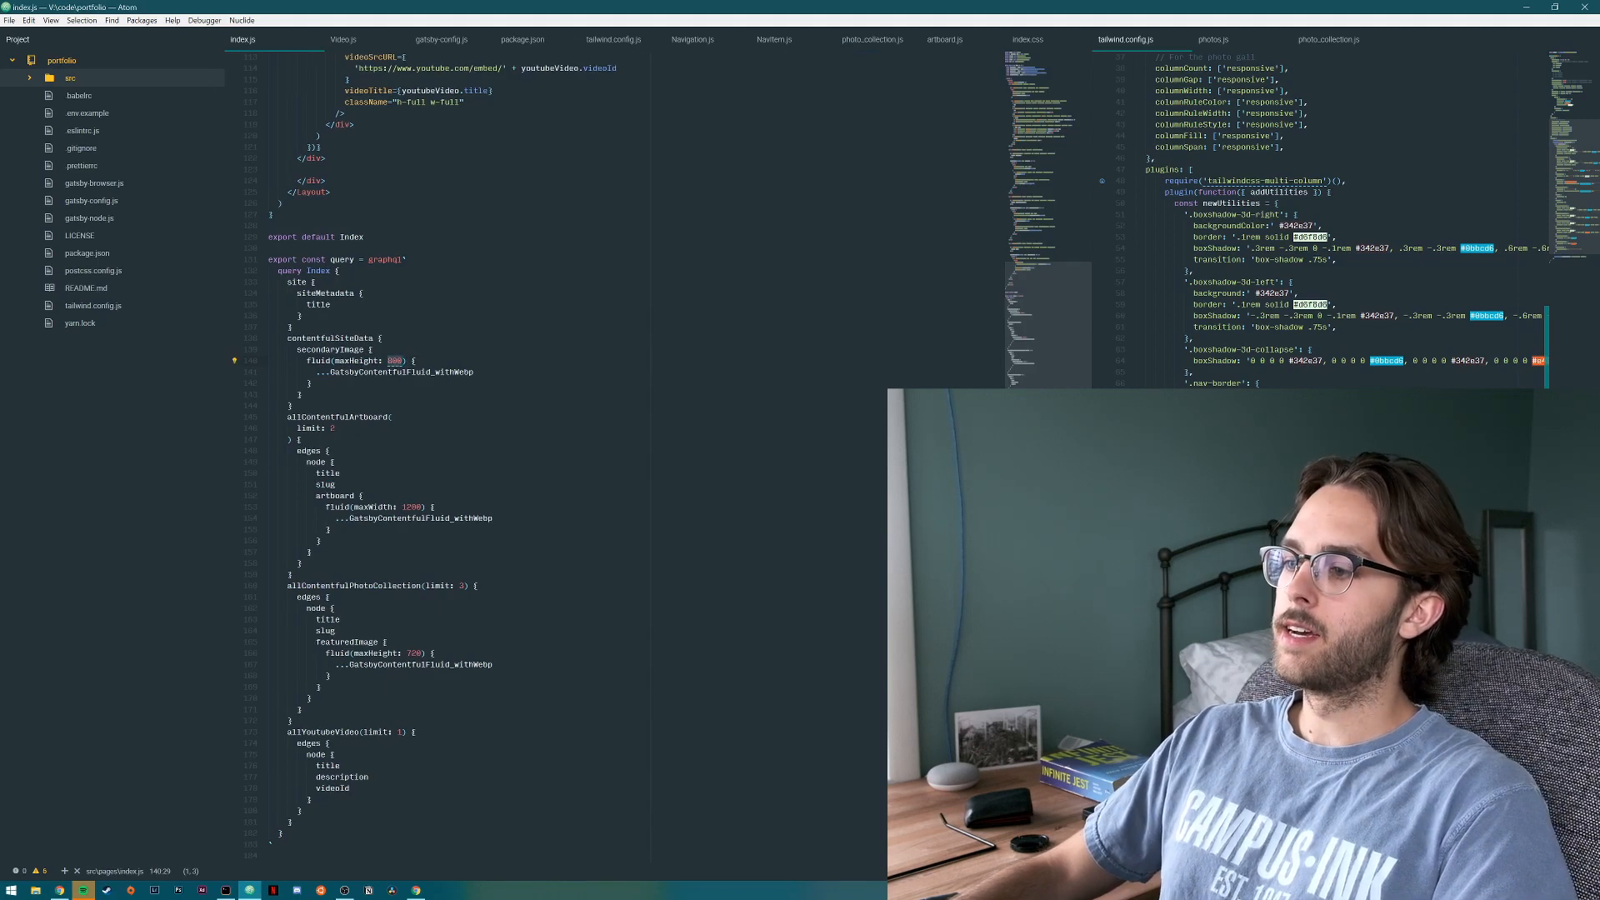
{"action": "scroll", "scroll_direction": "up", "scroll_amount": 3}
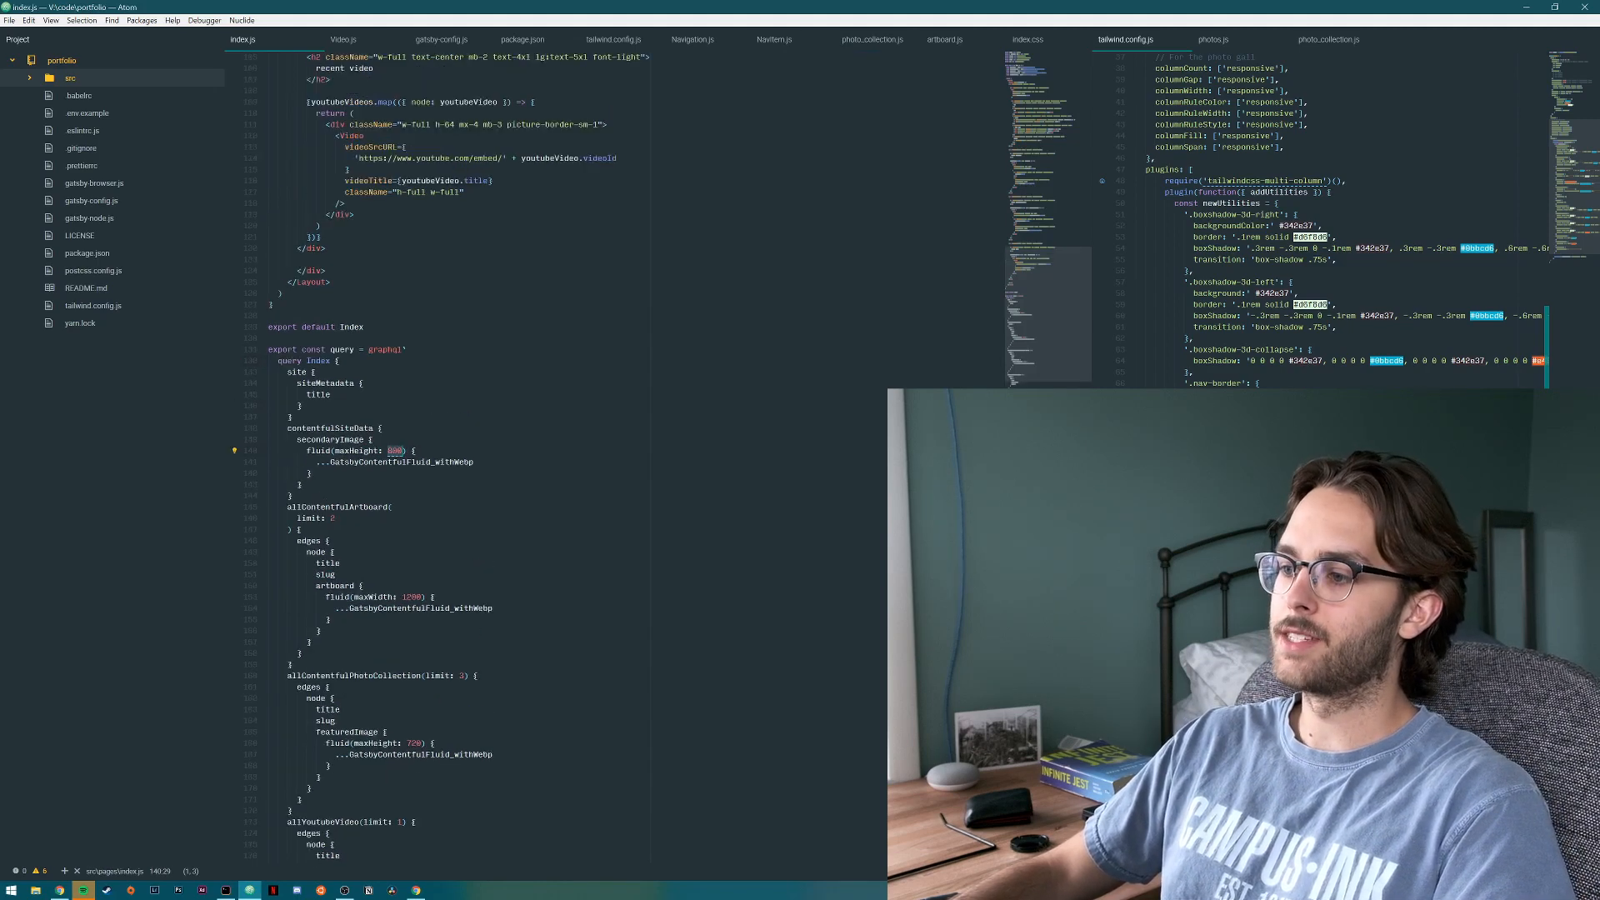
{"action": "scroll", "scroll_direction": "up", "scroll_amount": 3}
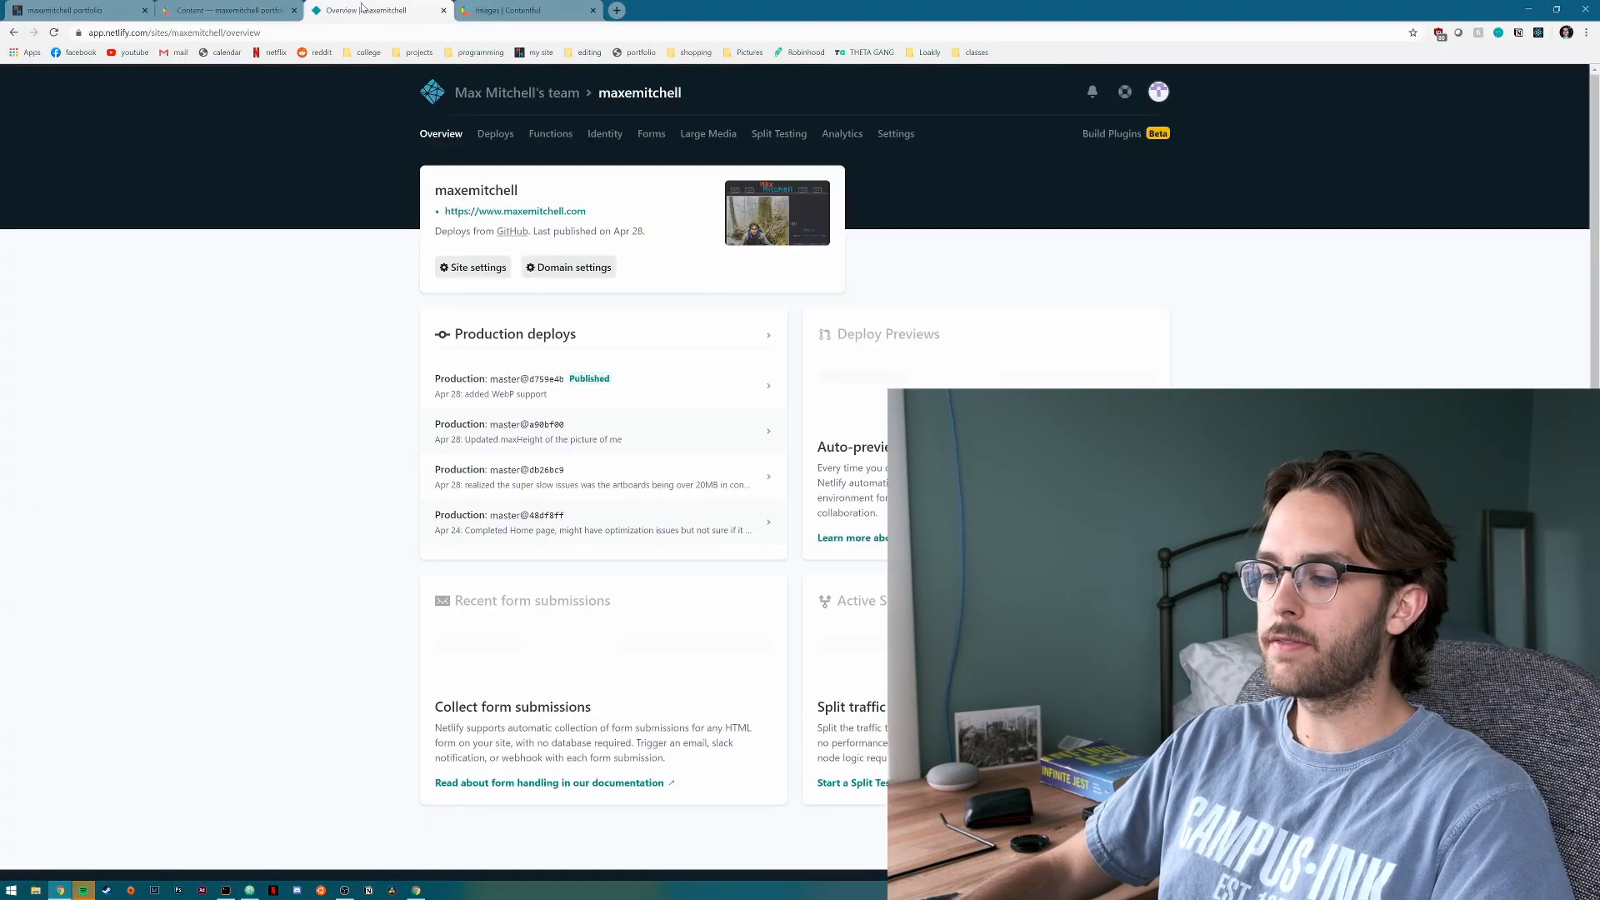
{"action": "left_click", "coordinate": [526, 10]}
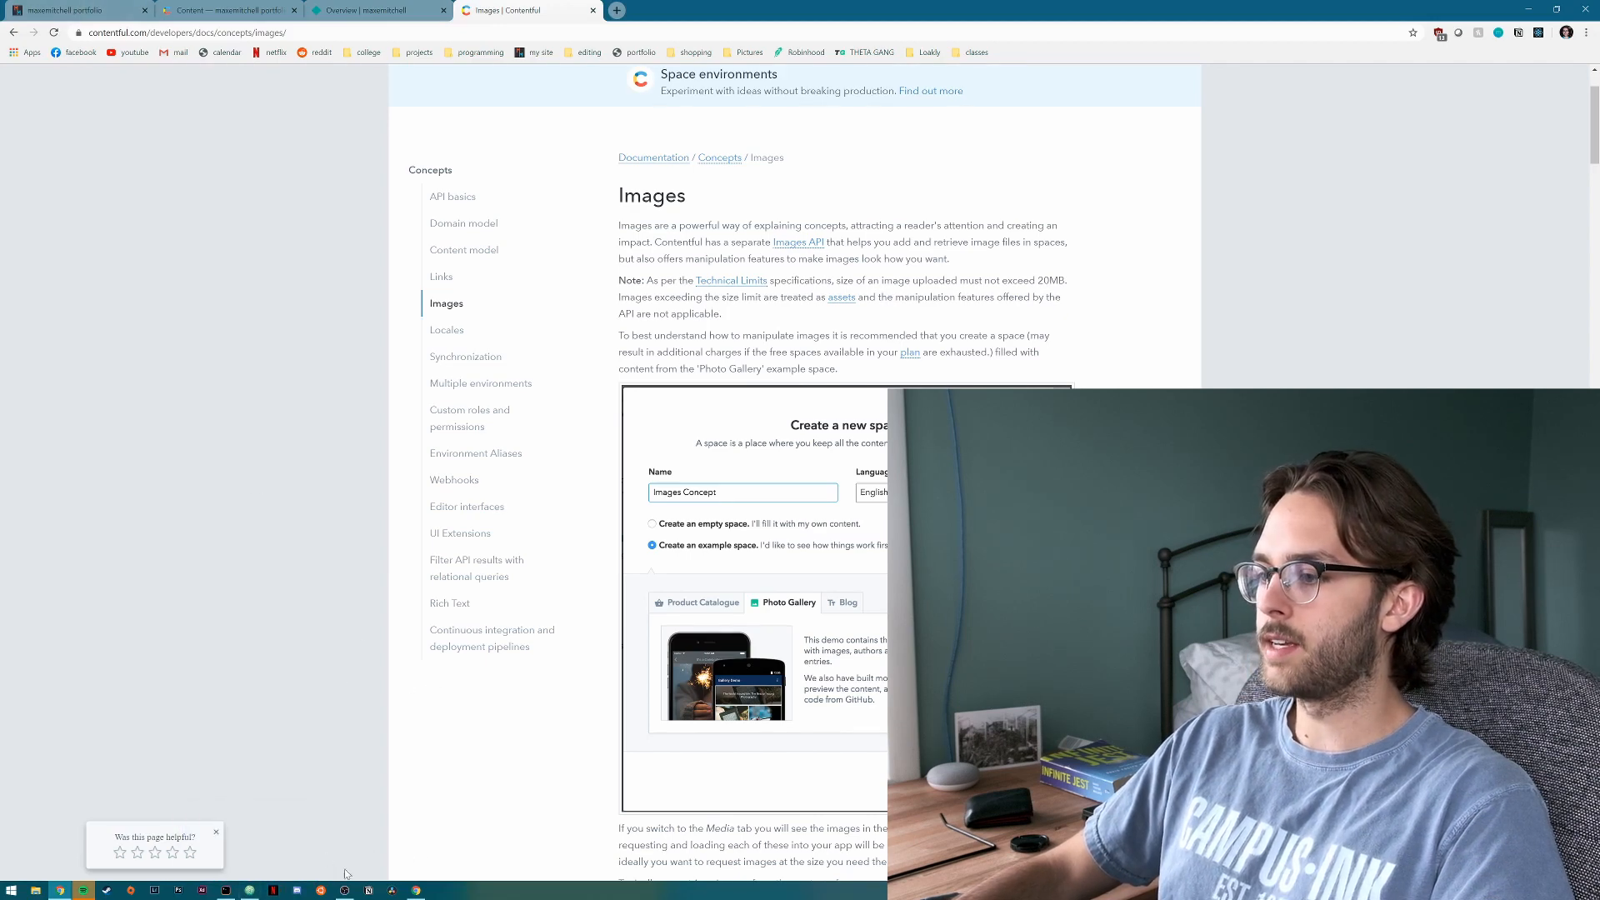
{"action": "left_click", "coordinate": [85, 889]}
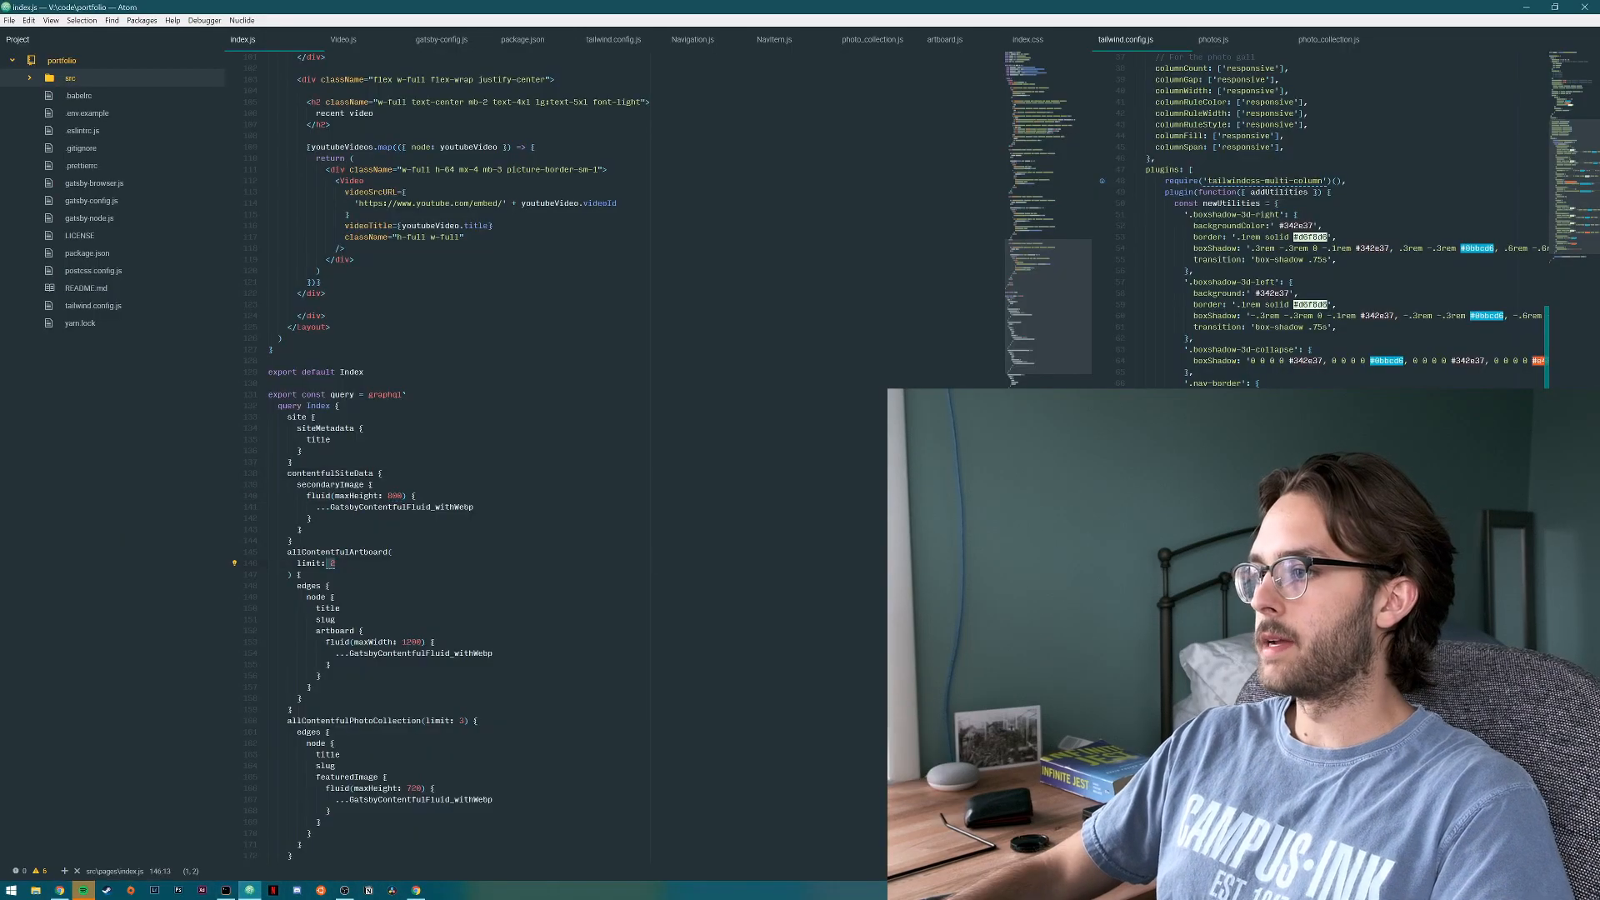
{"action": "scroll", "scroll_direction": "up", "scroll_amount": 3}
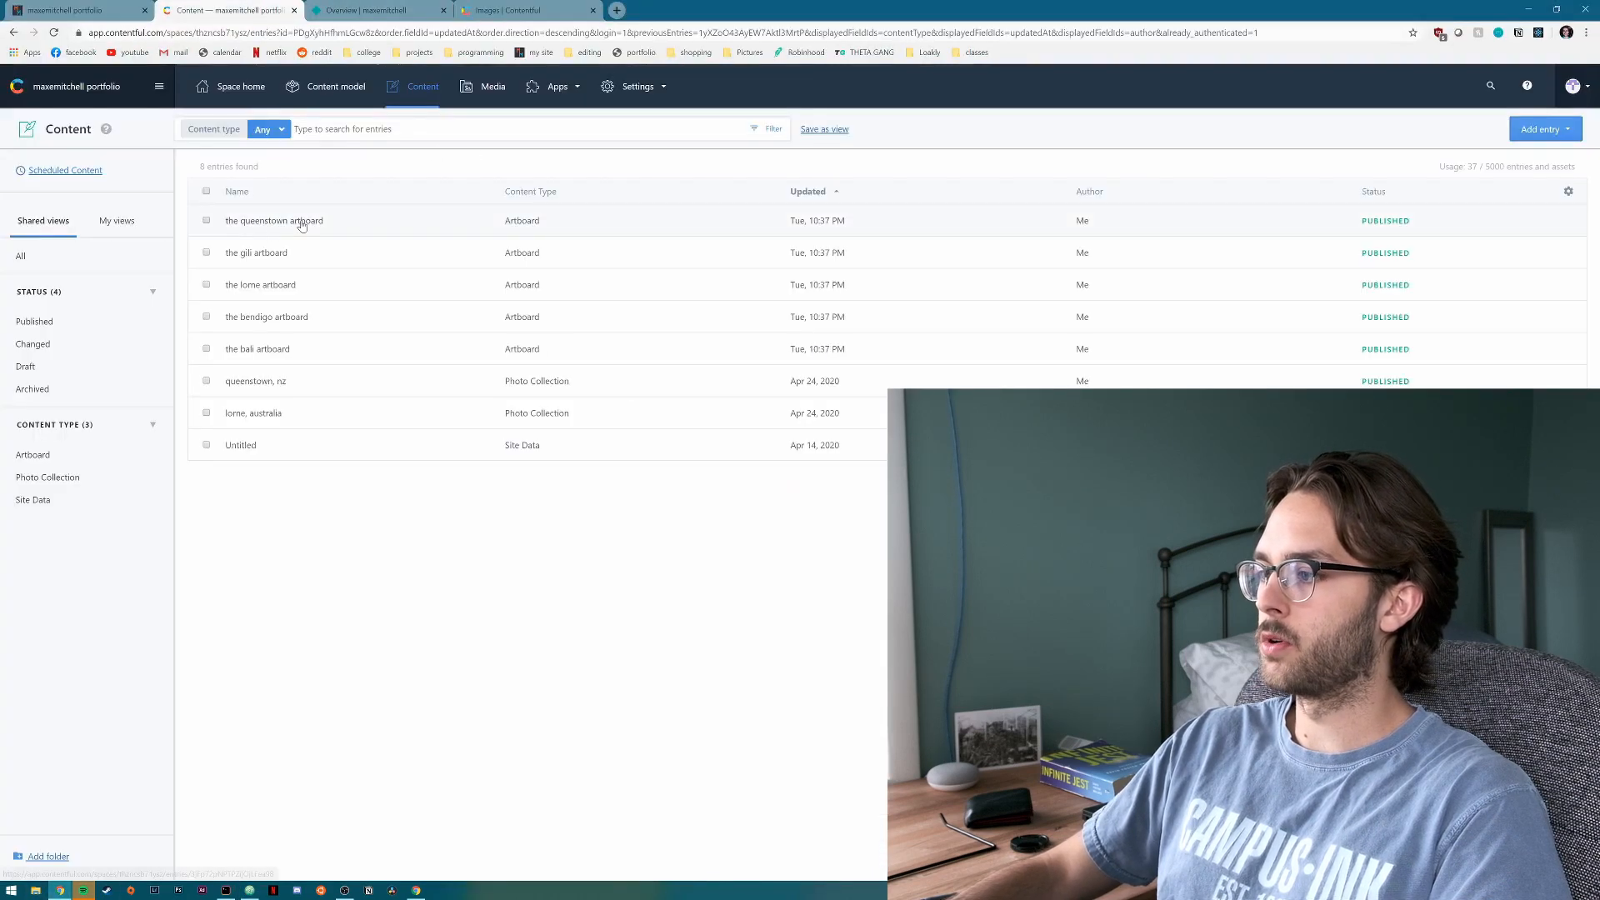
View 'the queenstown artboard' entry's 7.23 MB PNG, then return to the live site.
{"action": "left_click", "coordinate": [272, 220]}
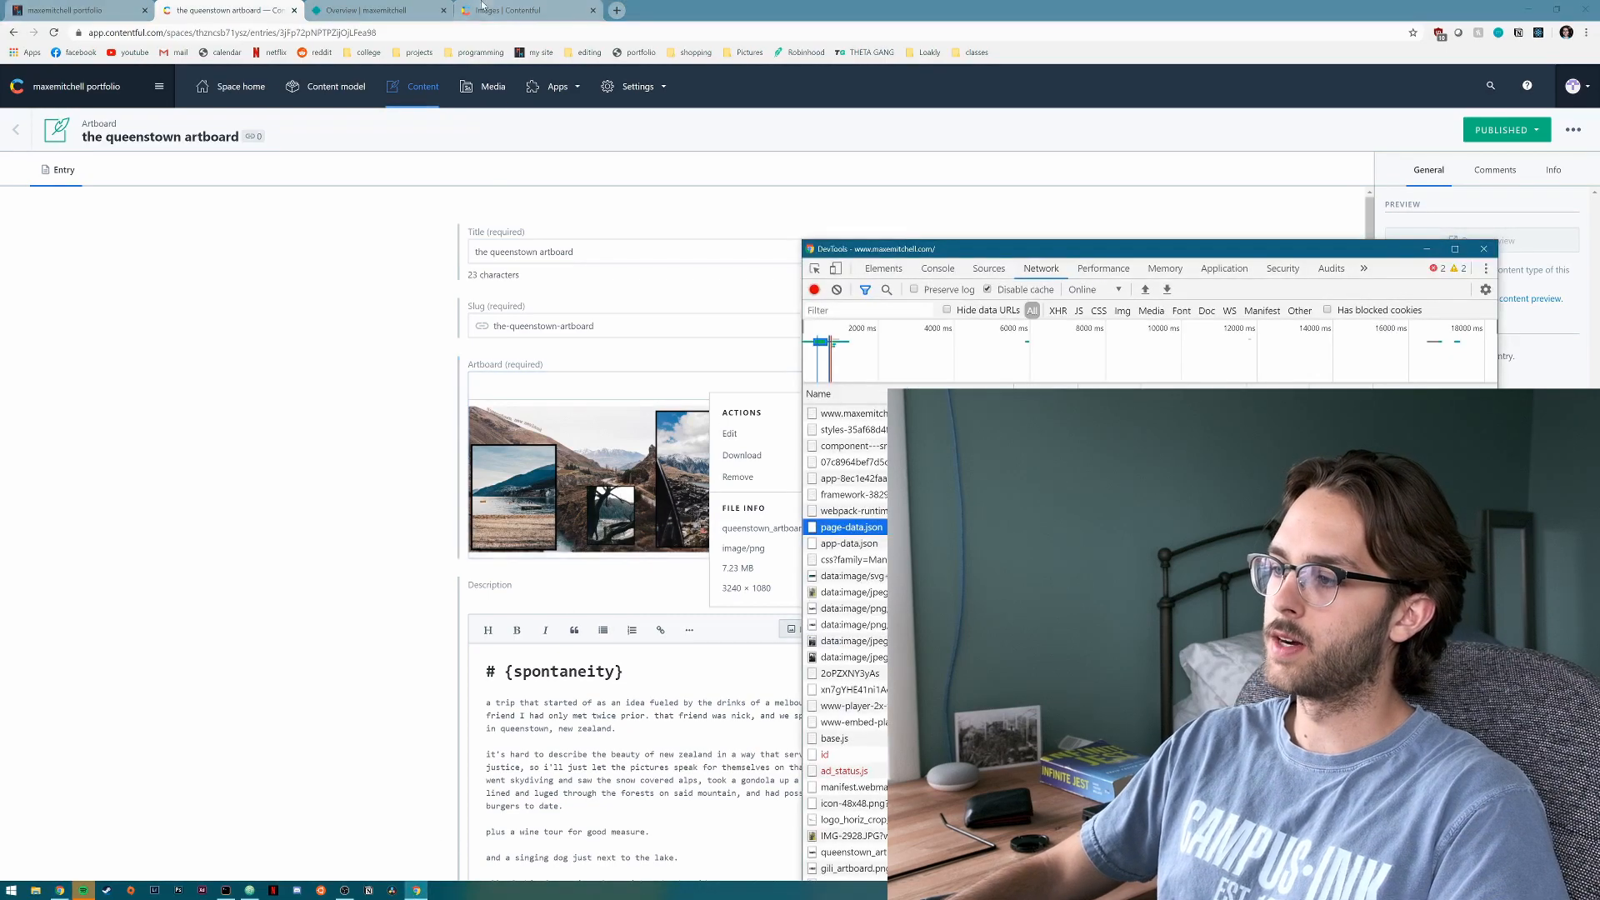
{"action": "left_click", "coordinate": [76, 10]}
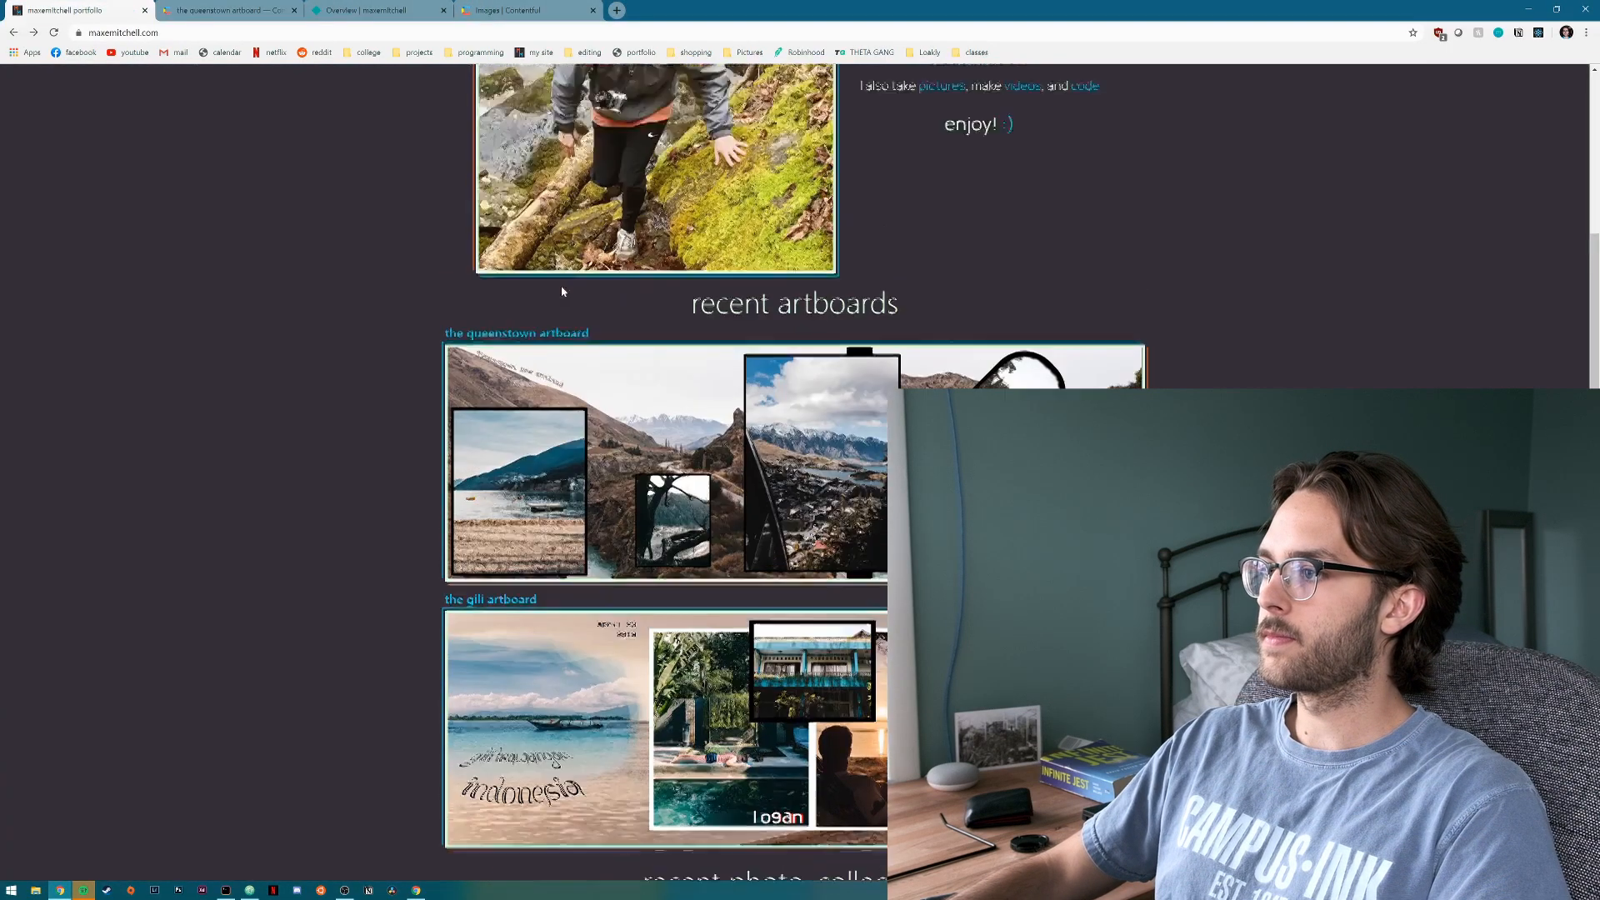
Scroll through the live homepage and back to the top.
{"action": "left_click", "coordinate": [510, 131]}
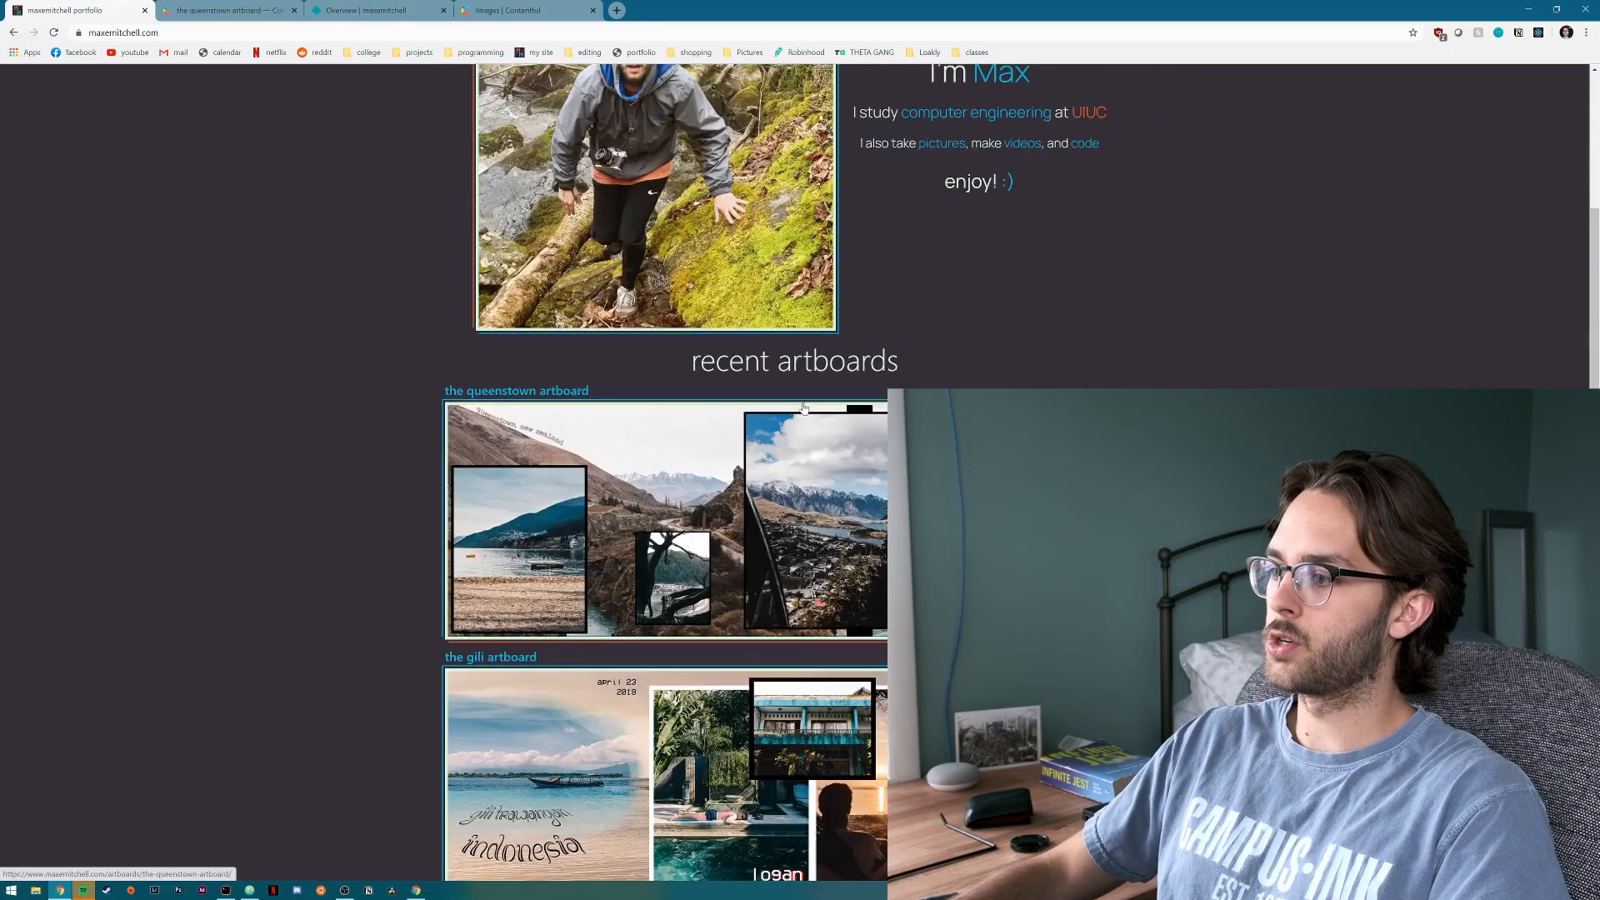
{"action": "scroll", "scroll_direction": "down", "scroll_amount": 3}
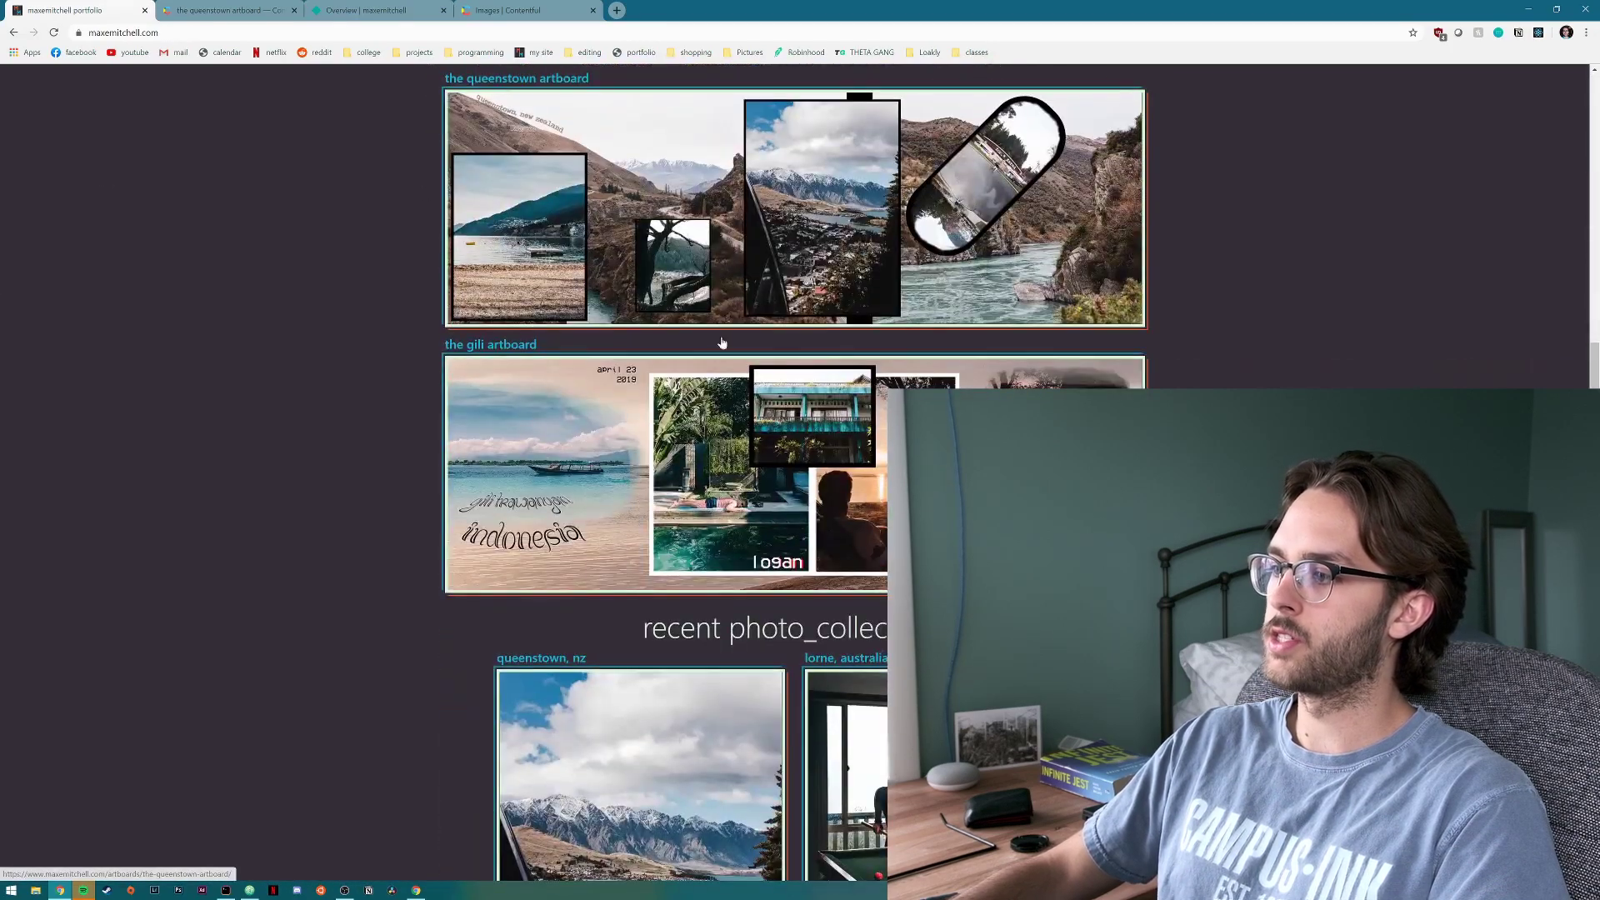
{"action": "scroll", "scroll_direction": "down", "scroll_amount": 3}
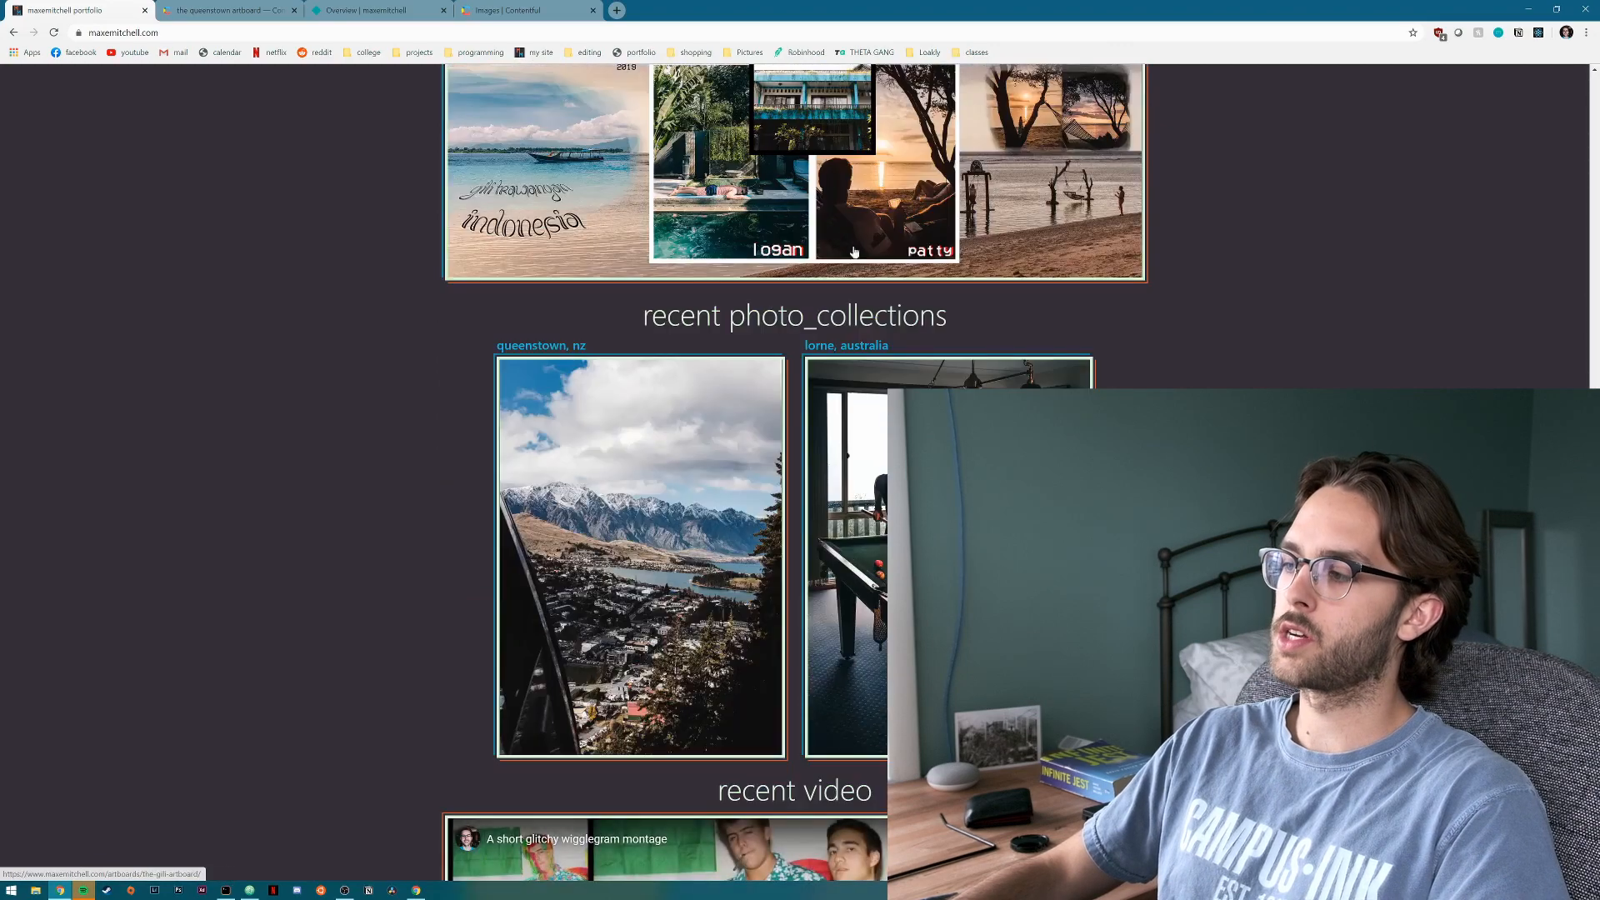
{"action": "mouse_move", "coordinate": [848, 433]}
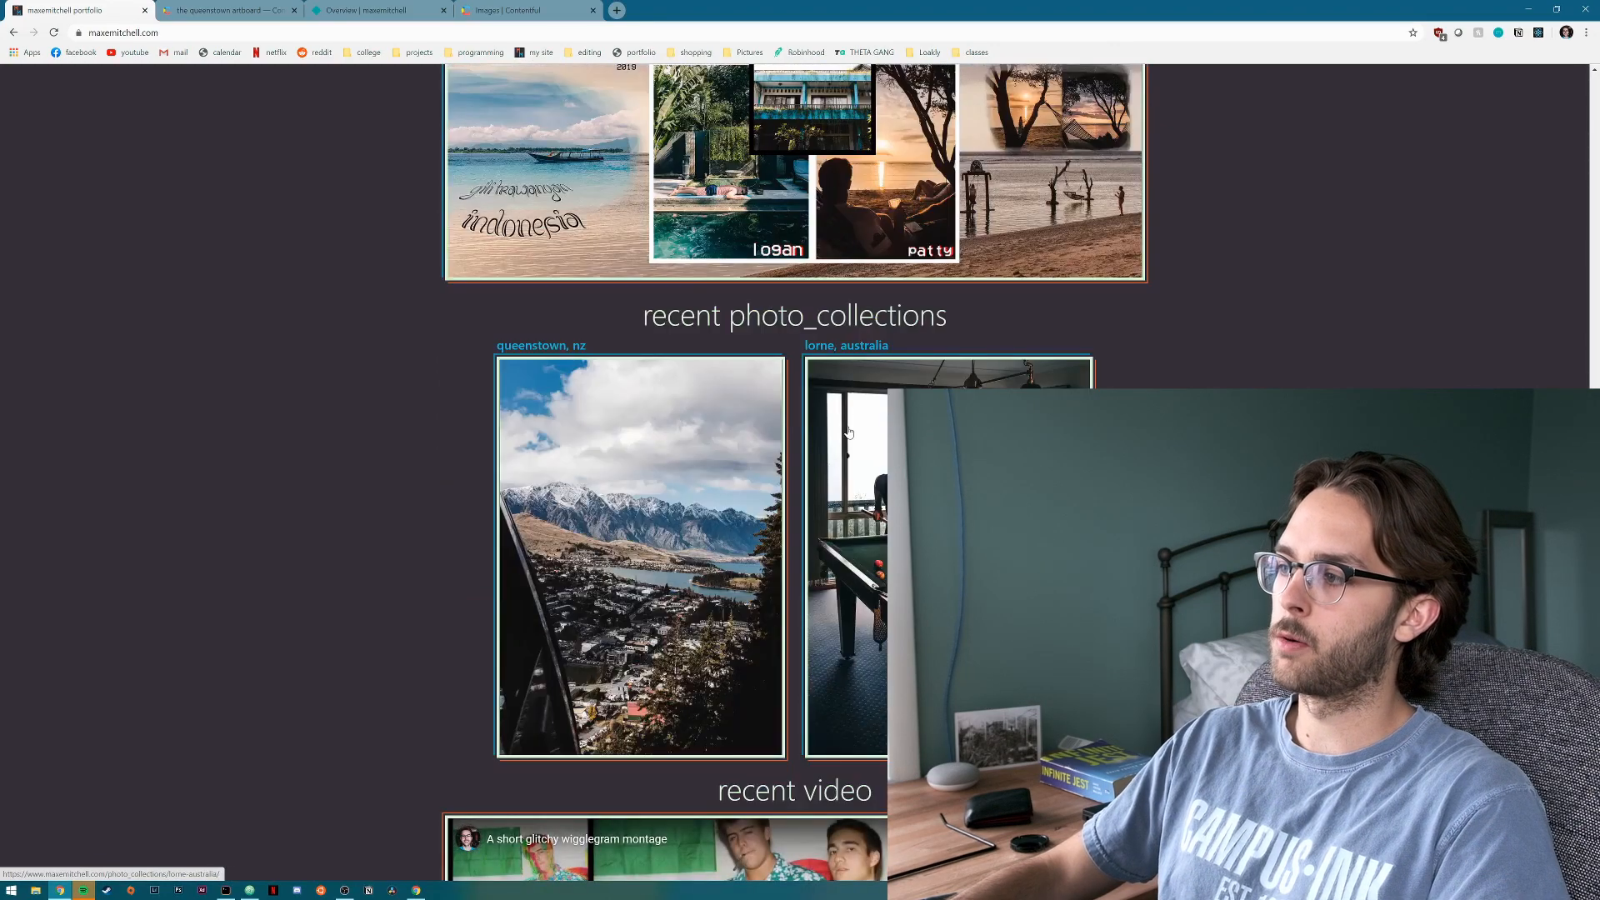
{"action": "scroll", "scroll_direction": "up", "scroll_amount": 3}
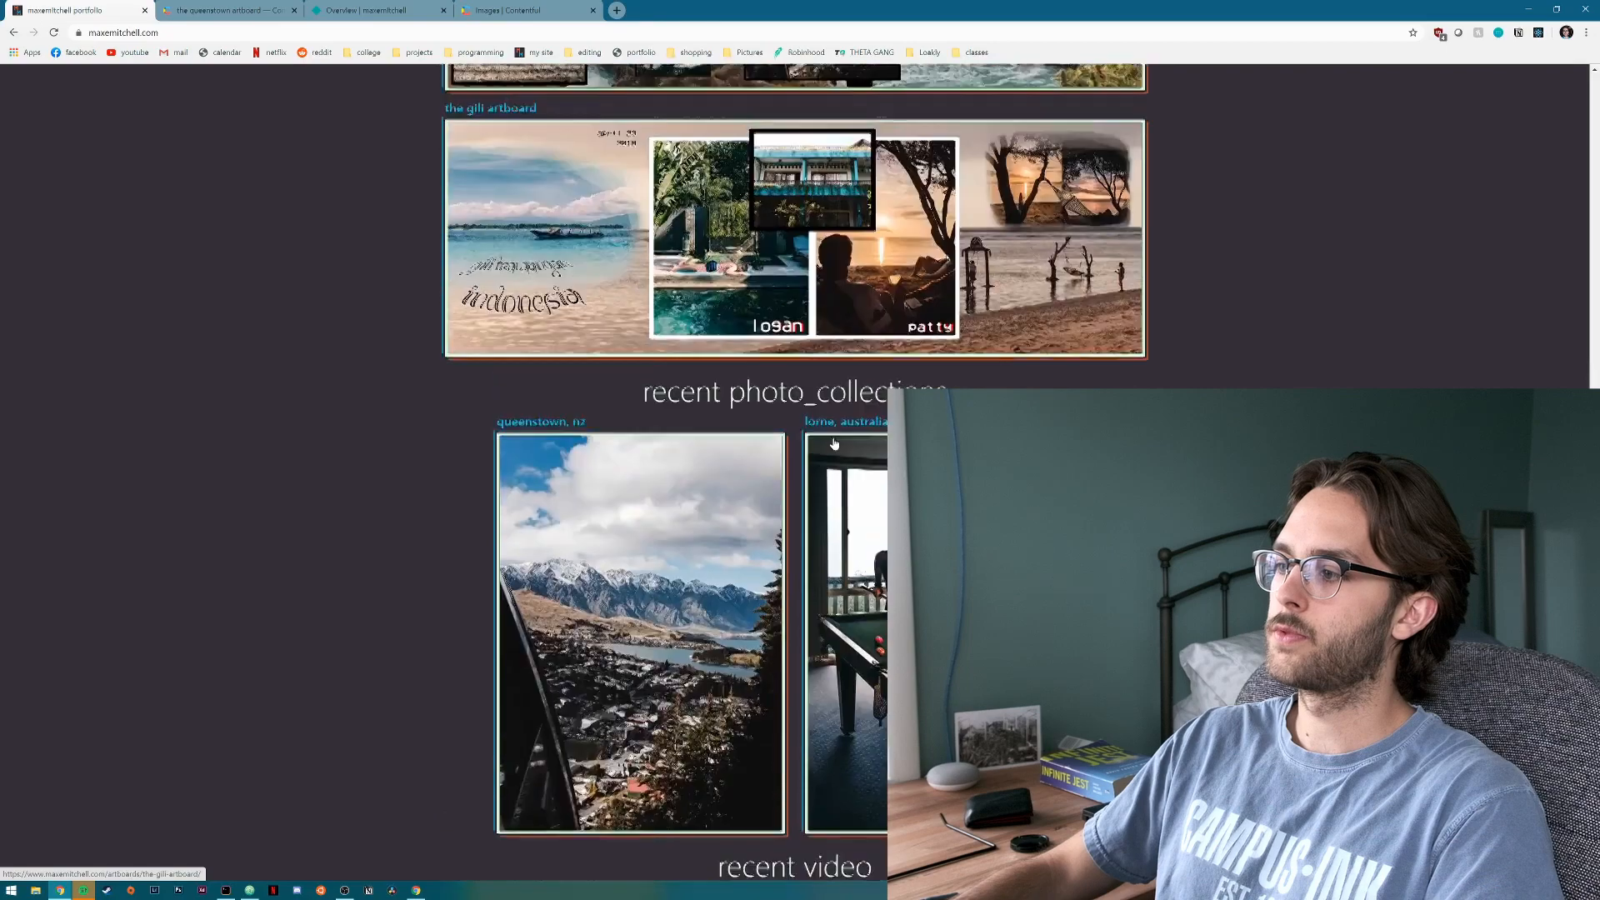
{"action": "scroll", "scroll_direction": "up", "scroll_amount": 3}
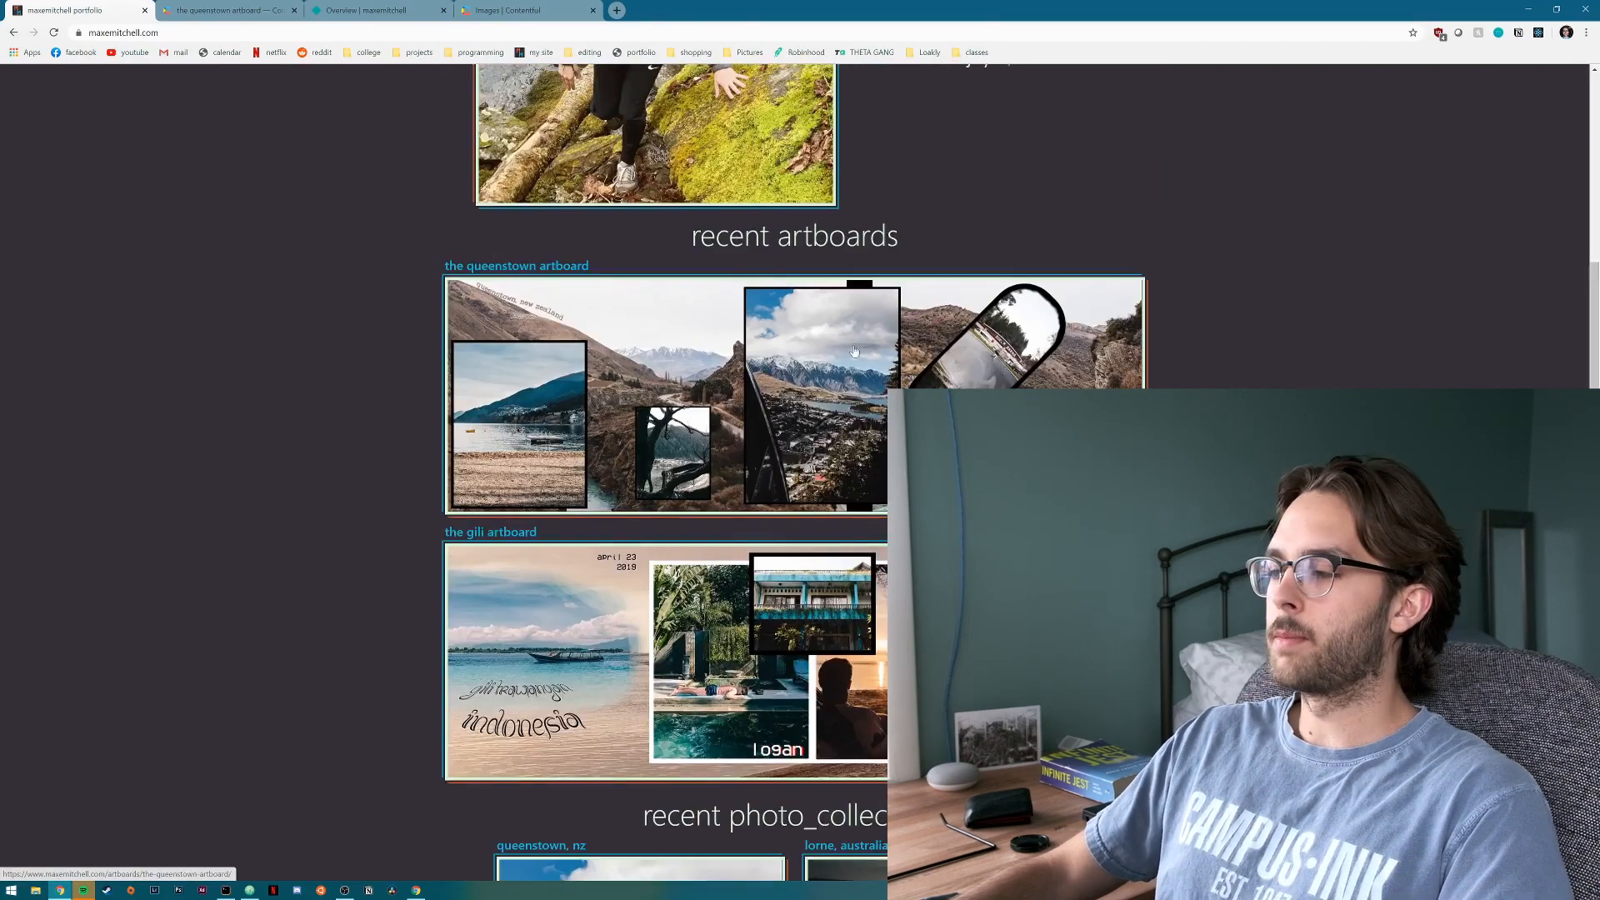
{"action": "scroll", "scroll_direction": "up", "scroll_amount": 3}
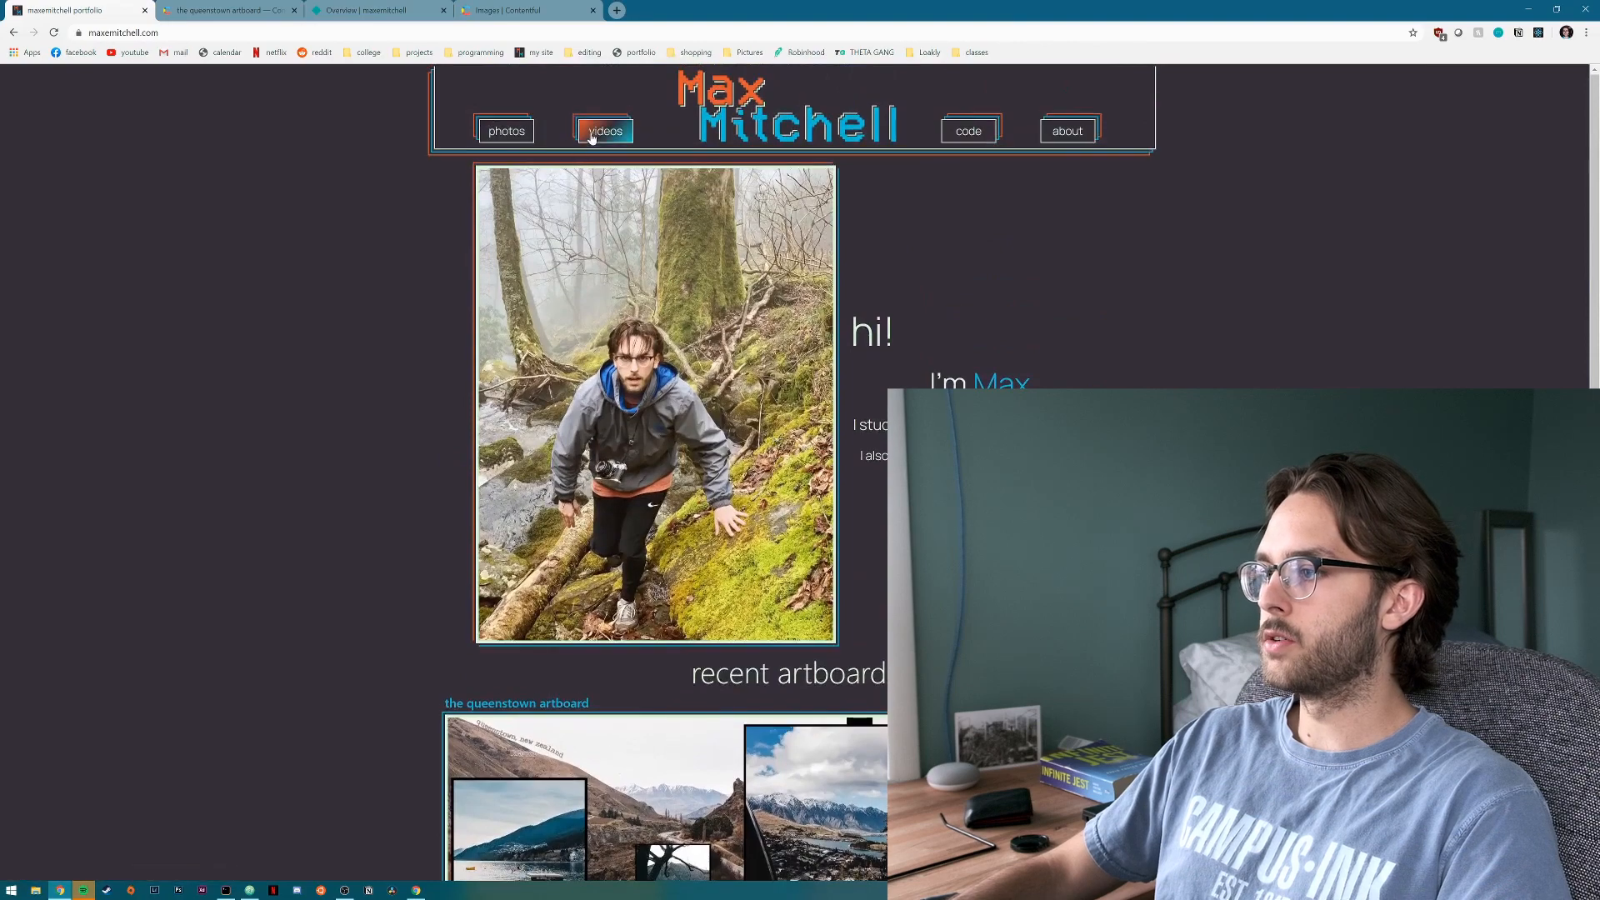
Visit the videos, code and about pages, ending on the placeholder about page.
{"action": "left_click", "coordinate": [603, 131]}
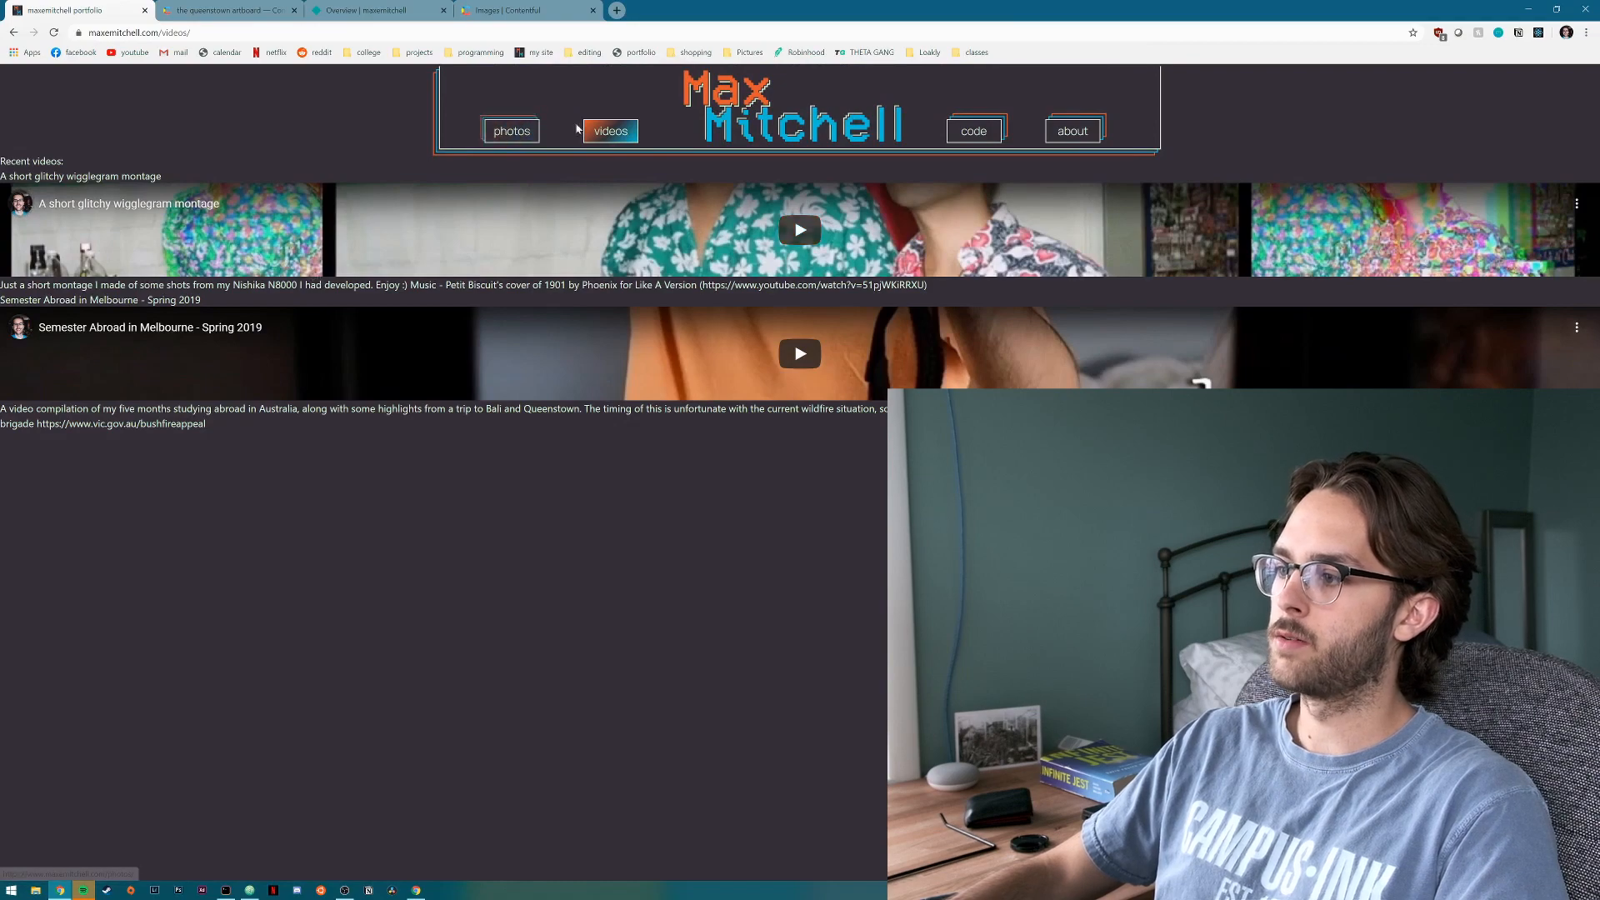
{"action": "left_click", "coordinate": [510, 131]}
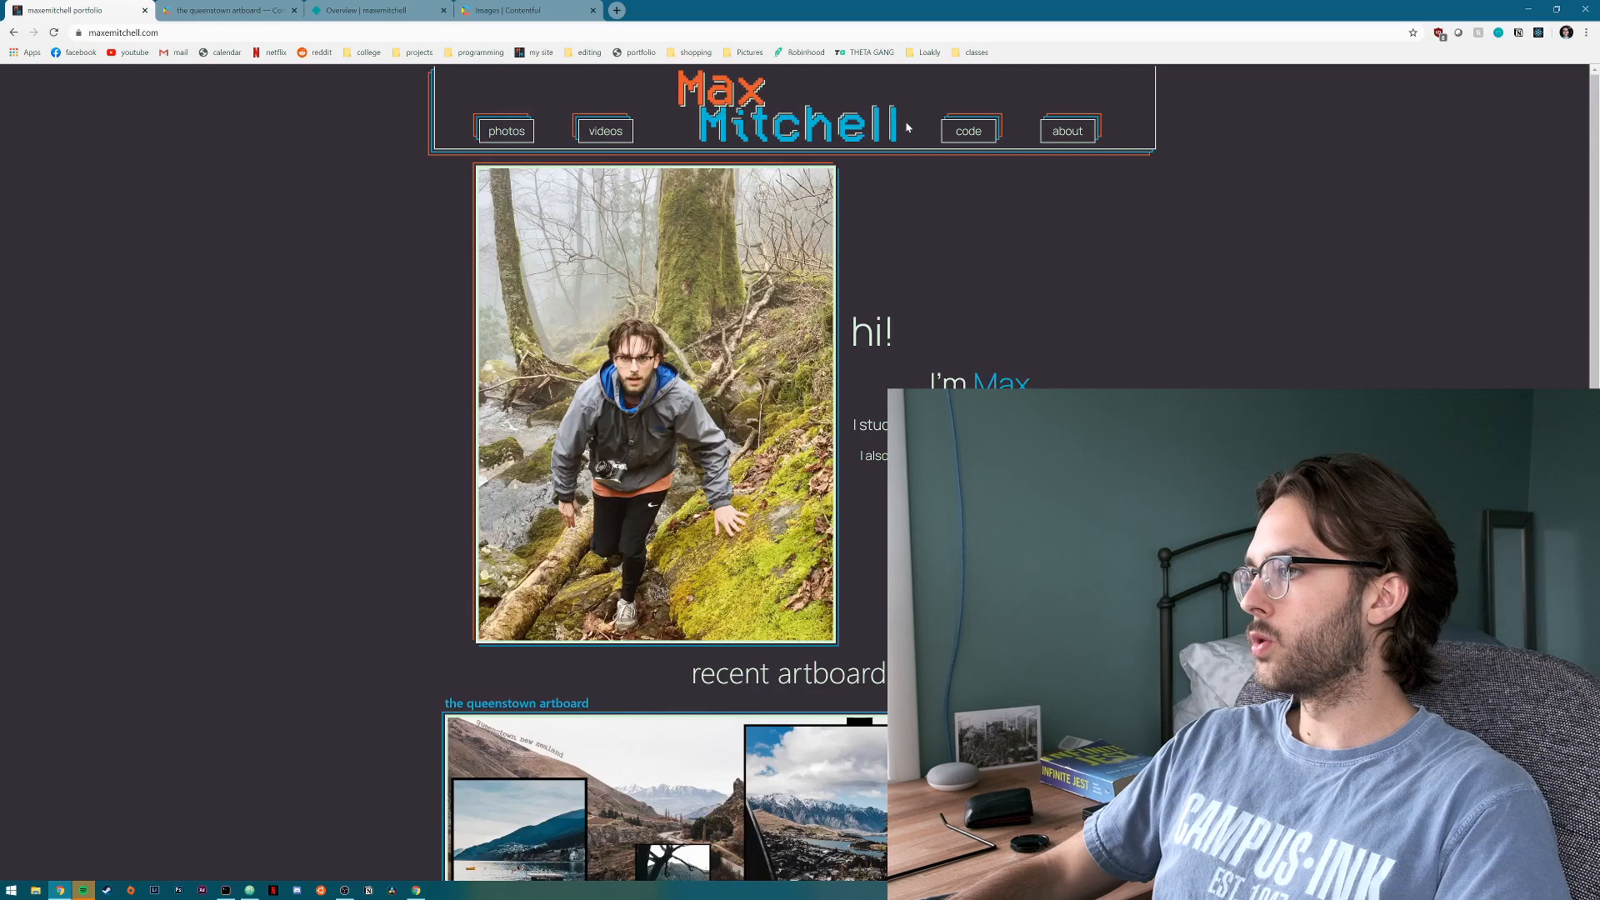
{"action": "left_click", "coordinate": [966, 130]}
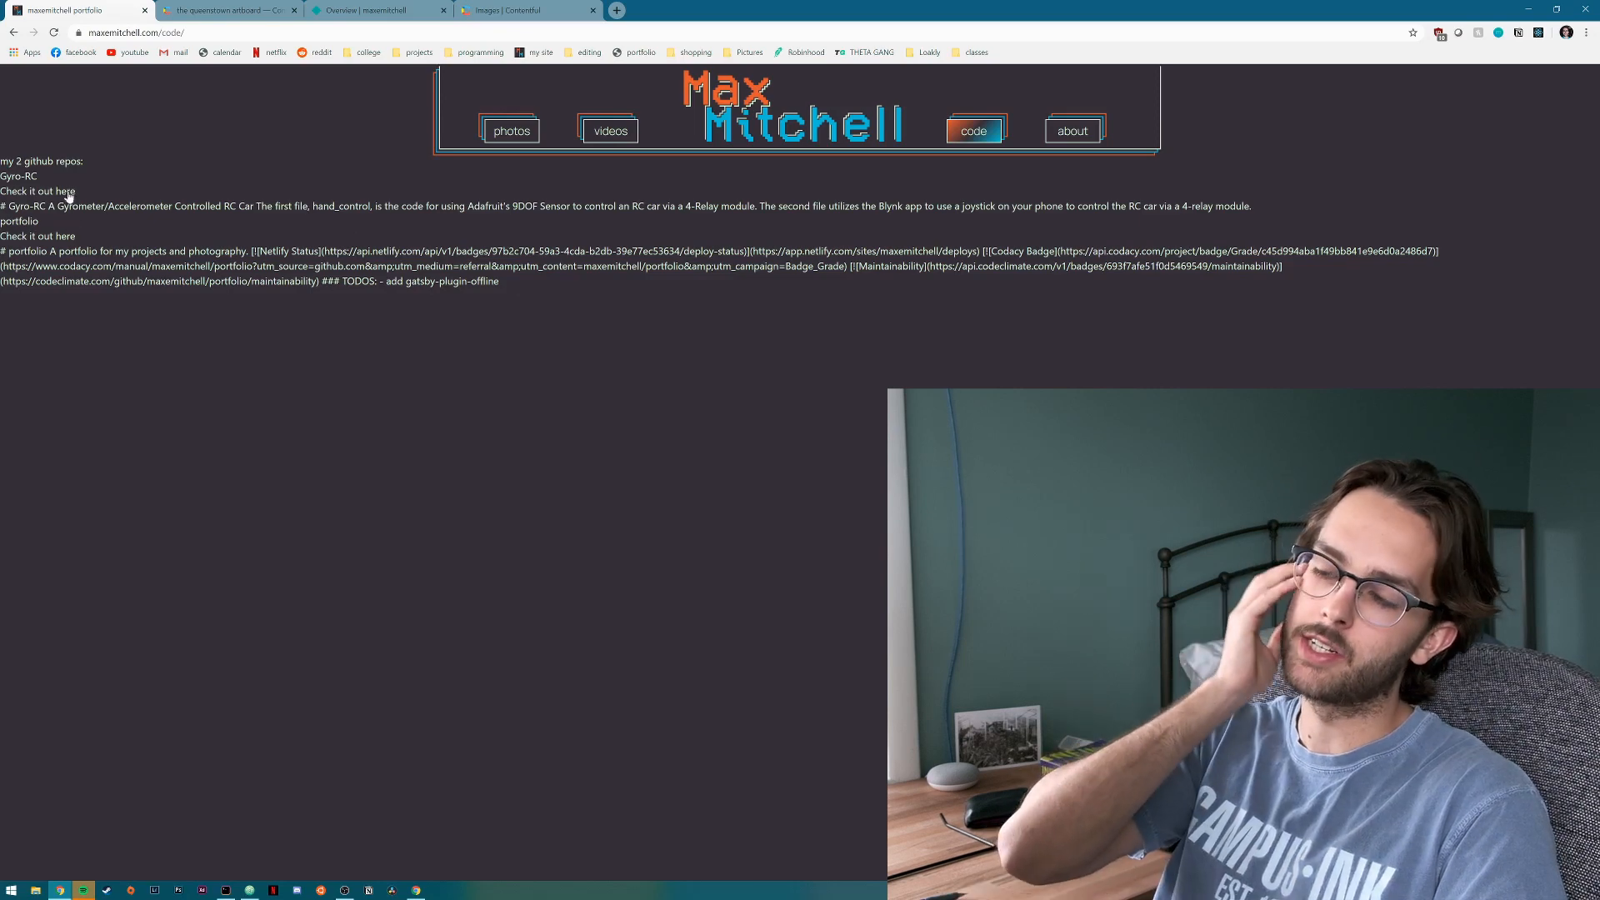
{"action": "mouse_move", "coordinate": [65, 191]}
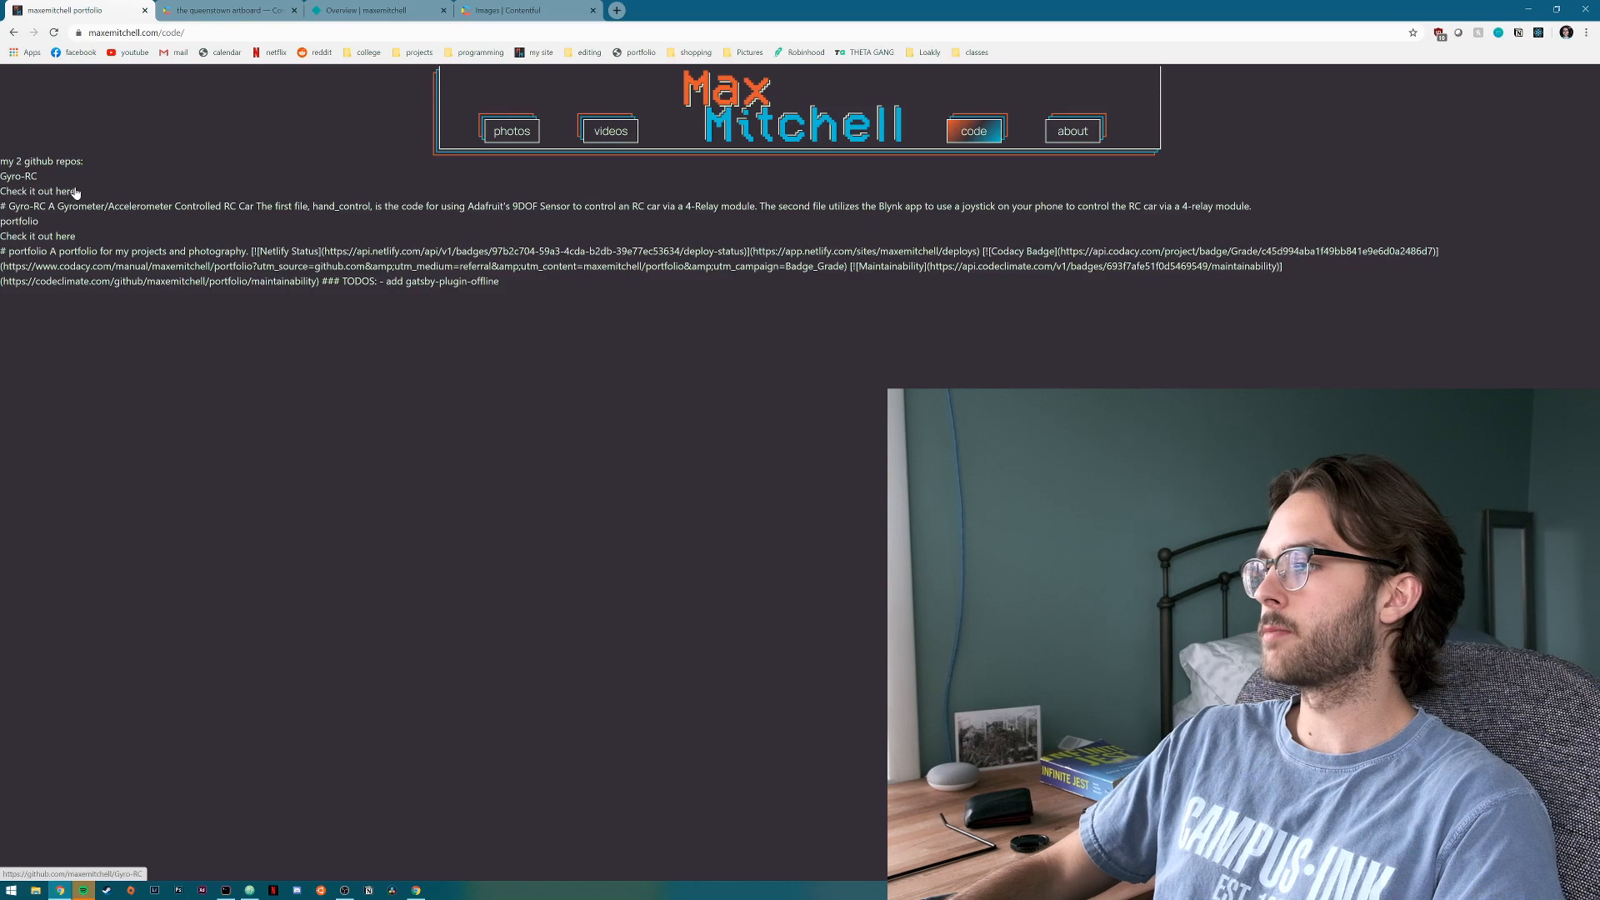
{"action": "mouse_move", "coordinate": [890, 106]}
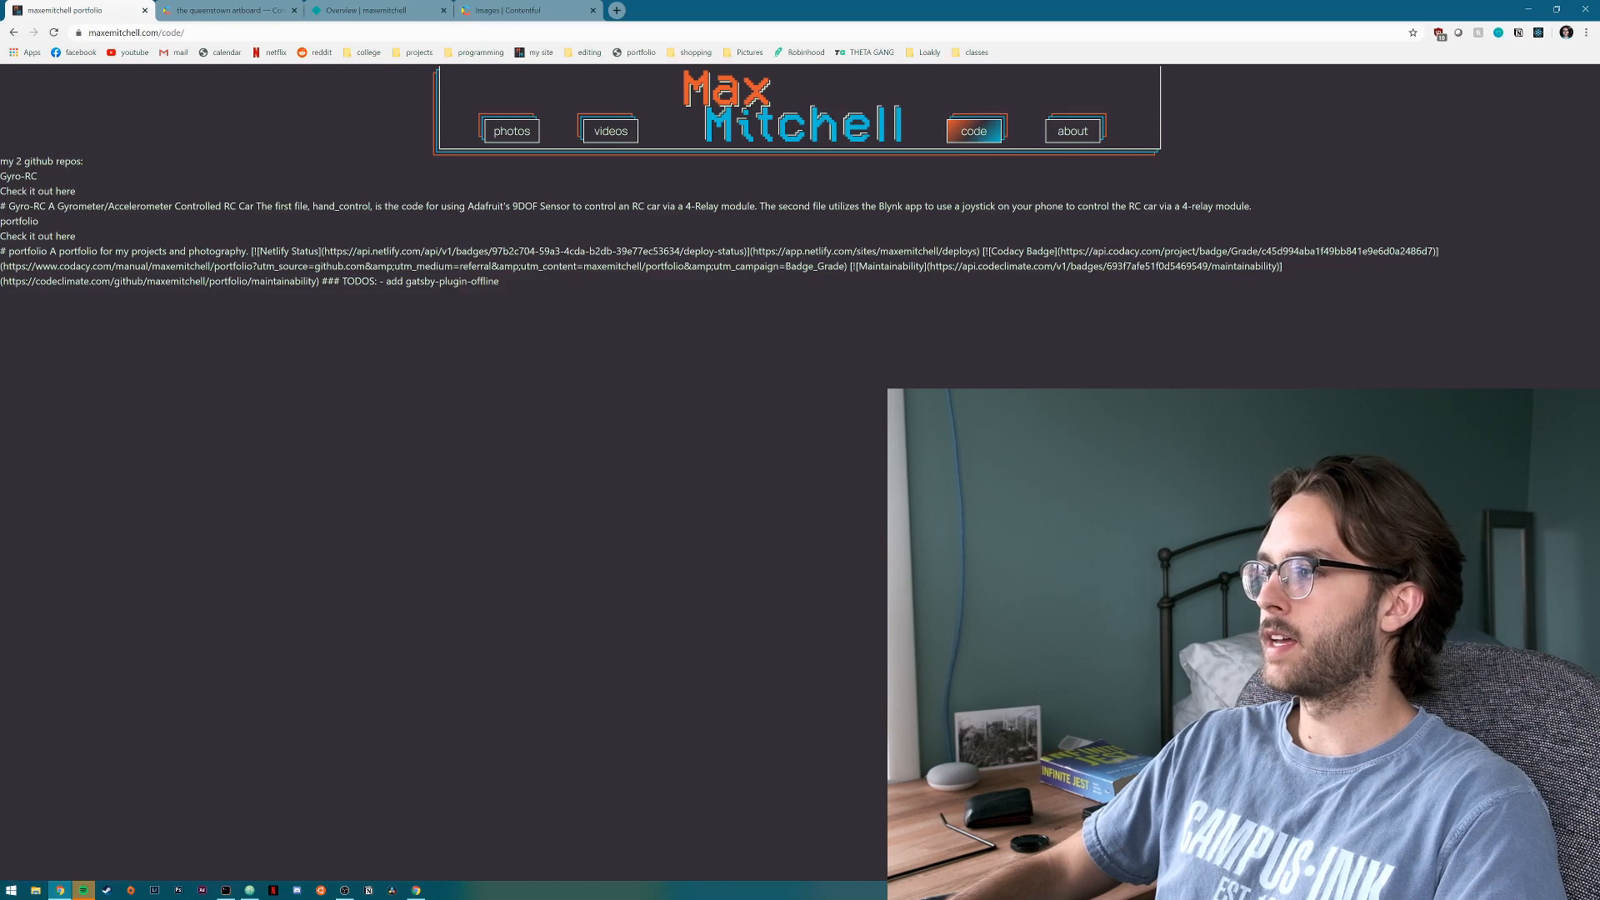
{"action": "left_click", "coordinate": [1071, 131]}
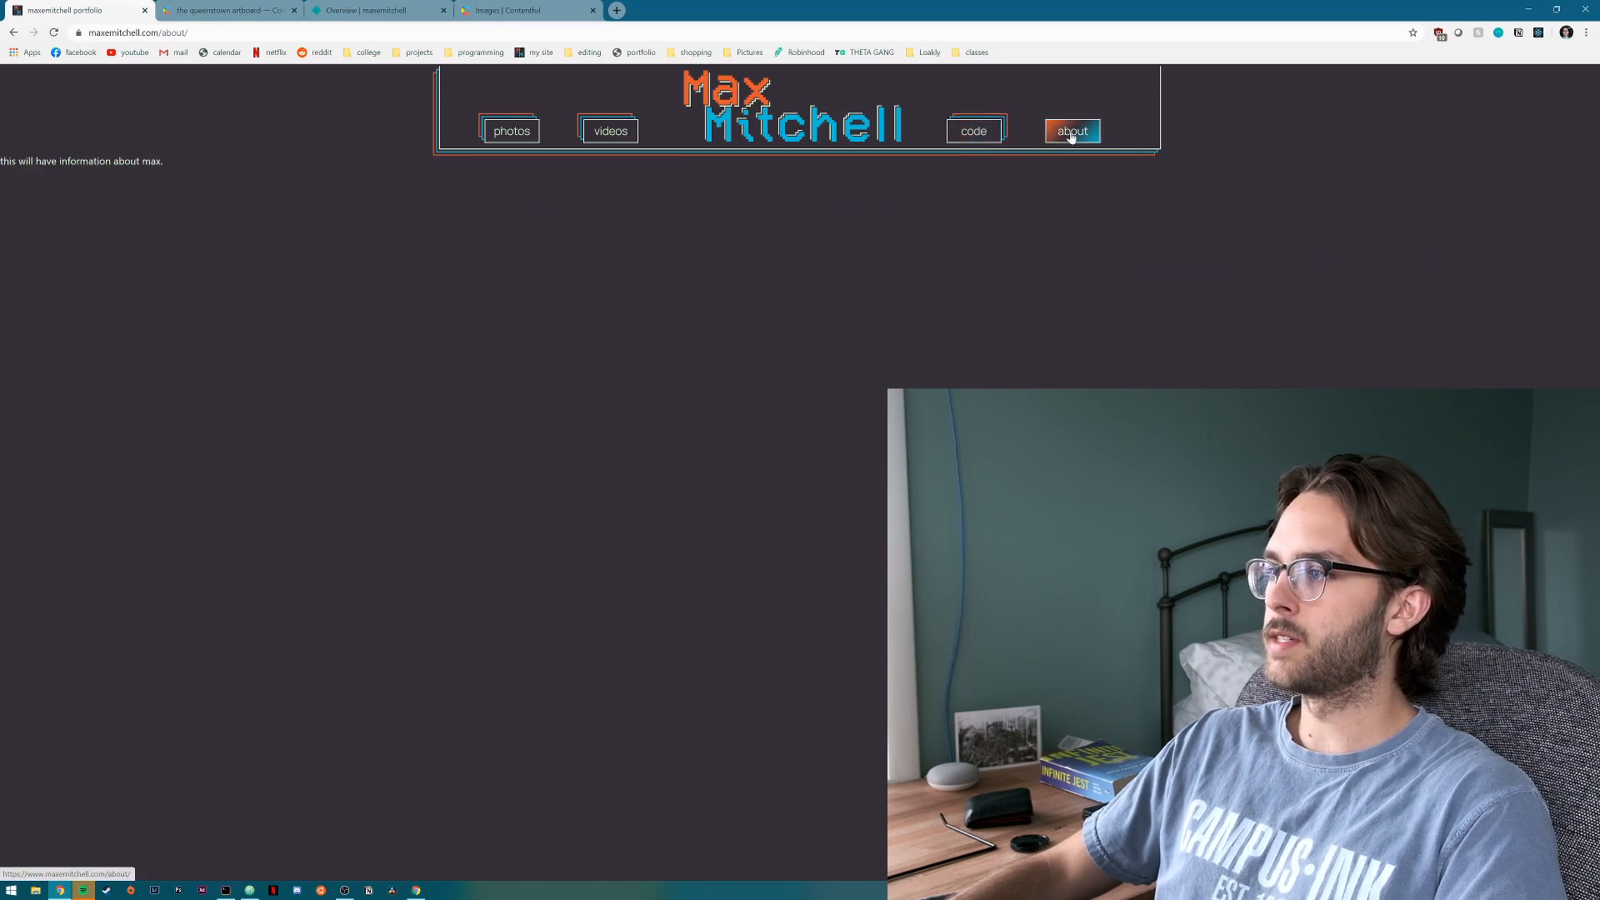
{"action": "left_click", "coordinate": [719, 102]}
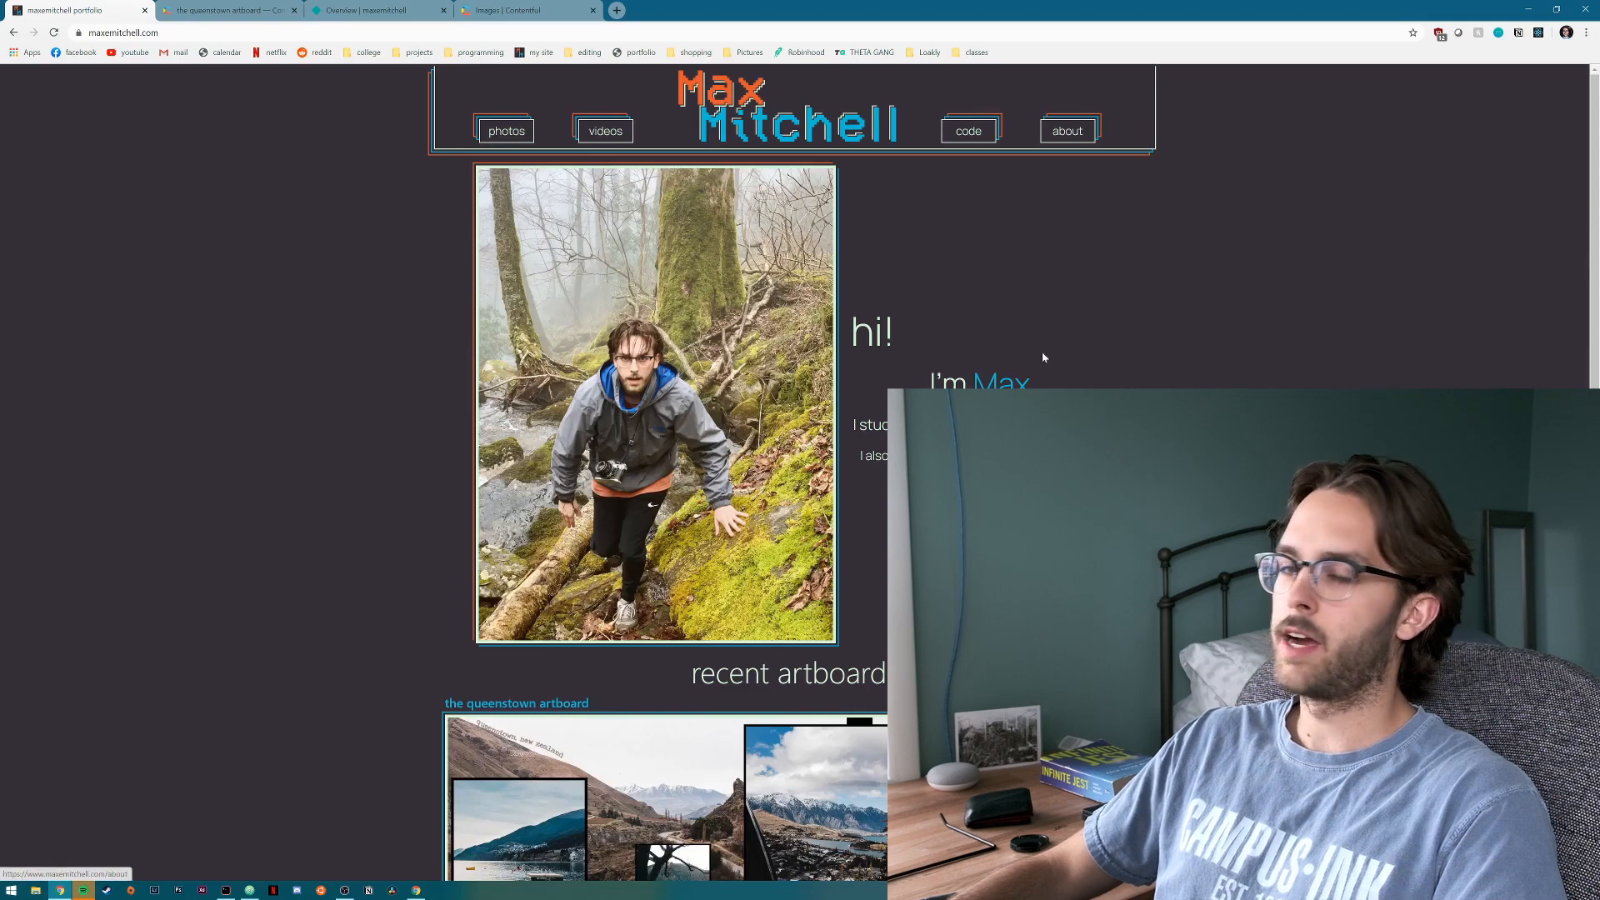
{"action": "mouse_move", "coordinate": [1082, 273]}
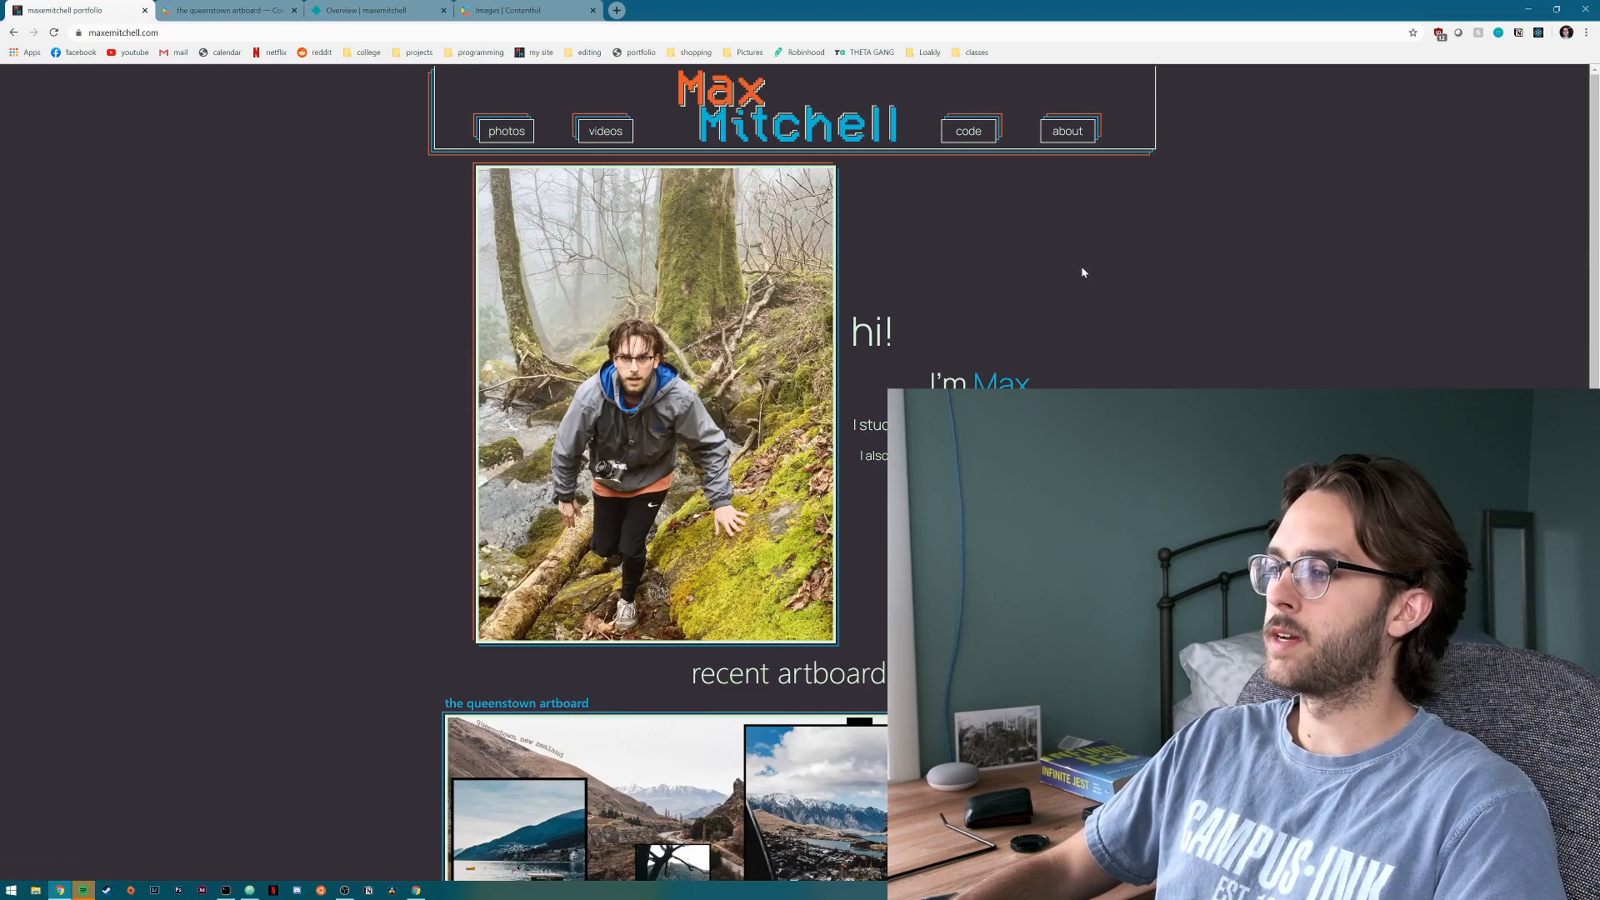
{"action": "left_click", "coordinate": [1066, 131]}
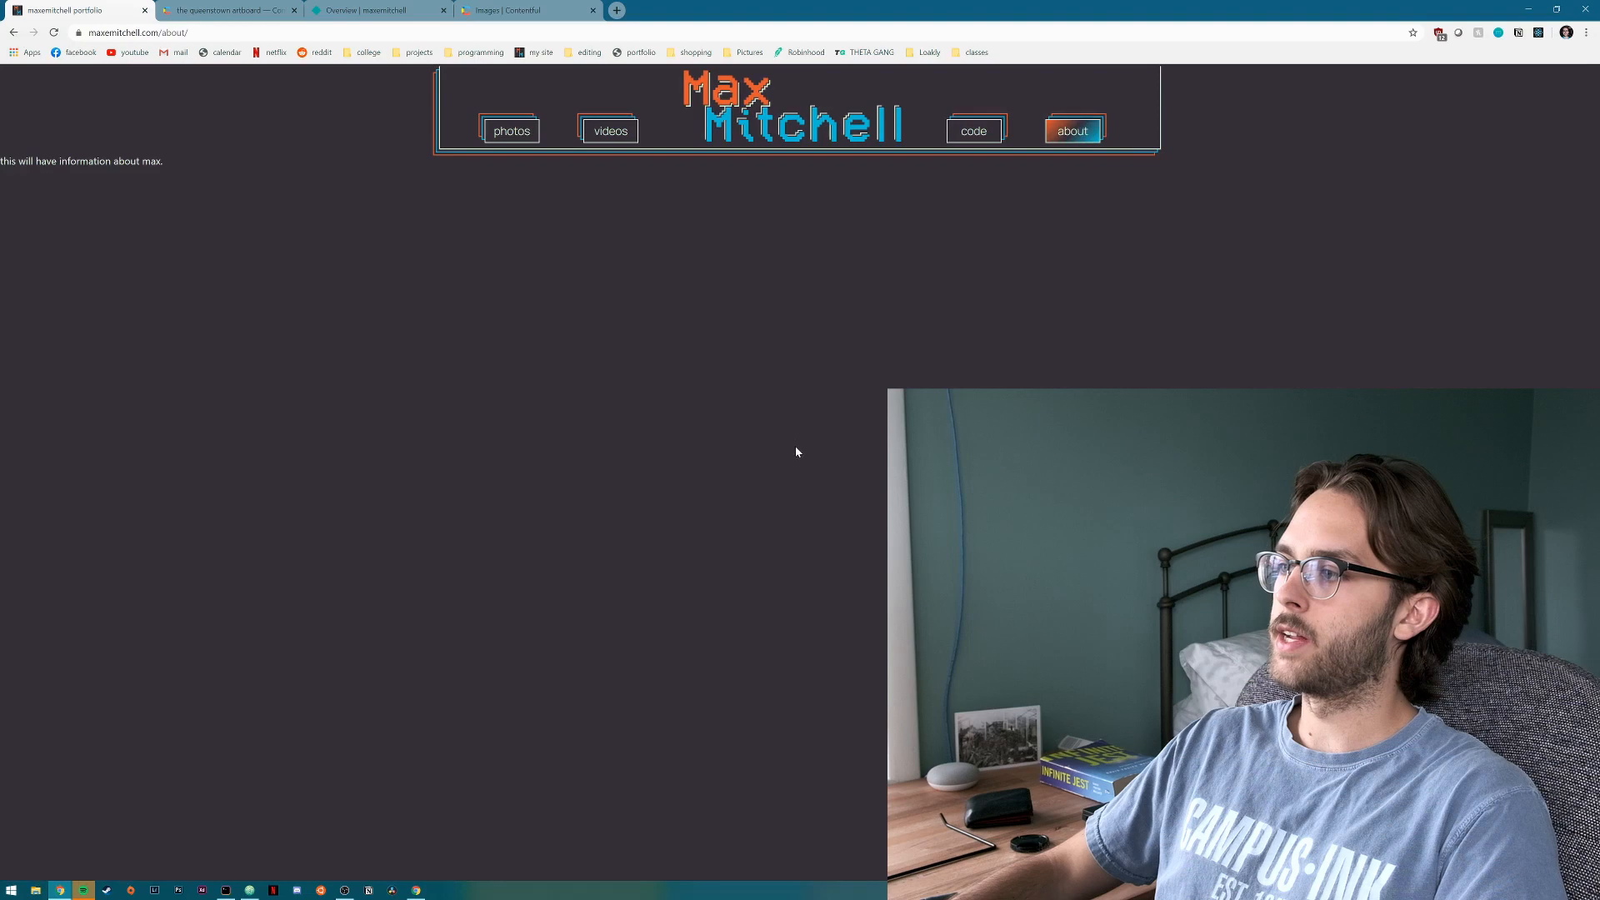
{"action": "mouse_move", "coordinate": [833, 324]}
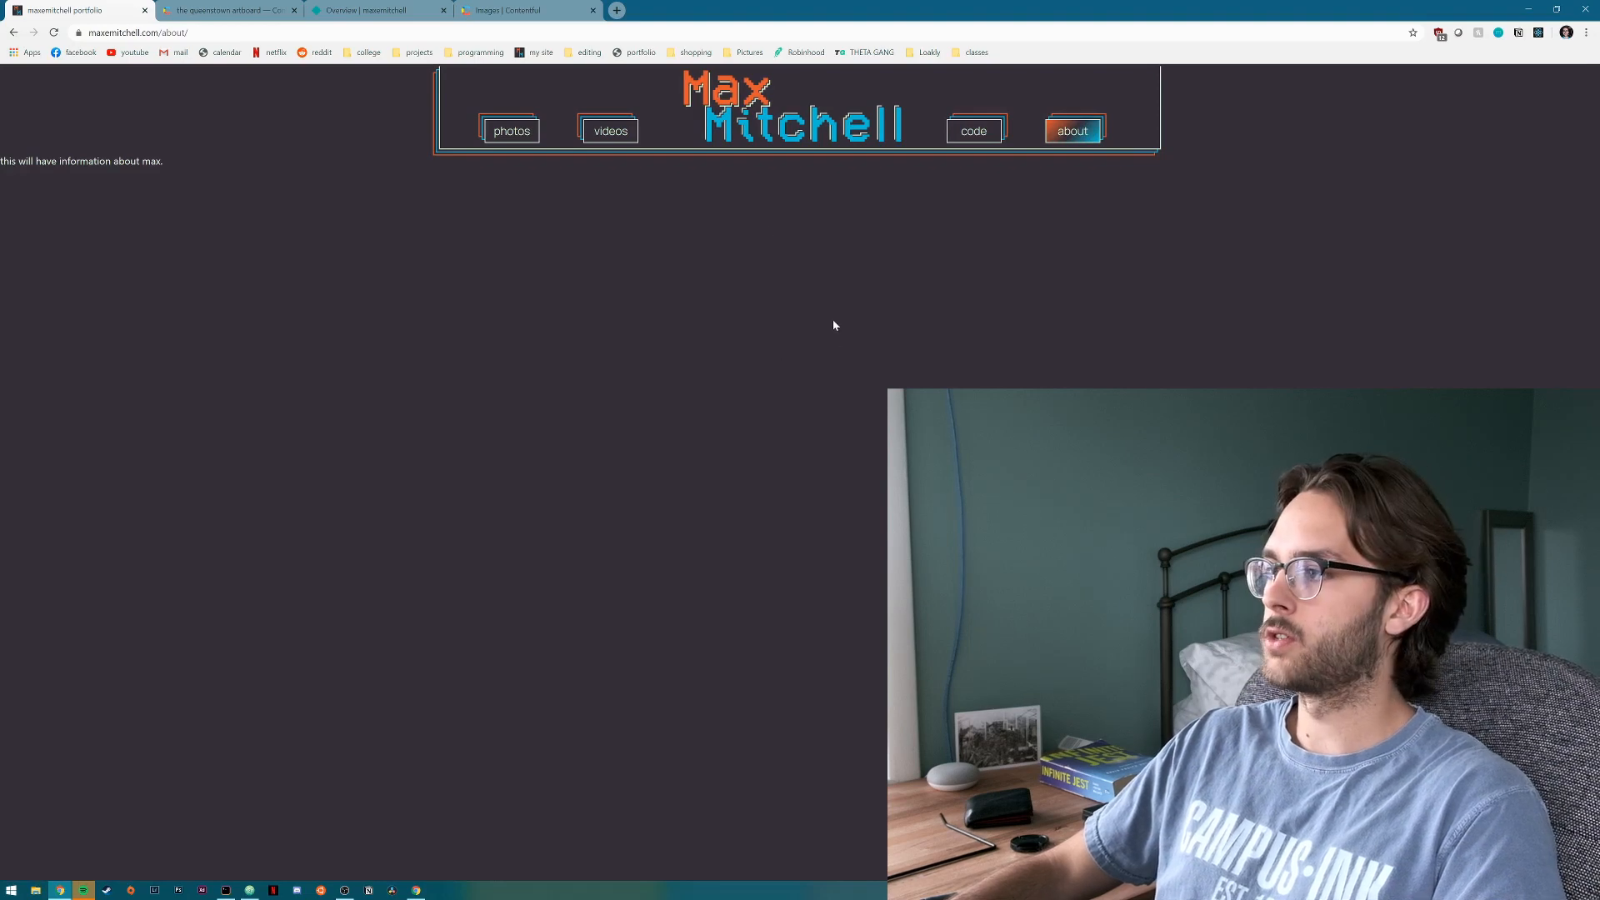
{"action": "mouse_move", "coordinate": [817, 310]}
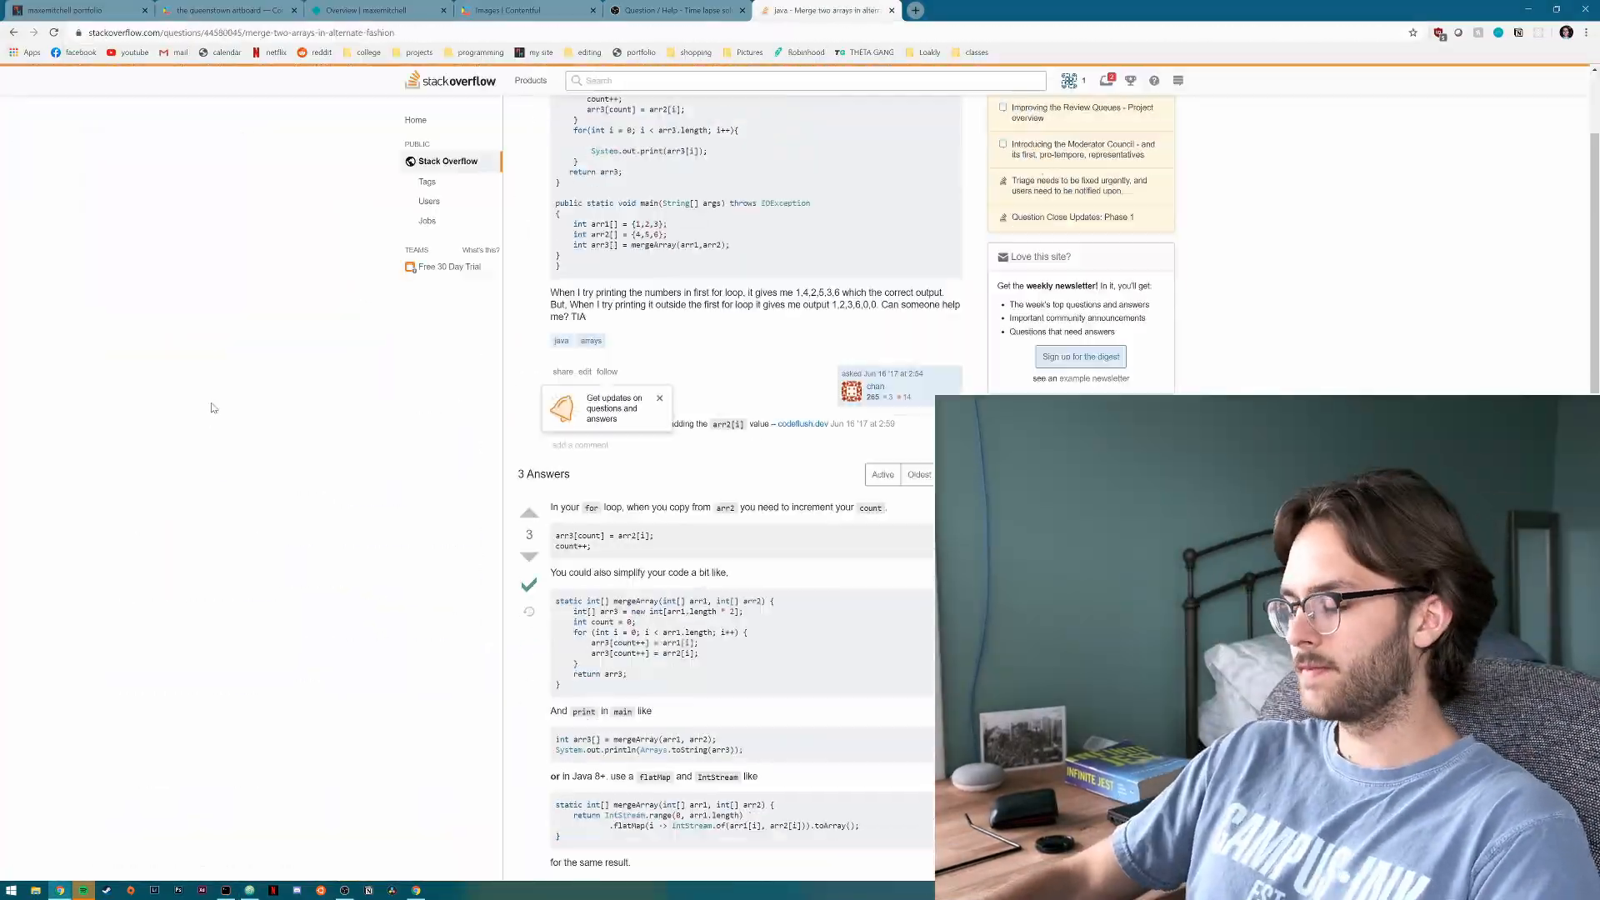
Switch to the 'Merge two arrays in alternate fashion' Stack Overflow tab.
{"action": "left_click", "coordinate": [826, 10]}
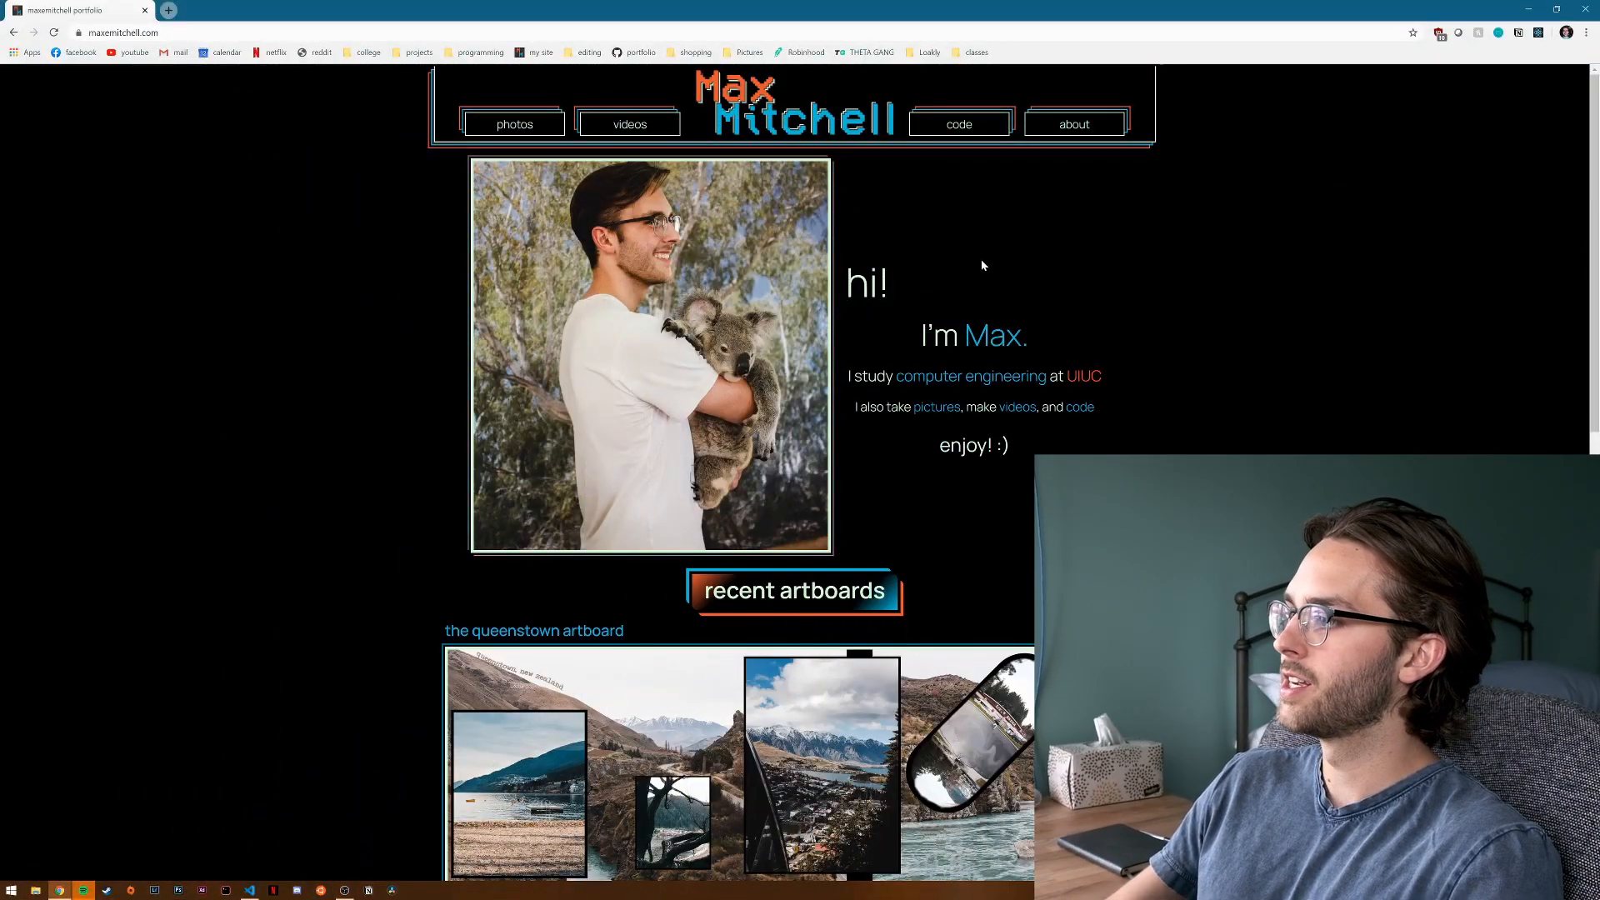
{"action": "mouse_move", "coordinate": [935, 407]}
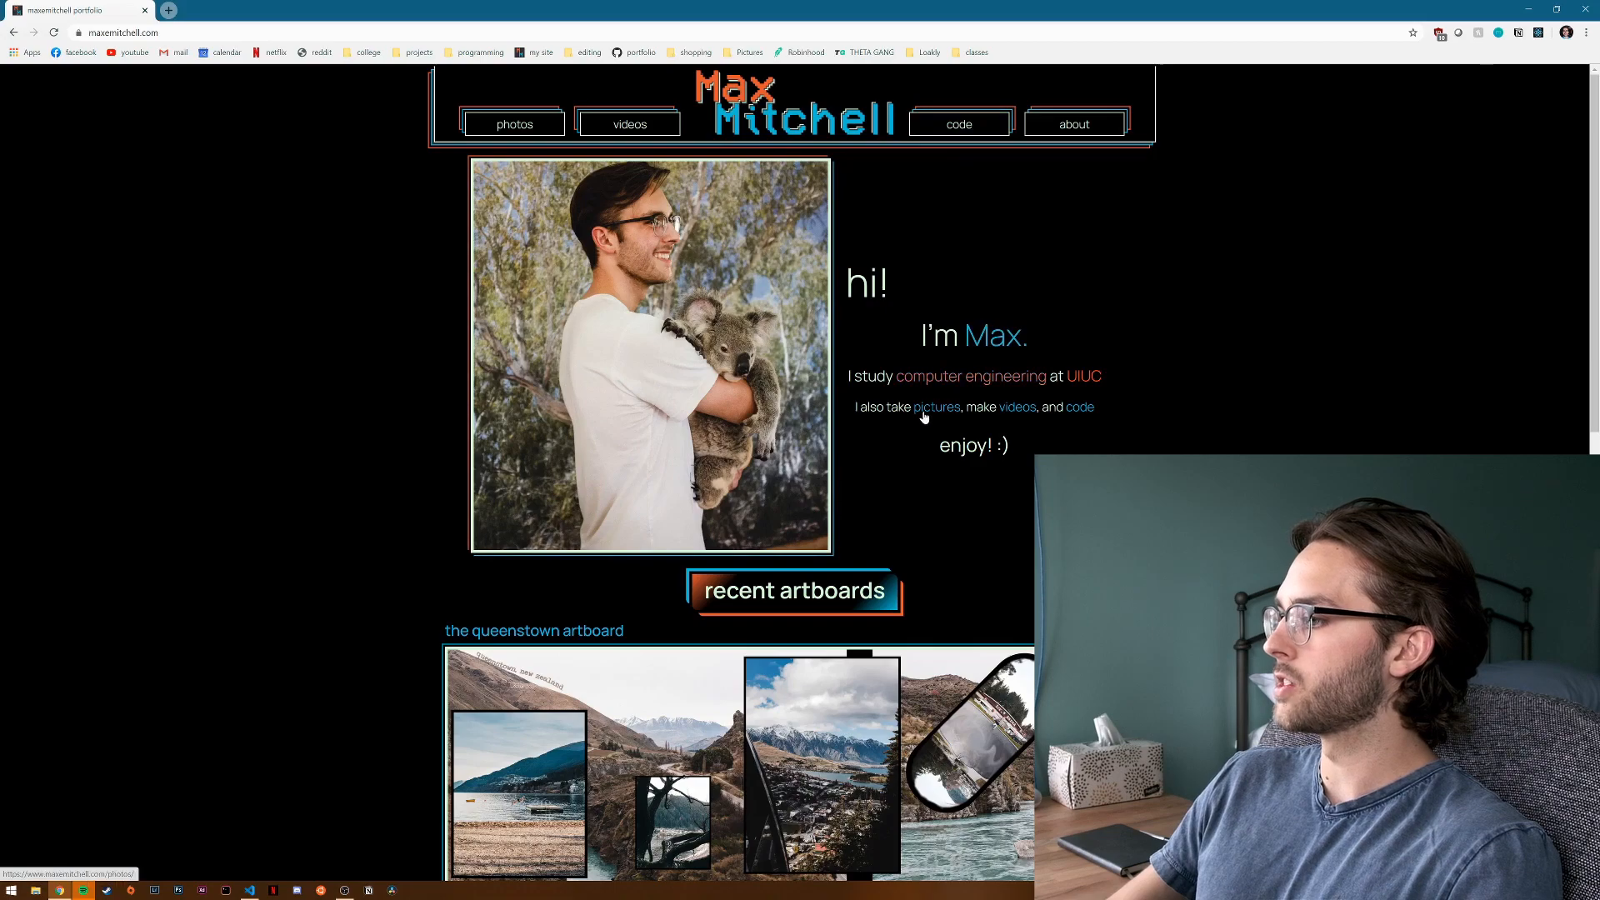
Scroll through the restyled homepage's artboards, photos and video, then open about.
{"action": "scroll", "scroll_direction": "down", "scroll_amount": 3}
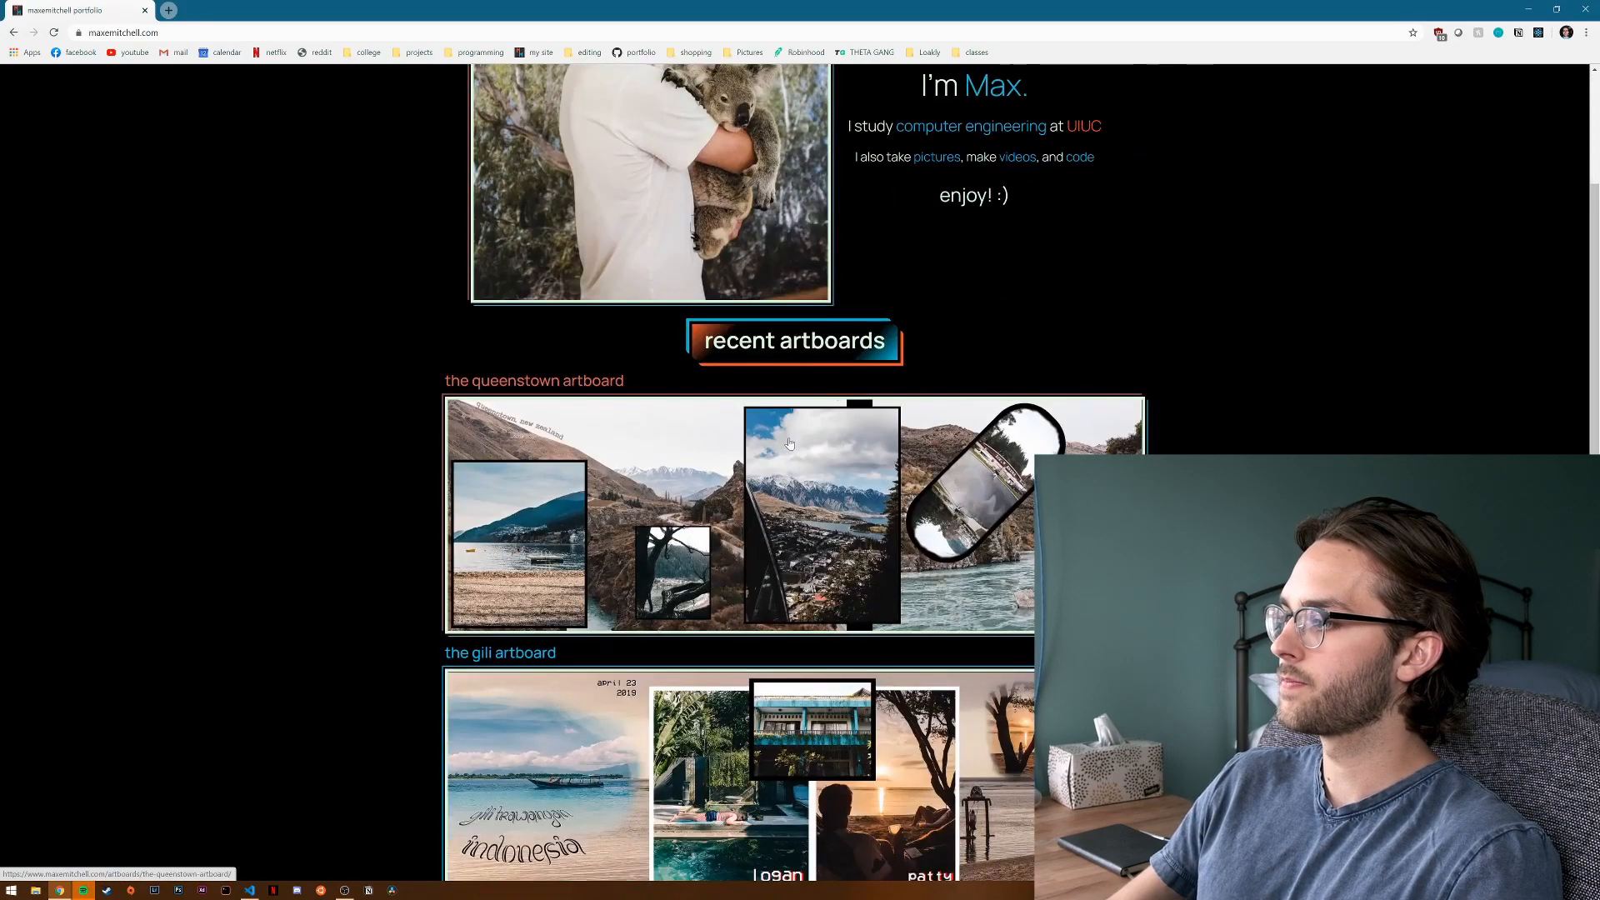
{"action": "scroll", "scroll_direction": "down", "scroll_amount": 3}
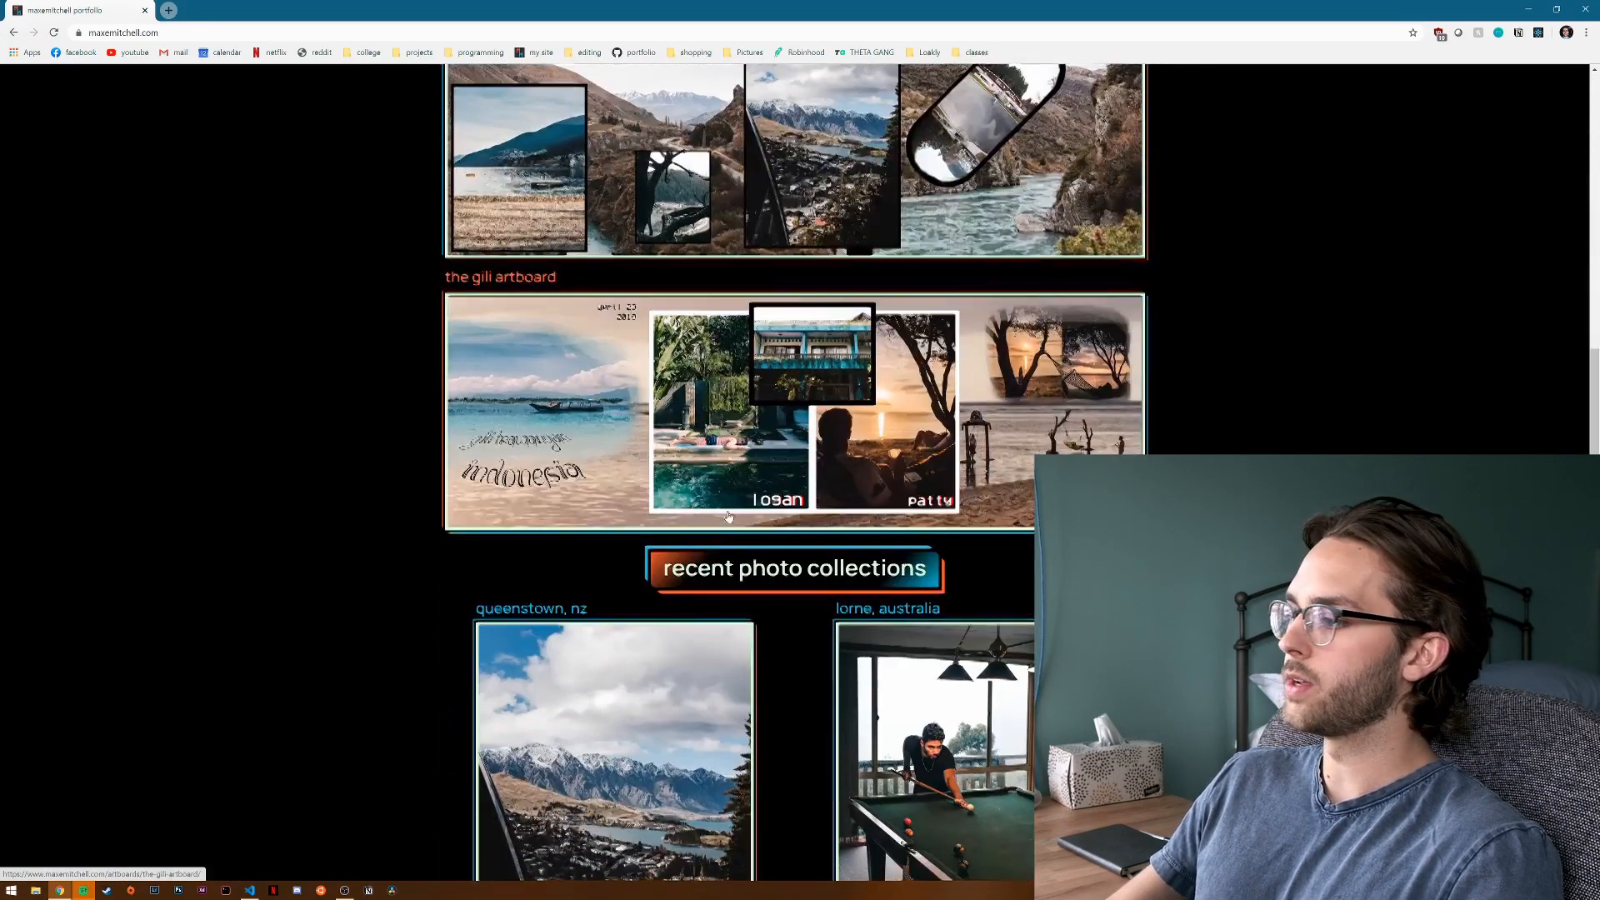
{"action": "scroll", "scroll_direction": "down", "scroll_amount": 3}
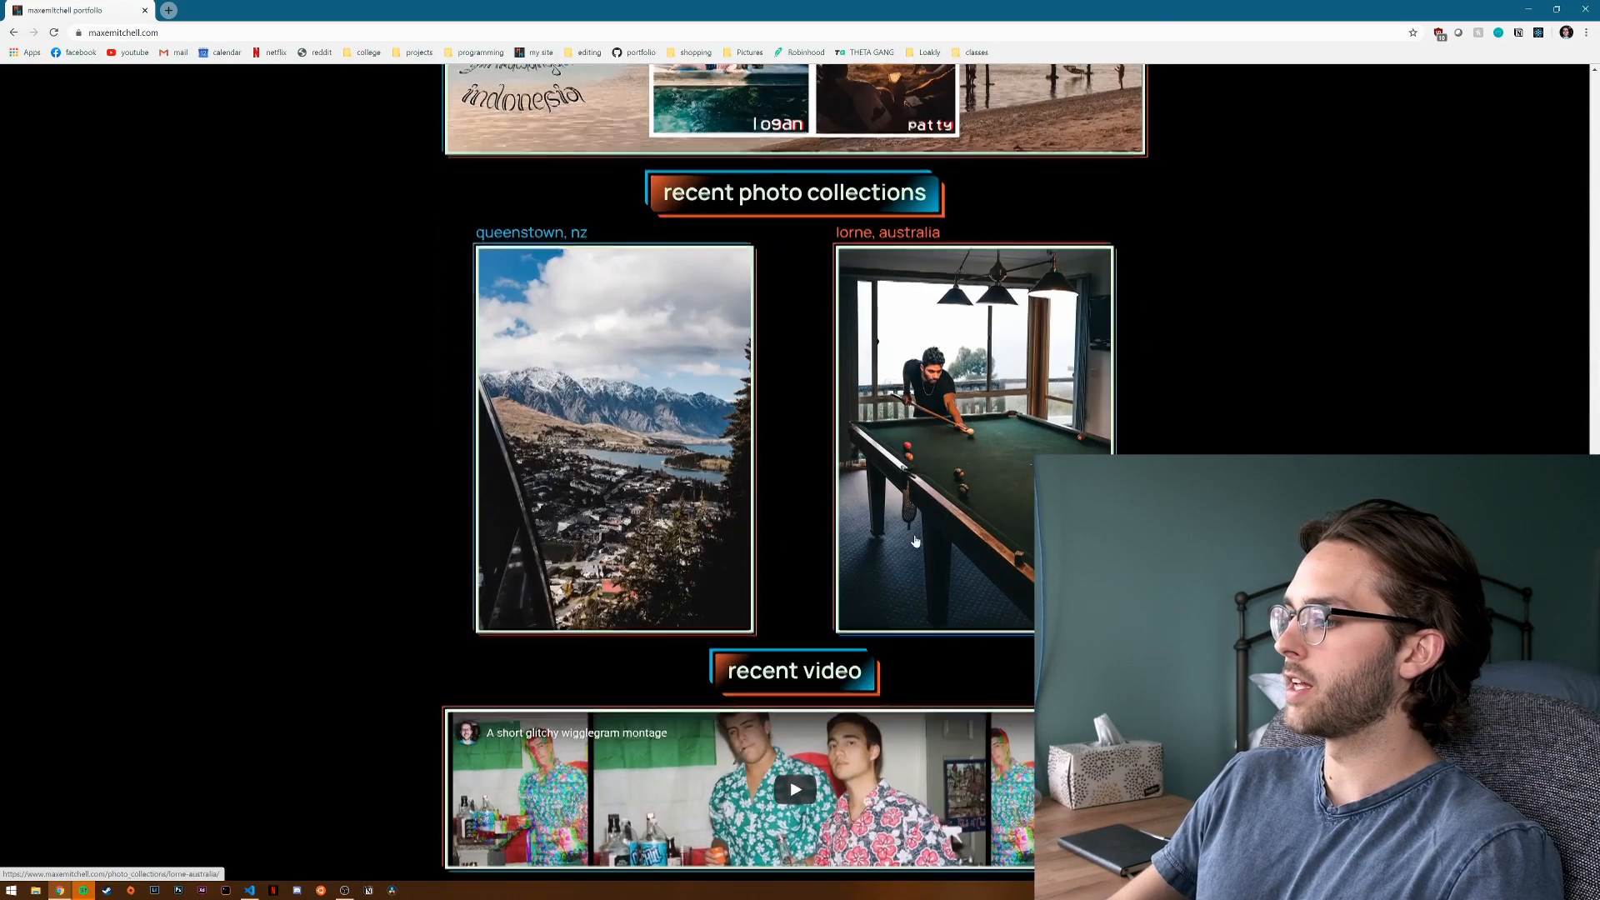
{"action": "scroll", "scroll_direction": "up", "scroll_amount": 3}
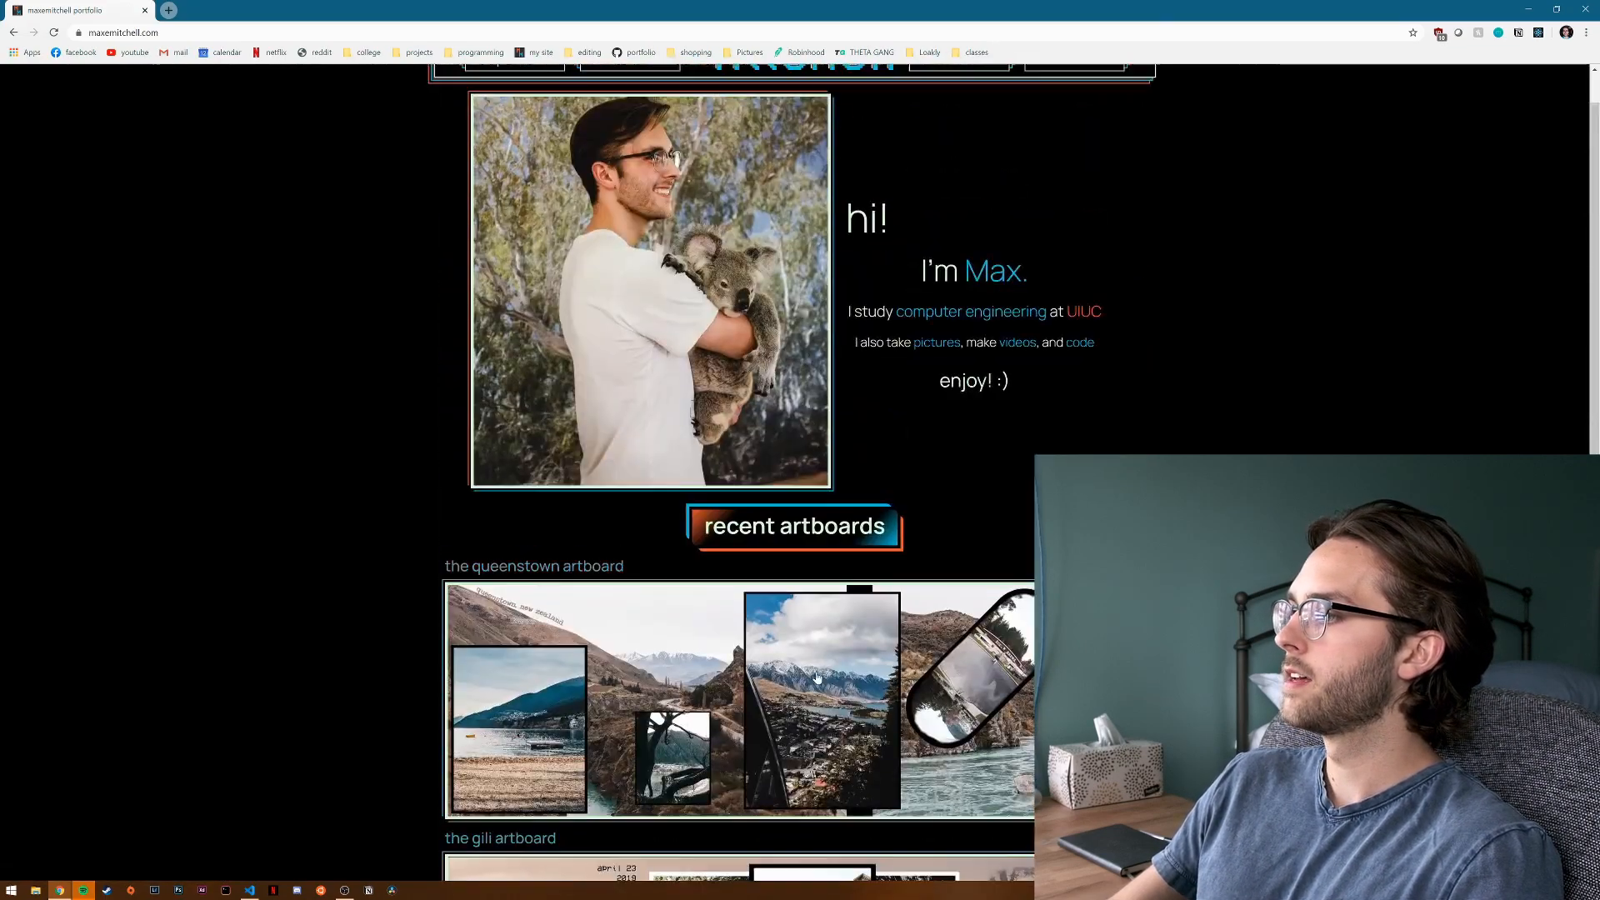
{"action": "left_click", "coordinate": [1078, 124]}
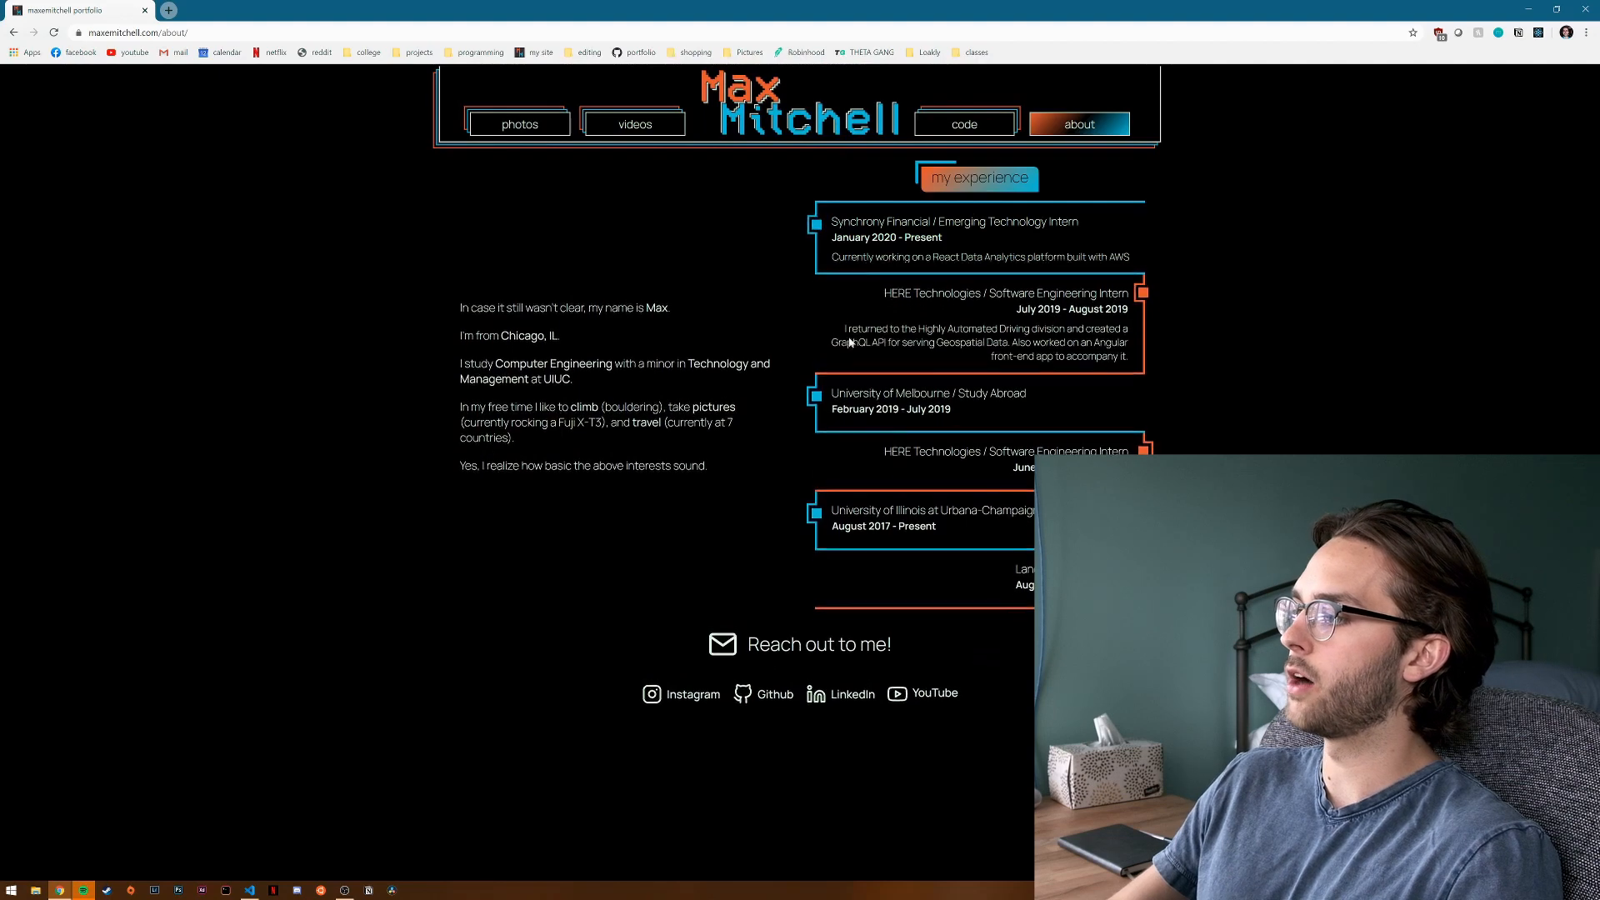
Check the about timeline, then follow the code page's portfolio repository link.
{"action": "scroll", "scroll_direction": "up", "scroll_amount": 3}
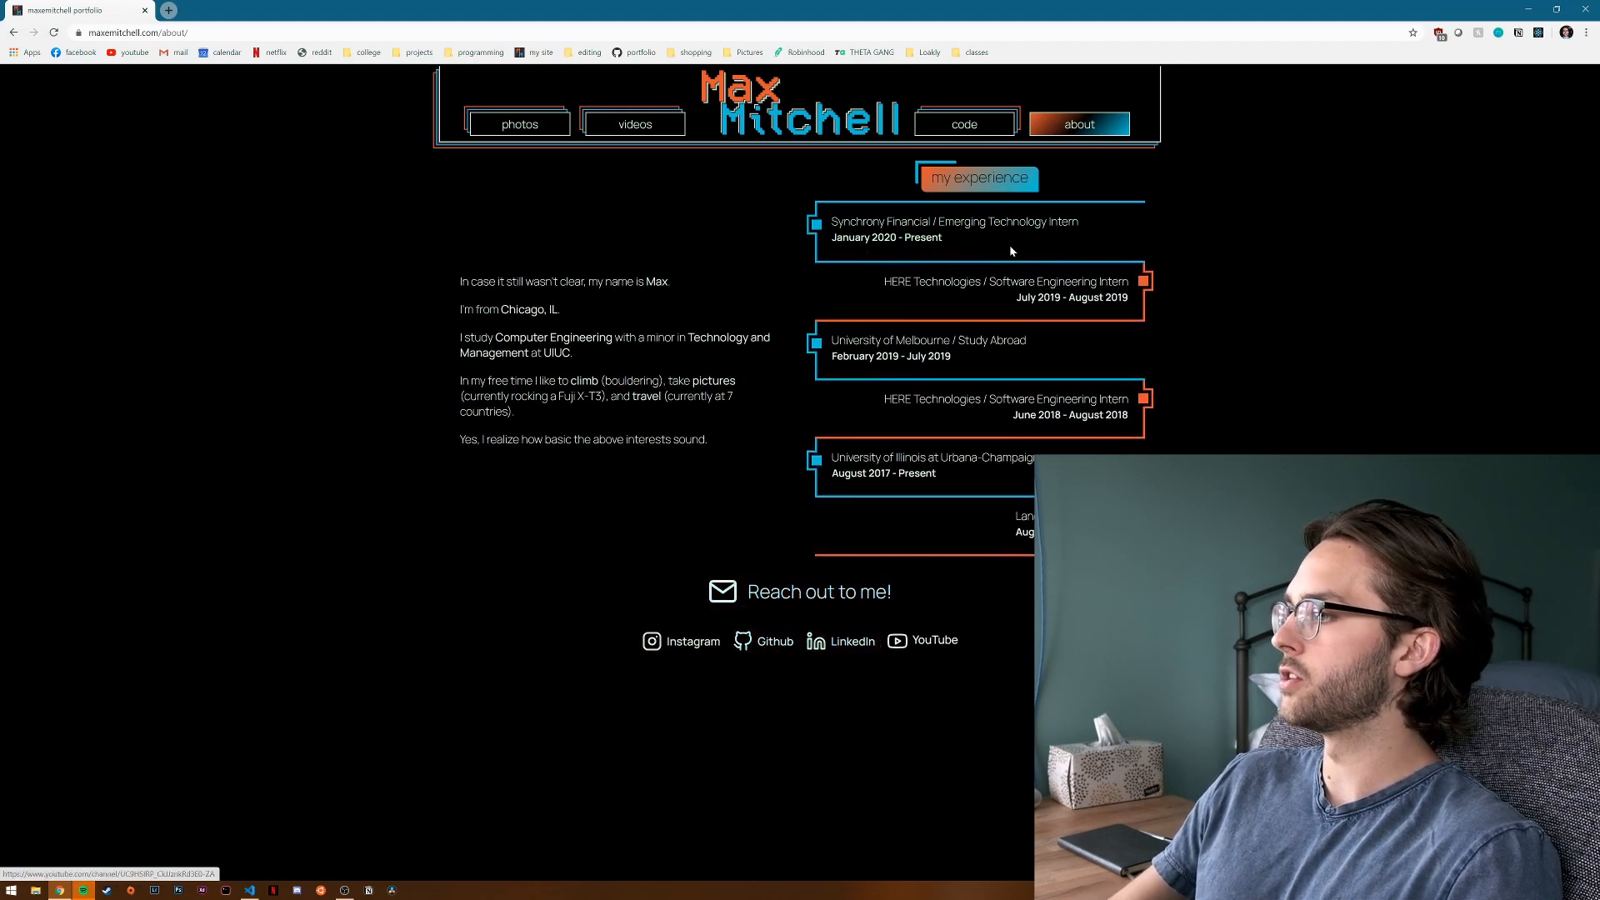
{"action": "left_click", "coordinate": [962, 124]}
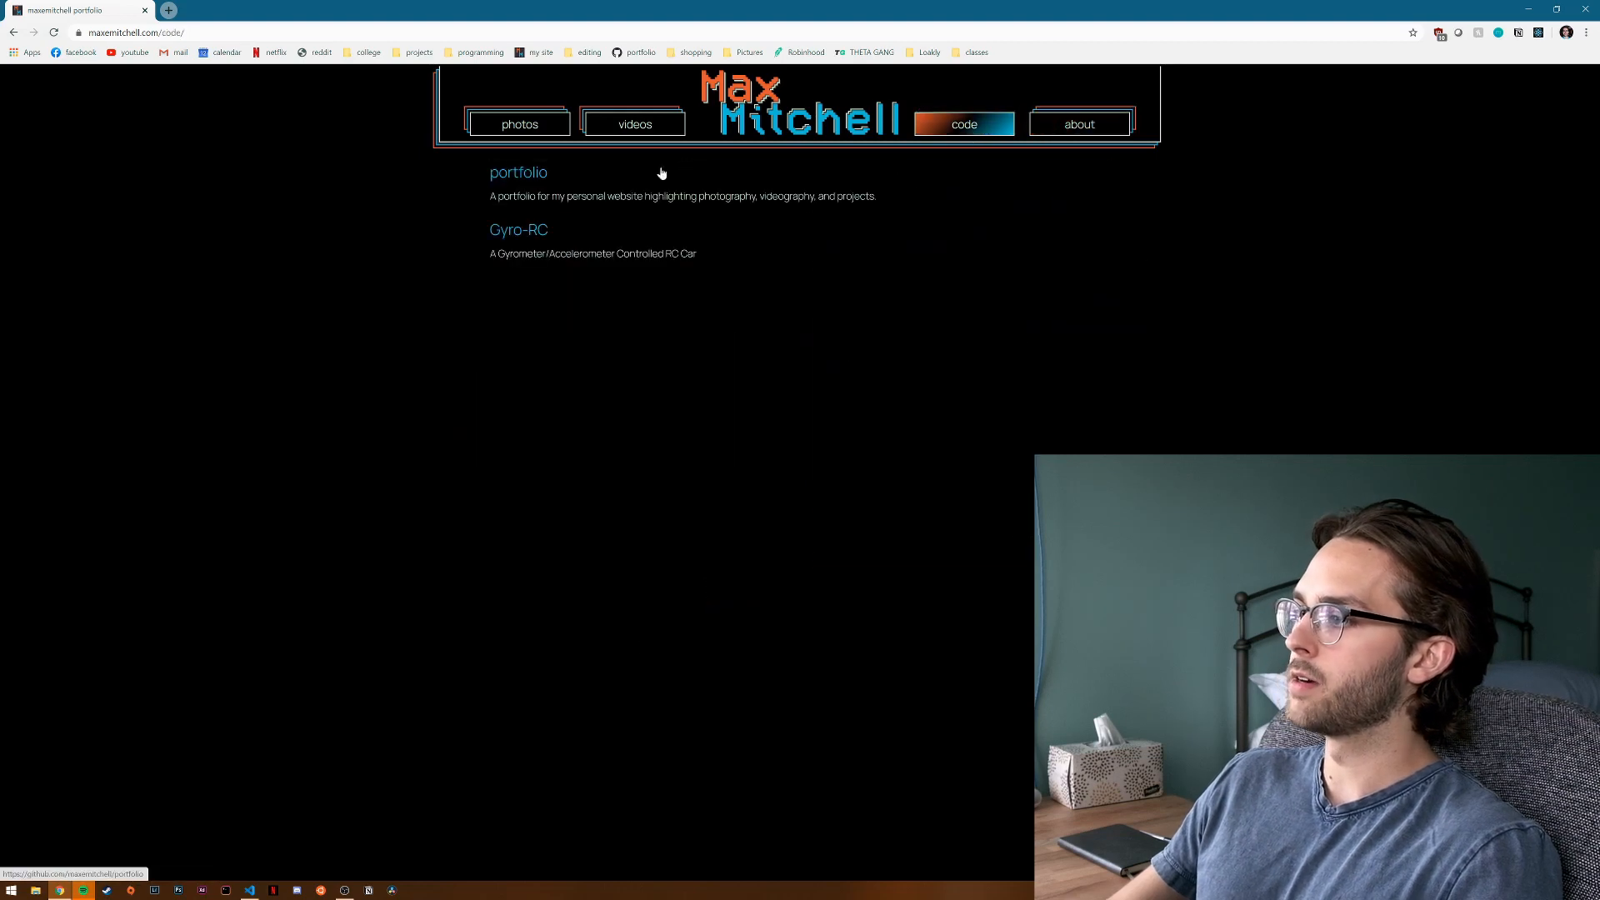
{"action": "mouse_move", "coordinate": [545, 192]}
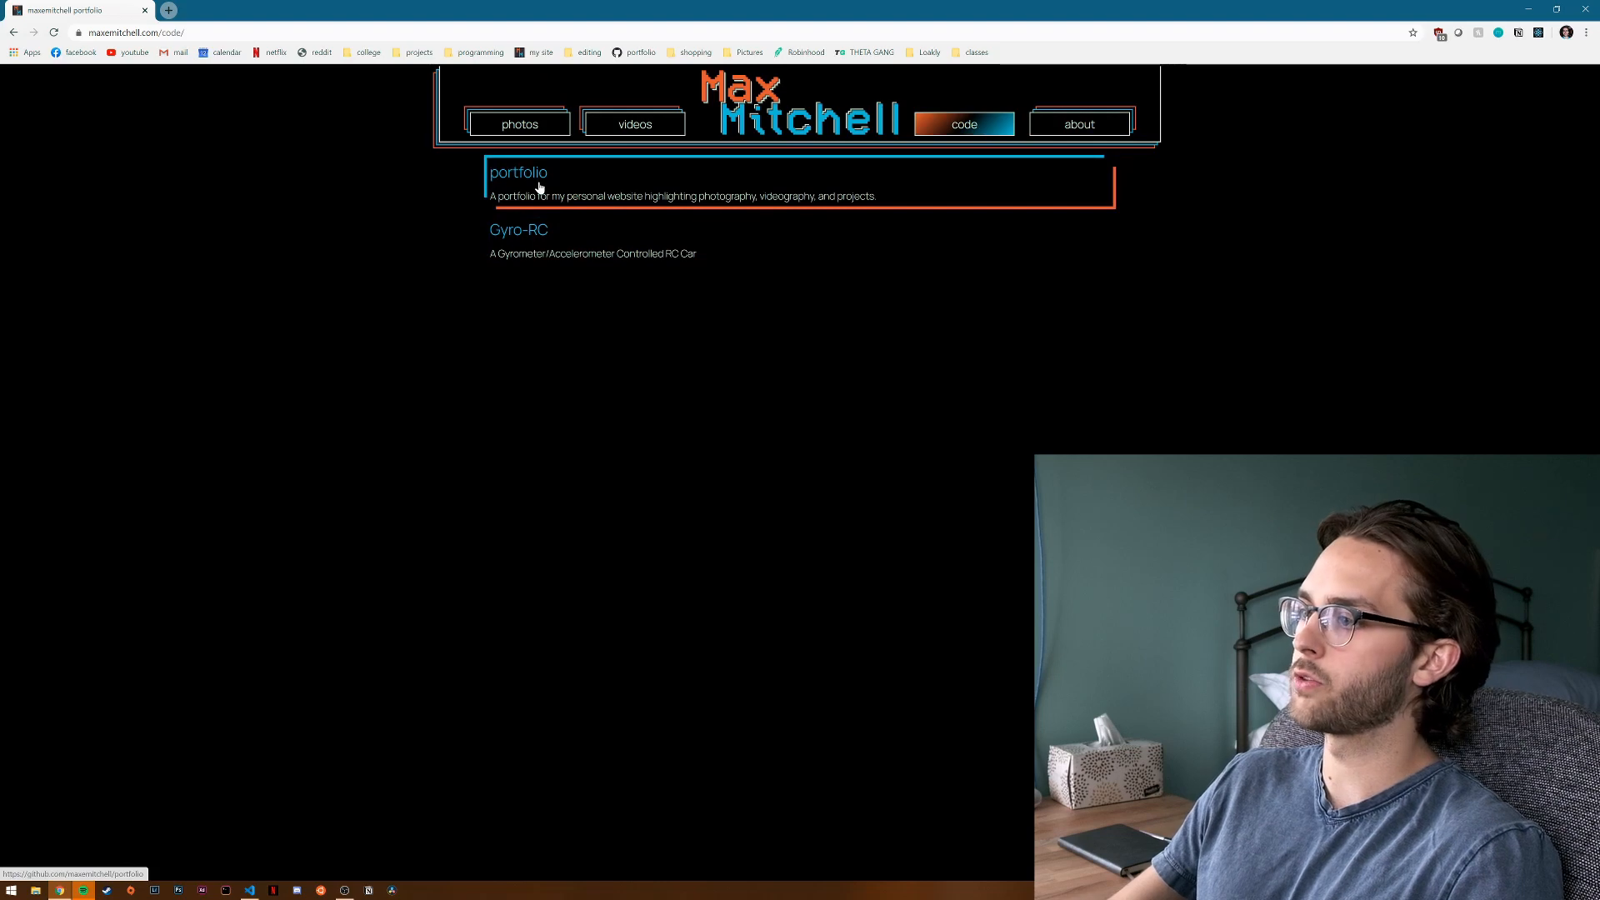
{"action": "left_click", "coordinate": [518, 172]}
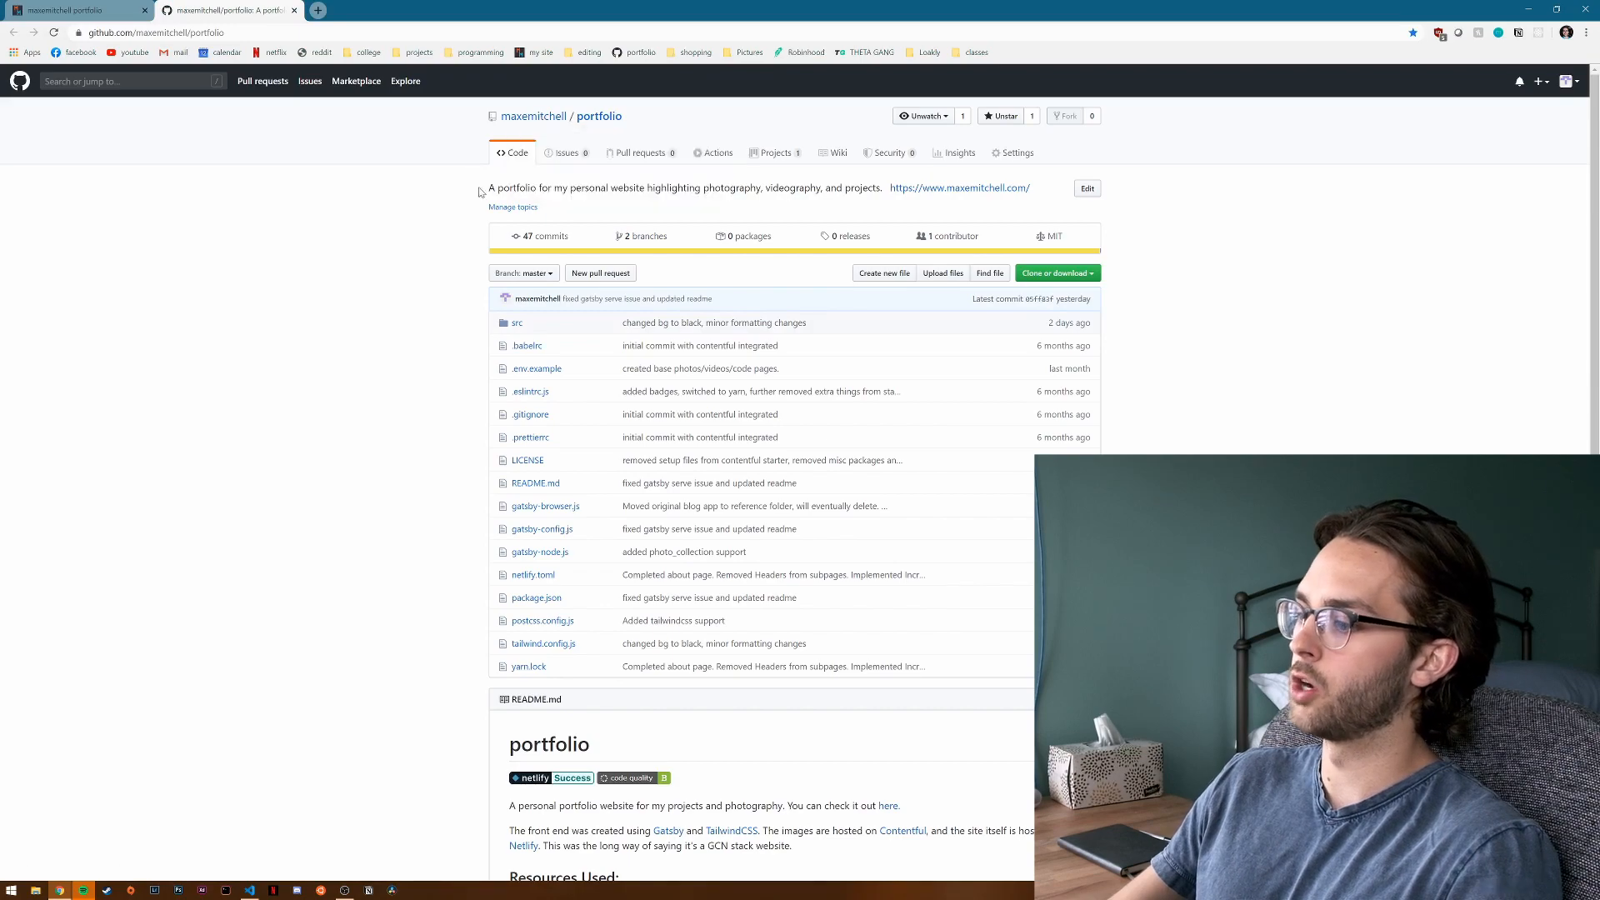
Scroll the portfolio repo README and browse into its src folder.
{"action": "scroll", "scroll_direction": "down", "scroll_amount": 3}
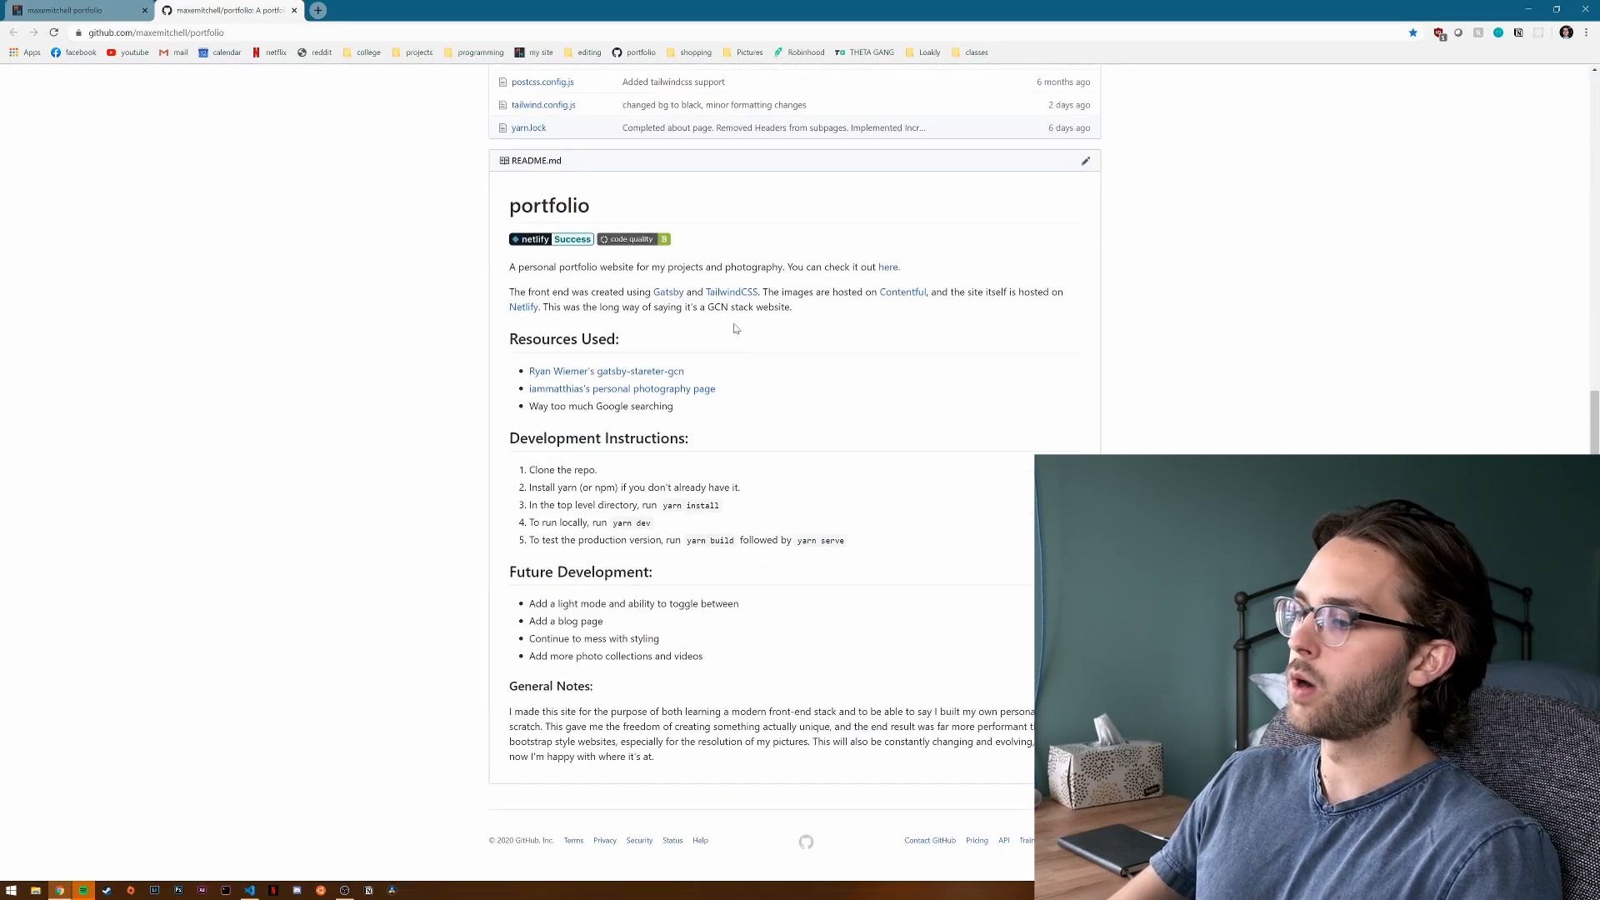
{"action": "scroll", "scroll_direction": "up", "scroll_amount": 3}
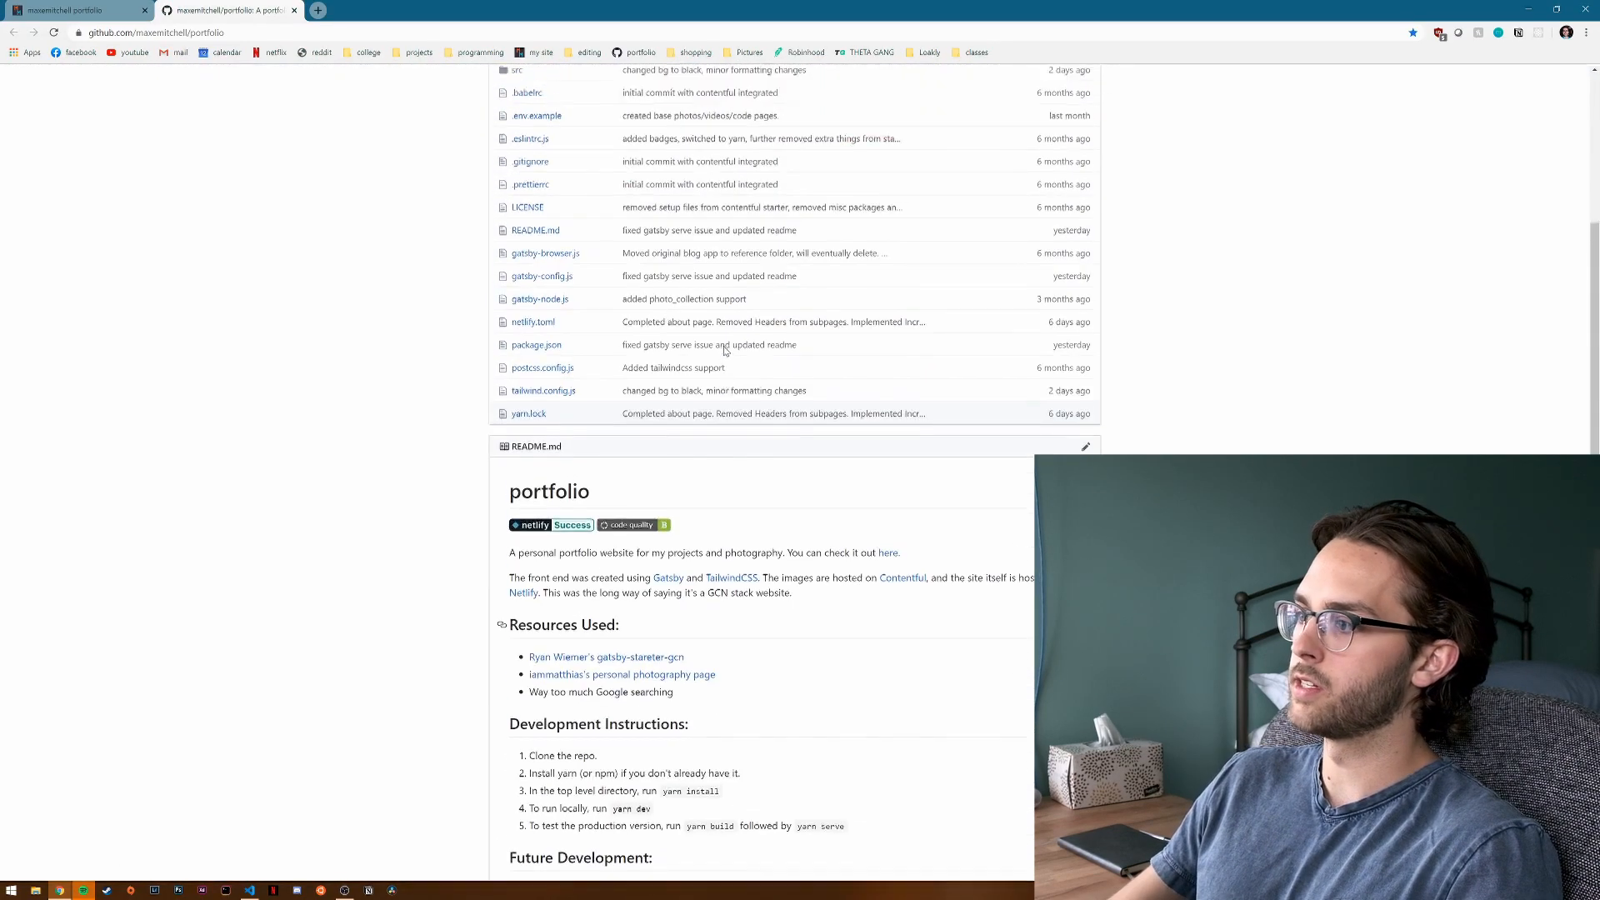
{"action": "scroll", "scroll_direction": "up", "scroll_amount": 3}
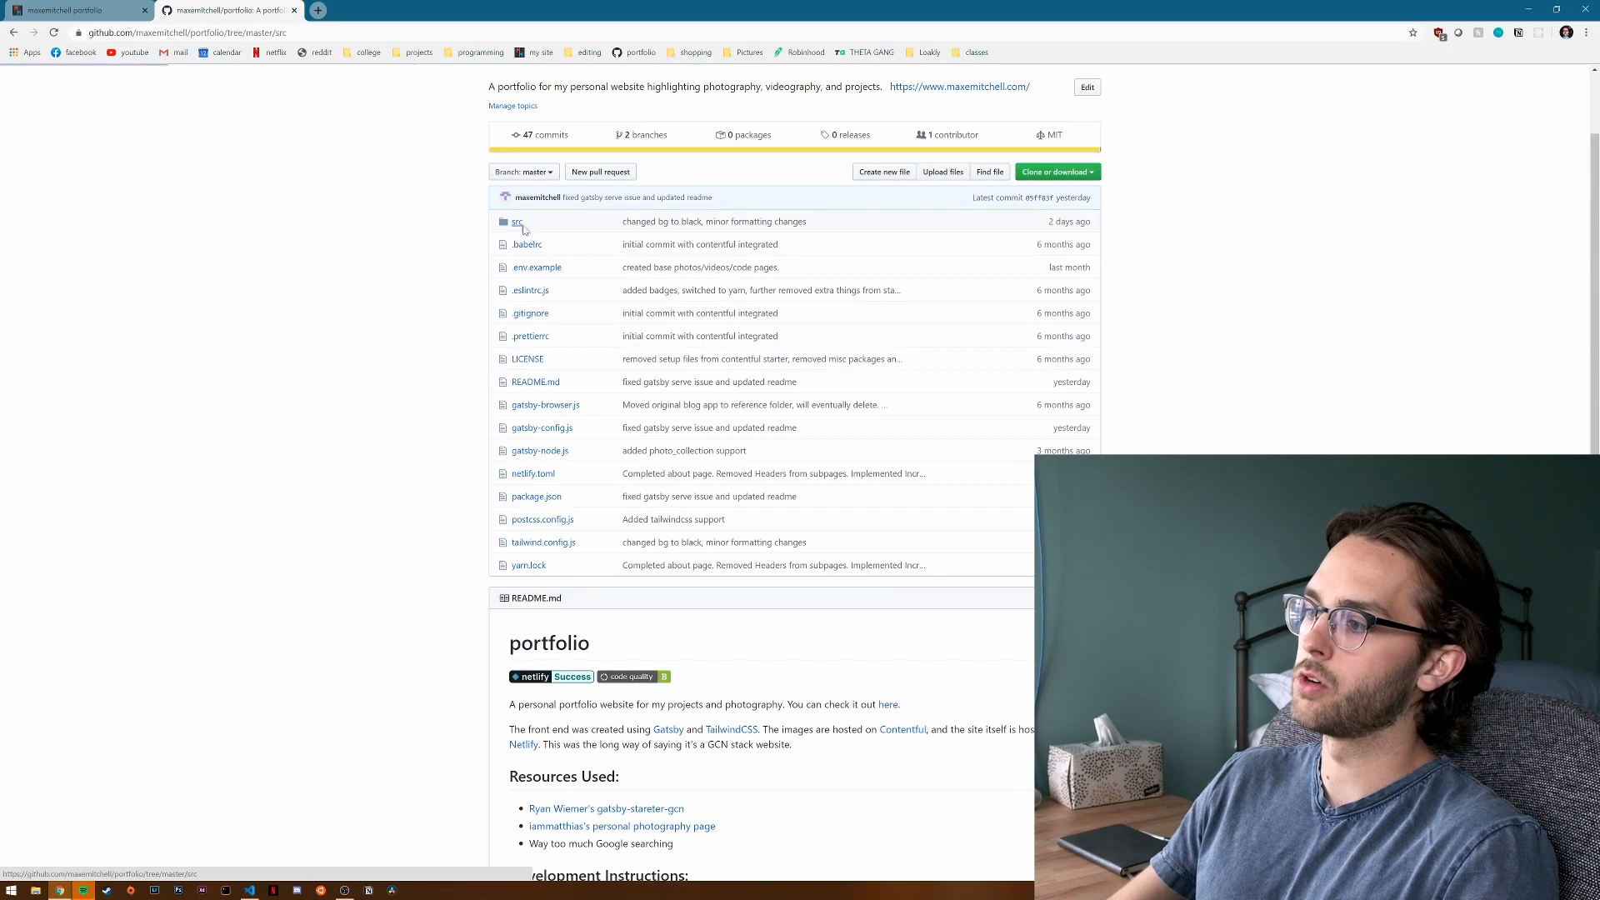
{"action": "left_click", "coordinate": [515, 221]}
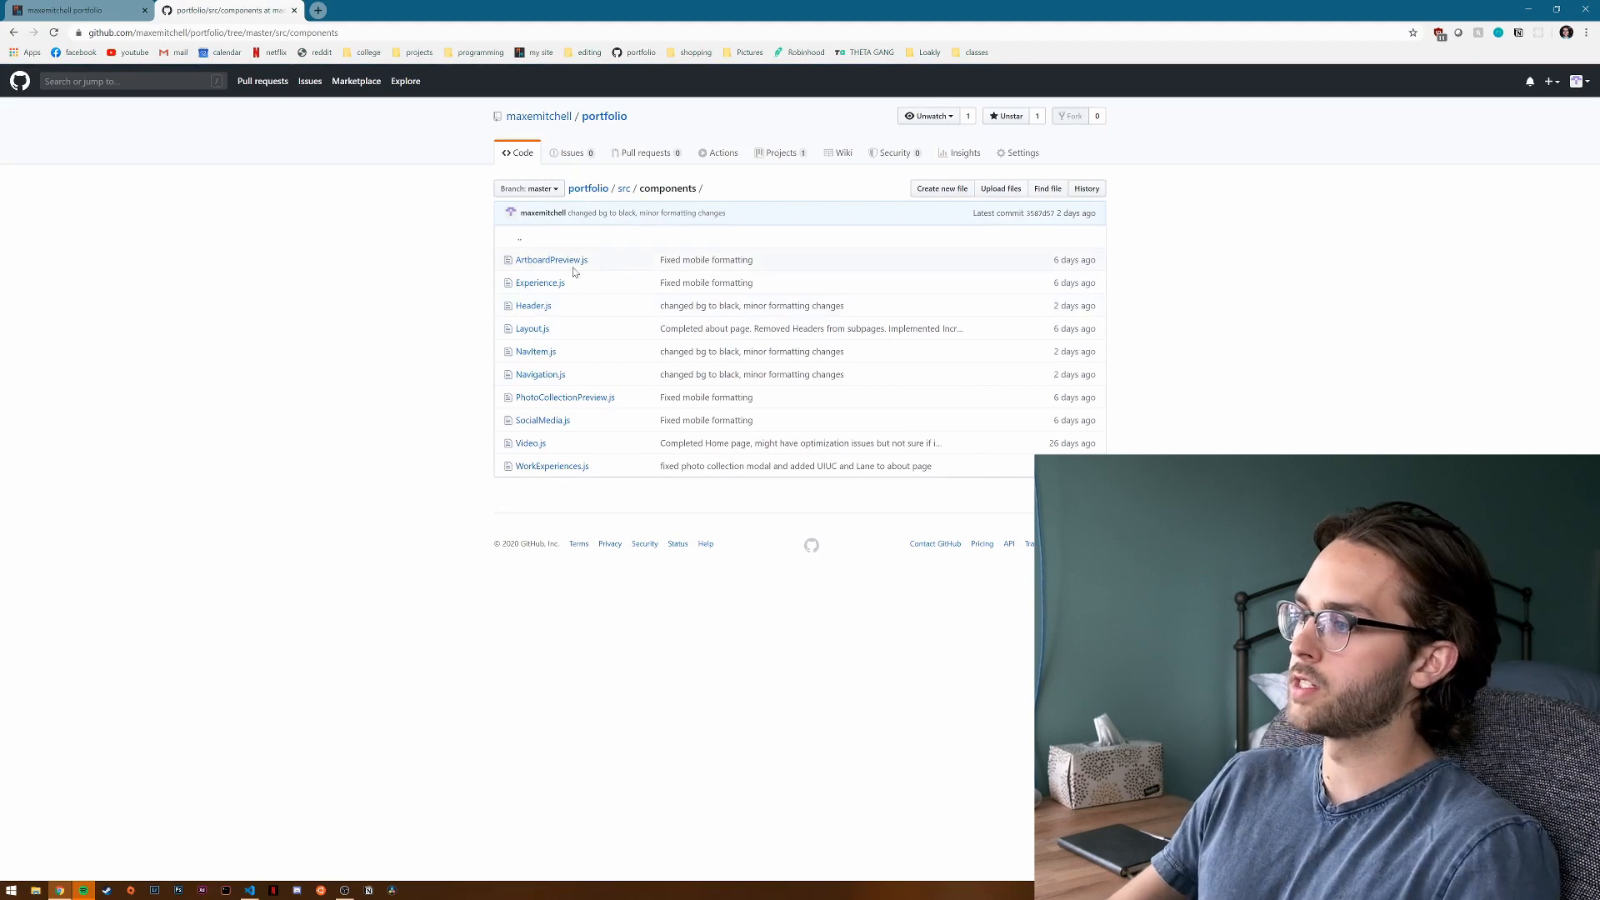
{"action": "mouse_move", "coordinate": [537, 115]}
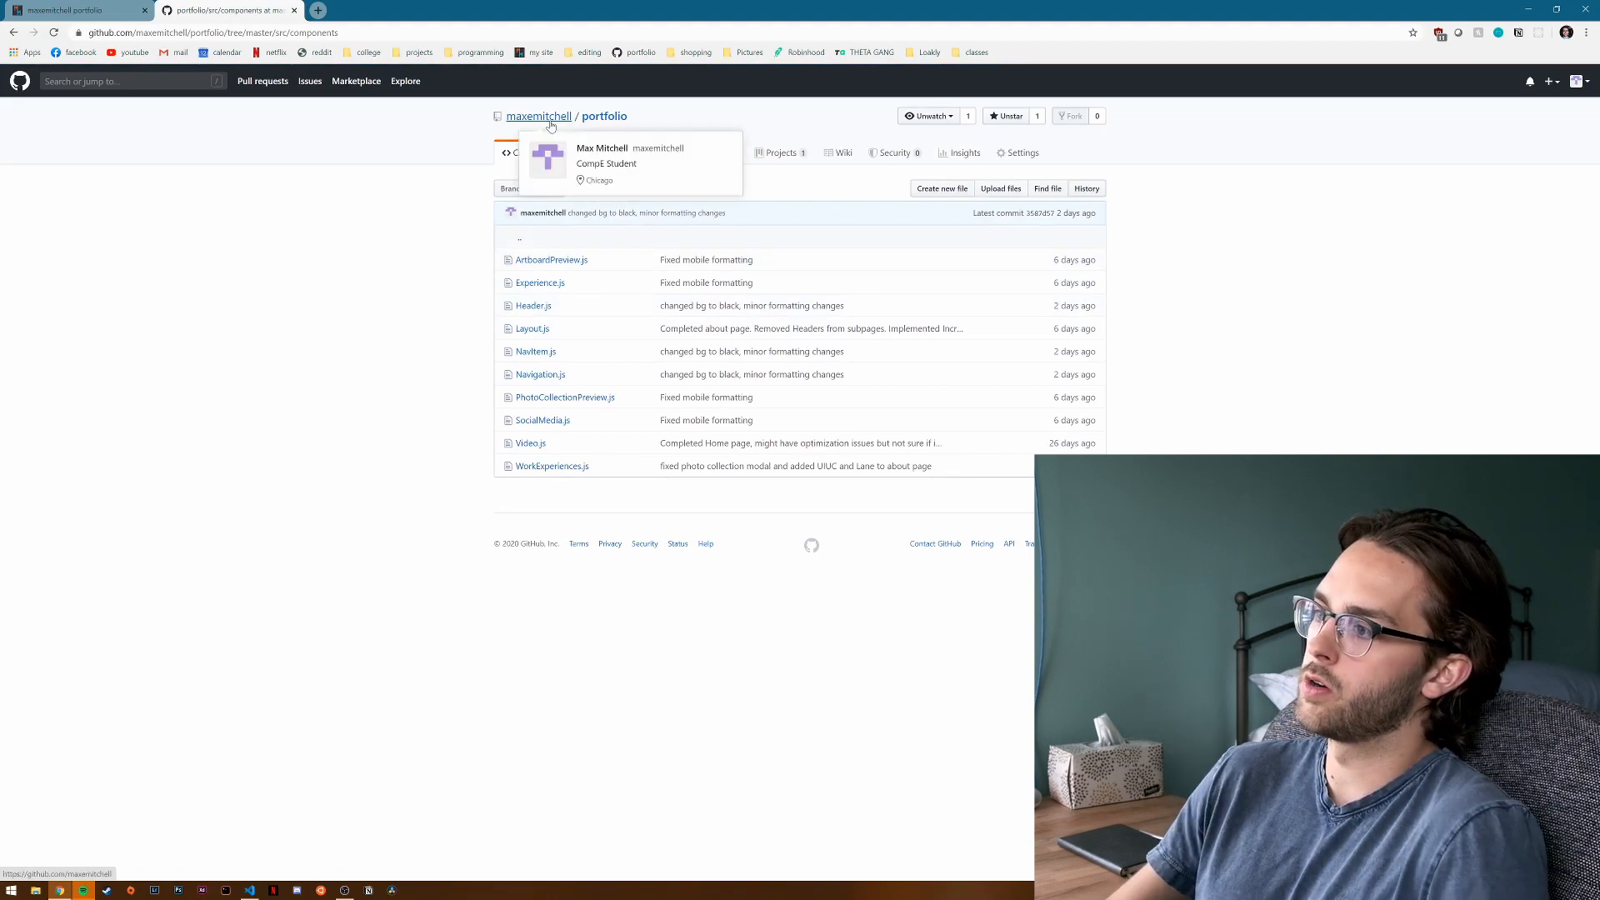
{"action": "mouse_move", "coordinate": [545, 130]}
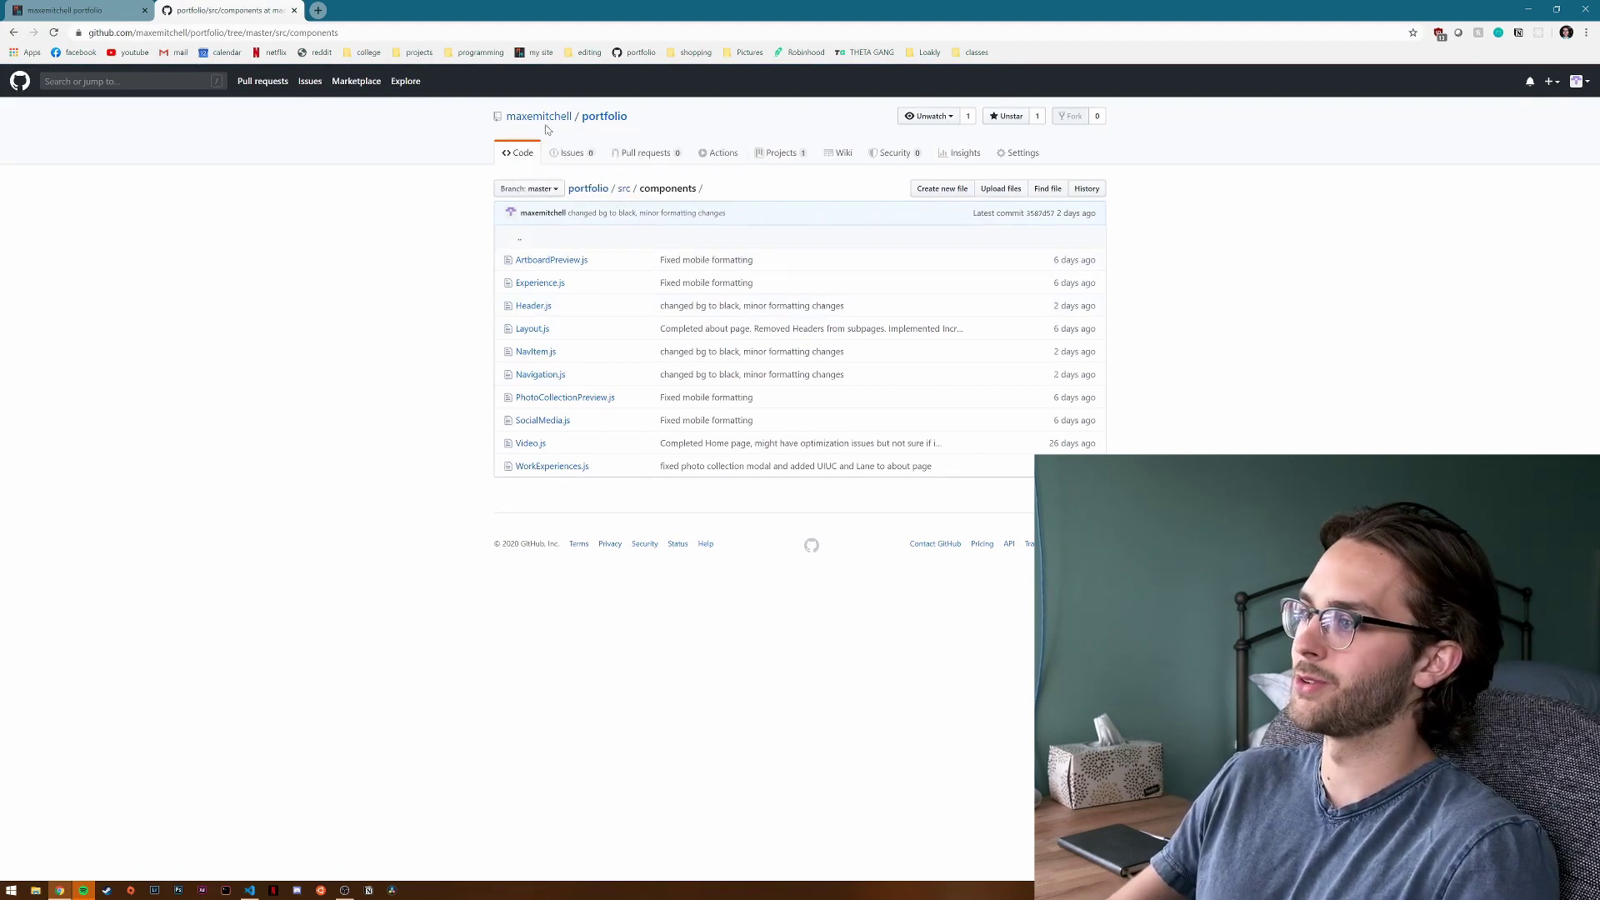
{"action": "mouse_move", "coordinate": [537, 115]}
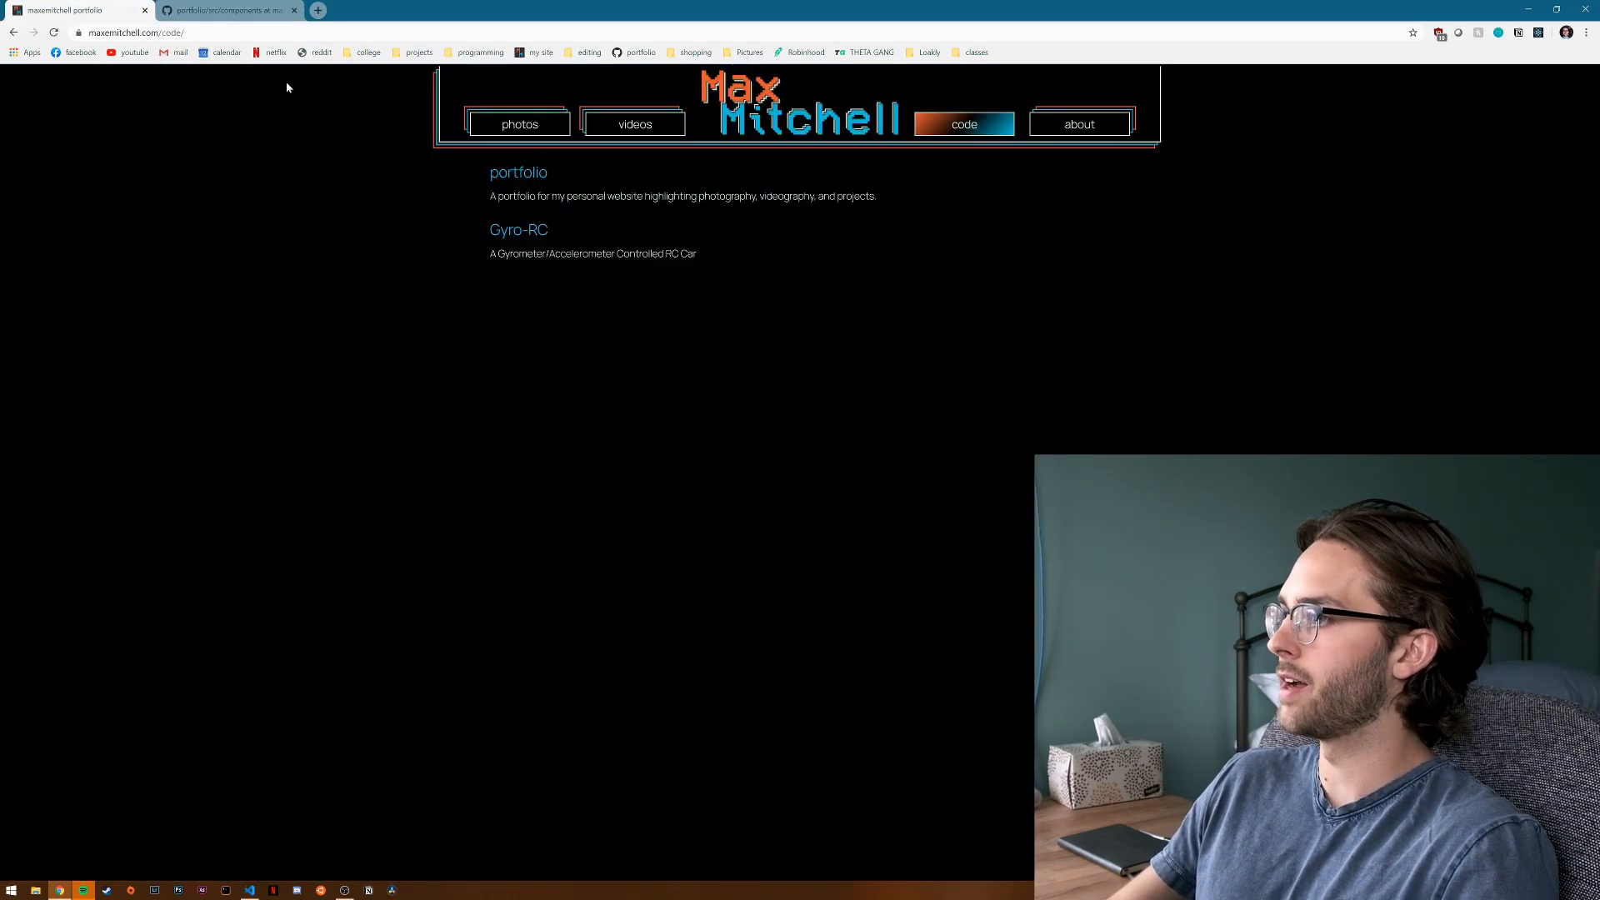
Visit the videos page, then scroll through the photos page.
{"action": "left_click", "coordinate": [632, 123]}
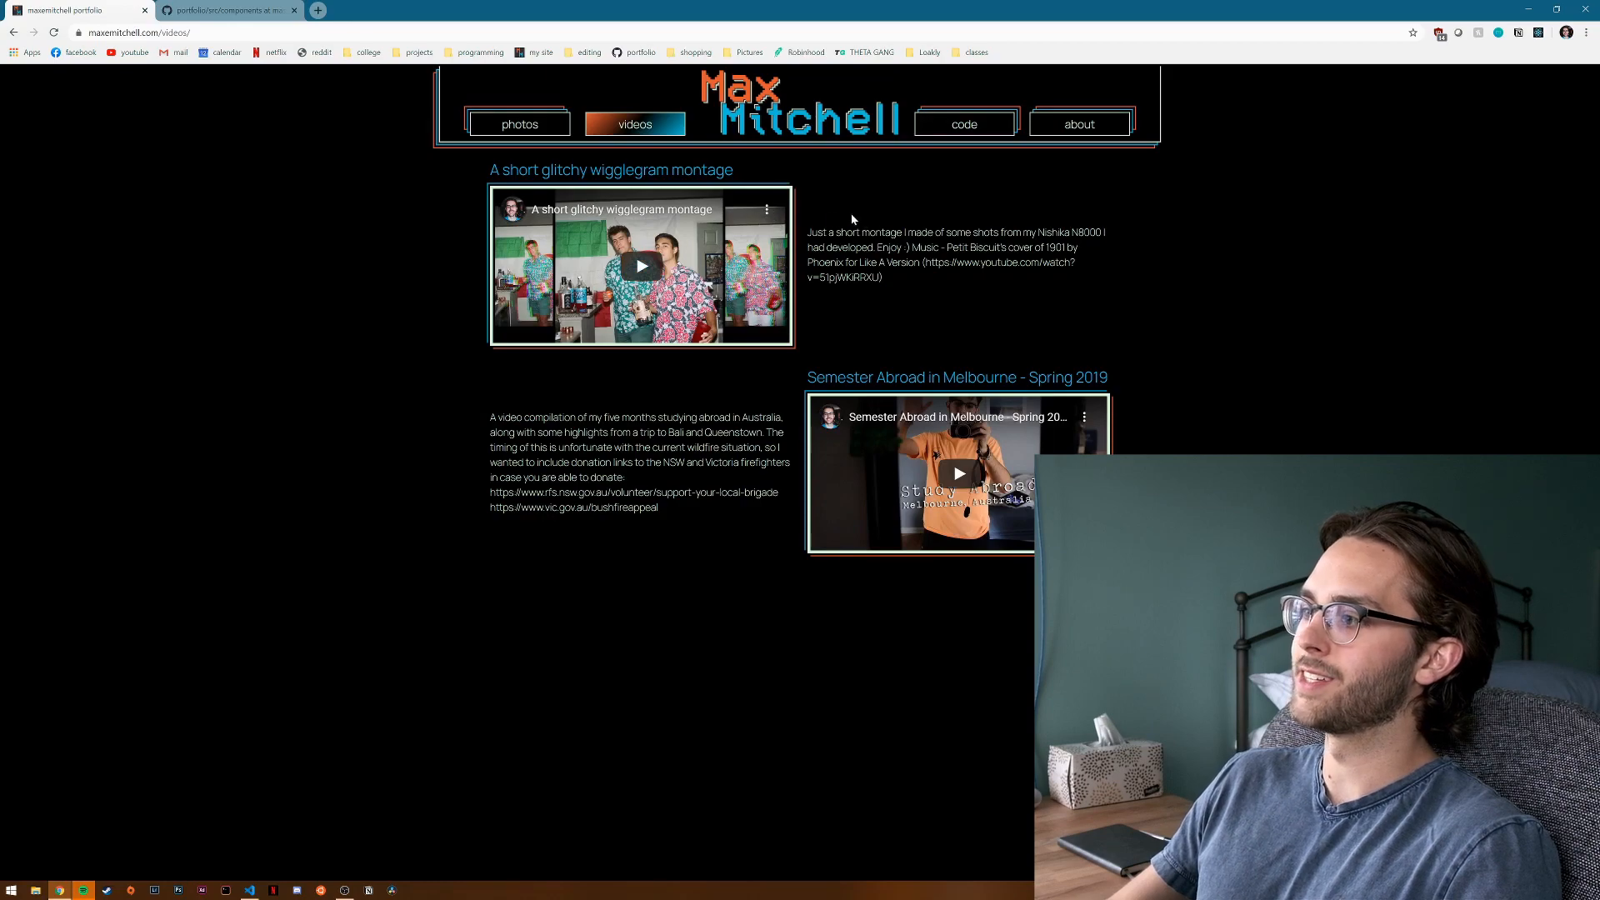
{"action": "left_click", "coordinate": [515, 123]}
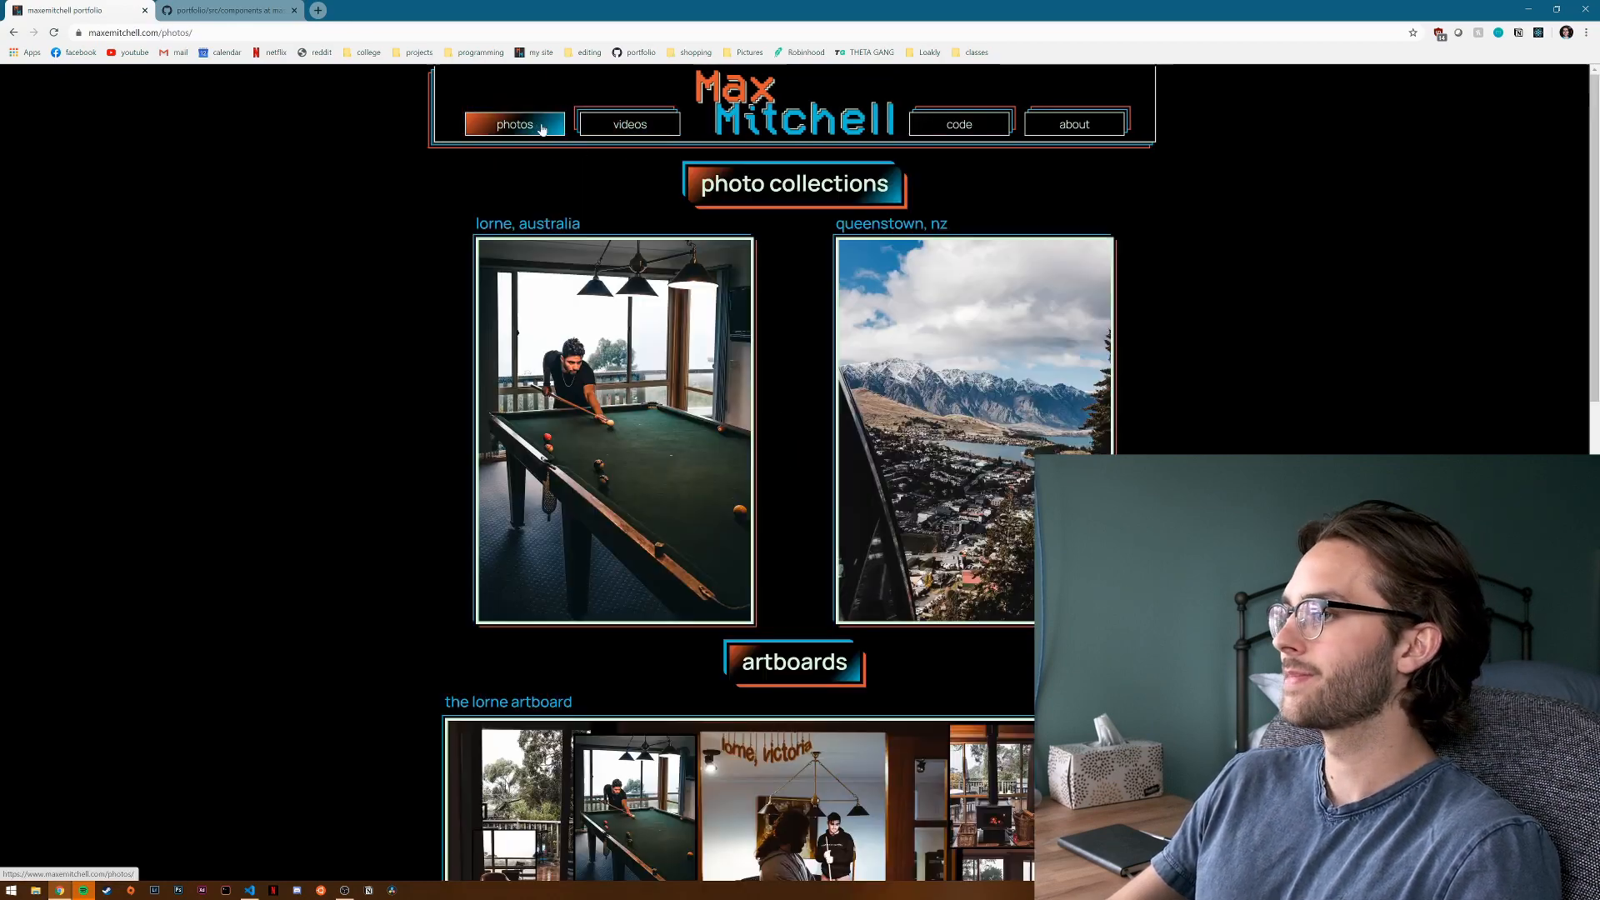
{"action": "scroll", "scroll_direction": "down", "scroll_amount": 3}
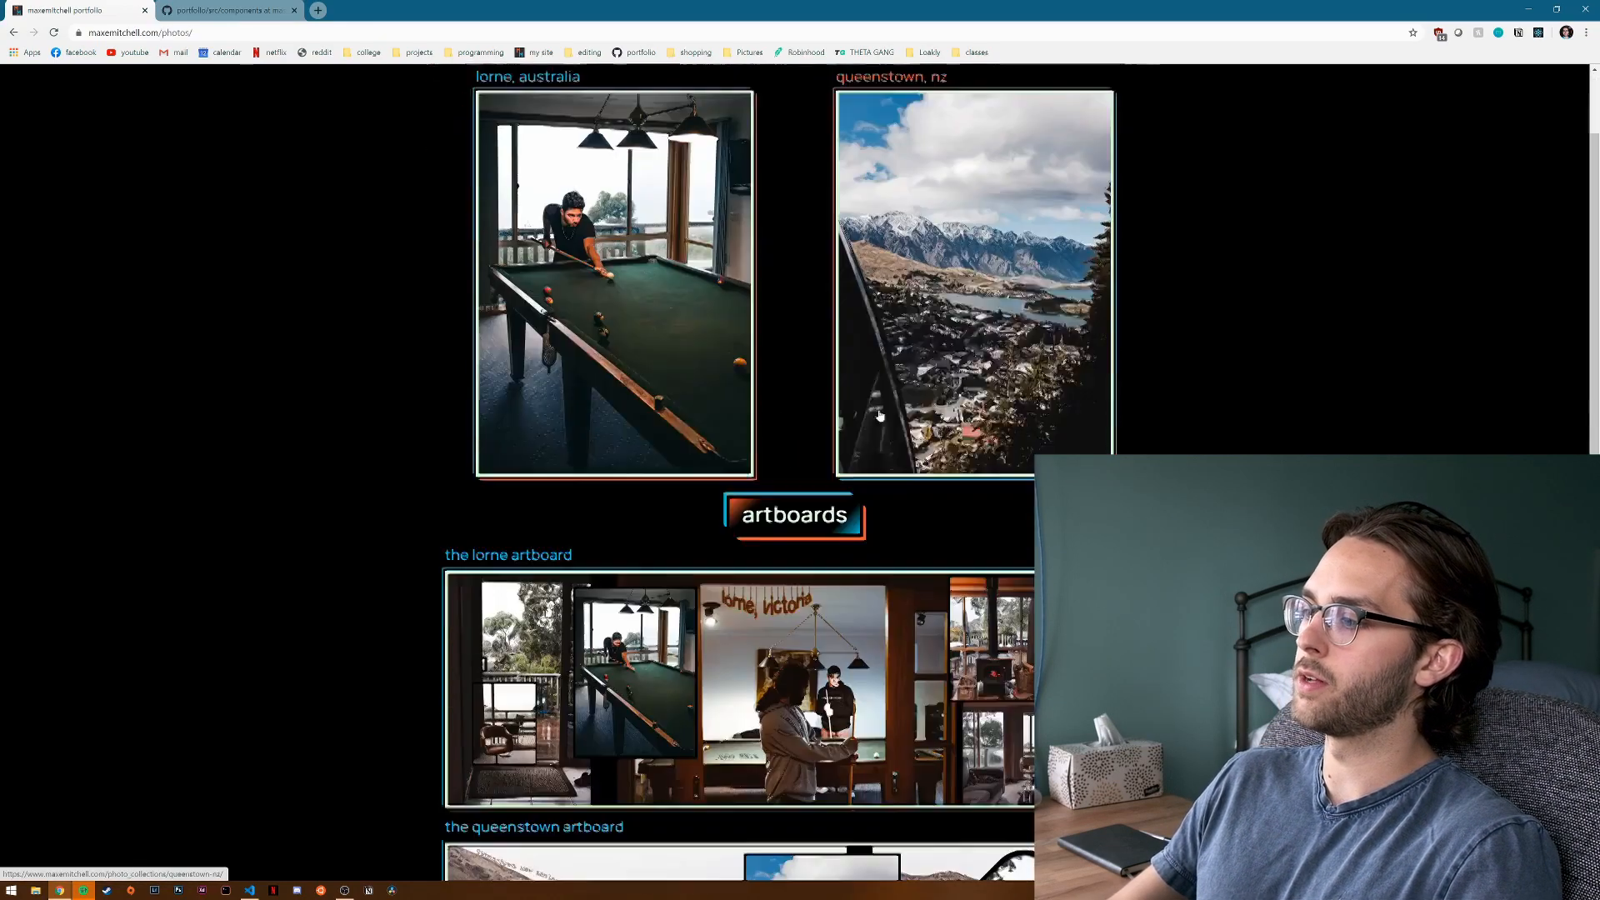
{"action": "scroll", "scroll_direction": "up", "scroll_amount": 3}
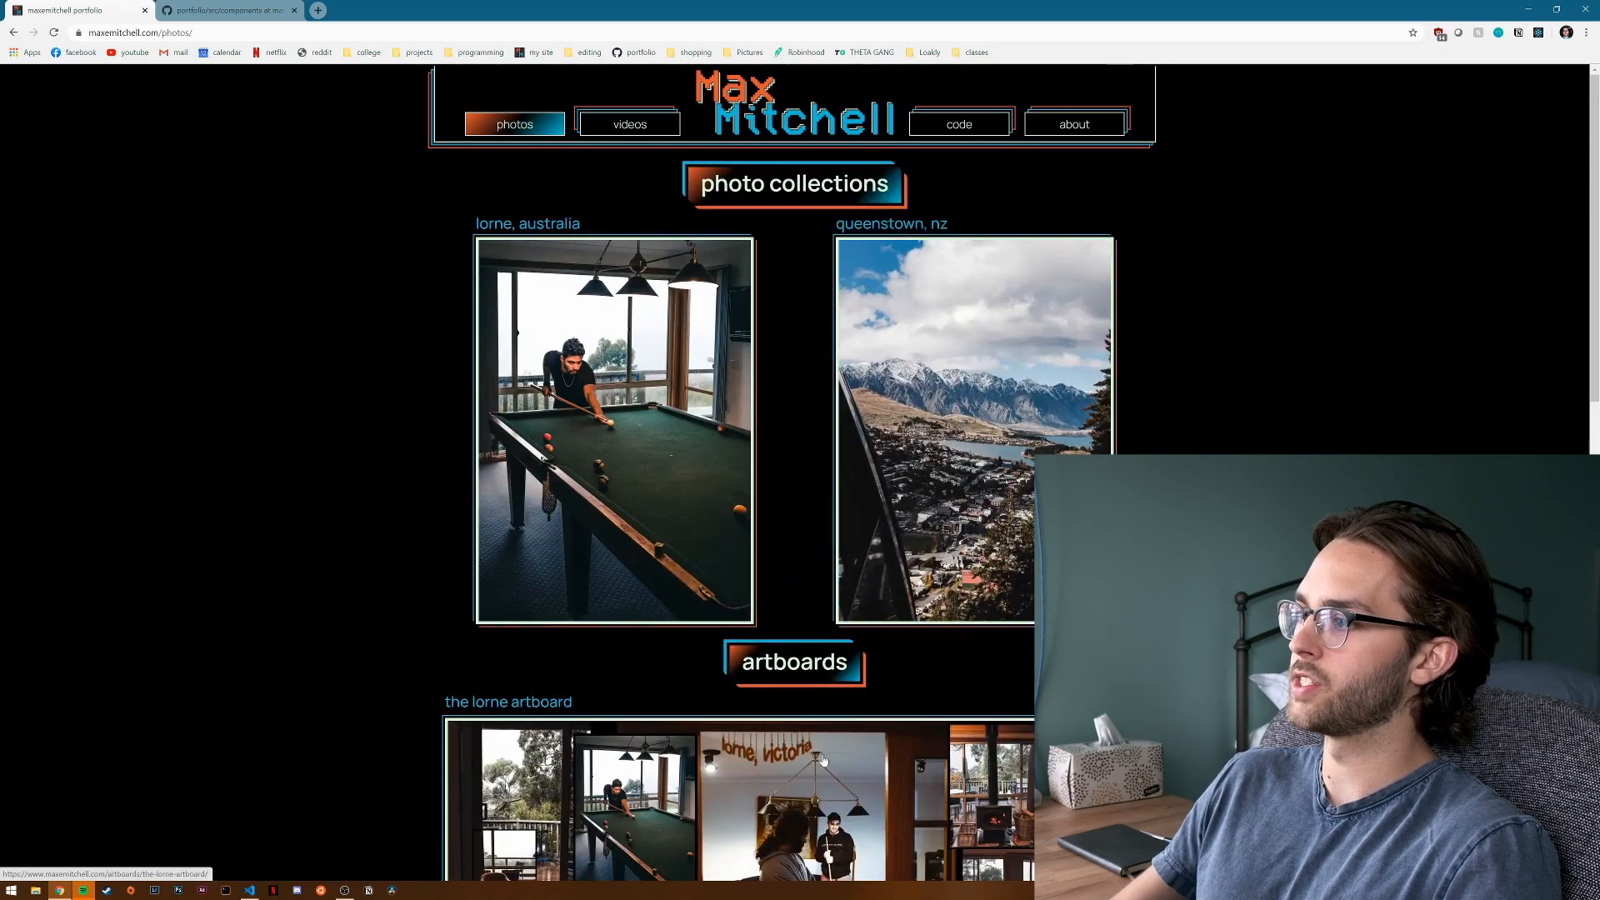
Browse the lorne, australia photo collection, then return to the photos page.
{"action": "left_click", "coordinate": [614, 428]}
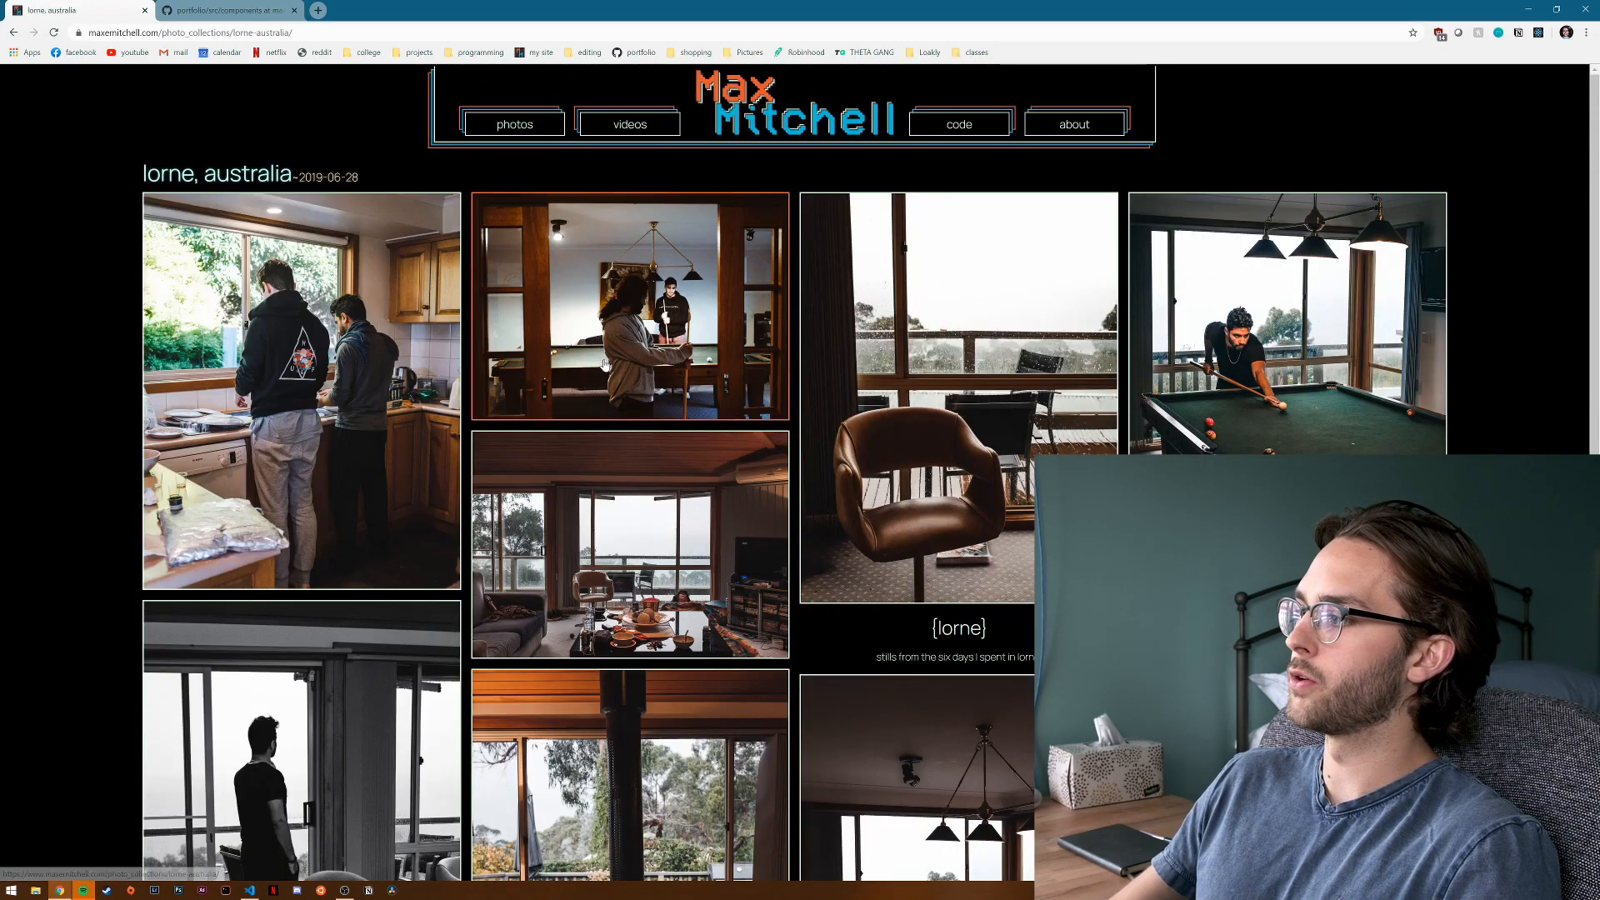
{"action": "scroll", "scroll_direction": "down", "scroll_amount": 3}
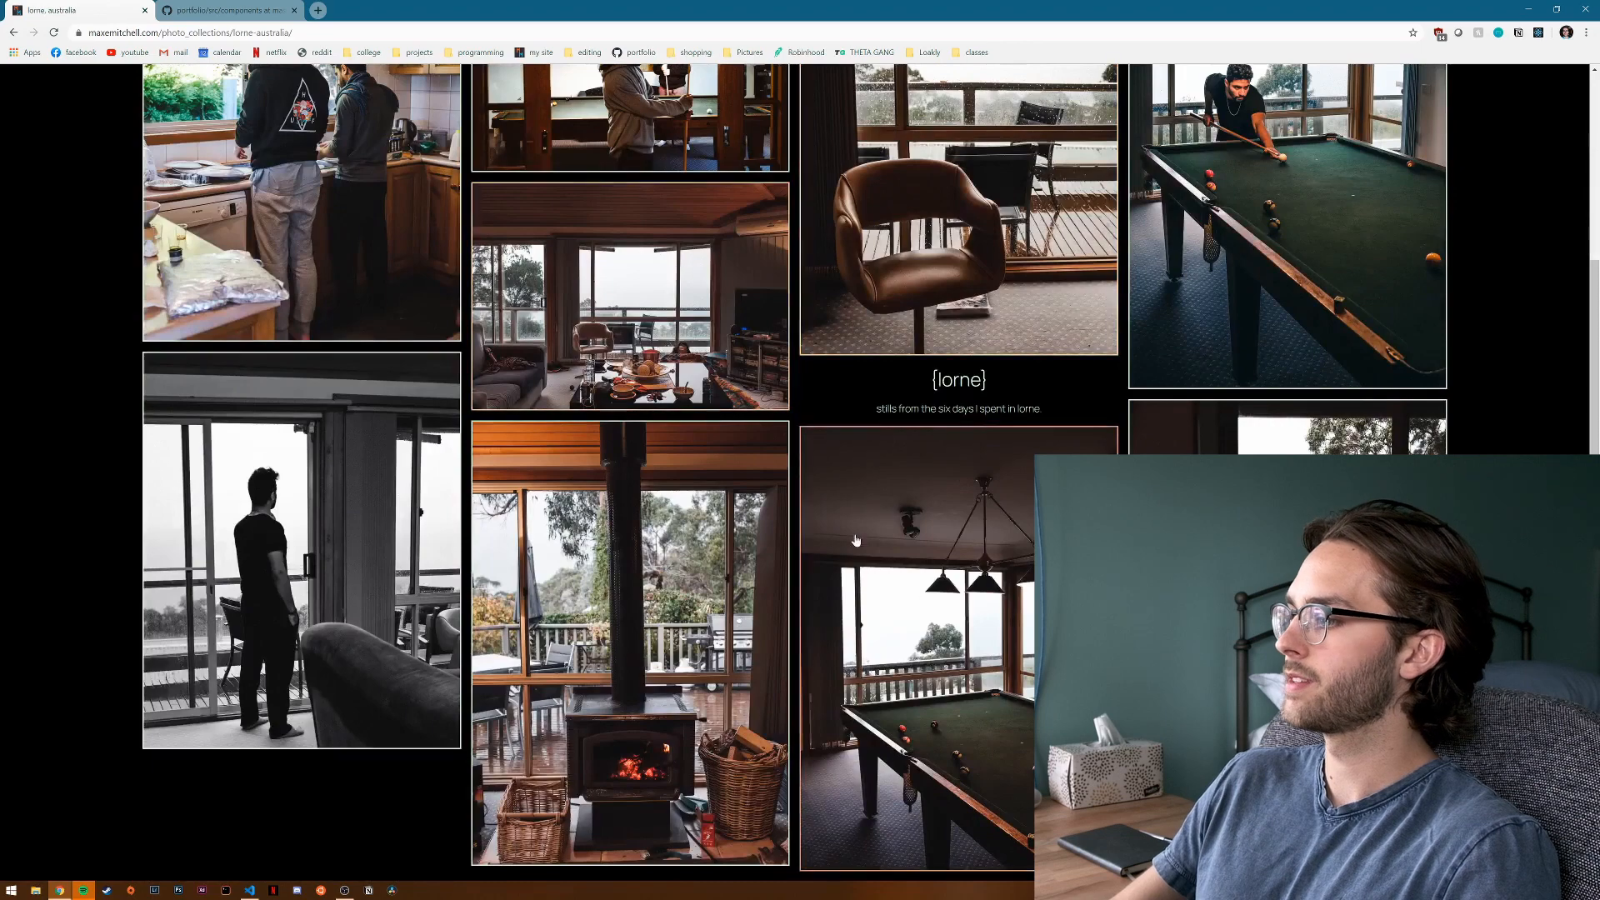
{"action": "left_click", "coordinate": [915, 648]}
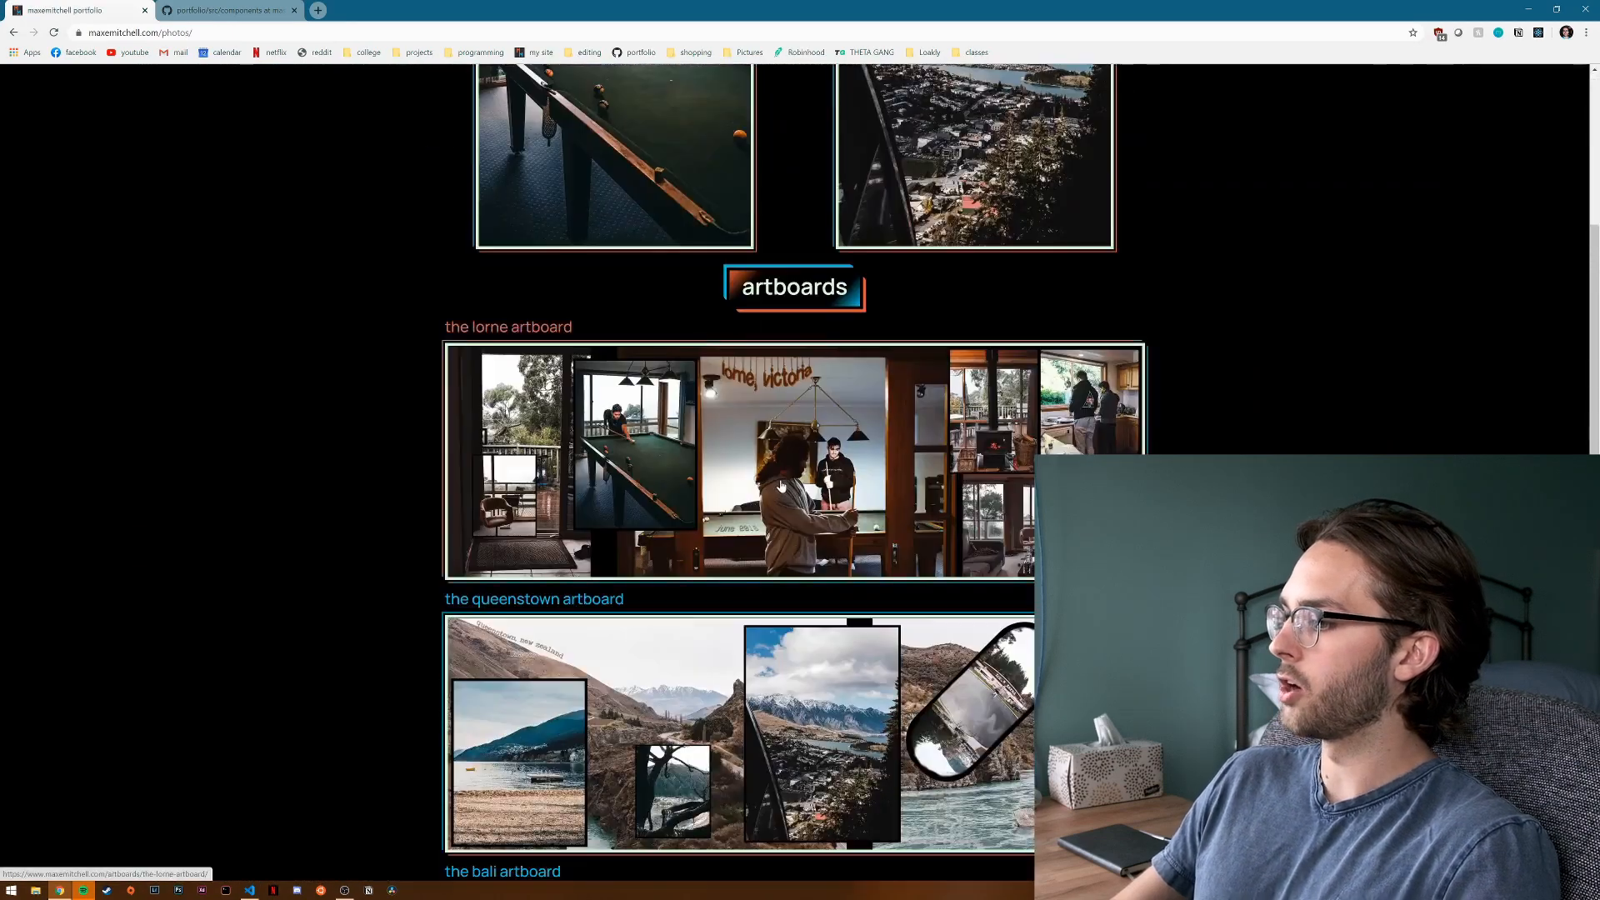
{"action": "scroll", "scroll_direction": "down", "scroll_amount": 3}
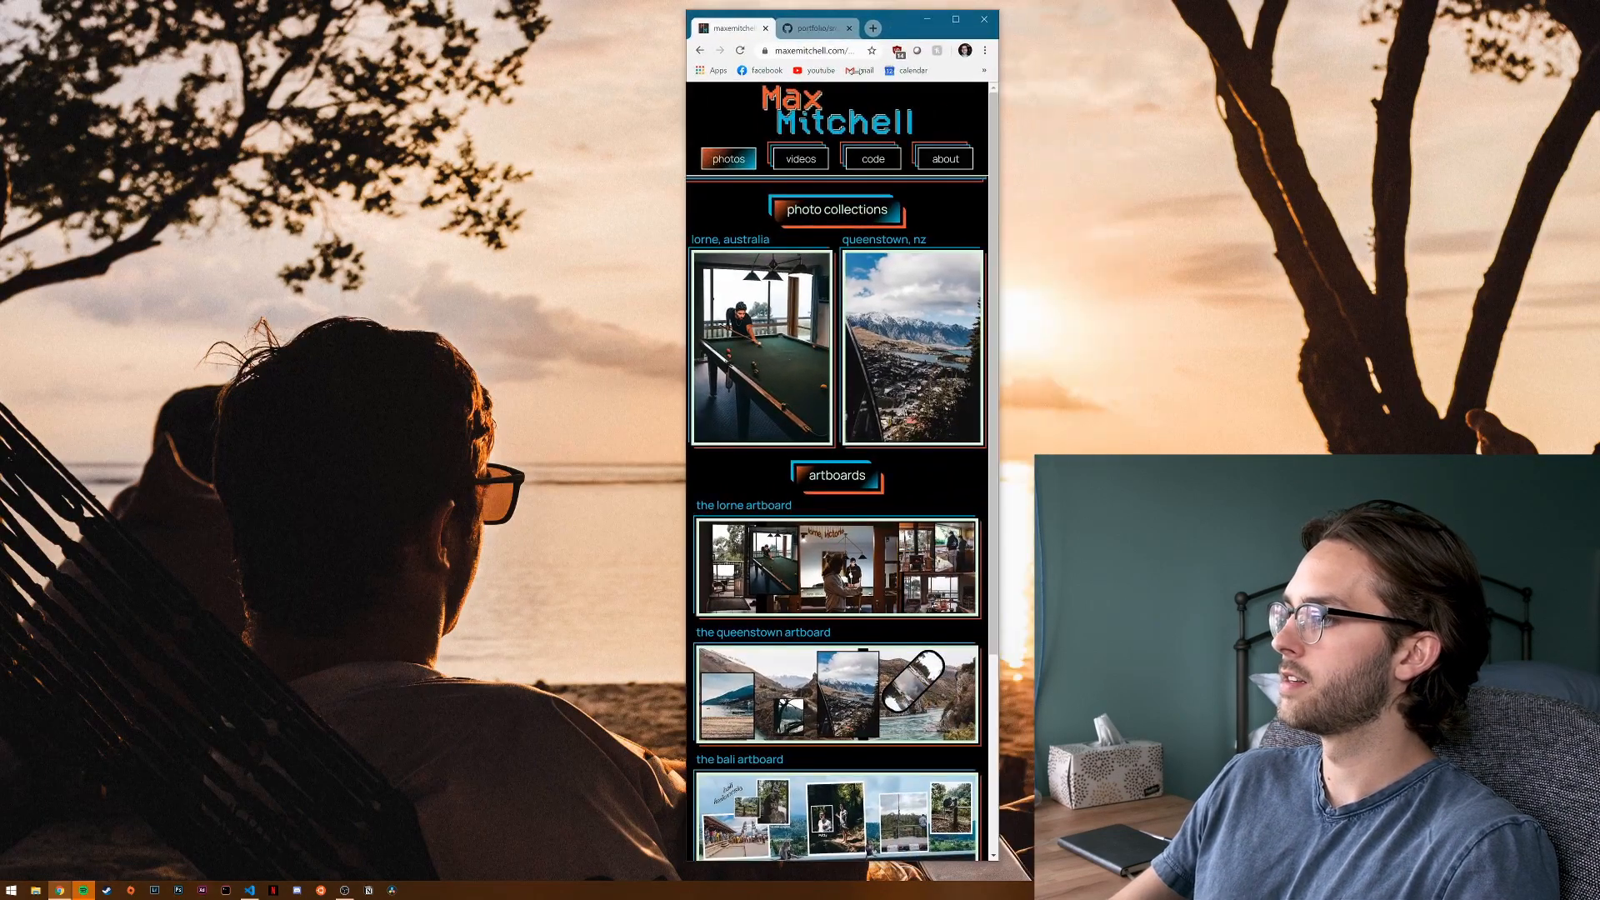
At phone width, scroll the page, view the about page, then return to photos.
{"action": "scroll", "scroll_direction": "down", "scroll_amount": 3}
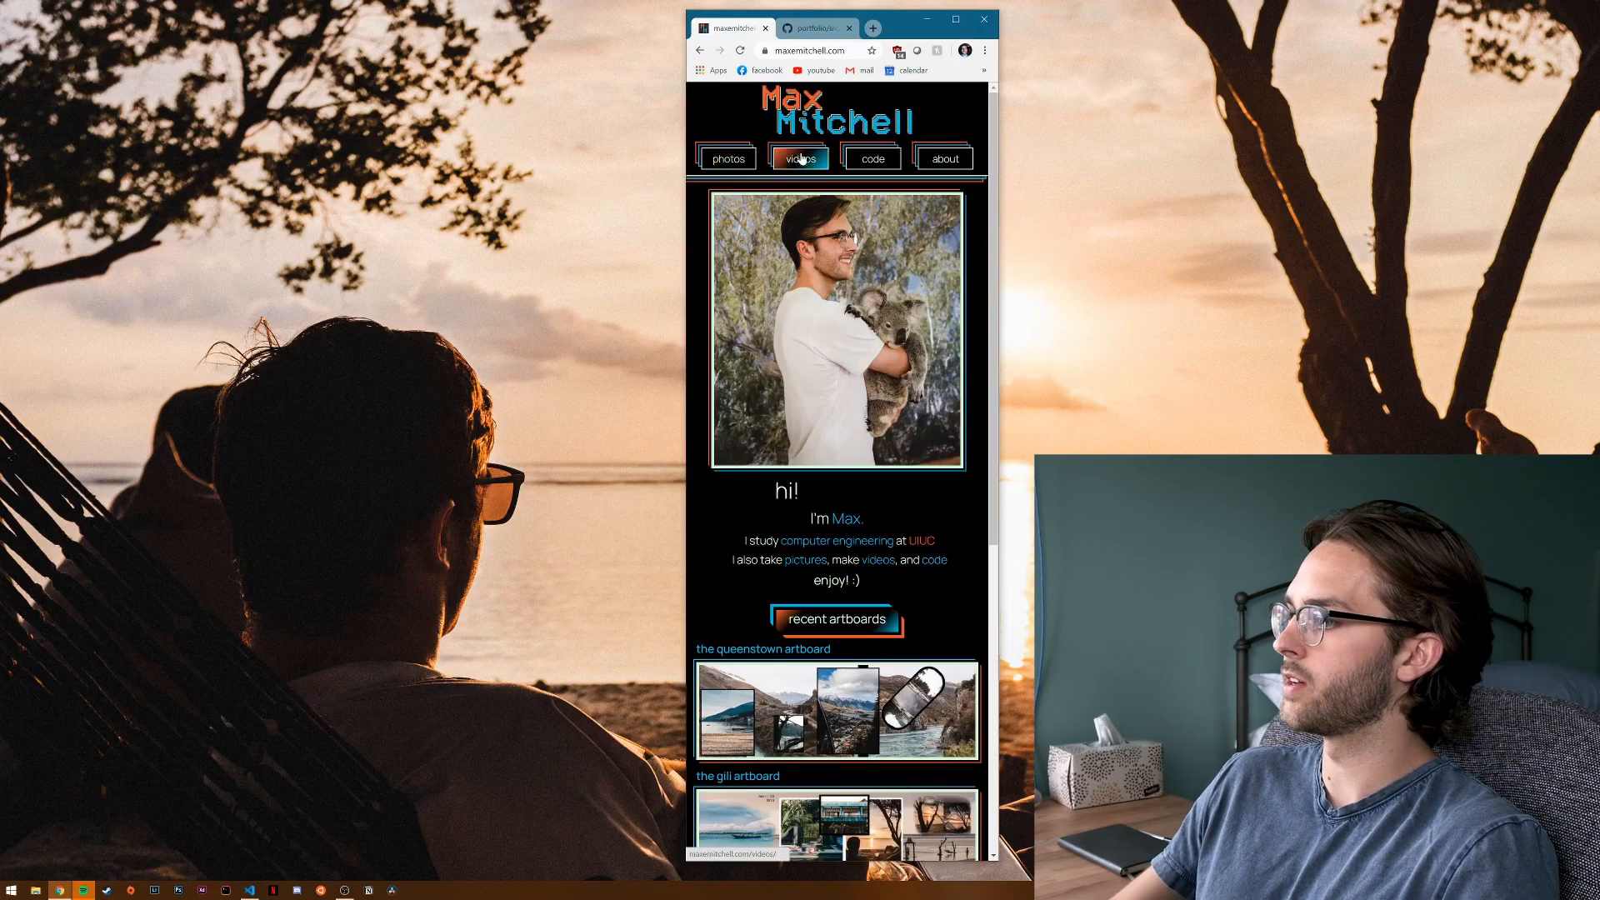
{"action": "left_click", "coordinate": [952, 160]}
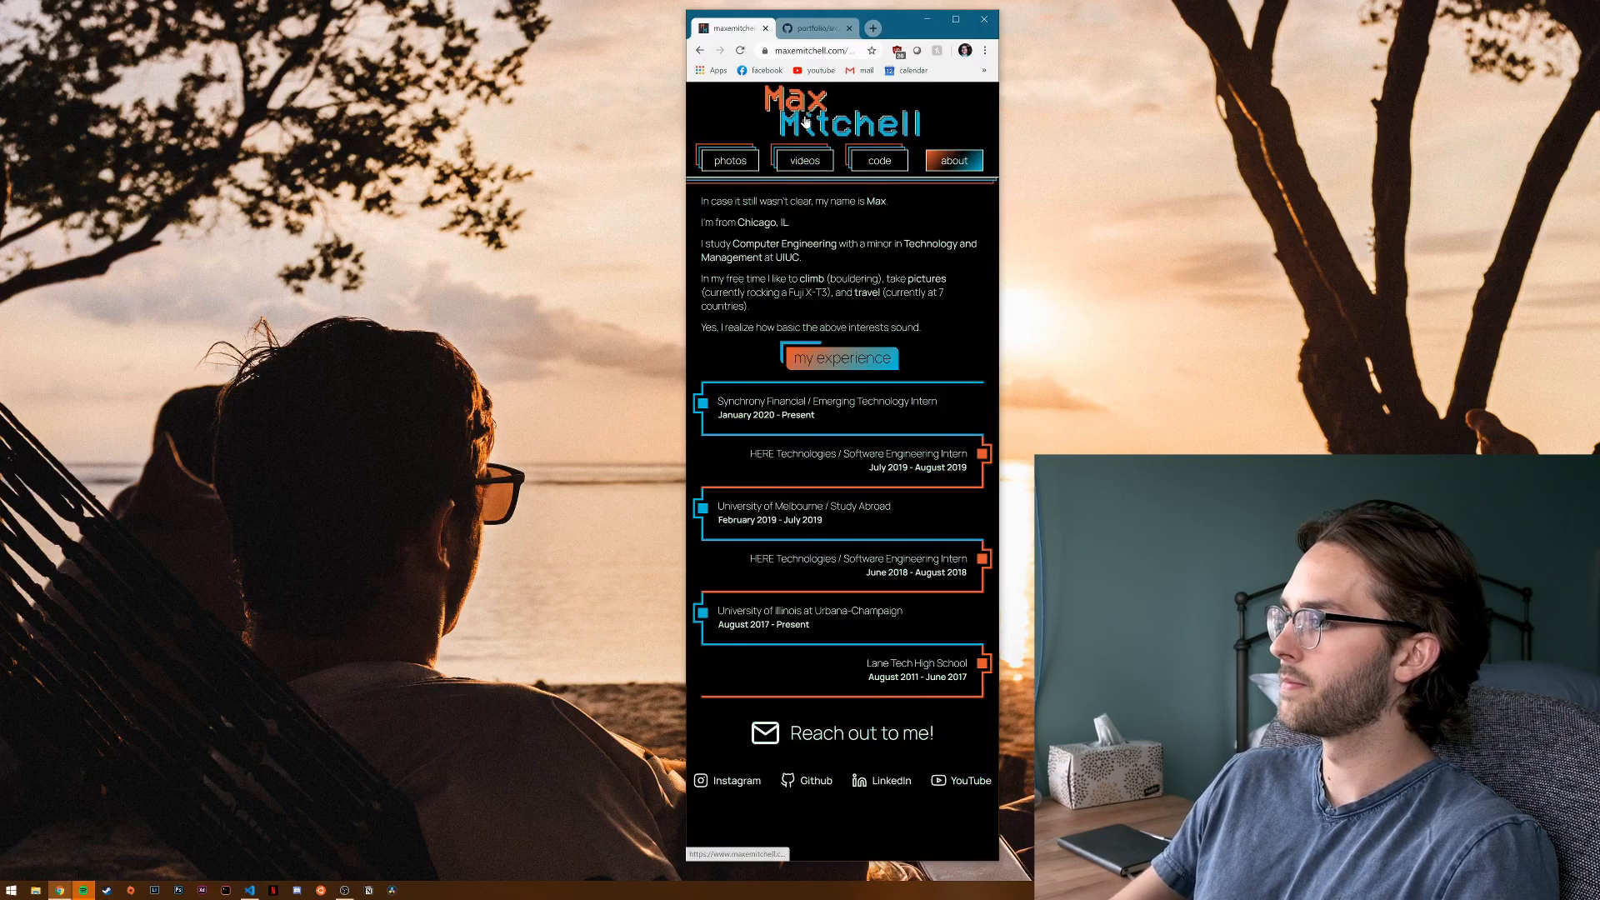
{"action": "left_click", "coordinate": [727, 159]}
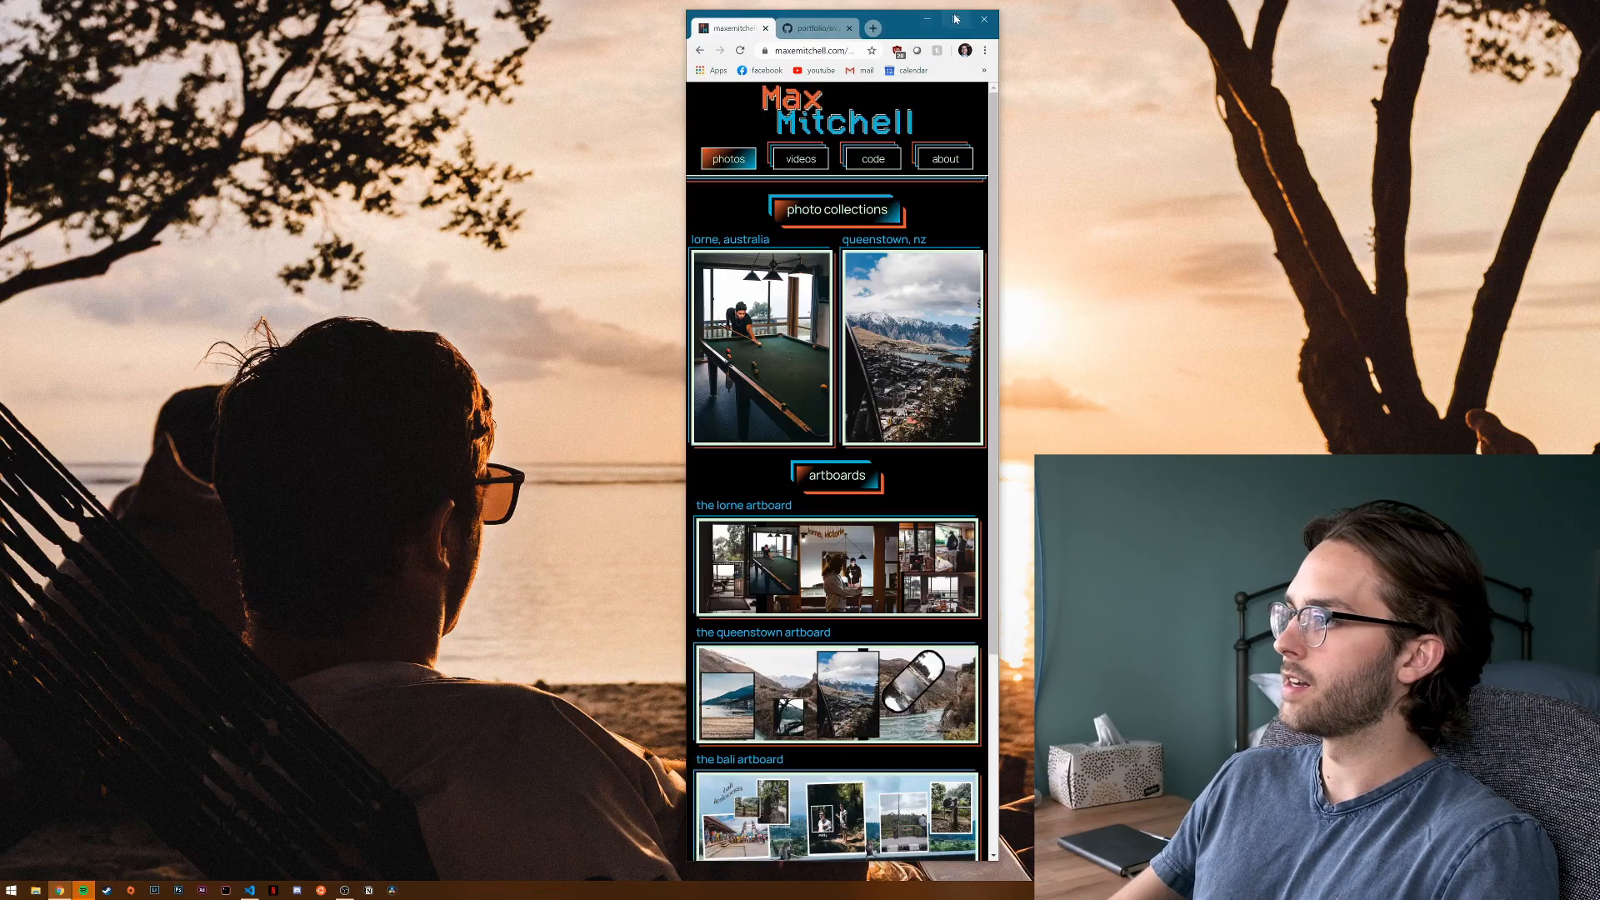